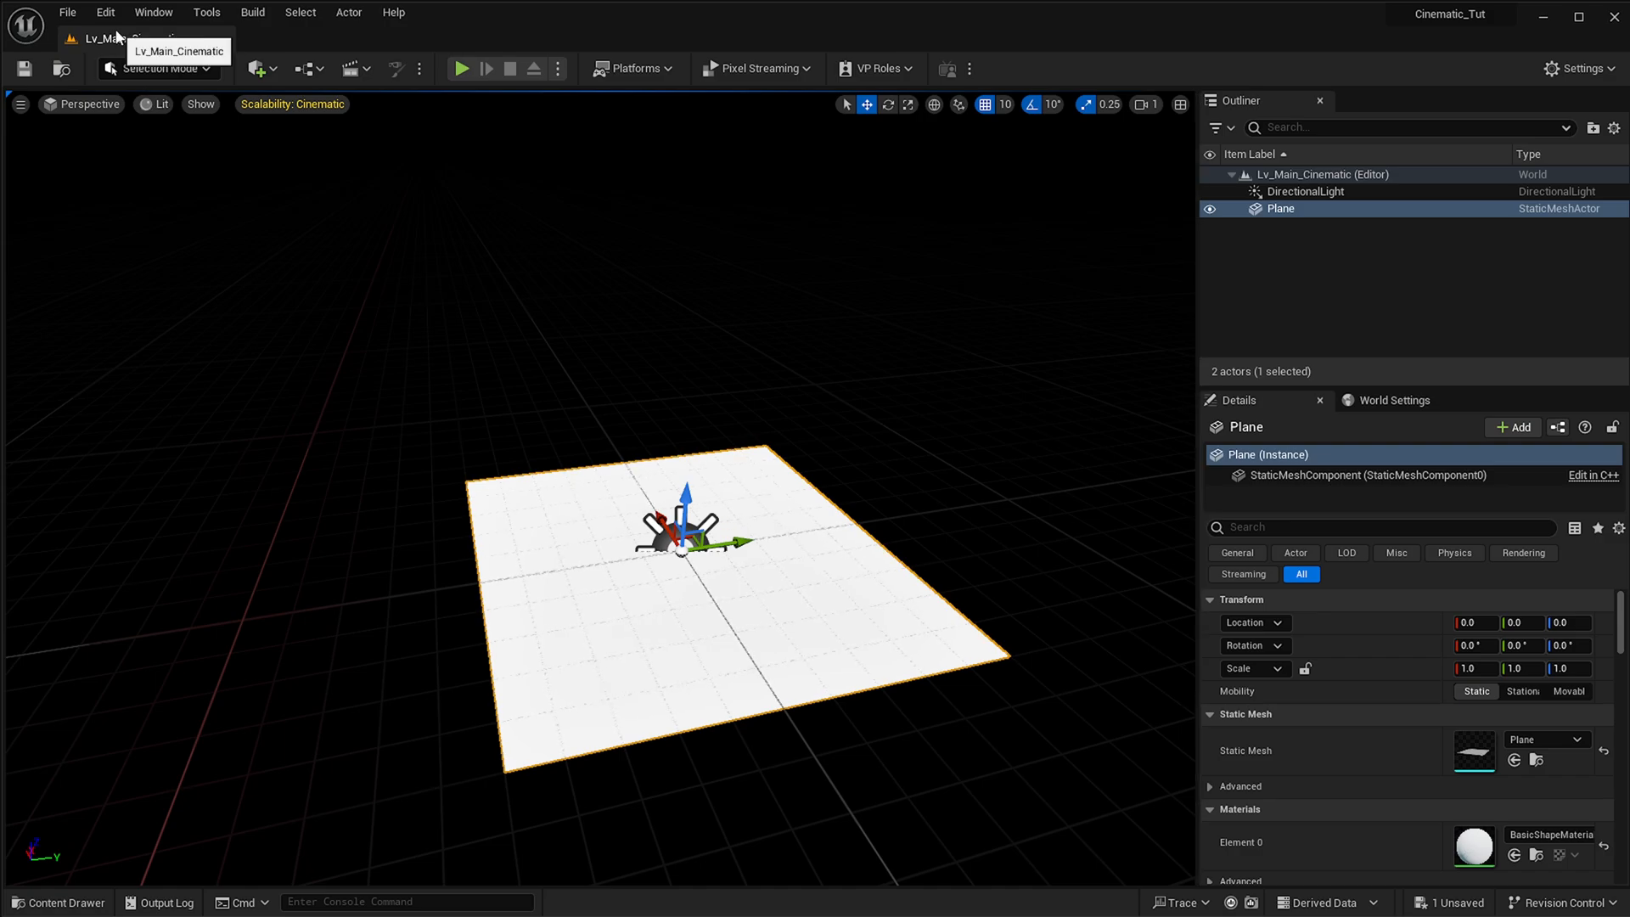
Enable the beta NiagaraFluids plugin from a 'niagara' plugin search, accepting the beta warning.
{"action": "left_click", "coordinate": [105, 11]}
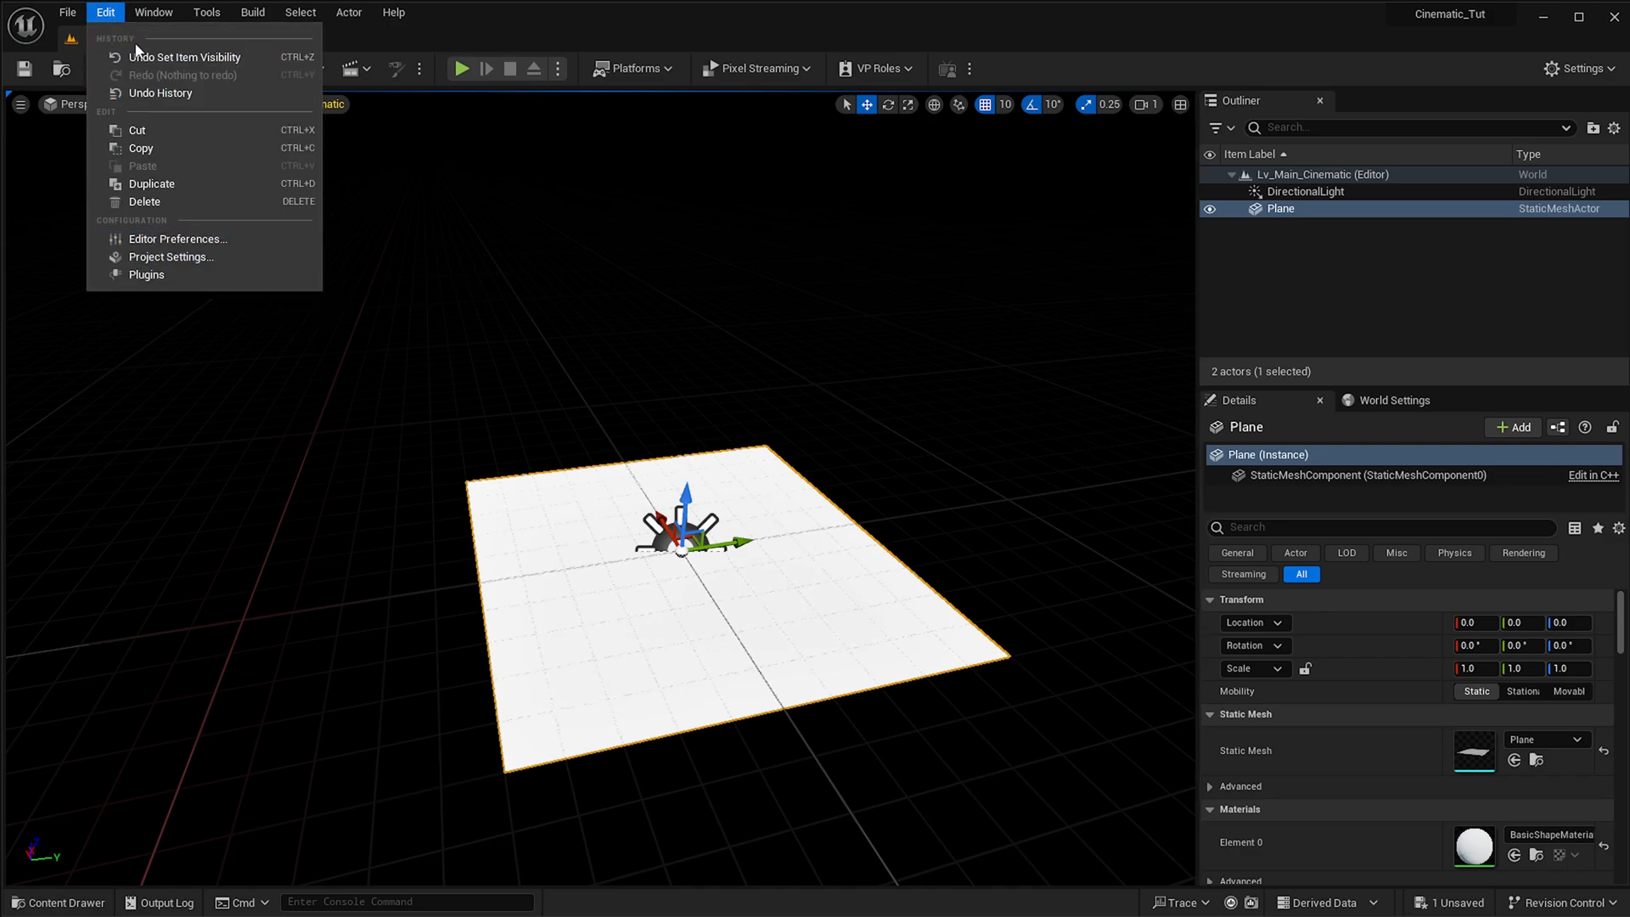
{"action": "left_click", "coordinate": [145, 275]}
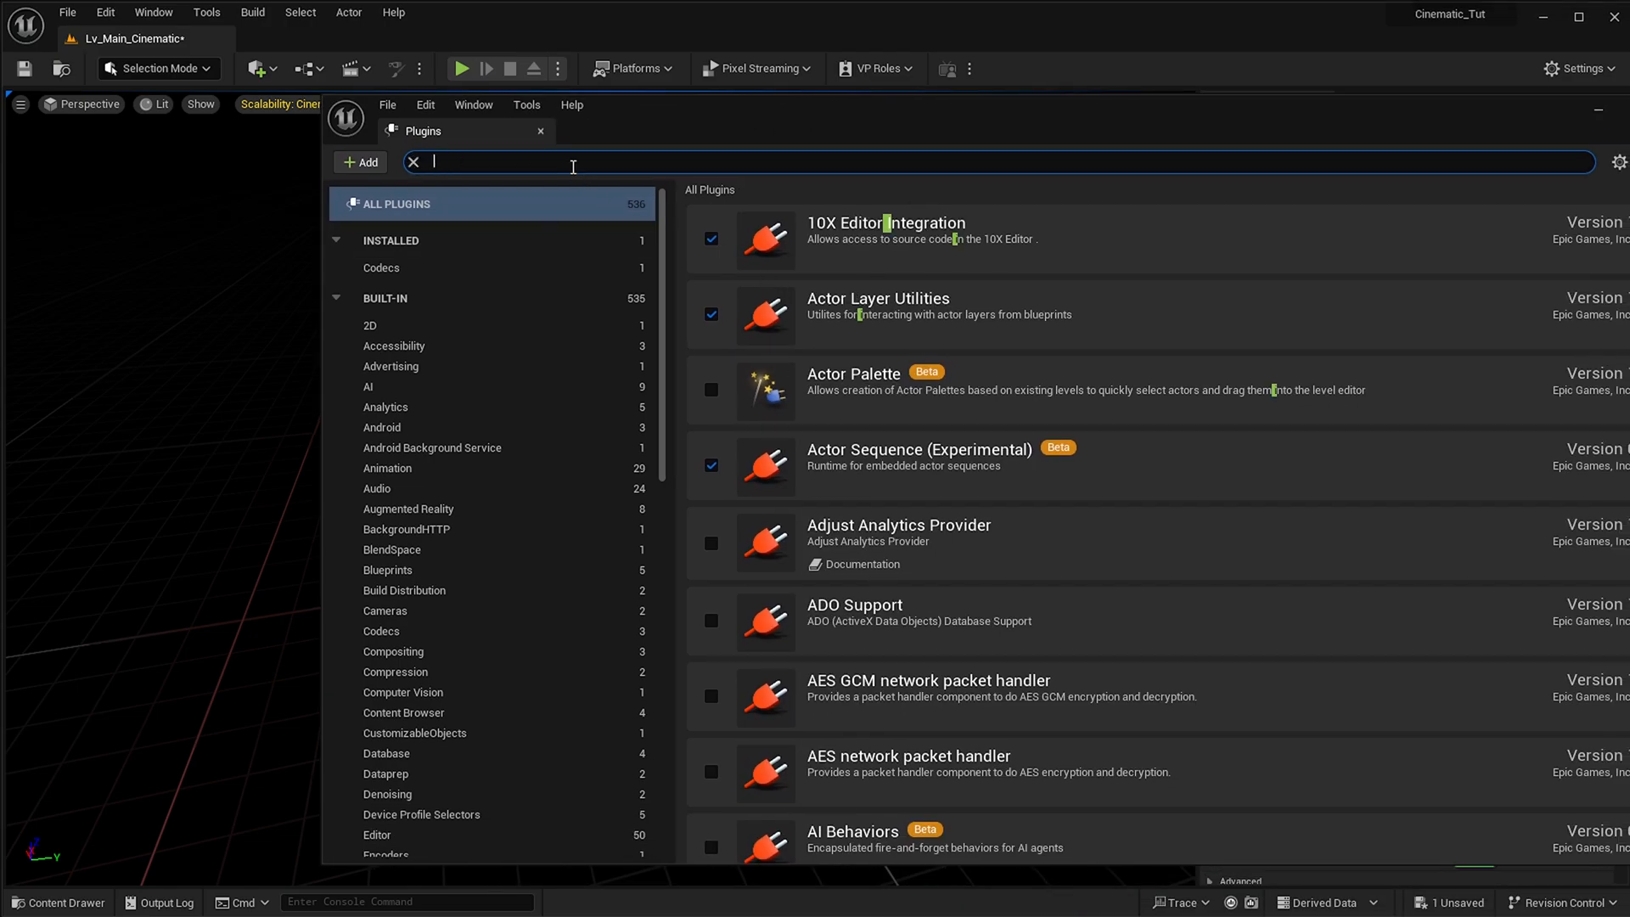
{"action": "type", "text": "niagara"}
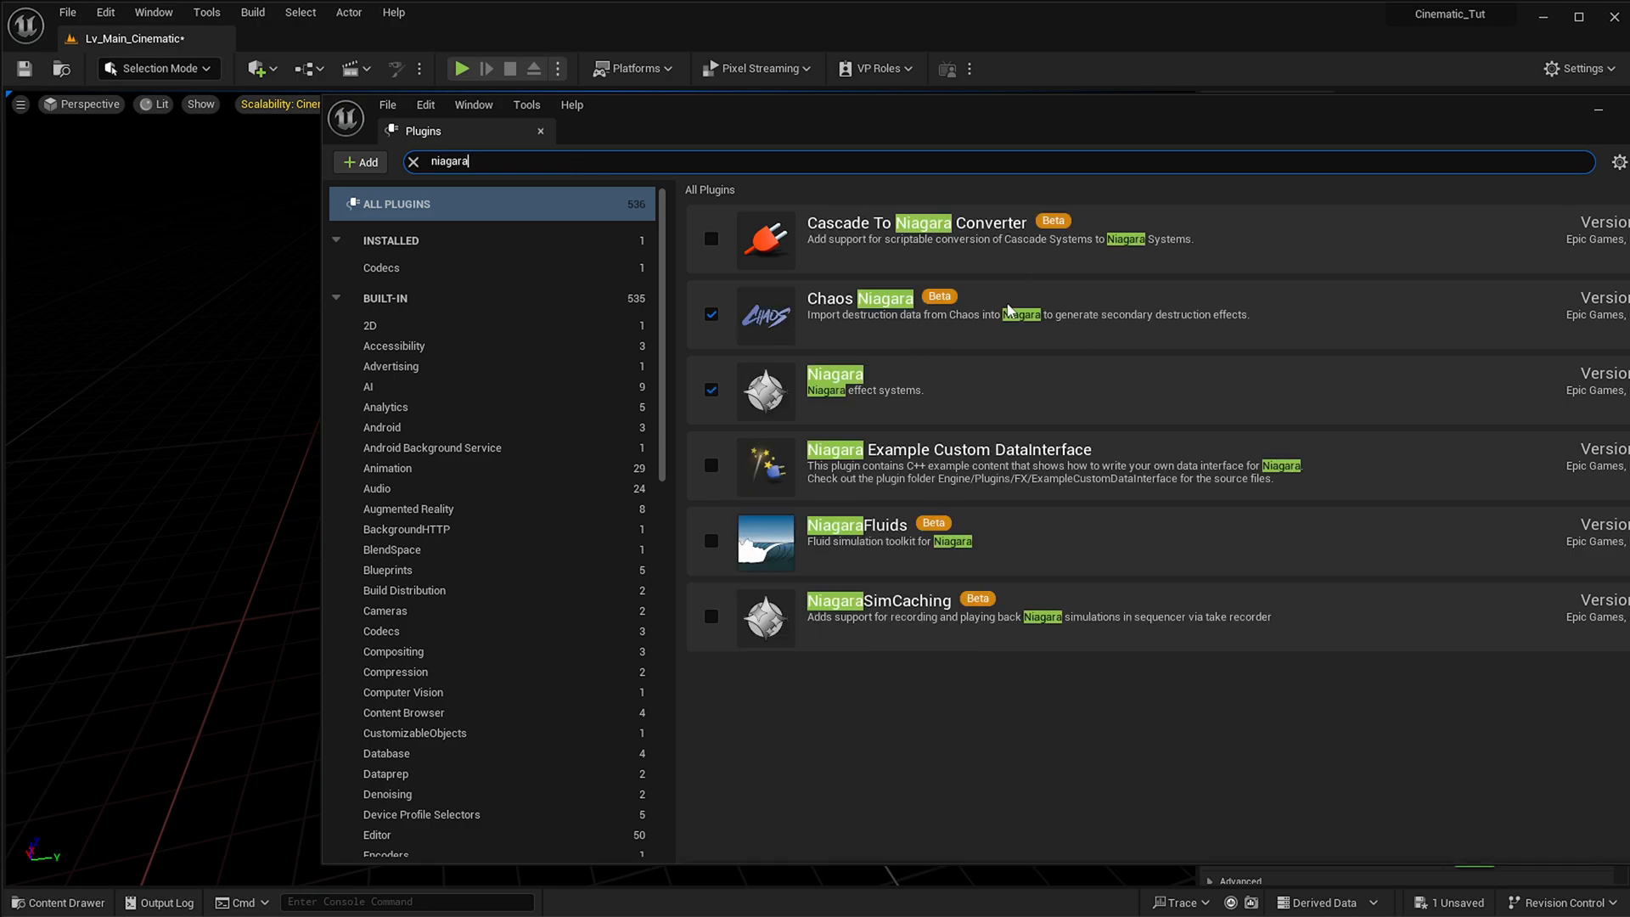
{"action": "mouse_move", "coordinate": [837, 263]}
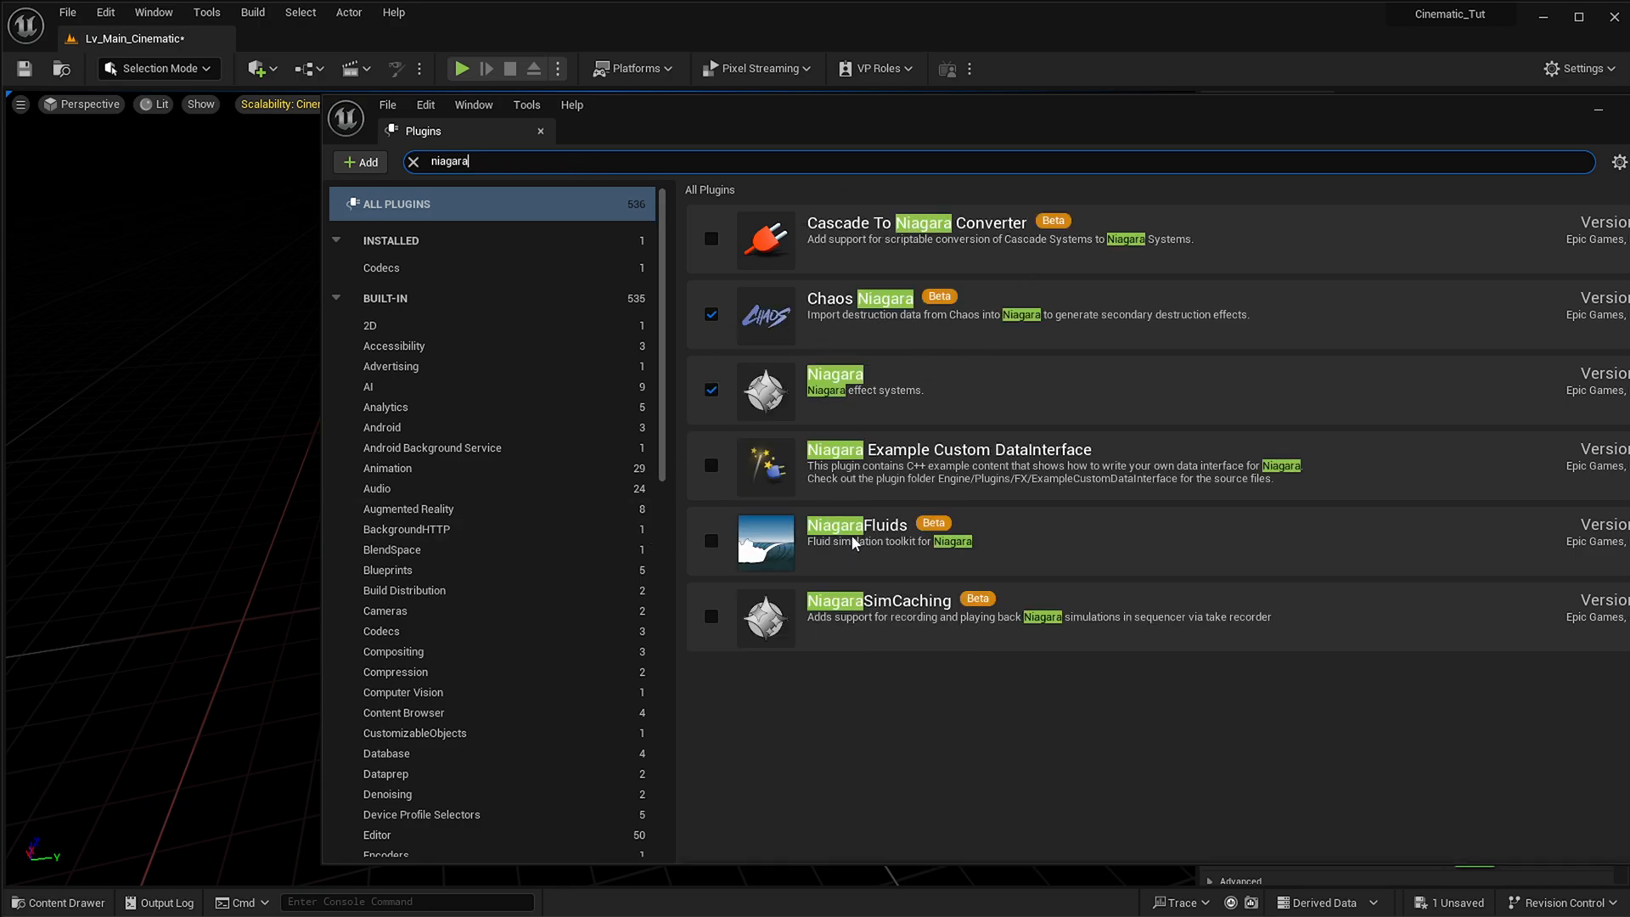
{"action": "mouse_move", "coordinate": [869, 543]}
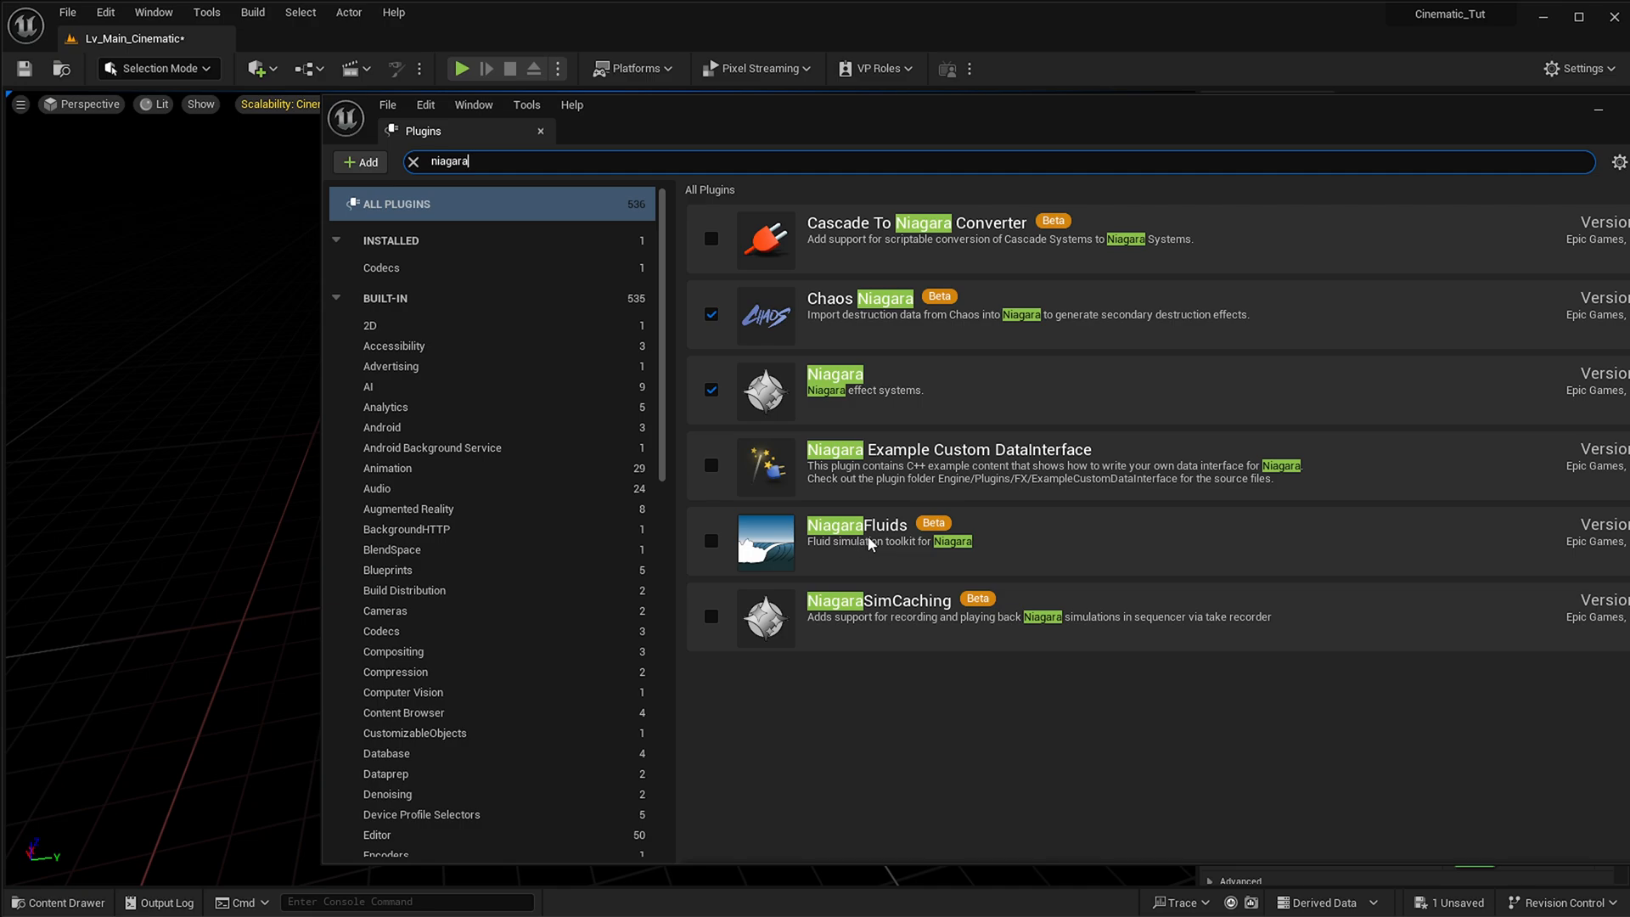
{"action": "left_click", "coordinate": [712, 542]}
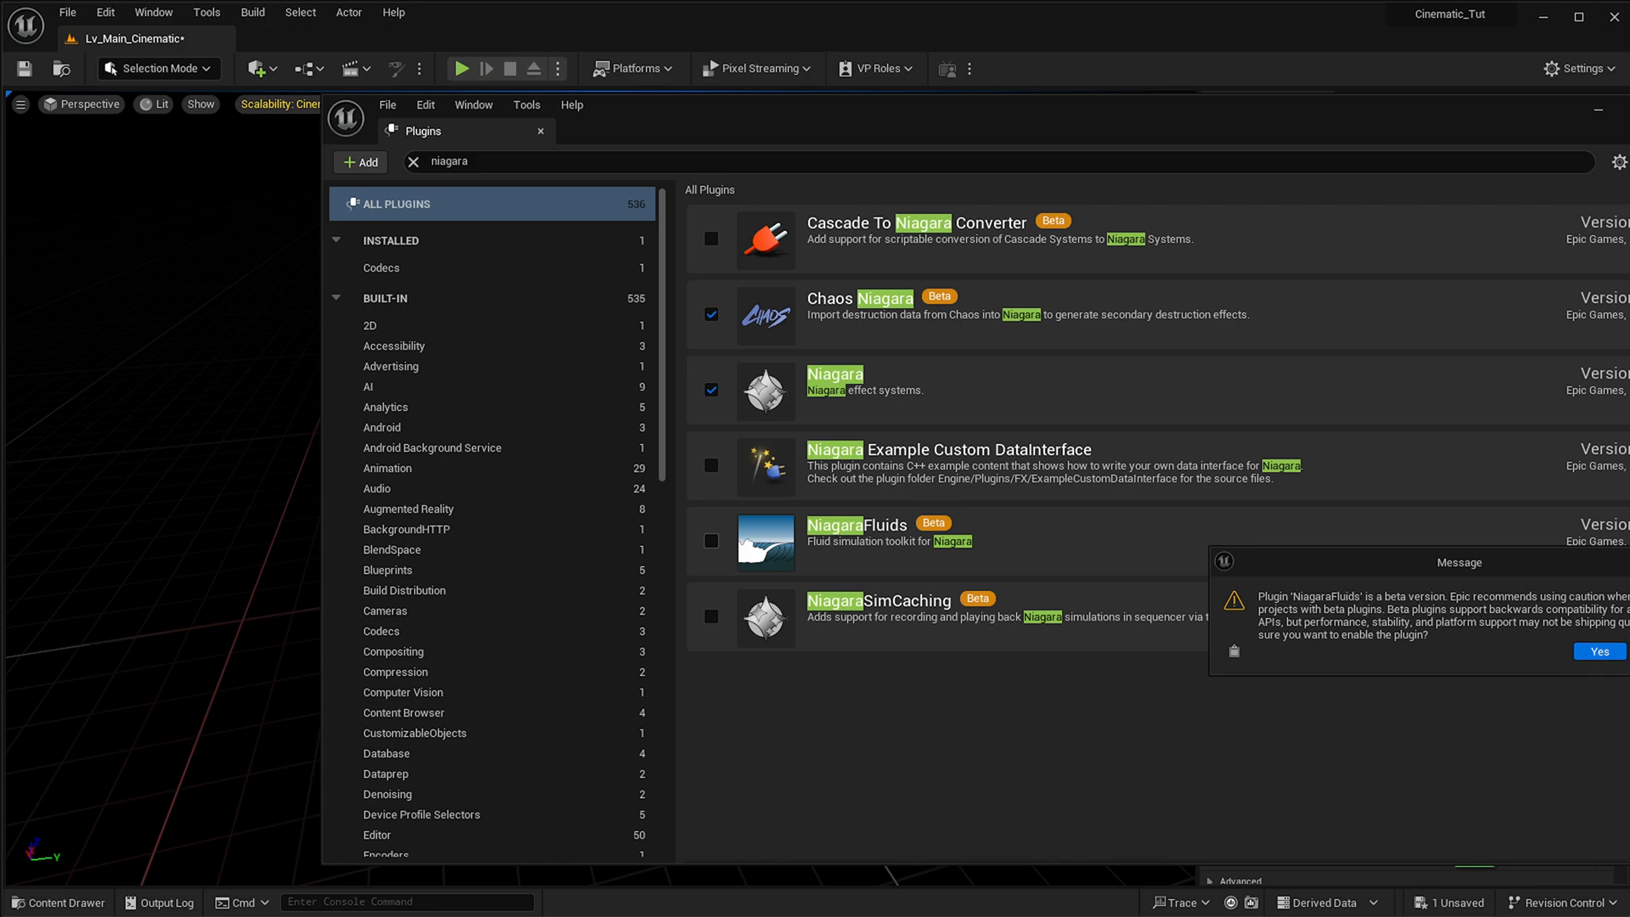
{"action": "left_click", "coordinate": [1598, 651]}
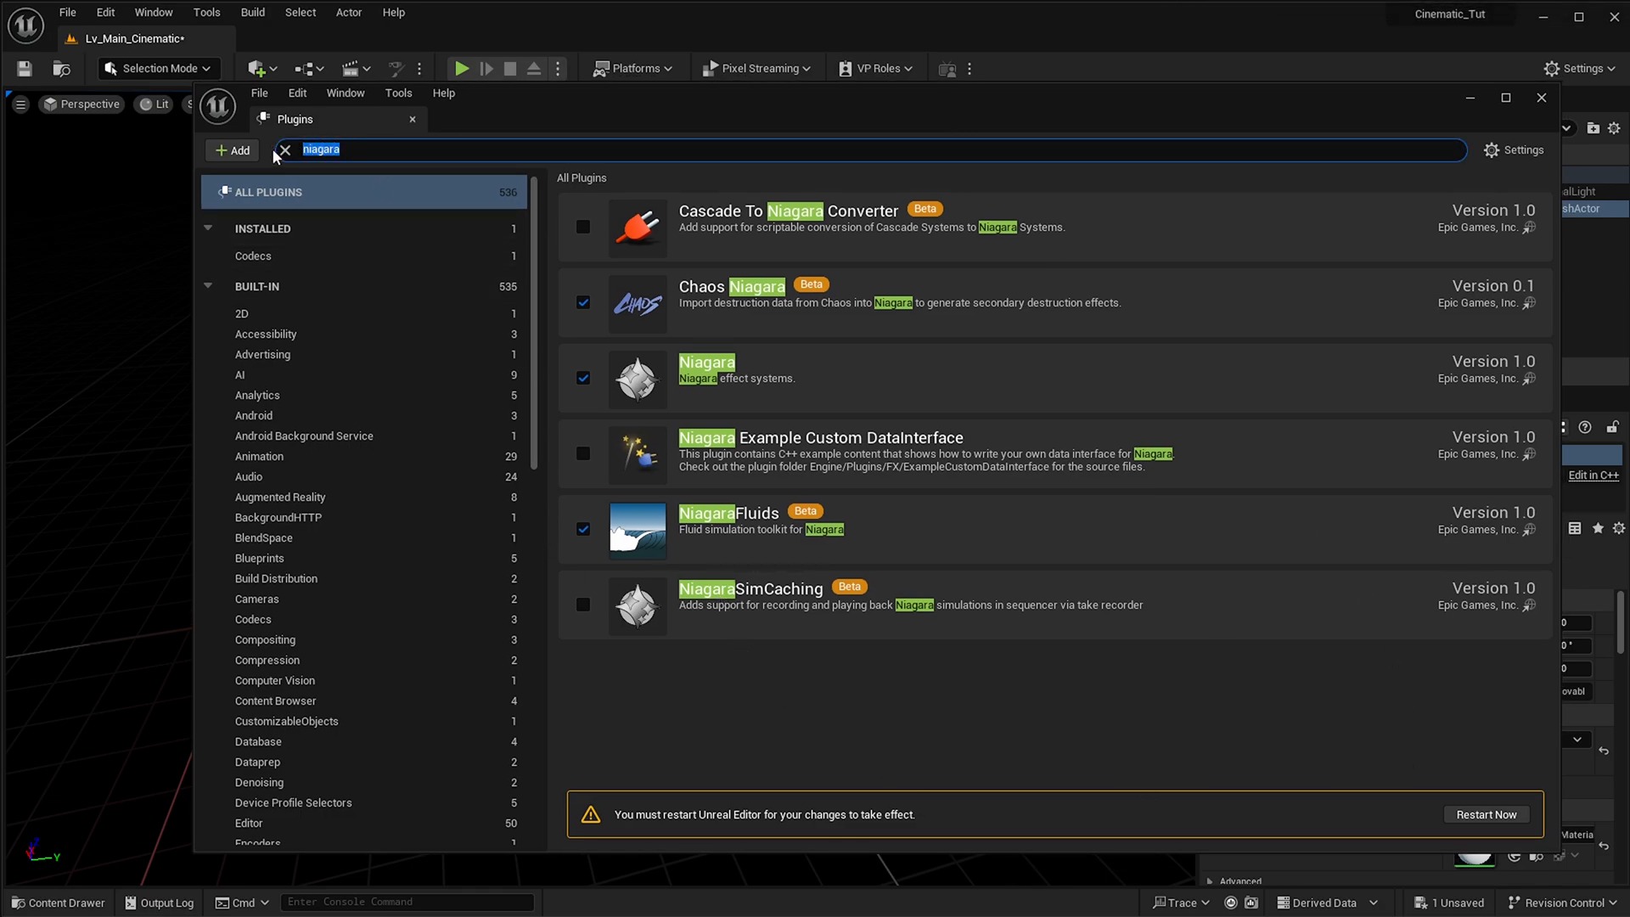
Search plugins for 'movi' and enable Movie Render Queue Additional Render Passes.
{"action": "type", "text": "movie"}
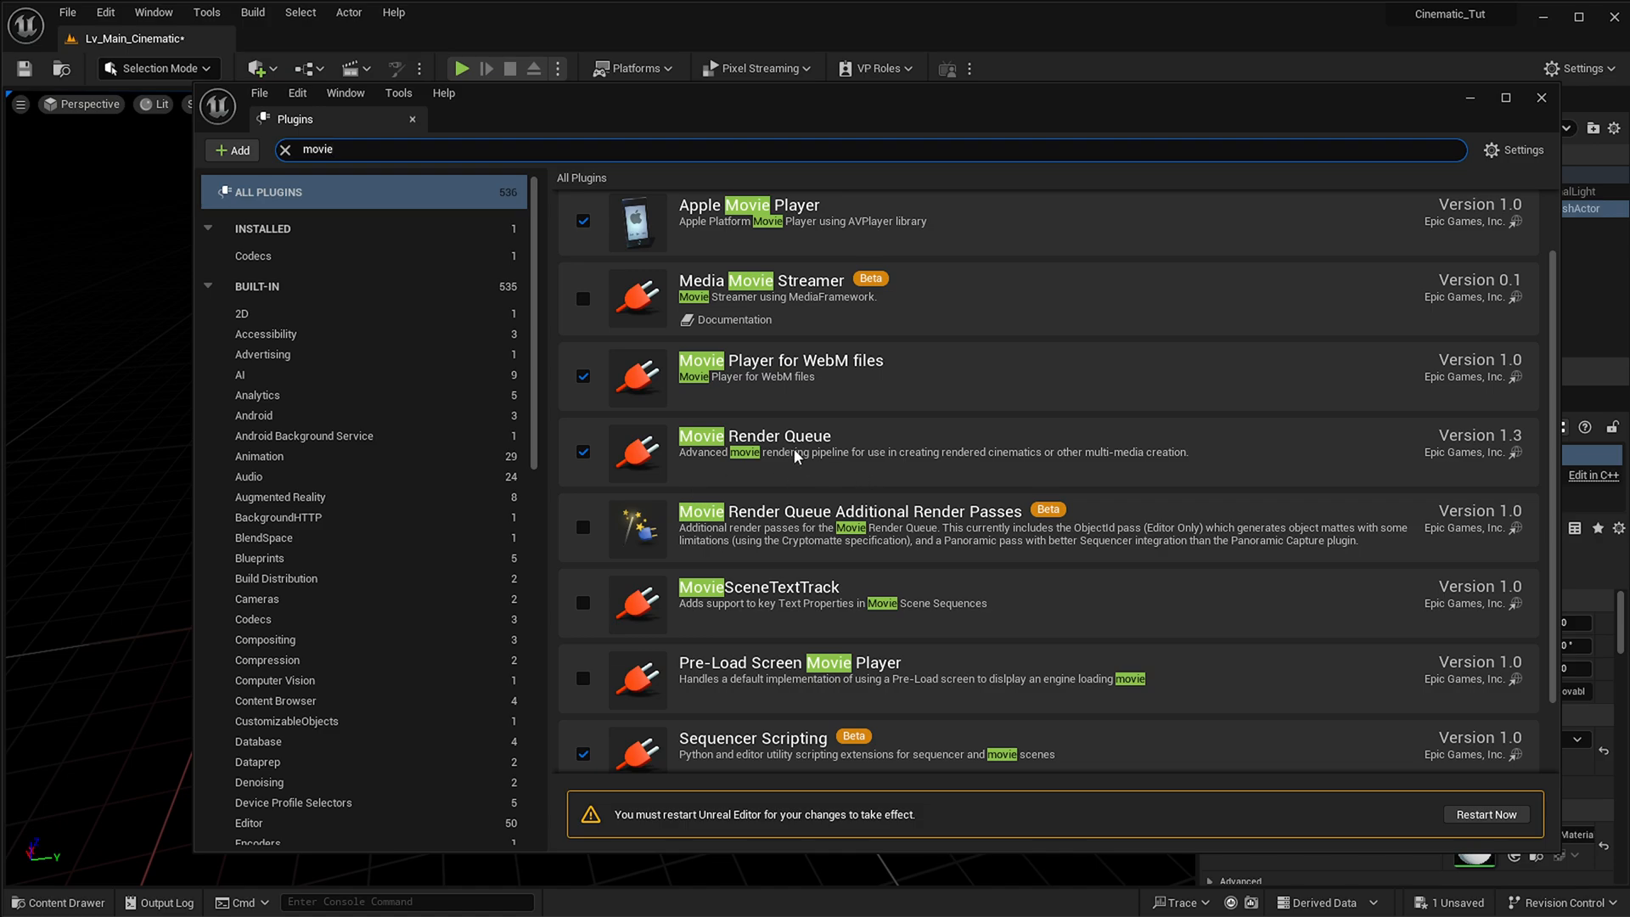
{"action": "scroll", "scroll_direction": "down", "scroll_amount": 3}
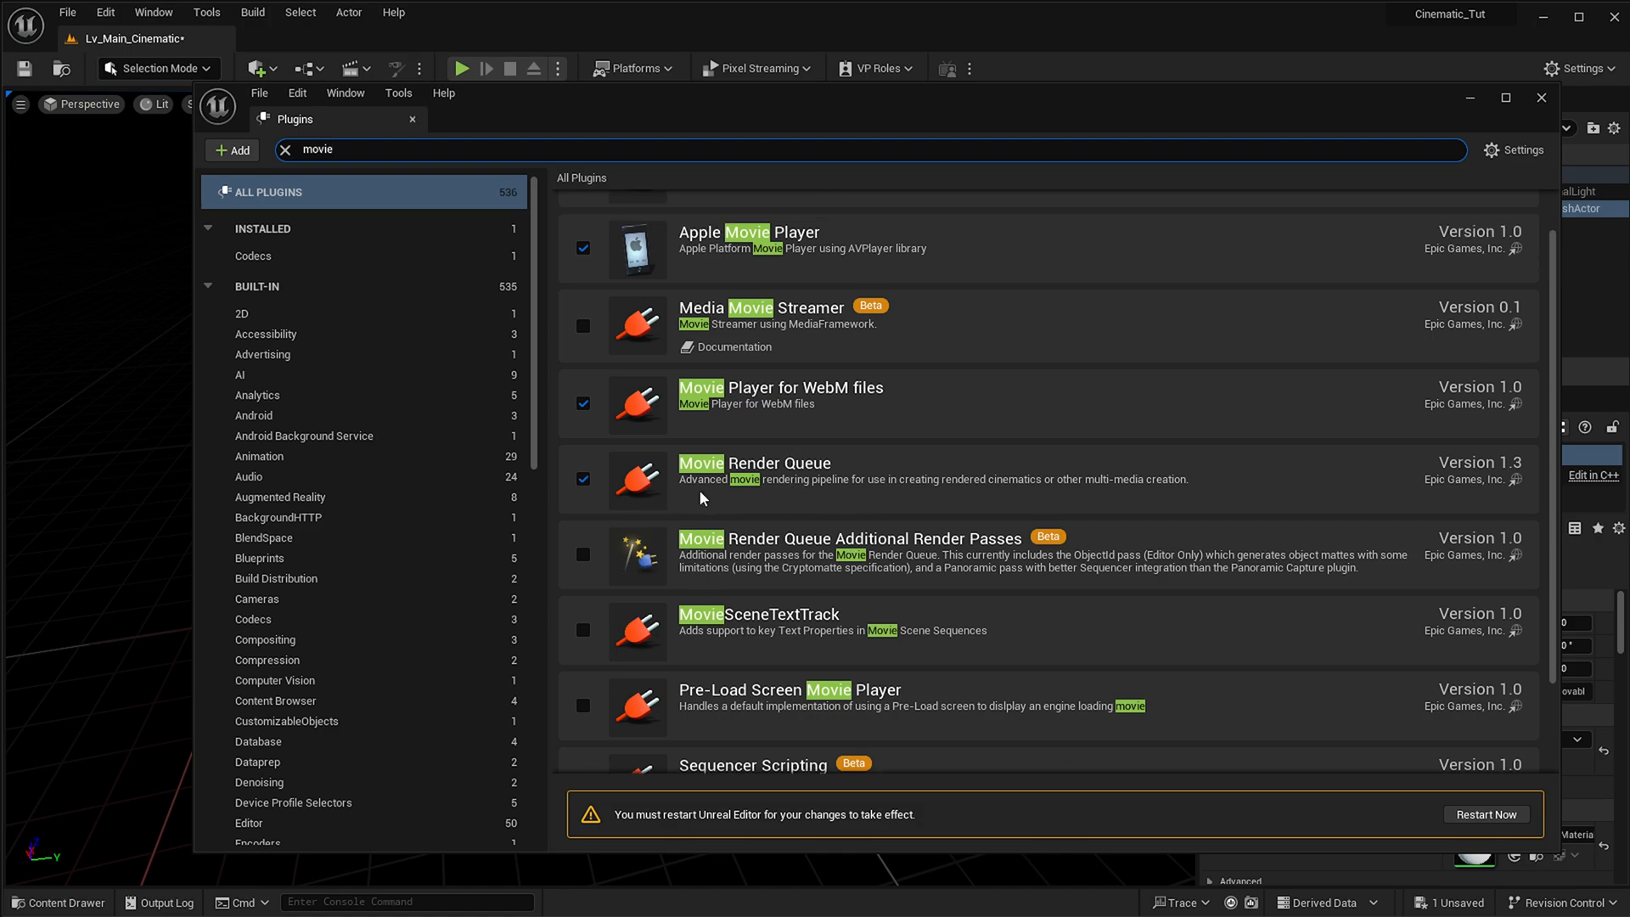
{"action": "mouse_move", "coordinate": [837, 489]}
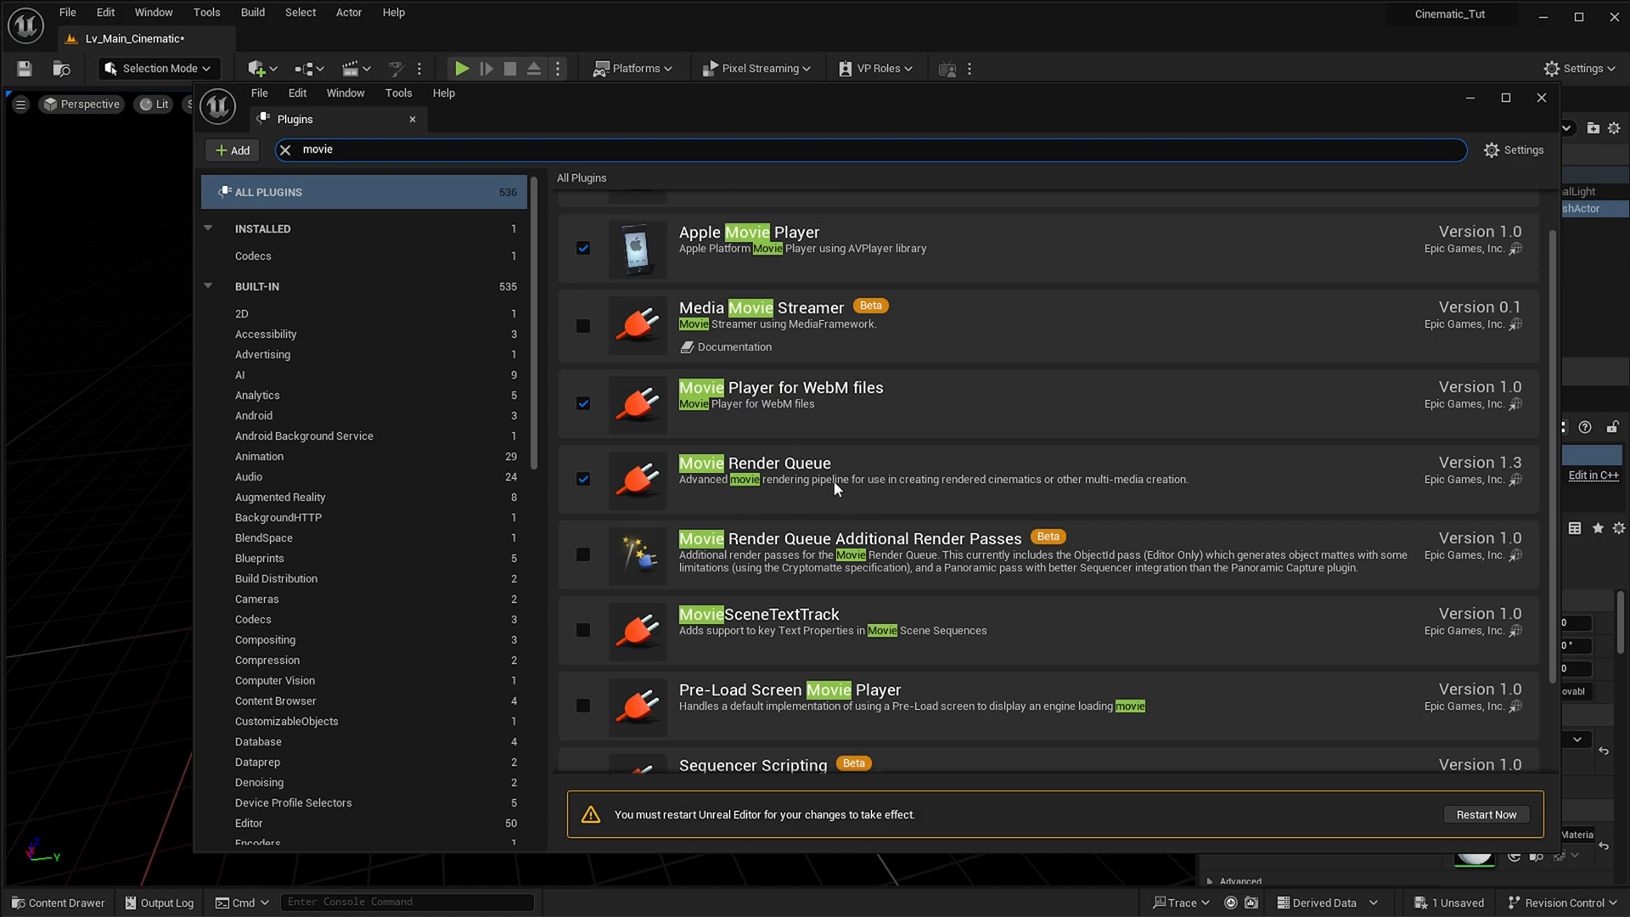
{"action": "mouse_move", "coordinate": [593, 552]}
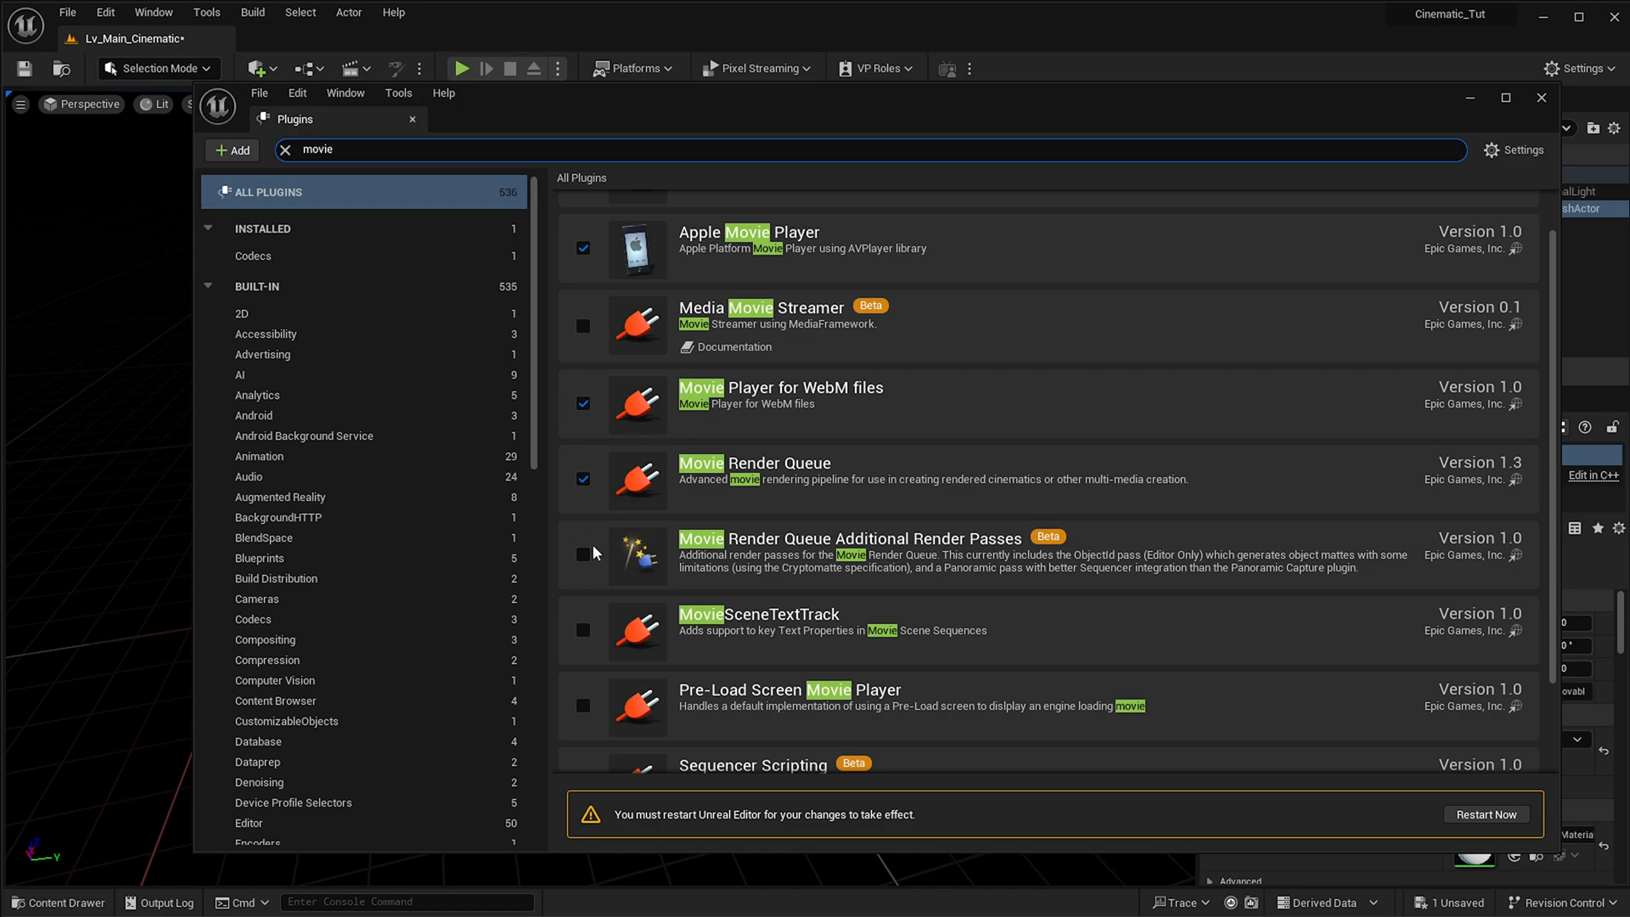
{"action": "scroll", "scroll_direction": "down", "scroll_amount": 3}
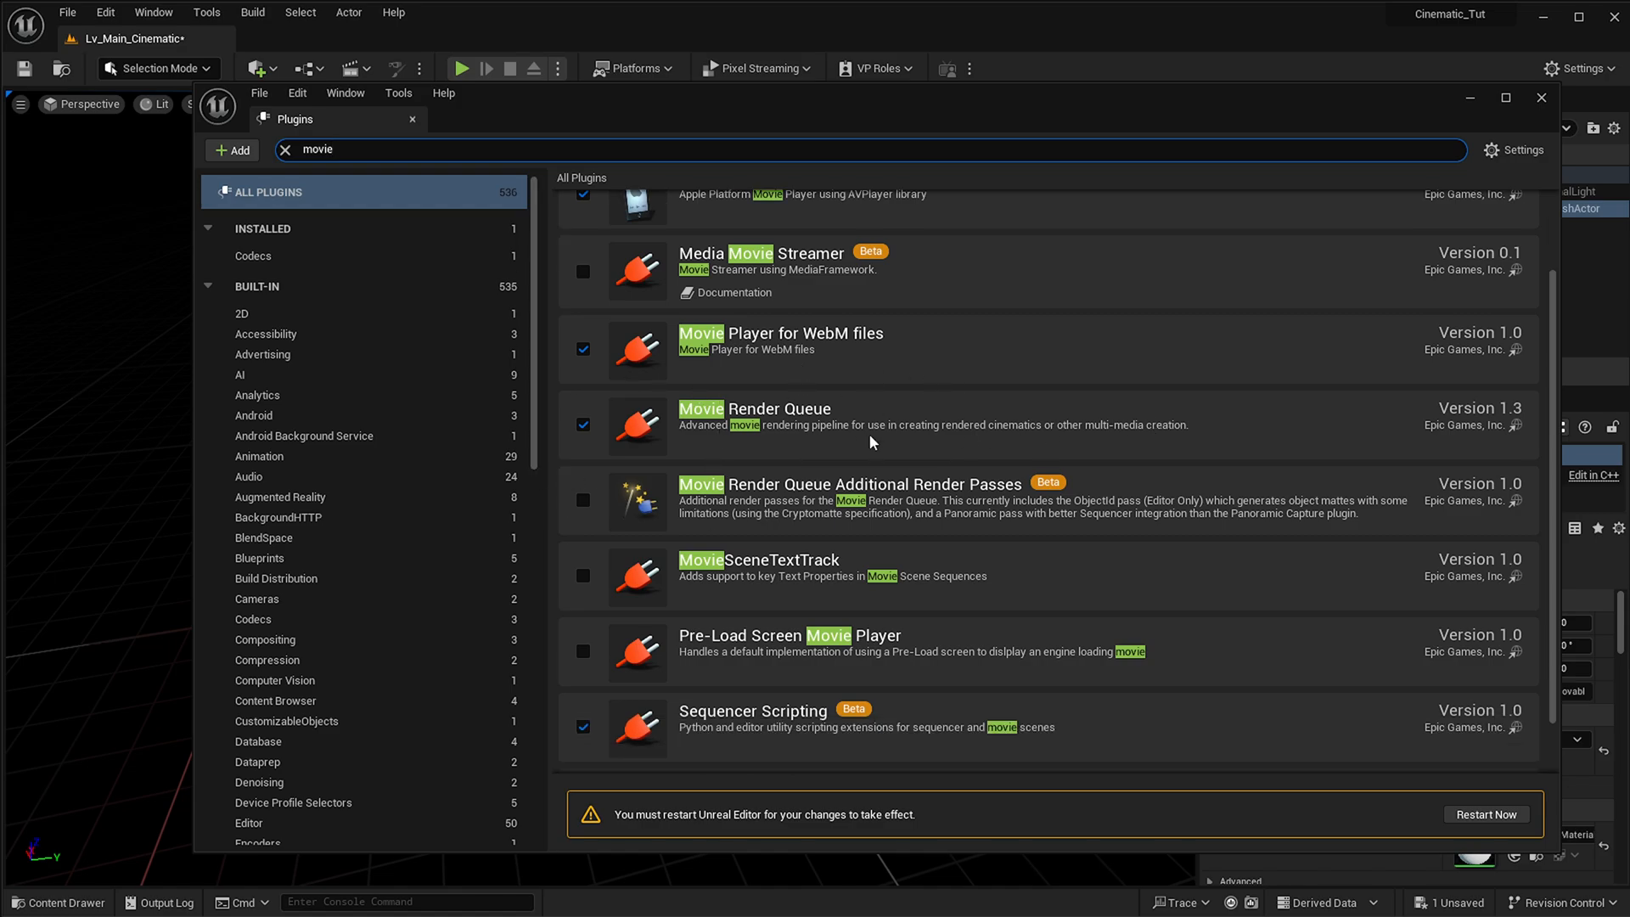
{"action": "mouse_move", "coordinate": [917, 506]}
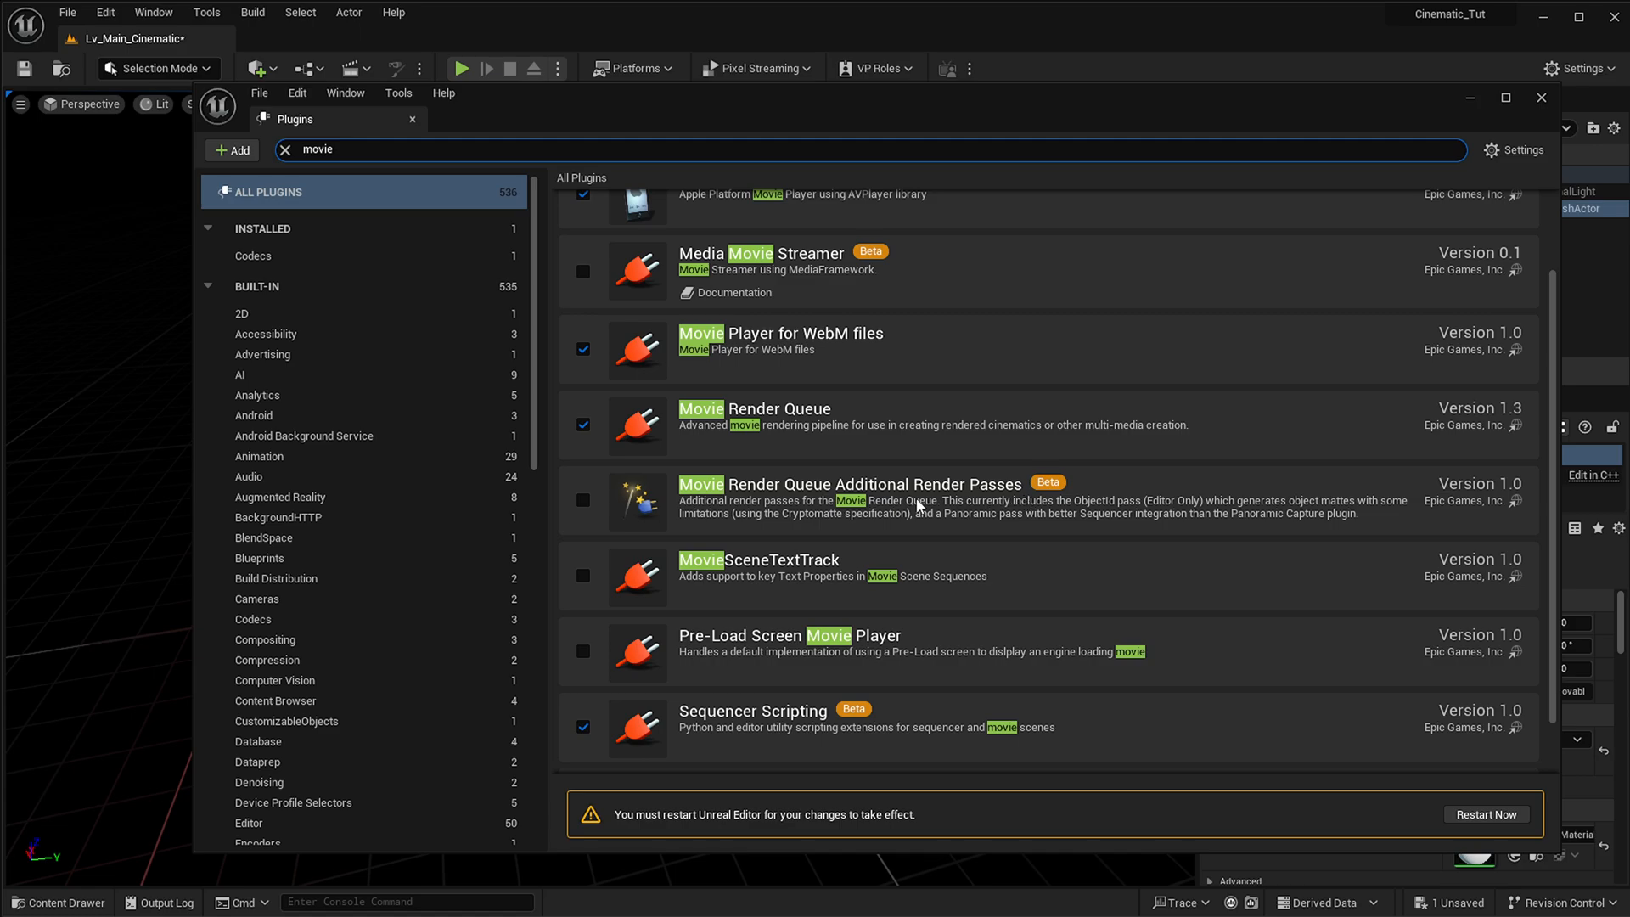
{"action": "mouse_move", "coordinate": [824, 486]}
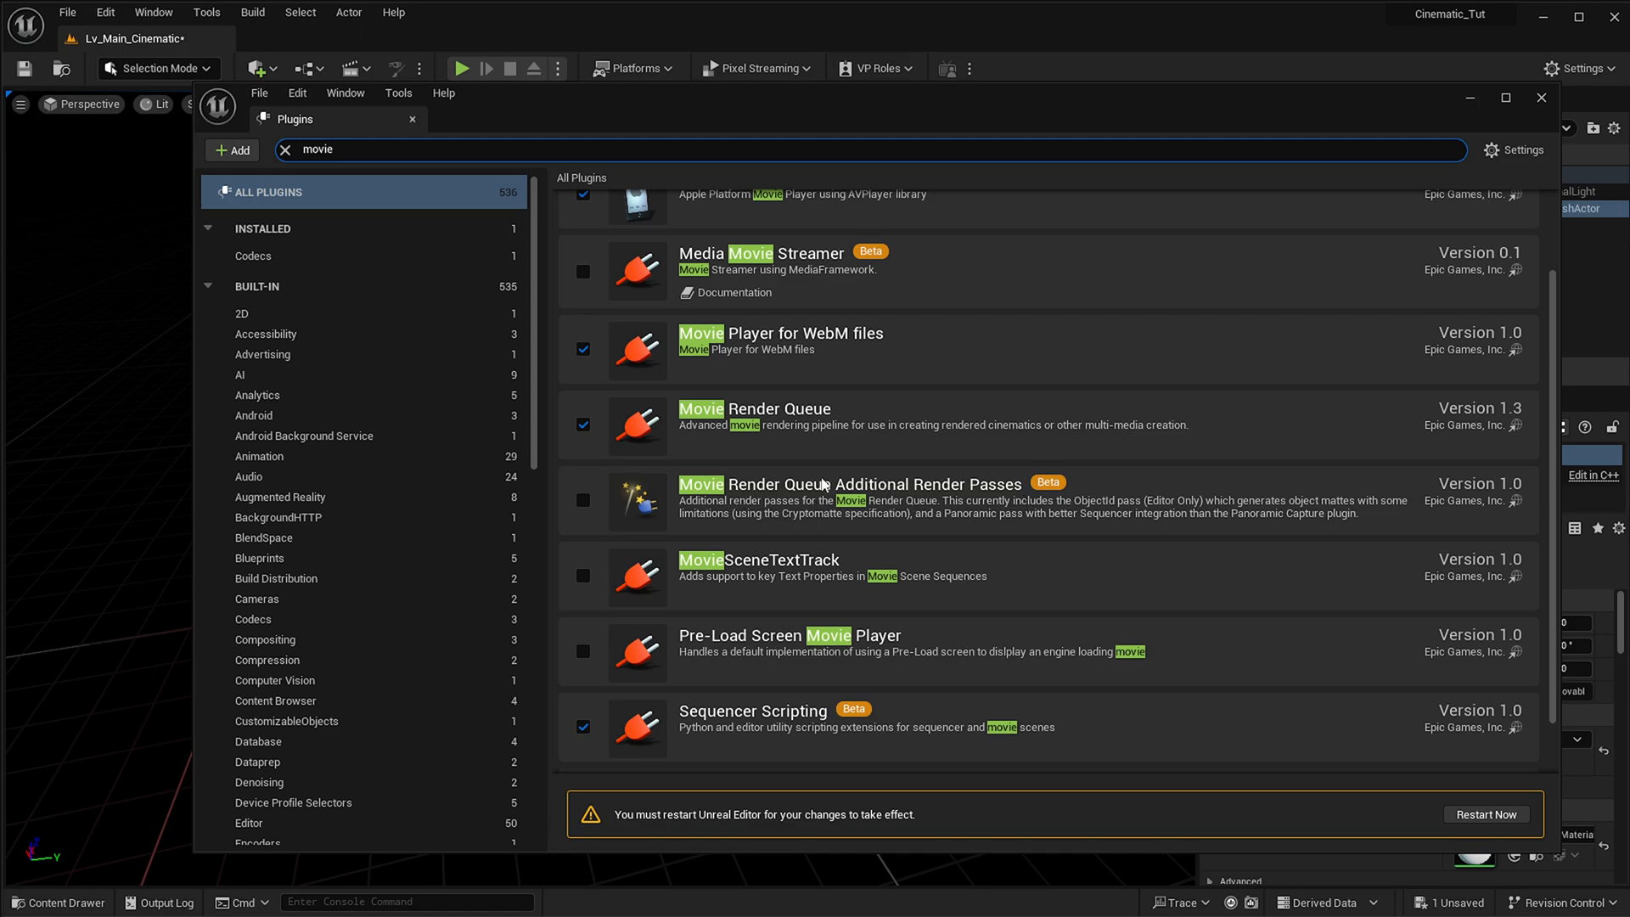
{"action": "mouse_move", "coordinate": [754, 504]}
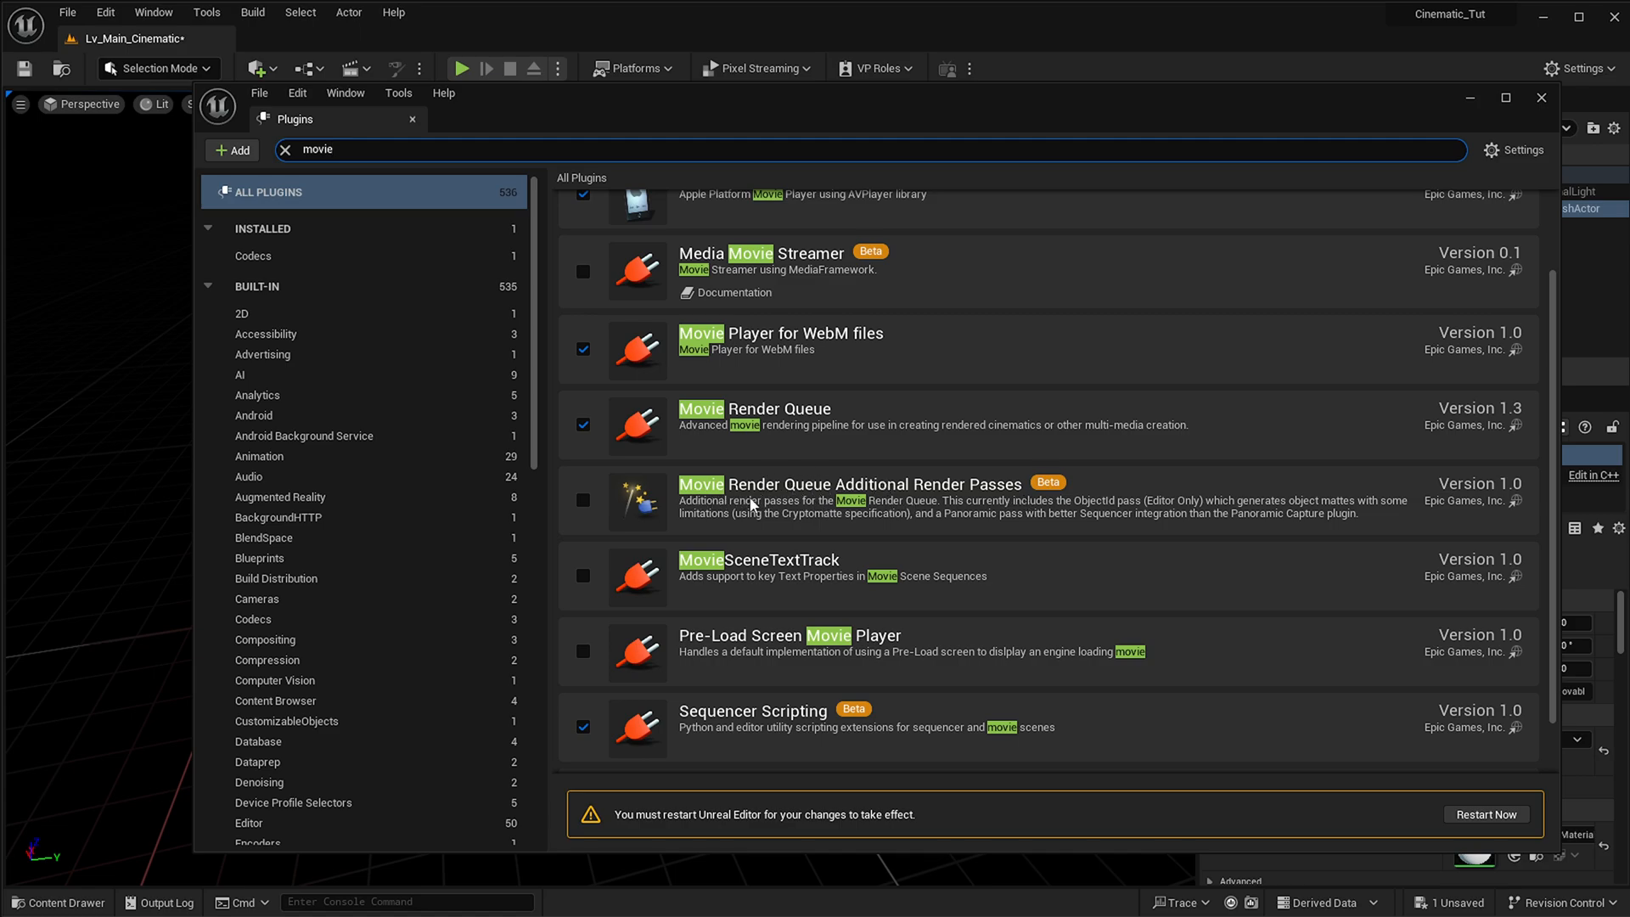
{"action": "left_click", "coordinate": [583, 500]}
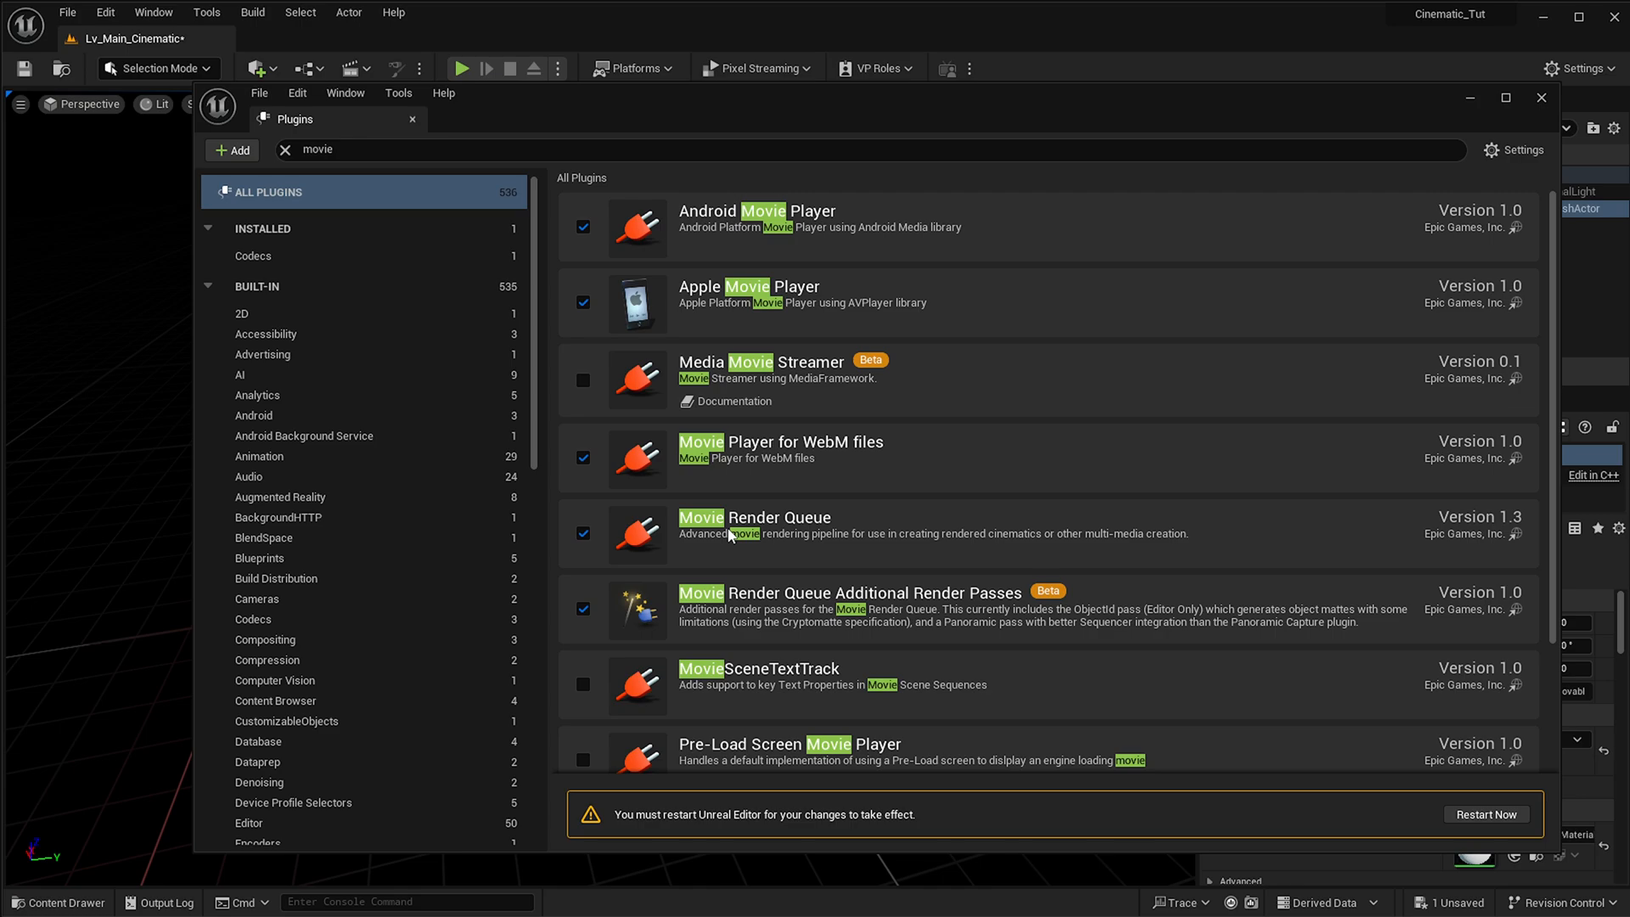
{"action": "mouse_move", "coordinate": [1003, 554]}
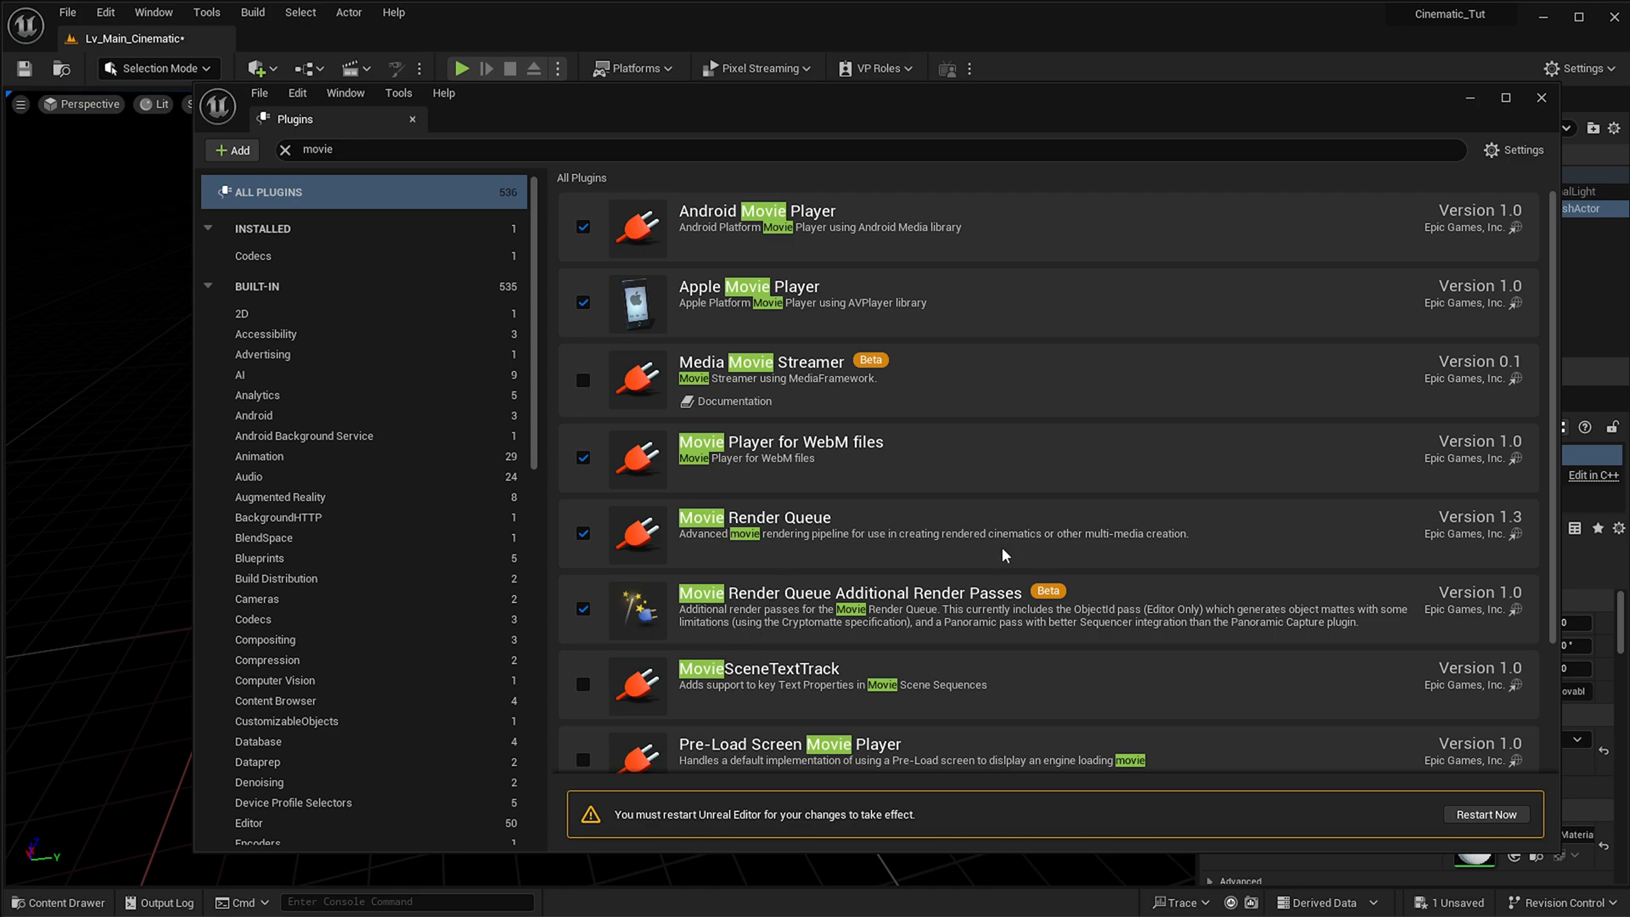
{"action": "mouse_move", "coordinate": [1486, 814]}
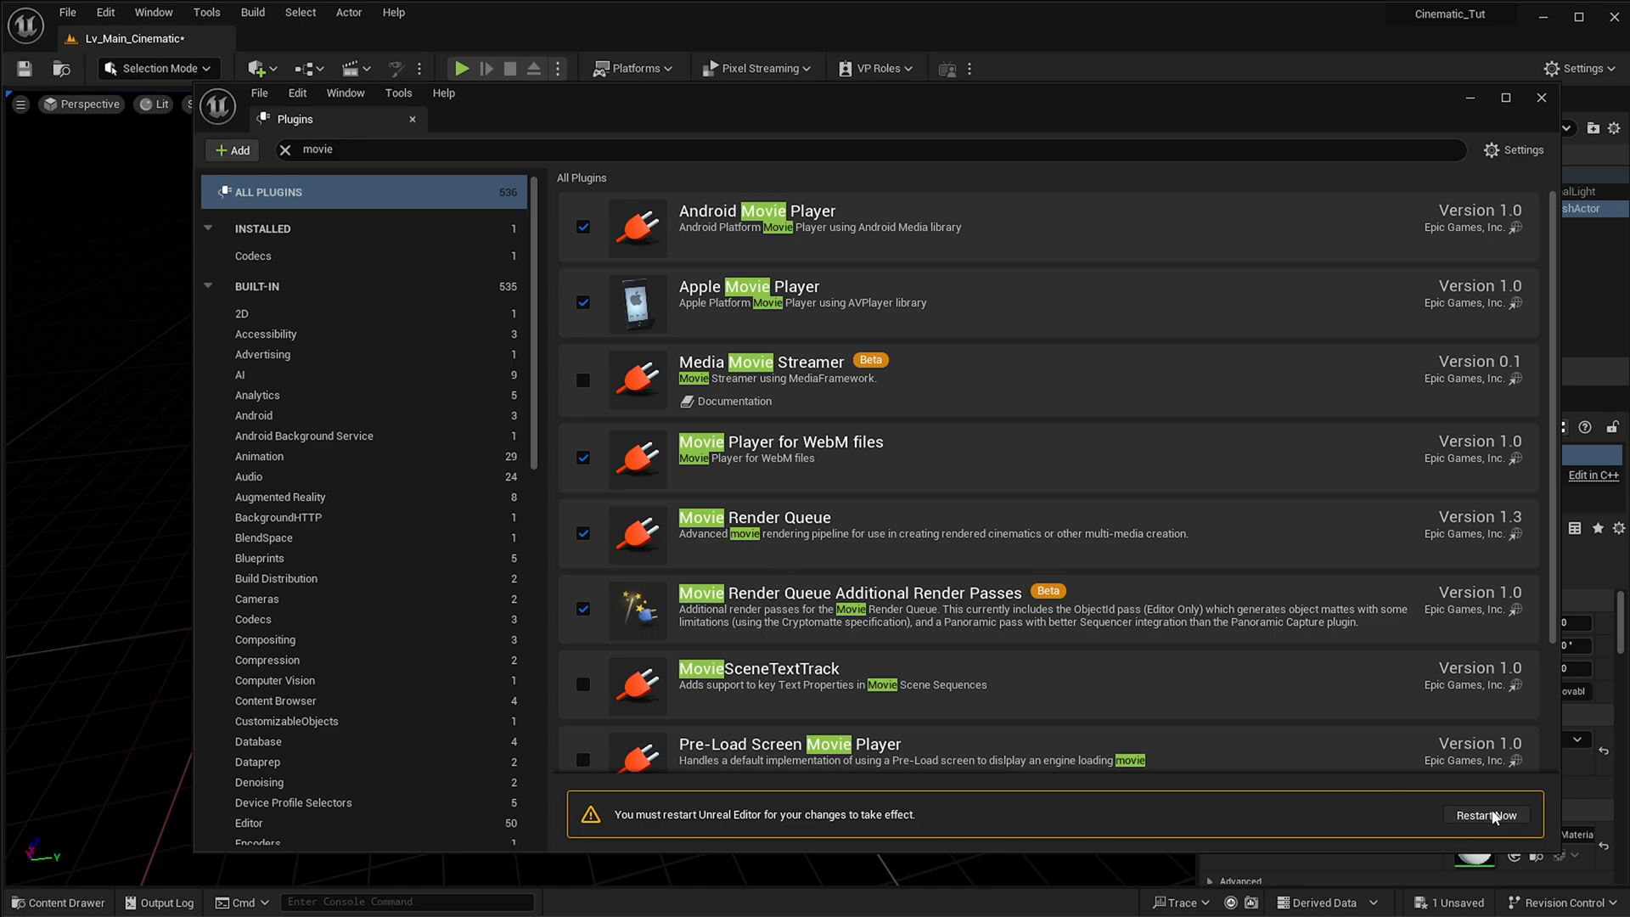
Restart the editor to apply the new plugin changes.
{"action": "left_click", "coordinate": [1486, 814]}
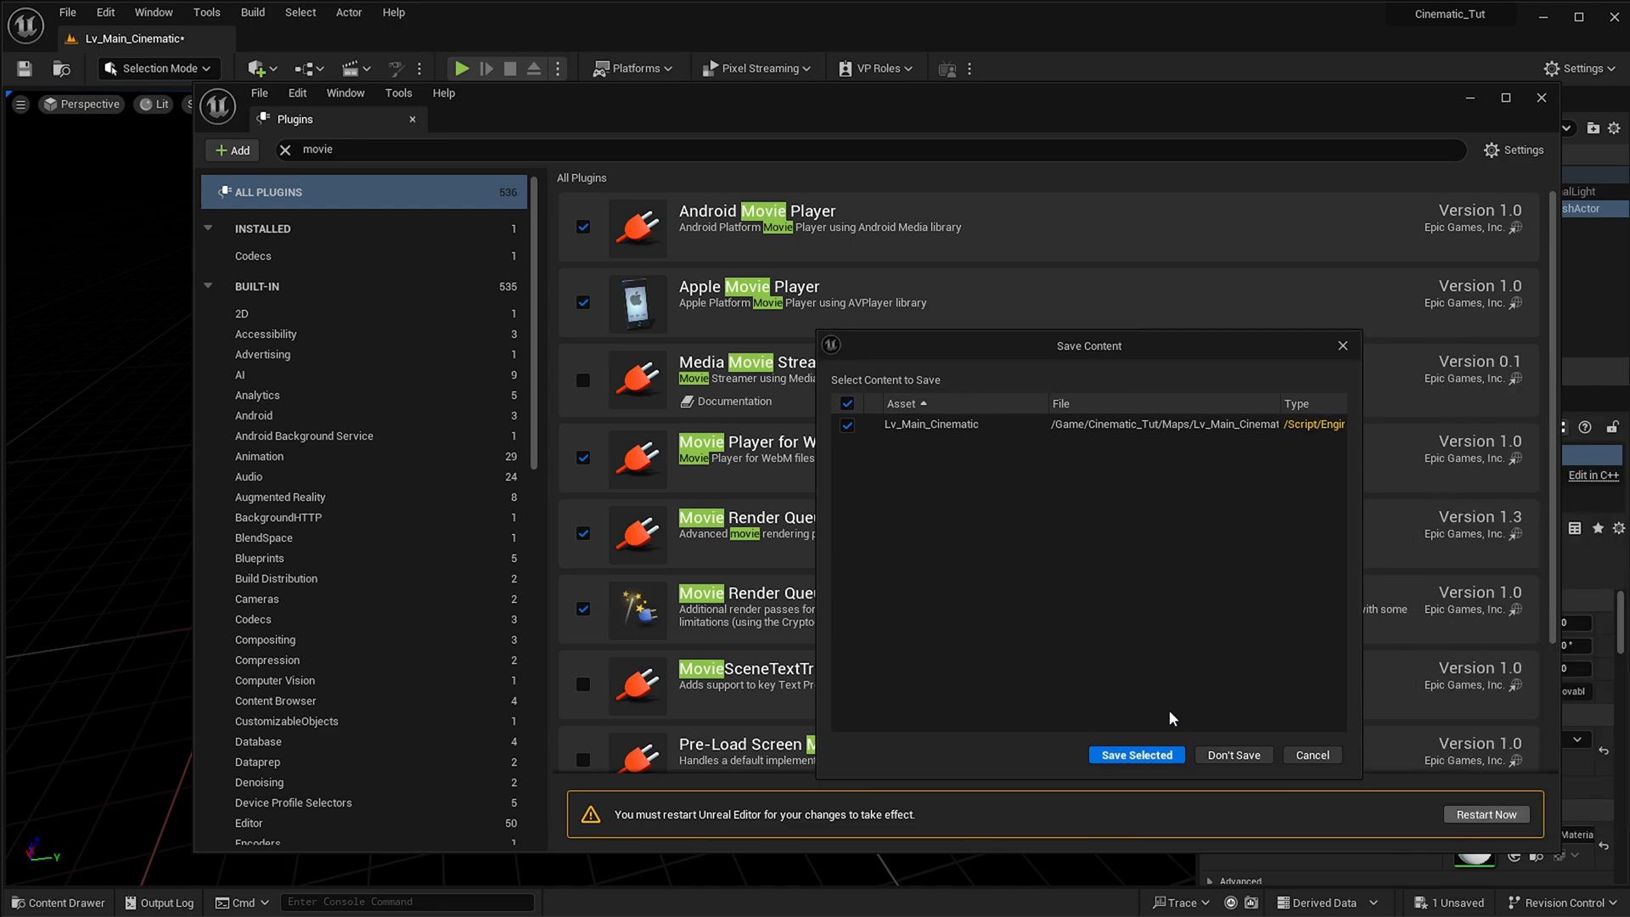
{"action": "mouse_move", "coordinate": [1135, 755]}
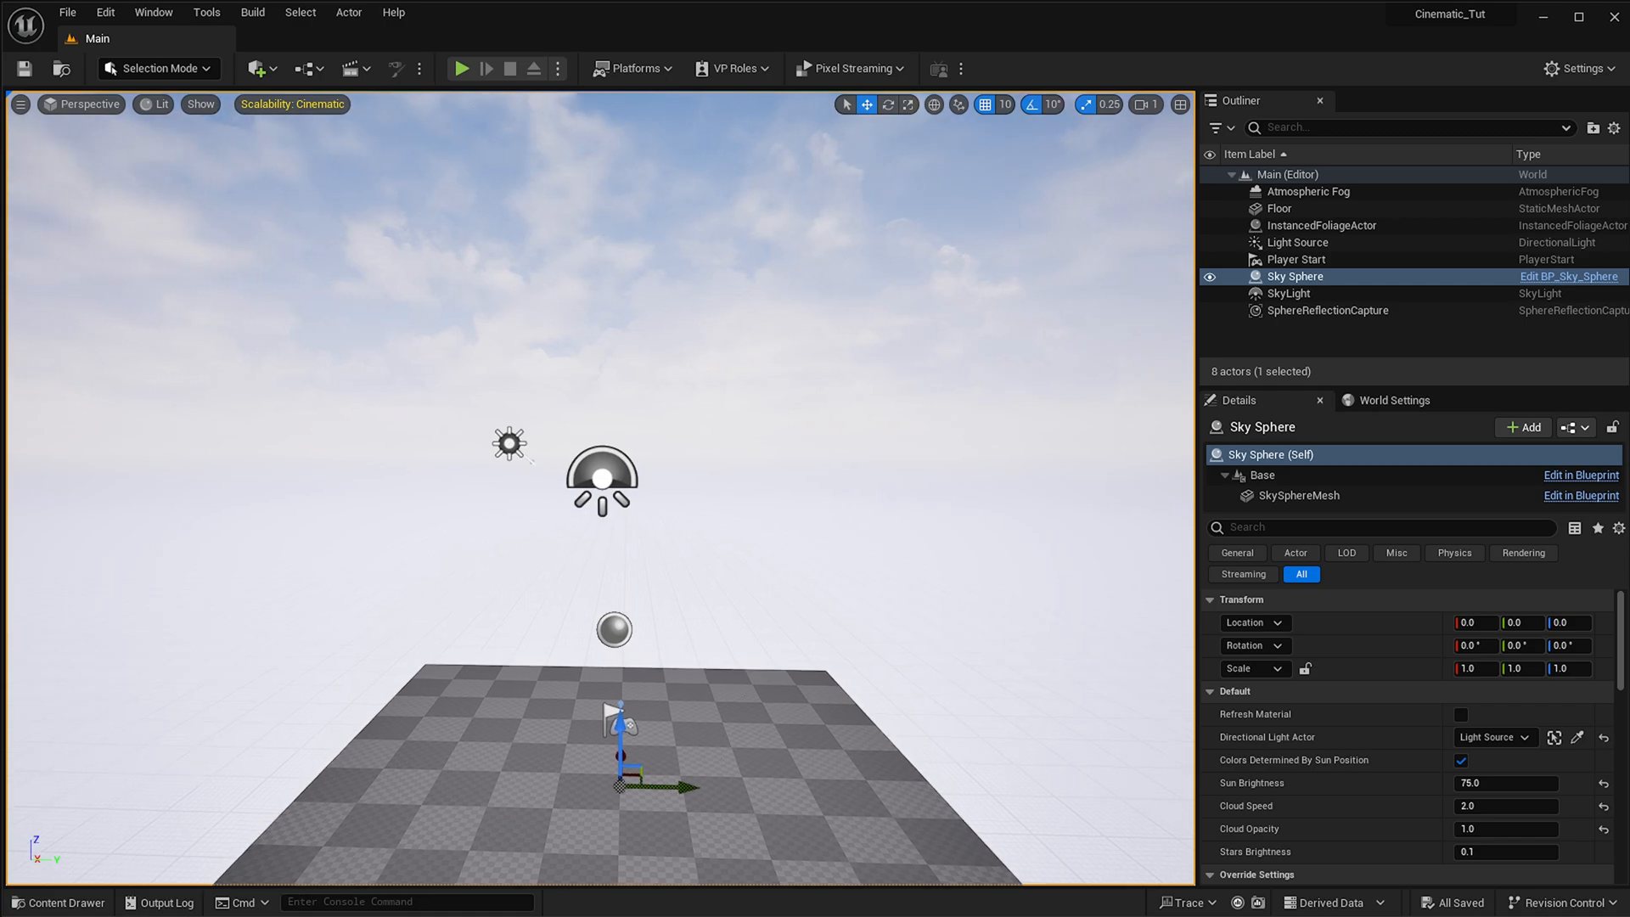
{"action": "mouse_move", "coordinate": [754, 499]}
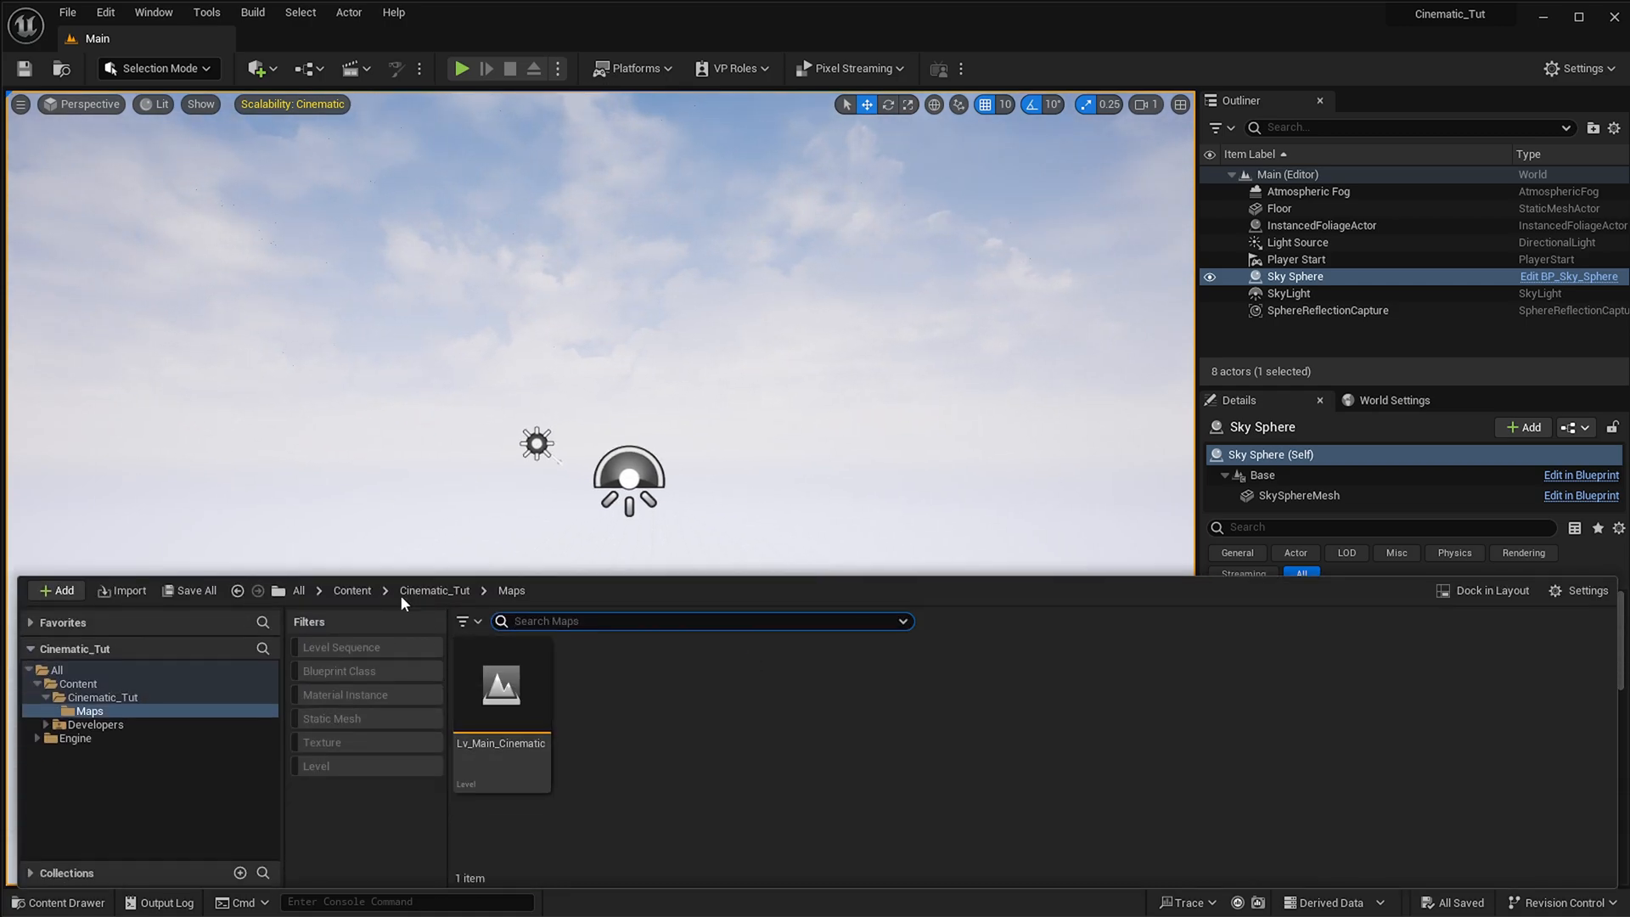
Go up to the Cinematic_Tut folder and open its Maps folder.
{"action": "left_click", "coordinate": [352, 591]}
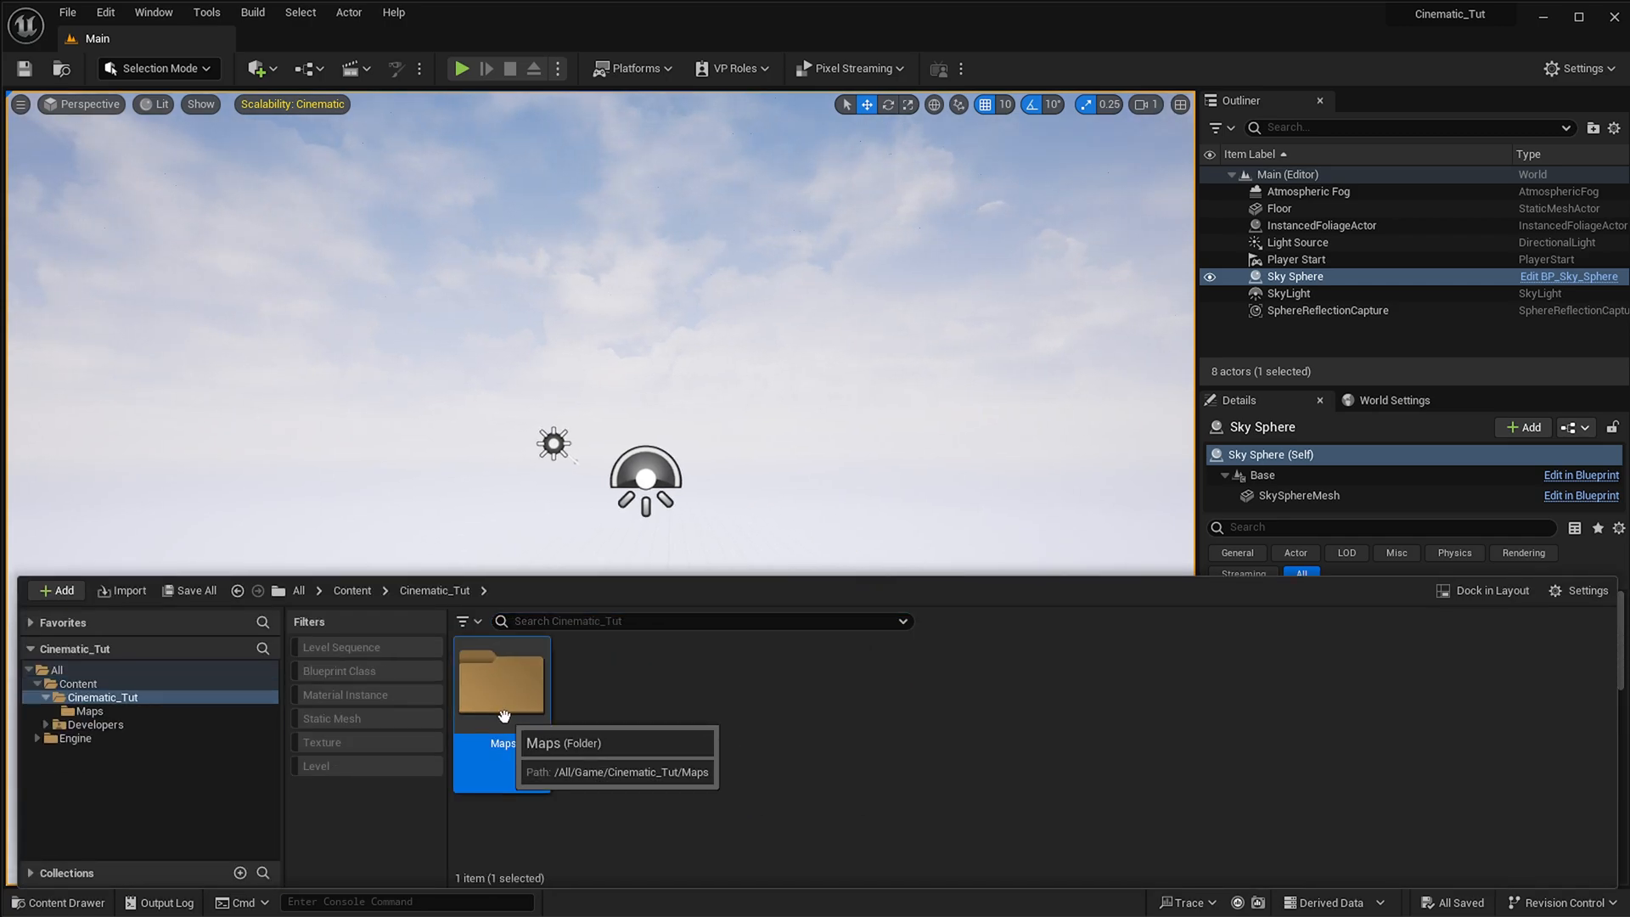
{"action": "double_click", "coordinate": [500, 680]}
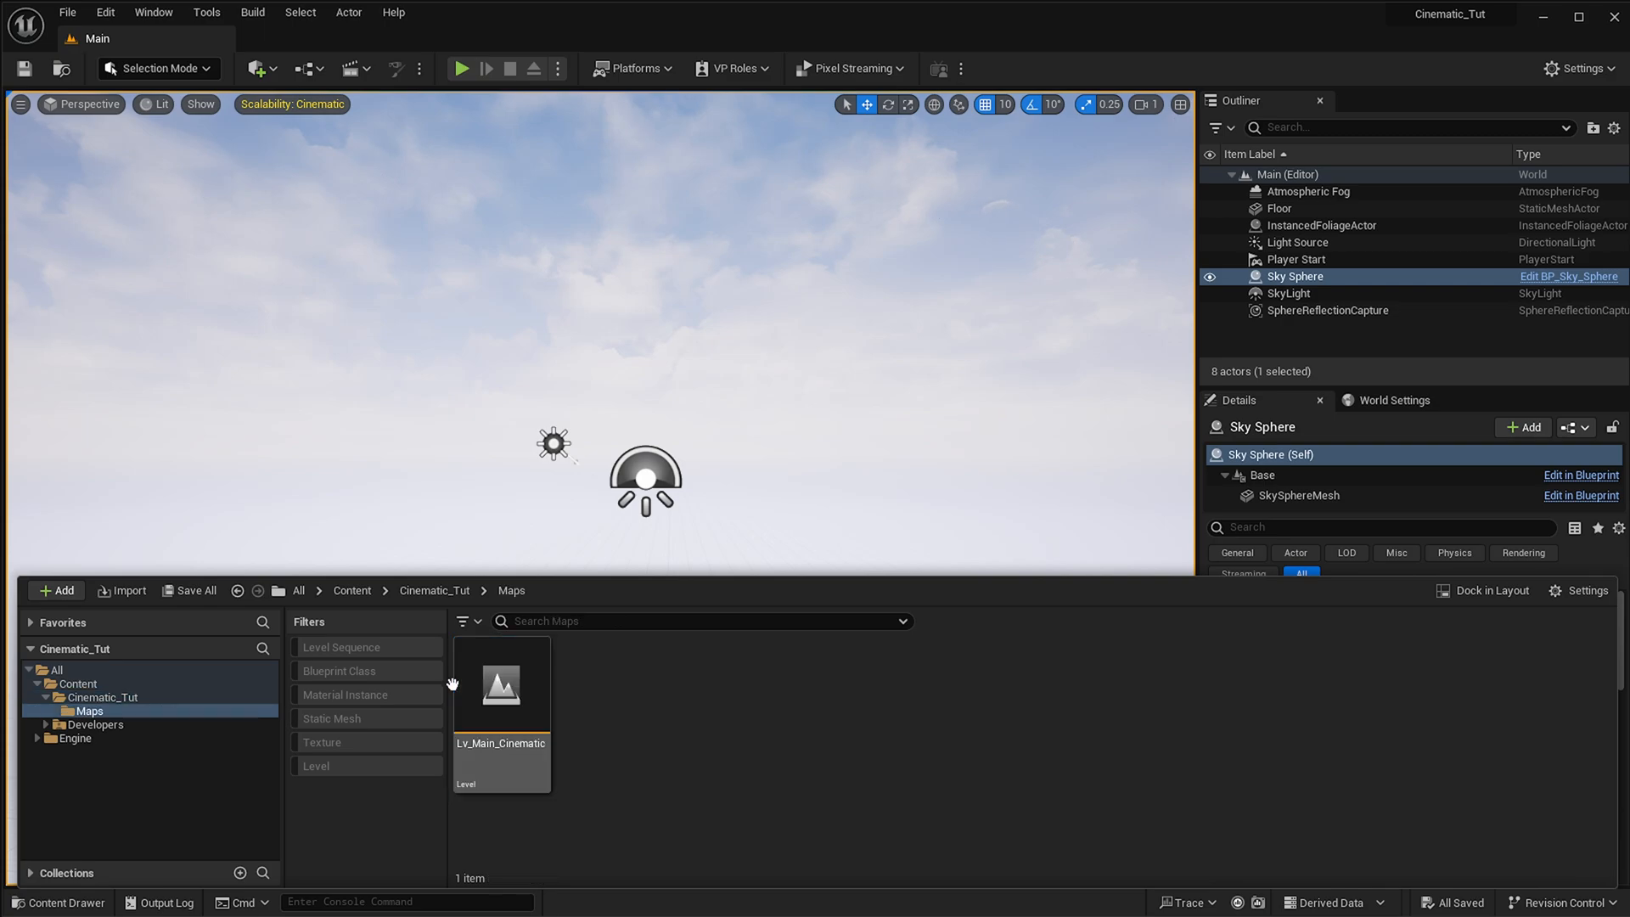
{"action": "mouse_move", "coordinate": [505, 688]}
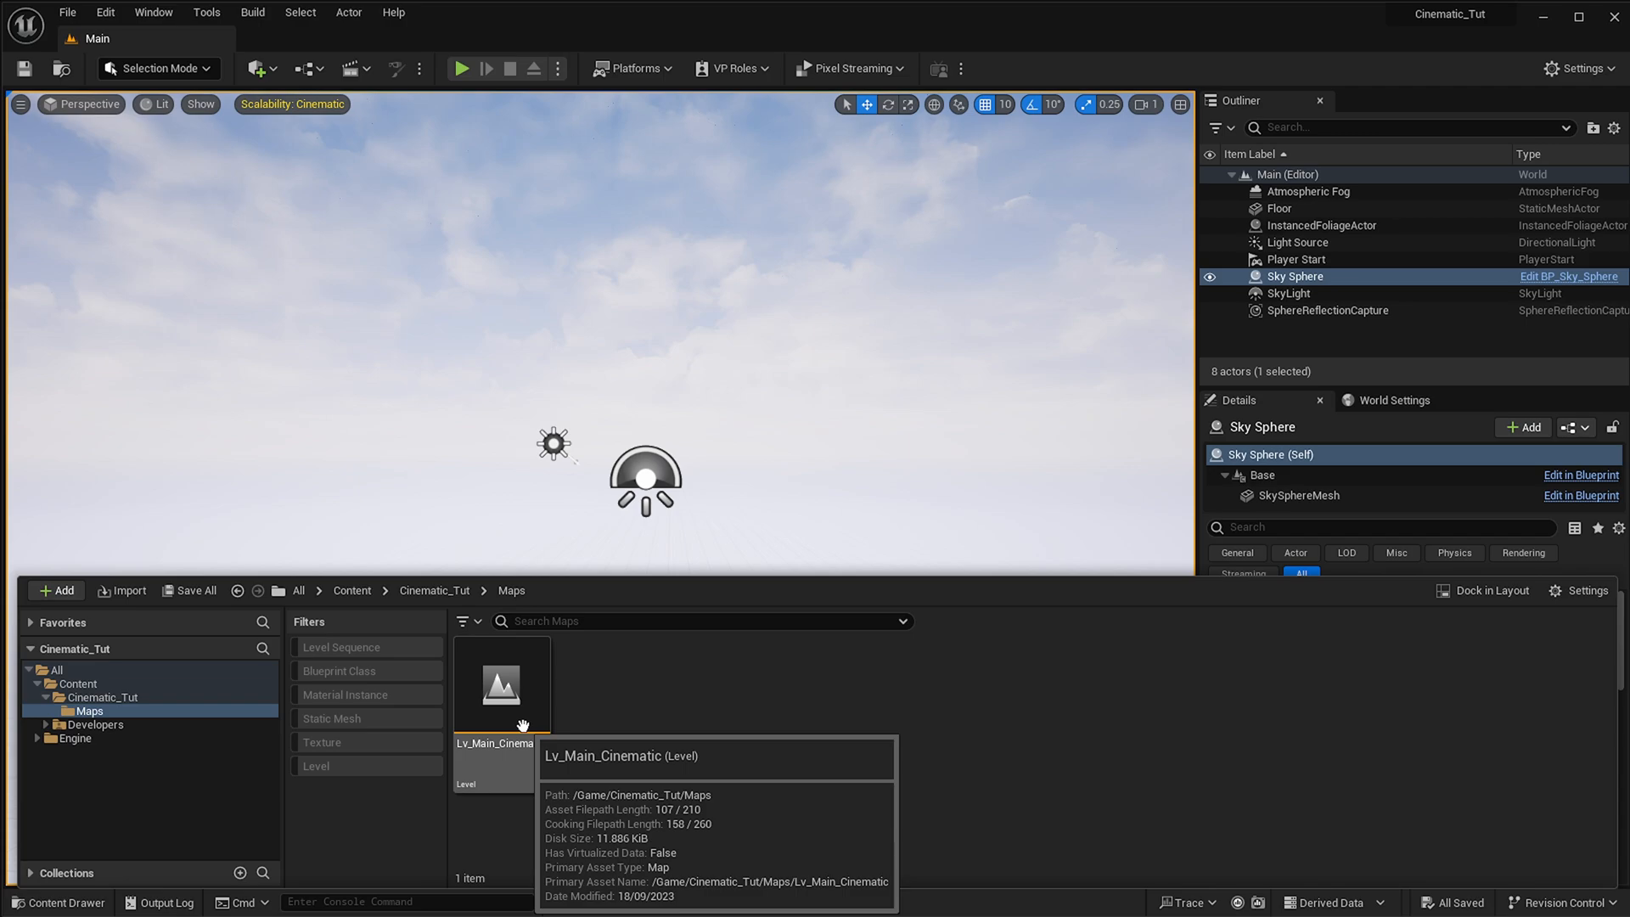
{"action": "mouse_move", "coordinate": [643, 587]}
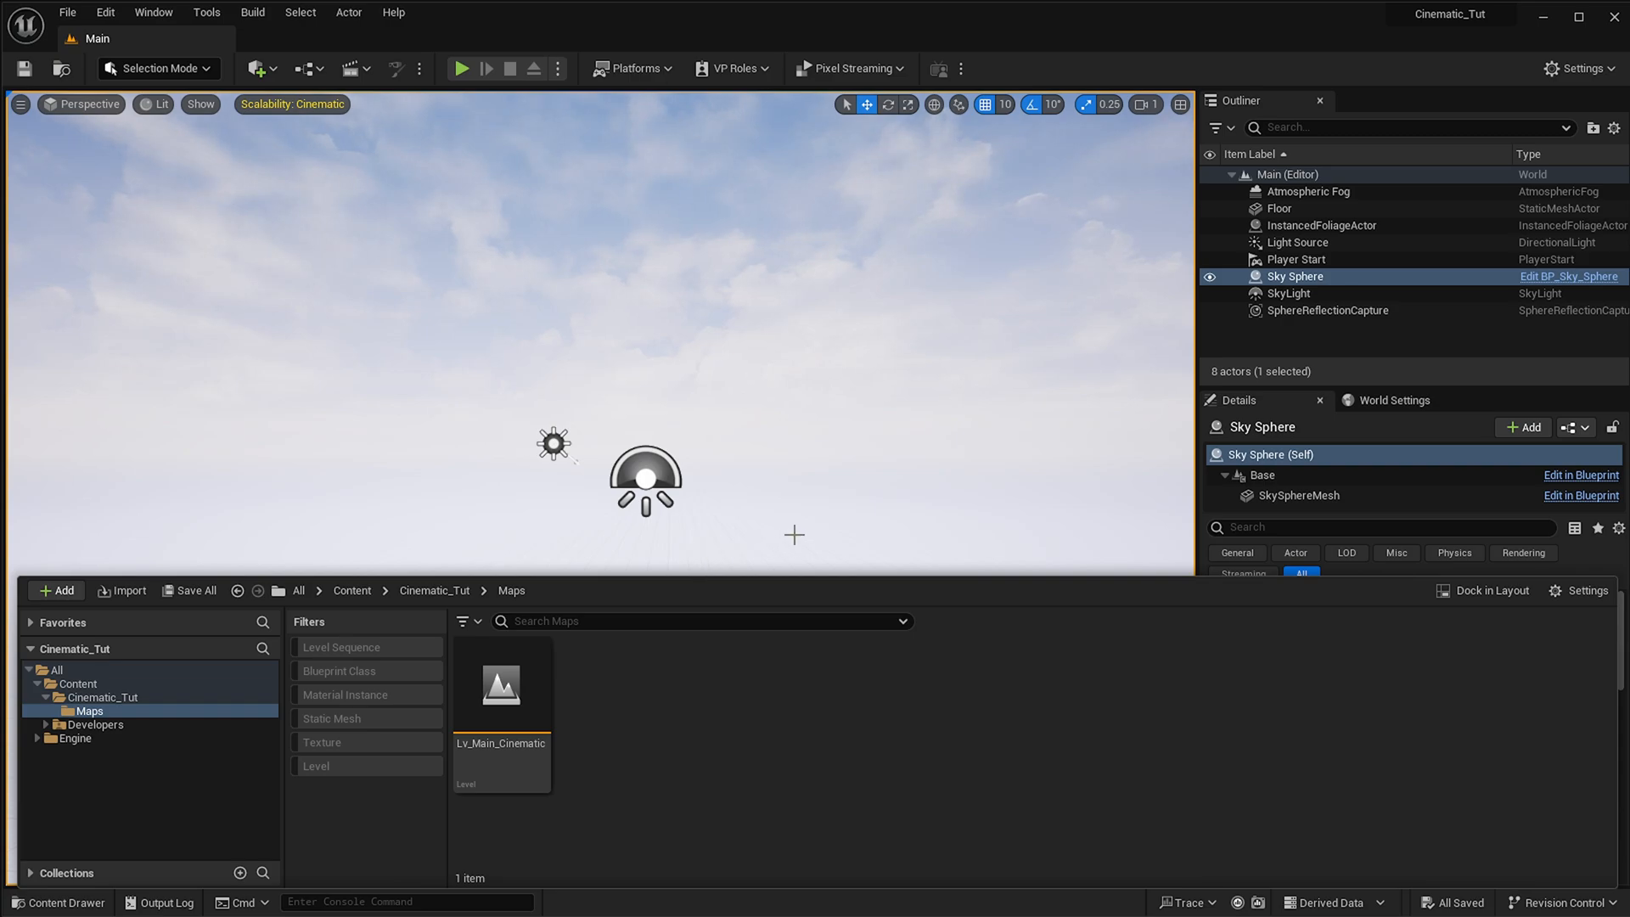
{"action": "mouse_move", "coordinate": [560, 542]}
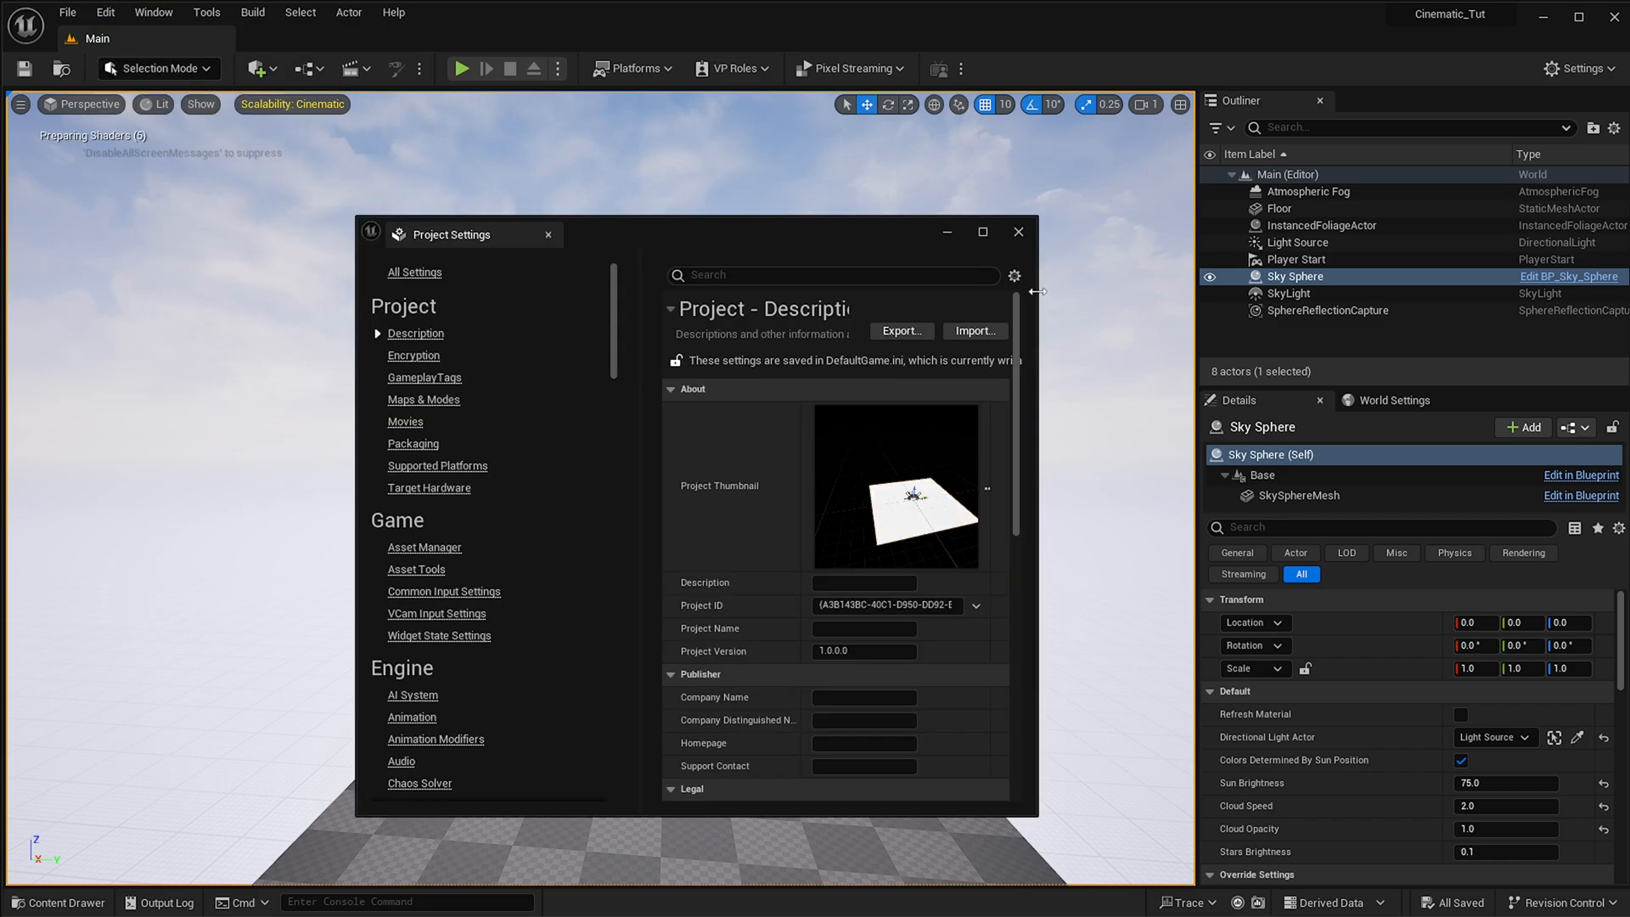
{"action": "mouse_move", "coordinate": [1038, 441]}
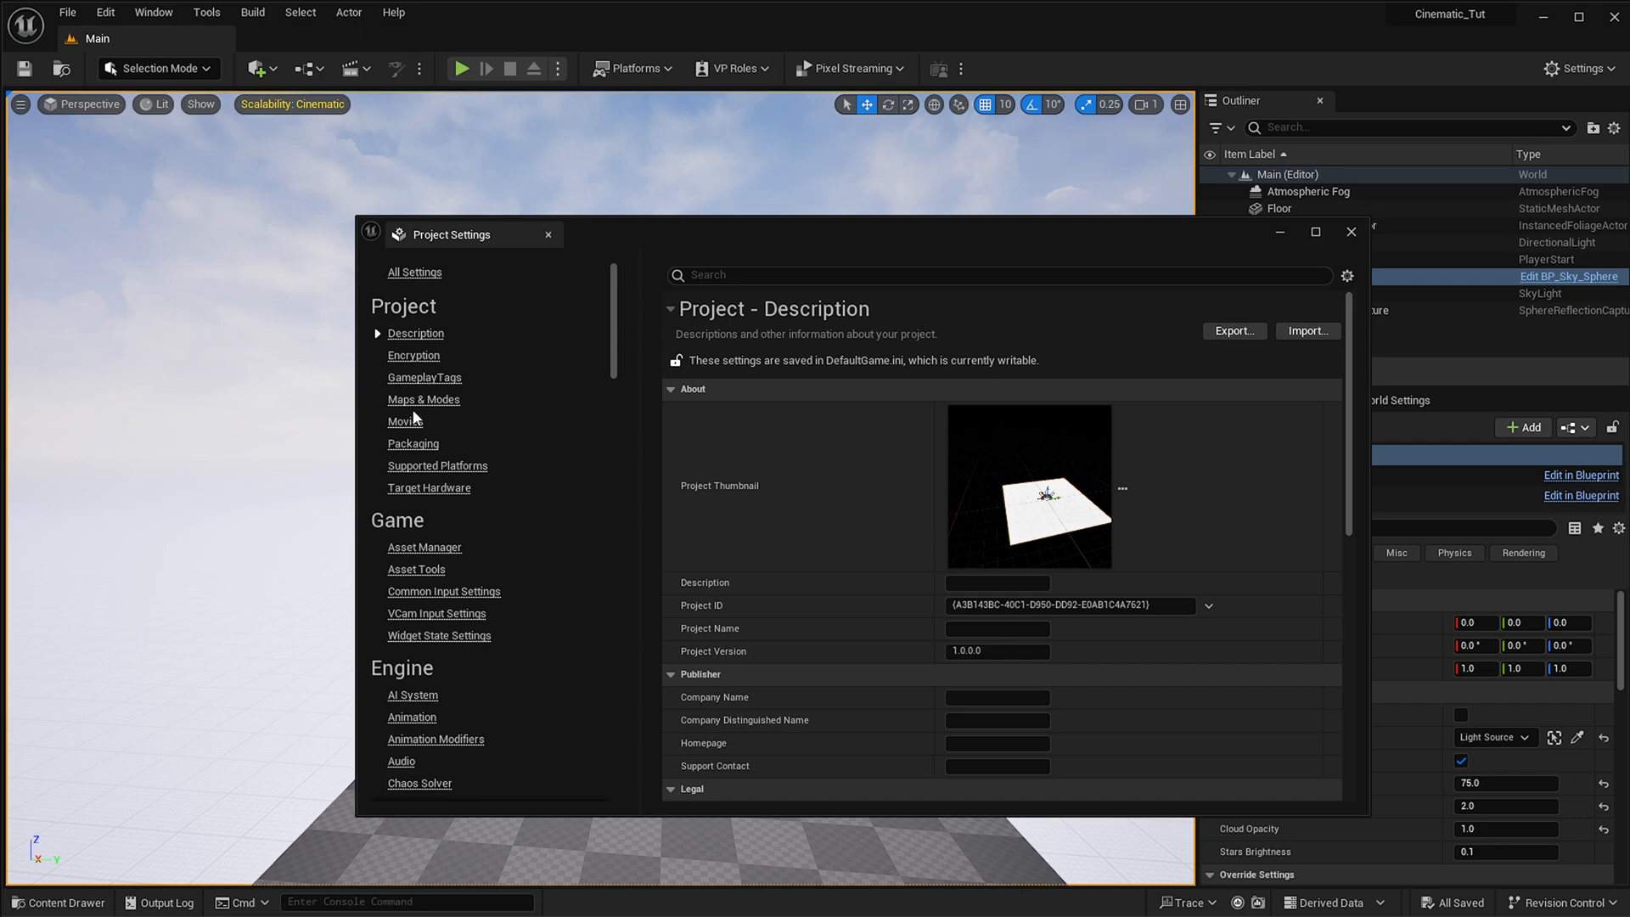
Check the default maps settings and open the Lv_Main_Cinematic level from Maps.
{"action": "left_click", "coordinate": [422, 399]}
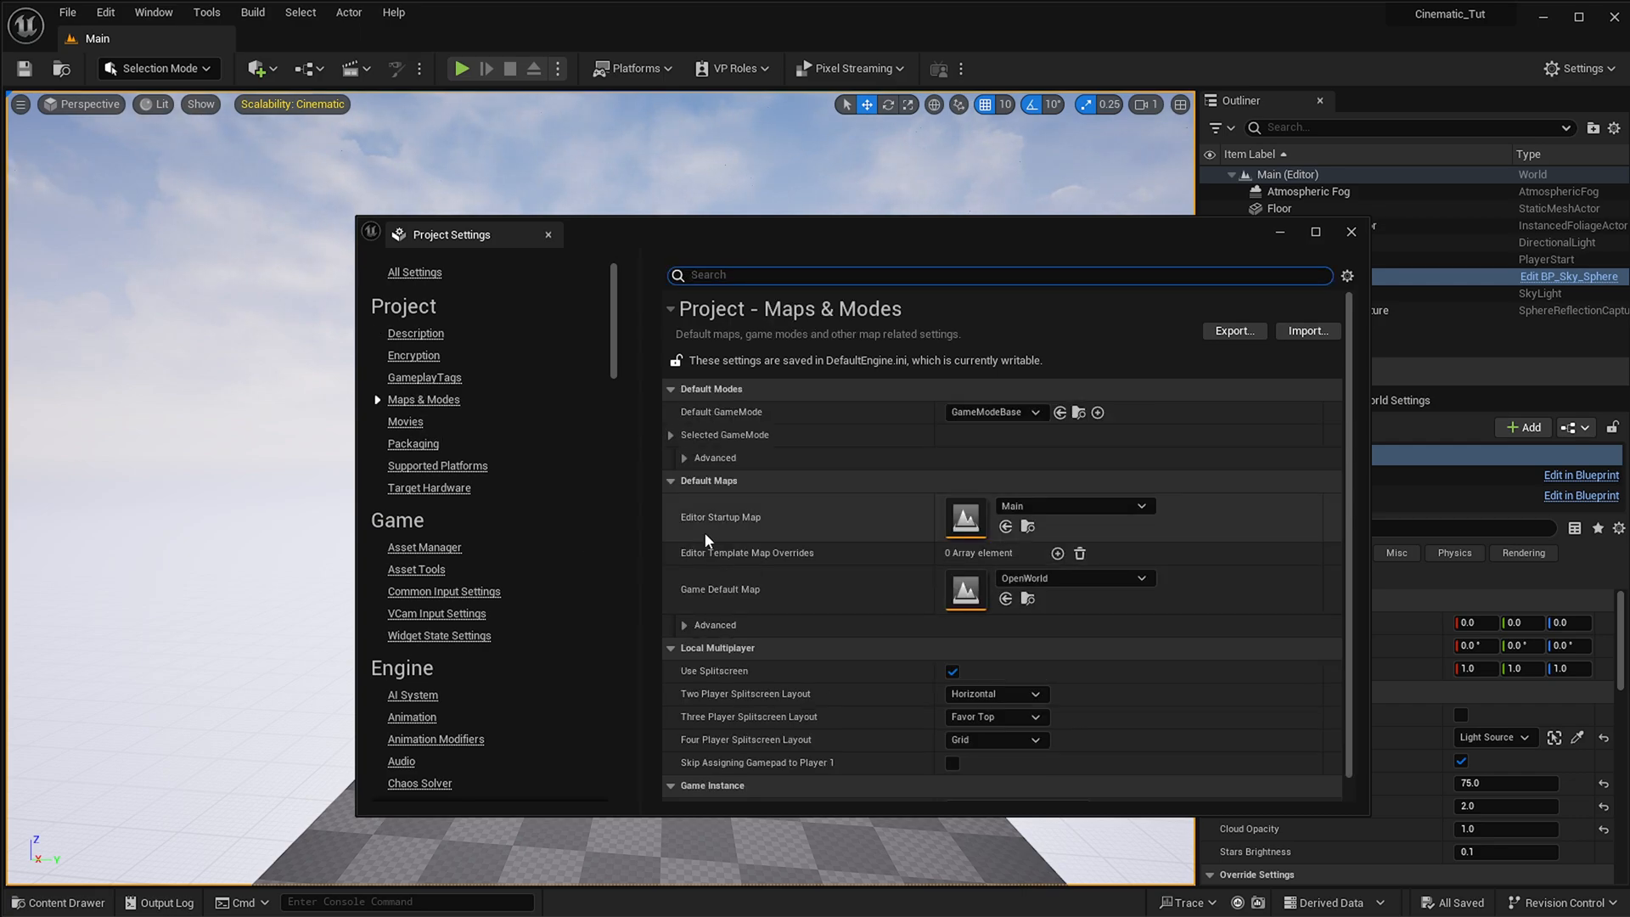
{"action": "mouse_move", "coordinate": [756, 602]}
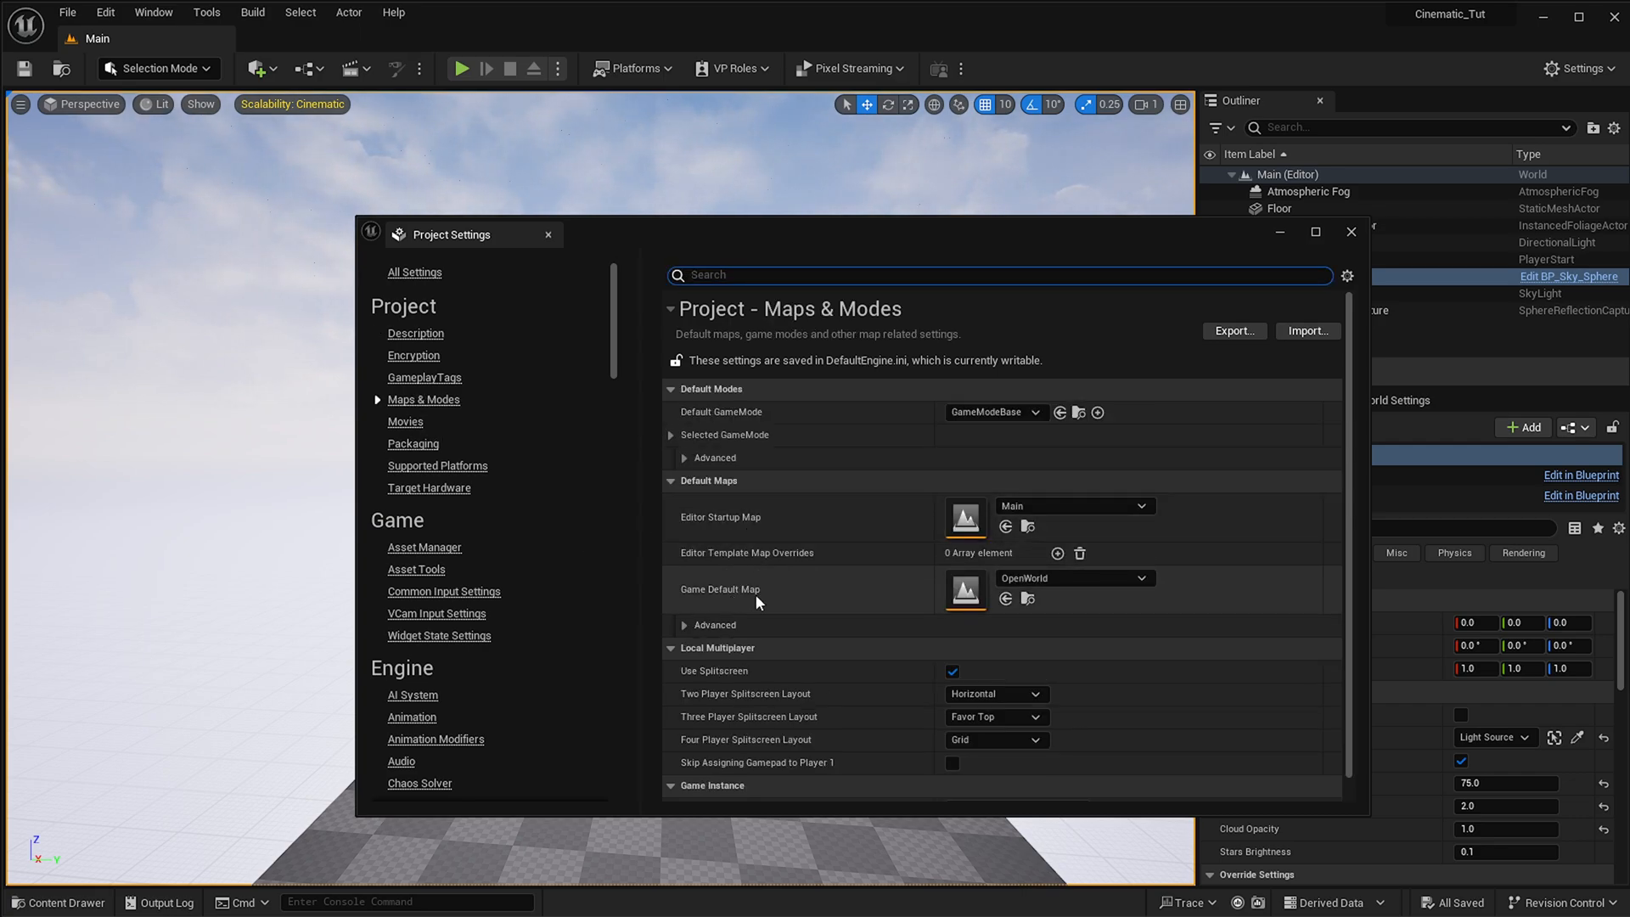
{"action": "mouse_move", "coordinate": [1038, 505]}
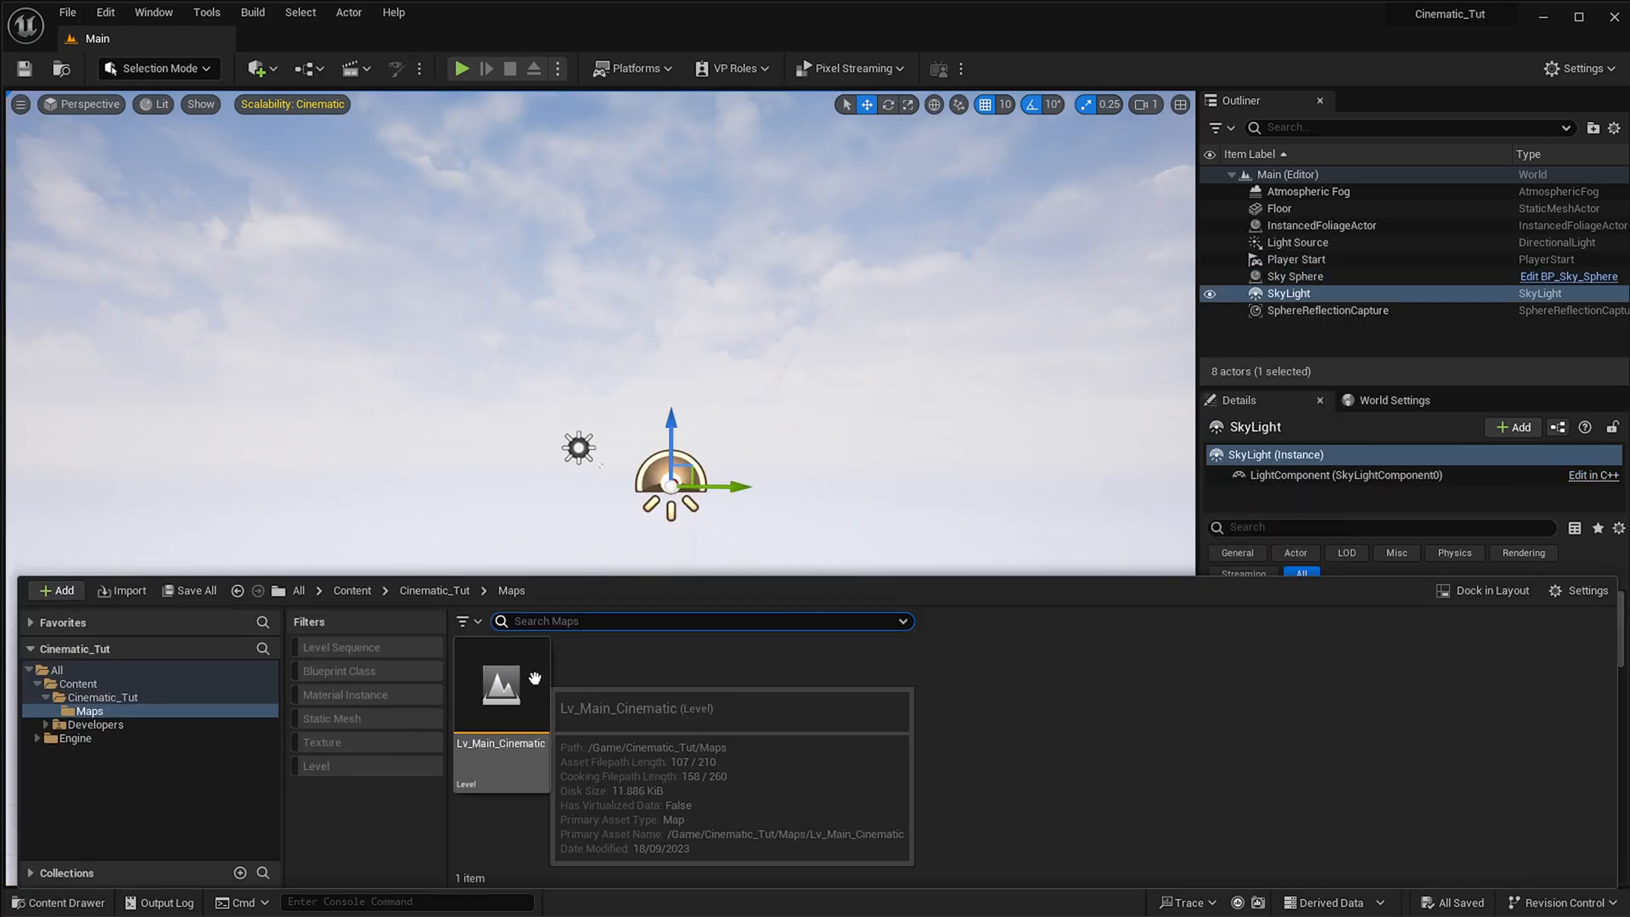
{"action": "double_click", "coordinate": [500, 684]}
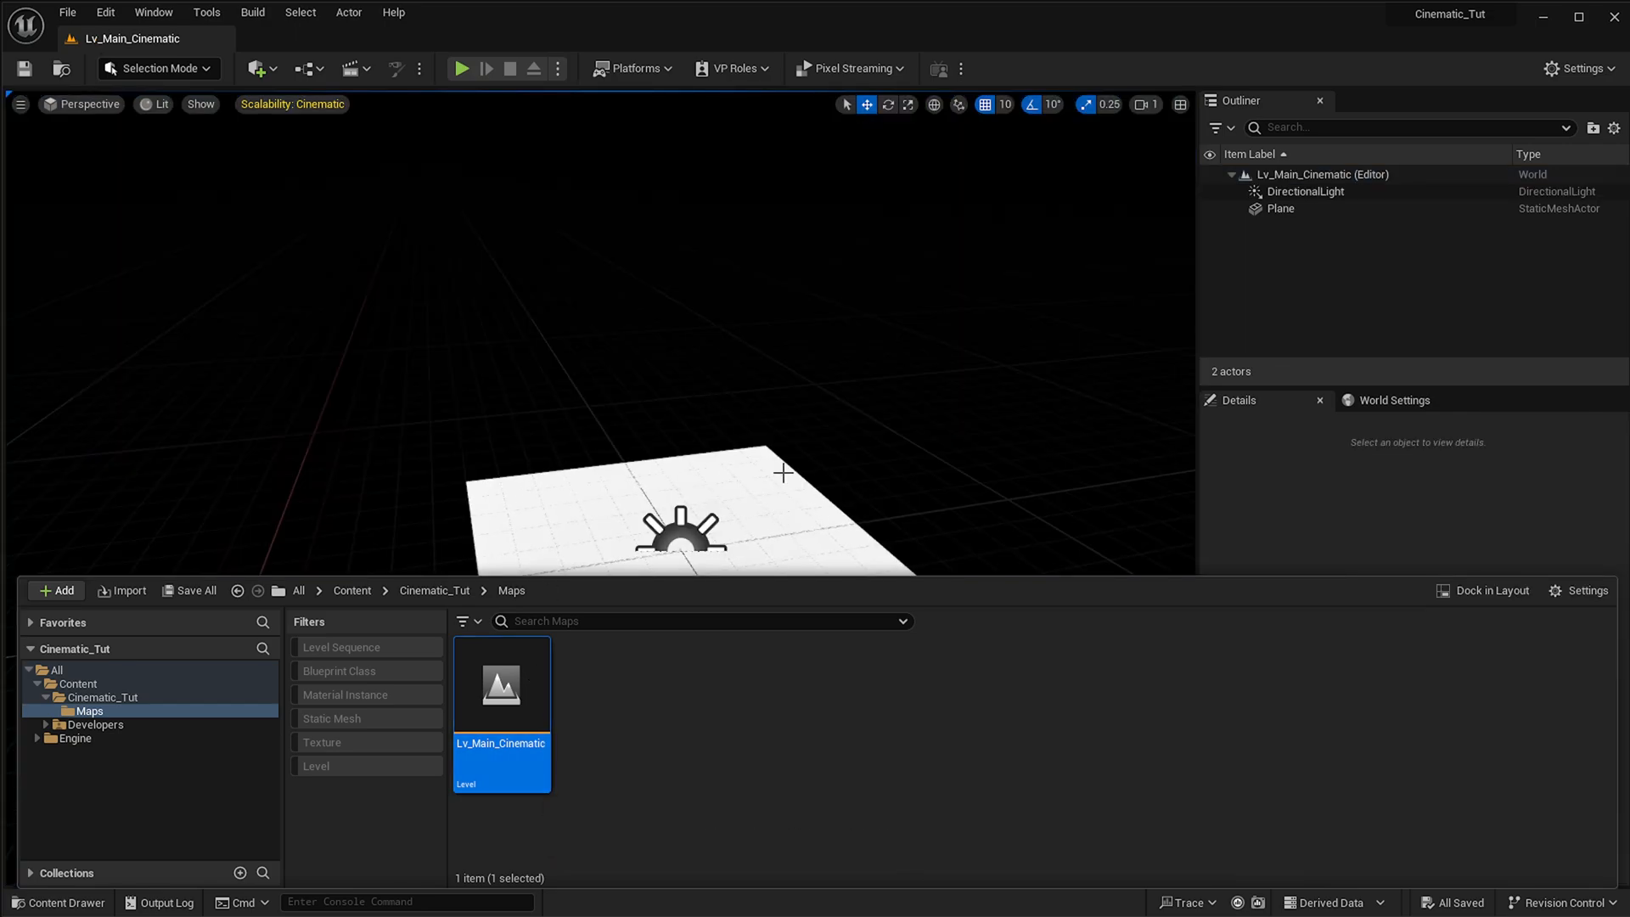
{"action": "left_click", "coordinate": [60, 901]}
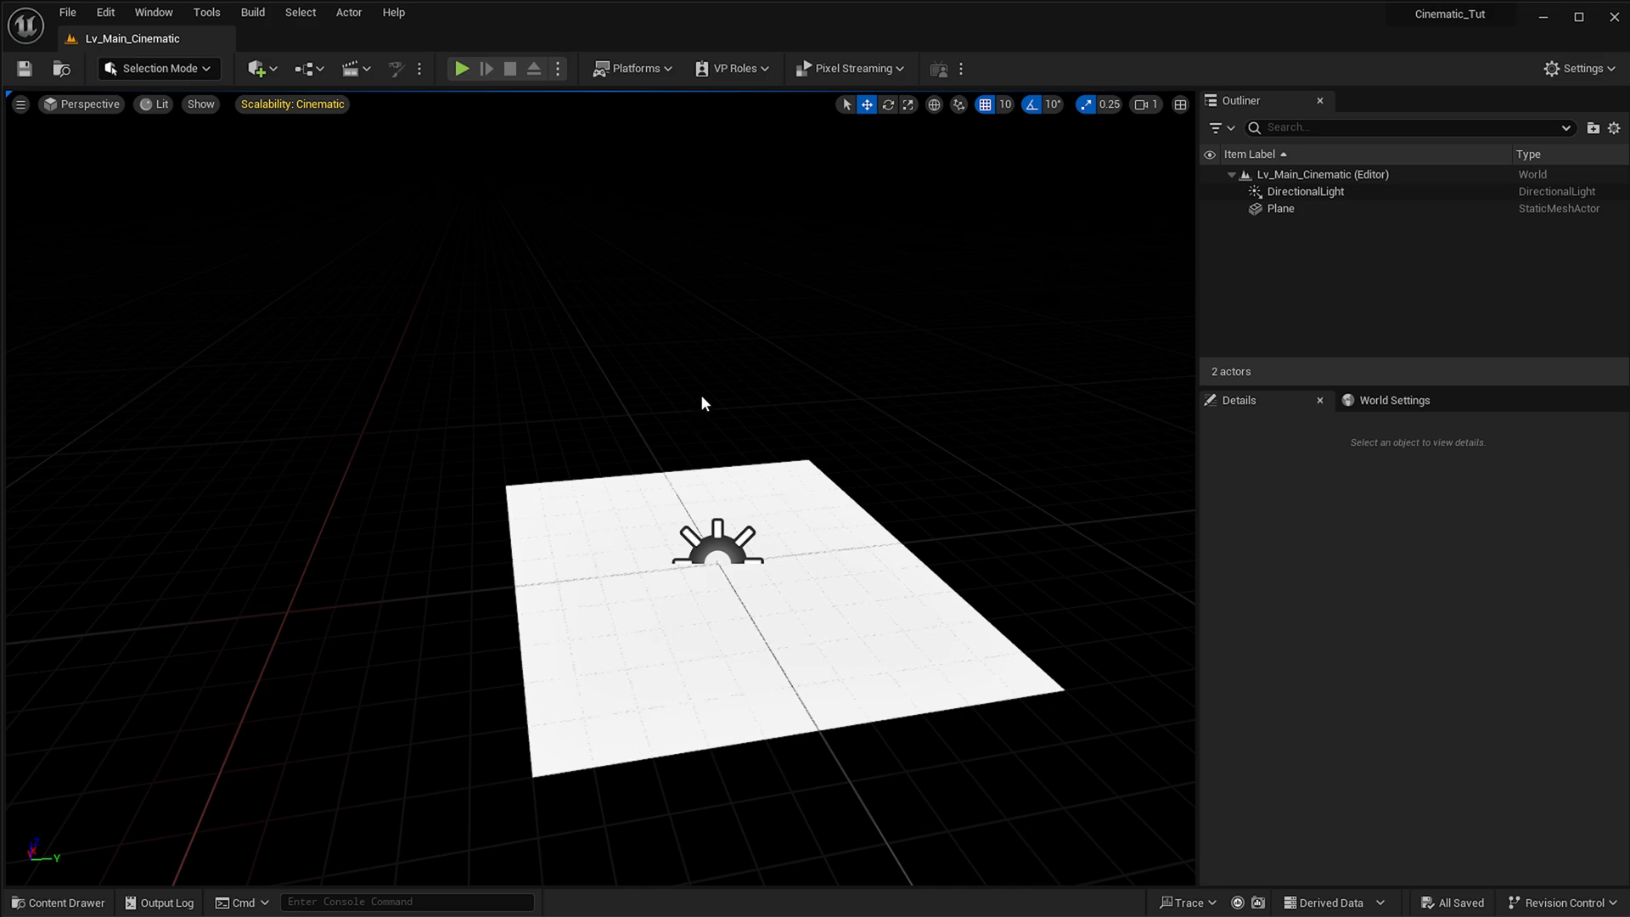
{"action": "mouse_move", "coordinate": [769, 409]}
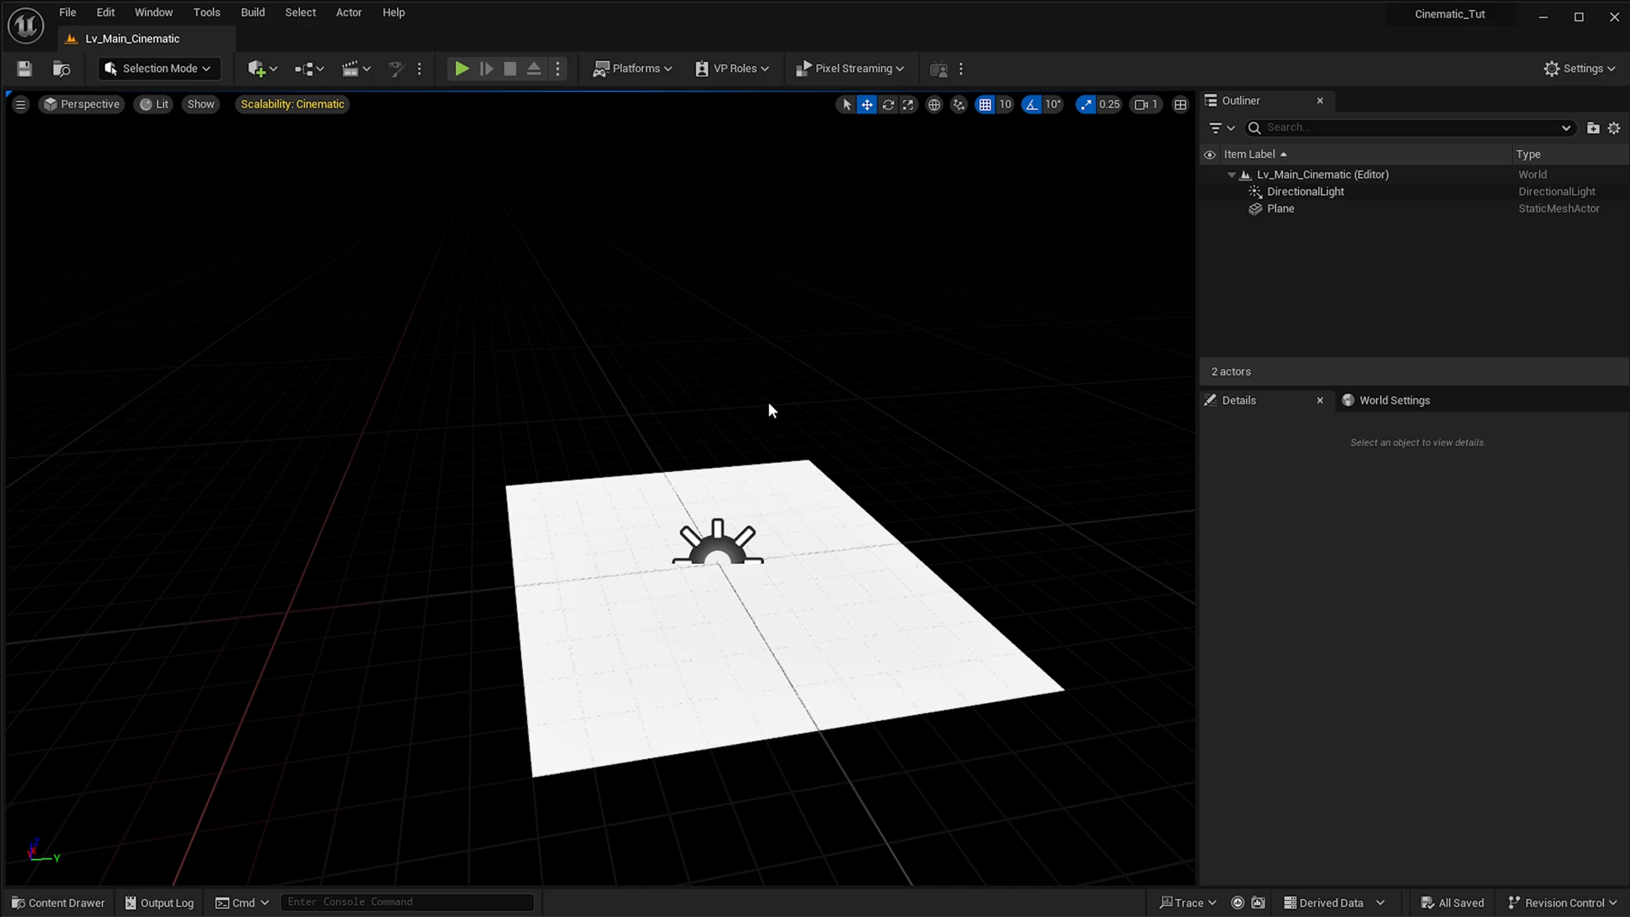
{"action": "mouse_move", "coordinate": [839, 462]}
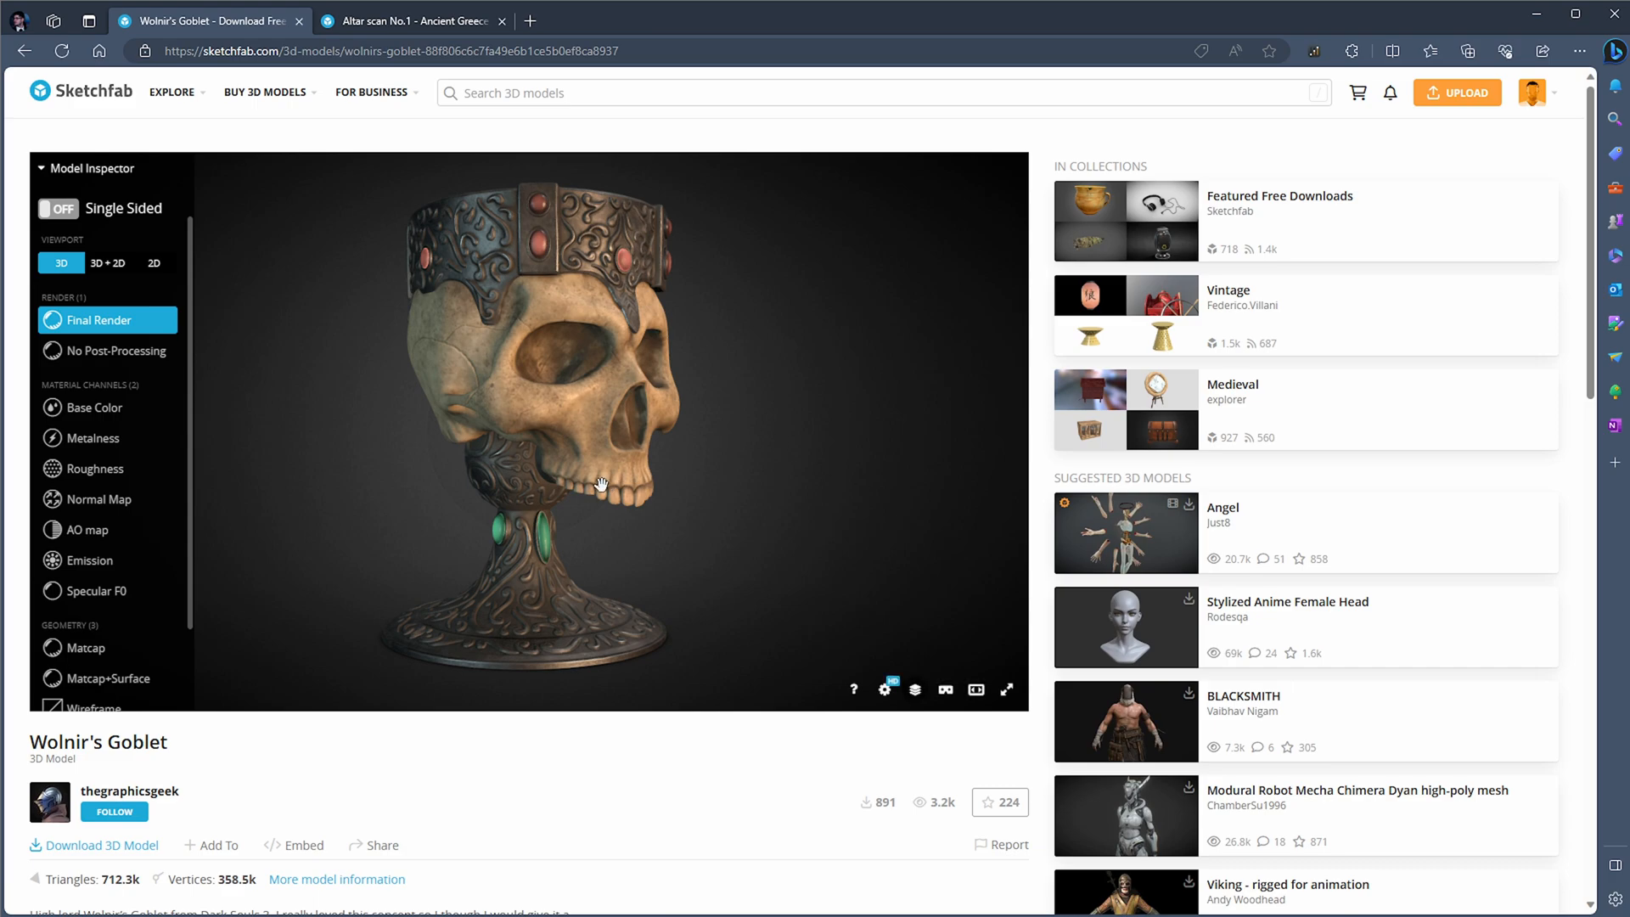
{"action": "mouse_move", "coordinate": [527, 485]}
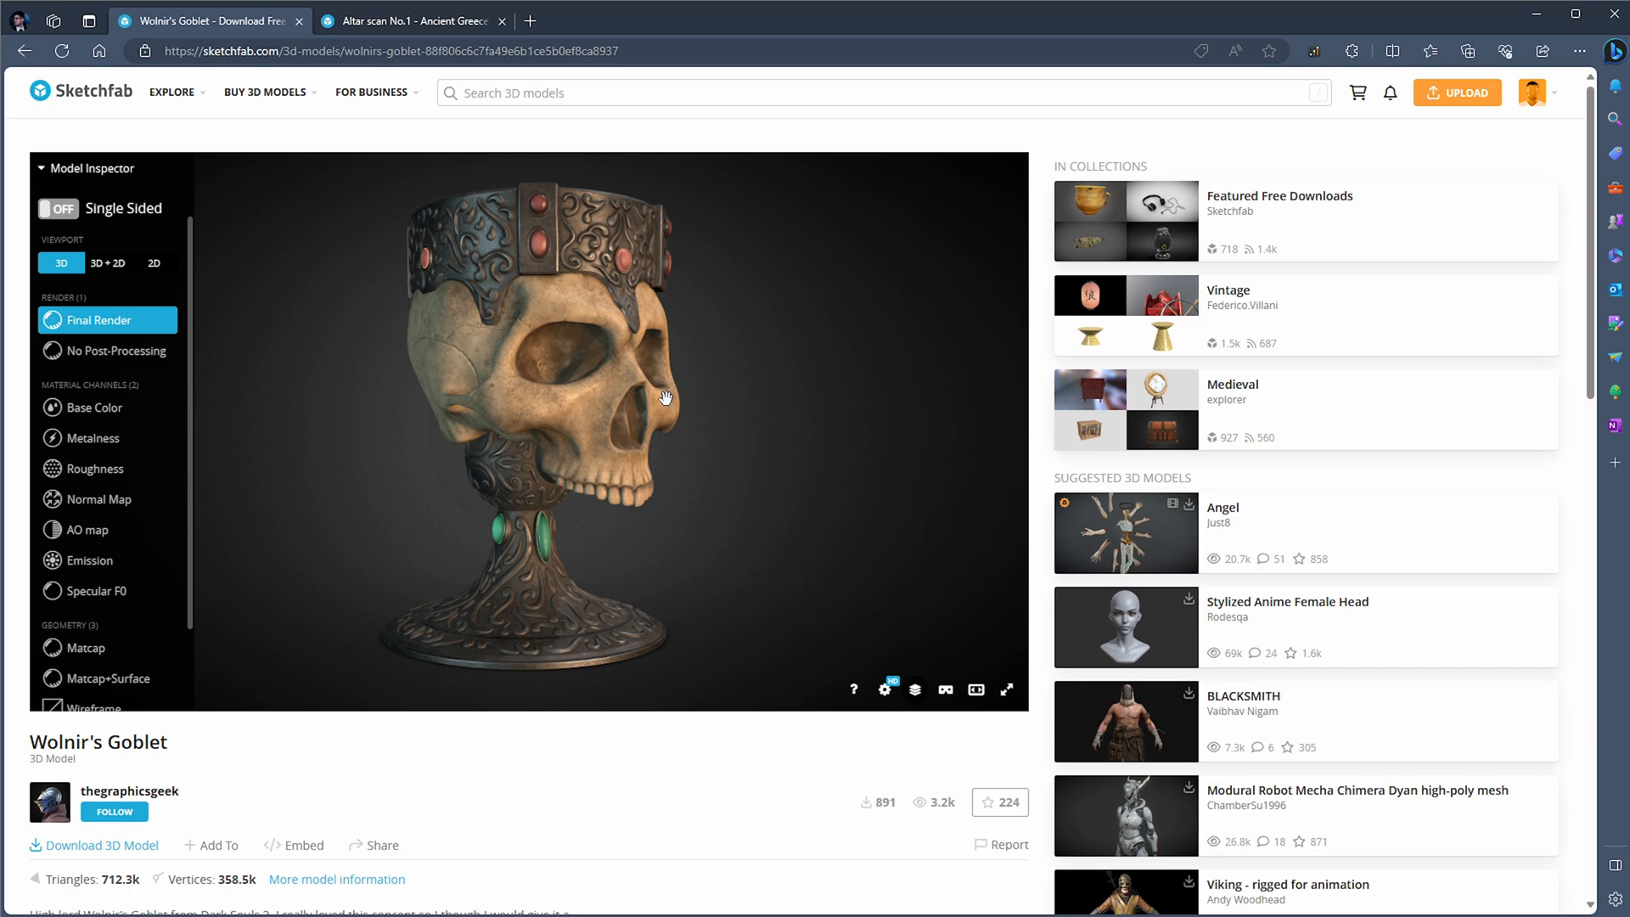
{"action": "mouse_move", "coordinate": [709, 429]}
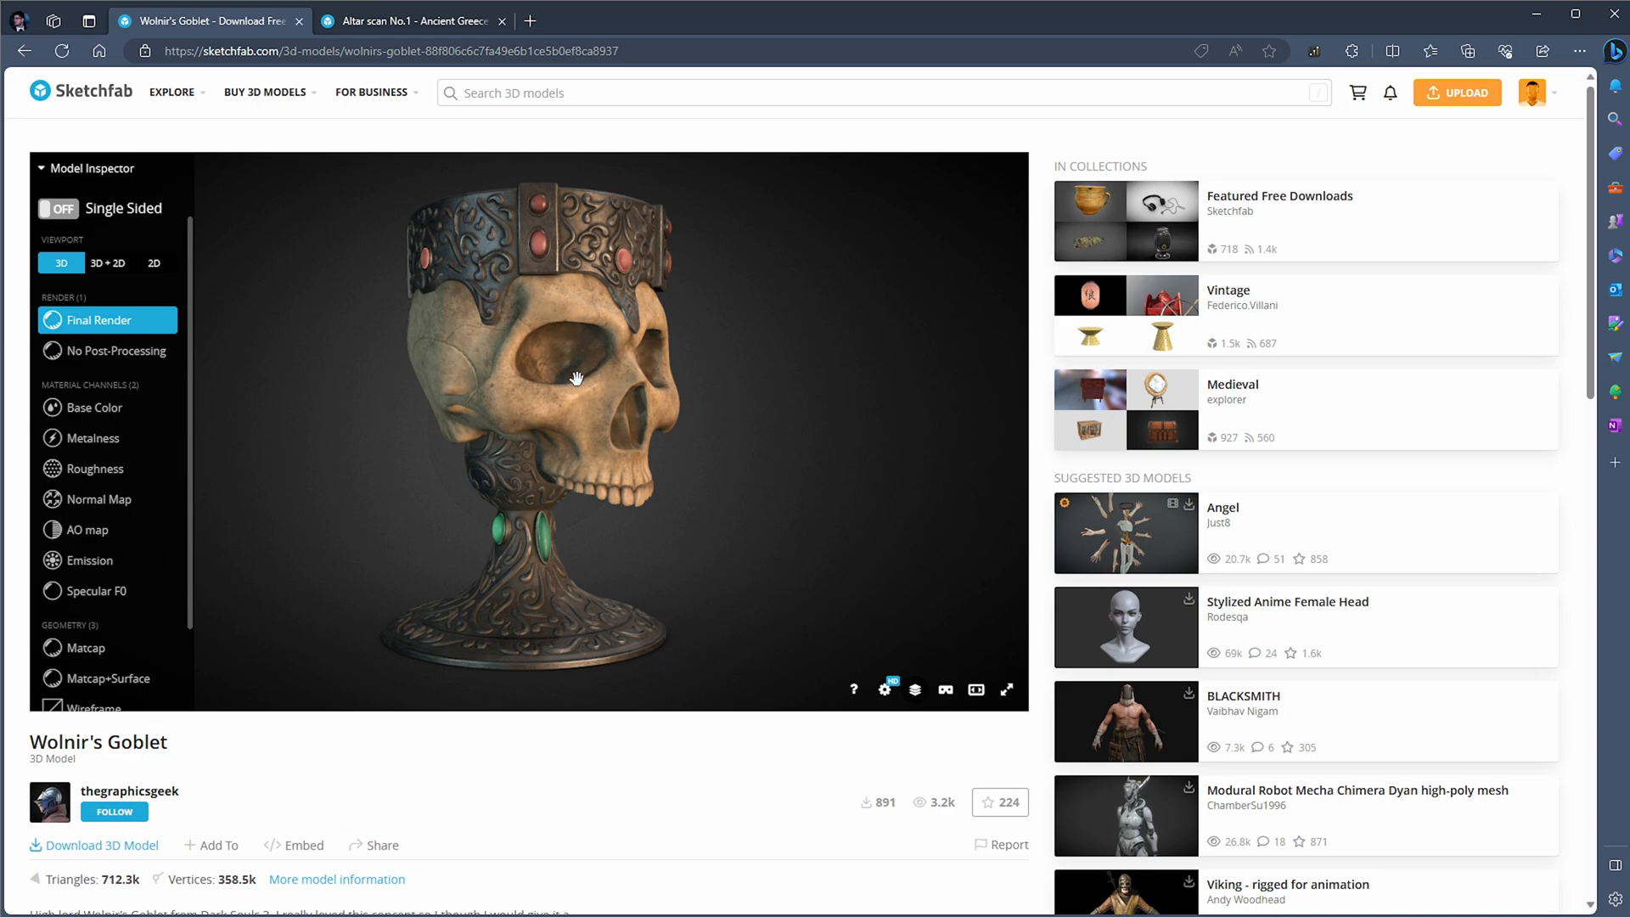
{"action": "mouse_move", "coordinate": [569, 371]}
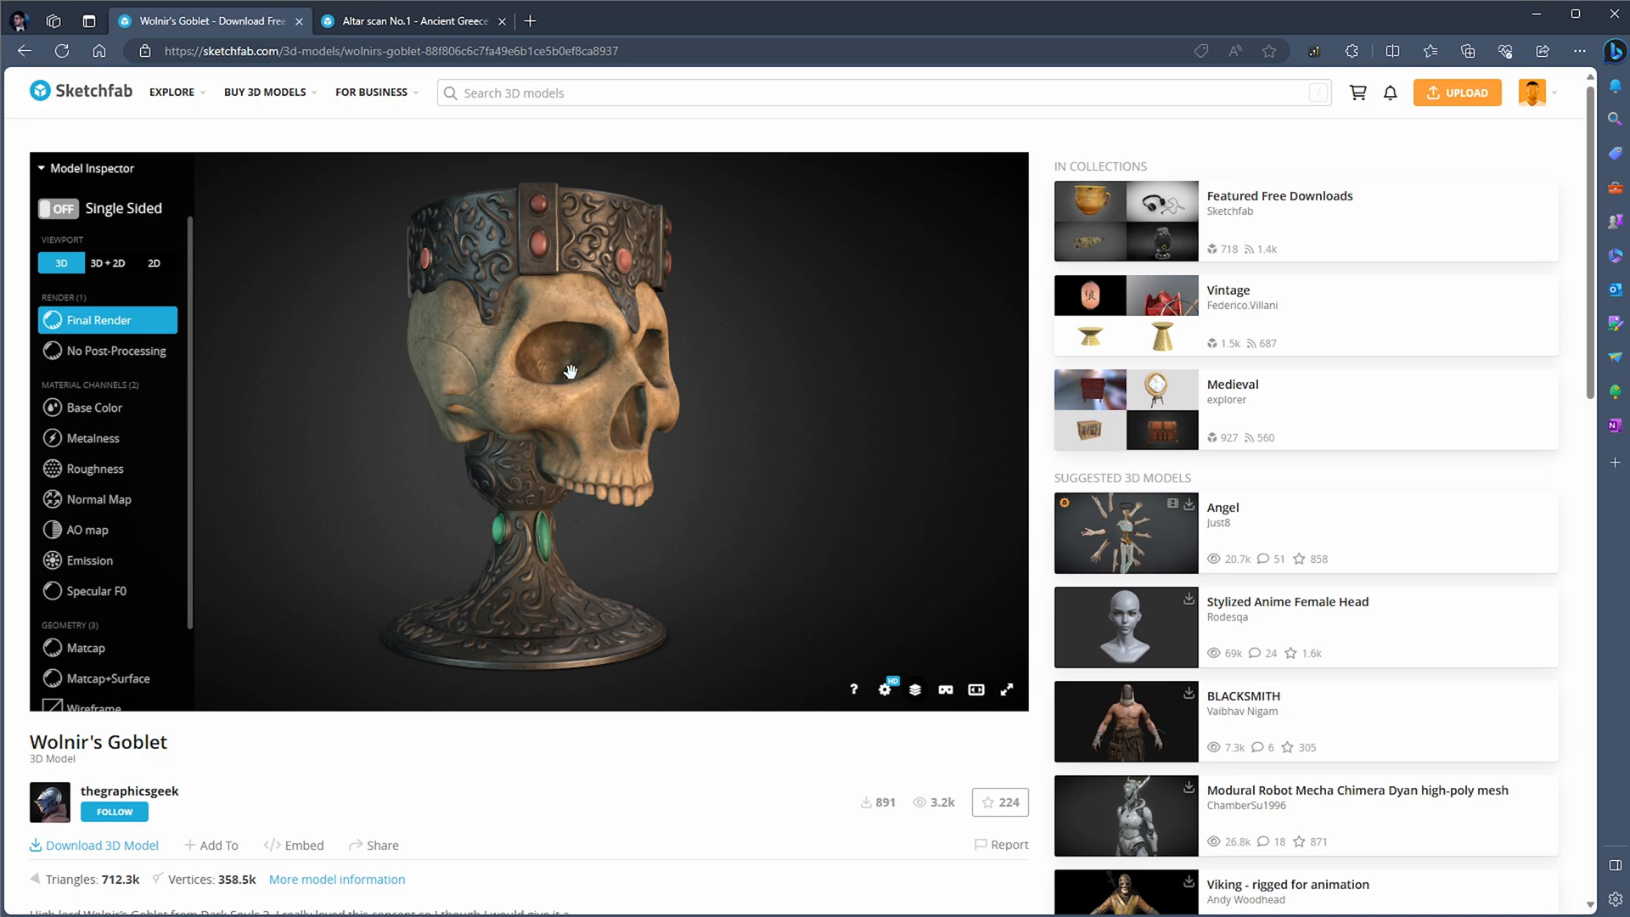
Orbit the goblet, then view its base colour and normal map.
{"action": "left_click_drag", "start_coordinate": [570, 371], "coordinate": [551, 395]}
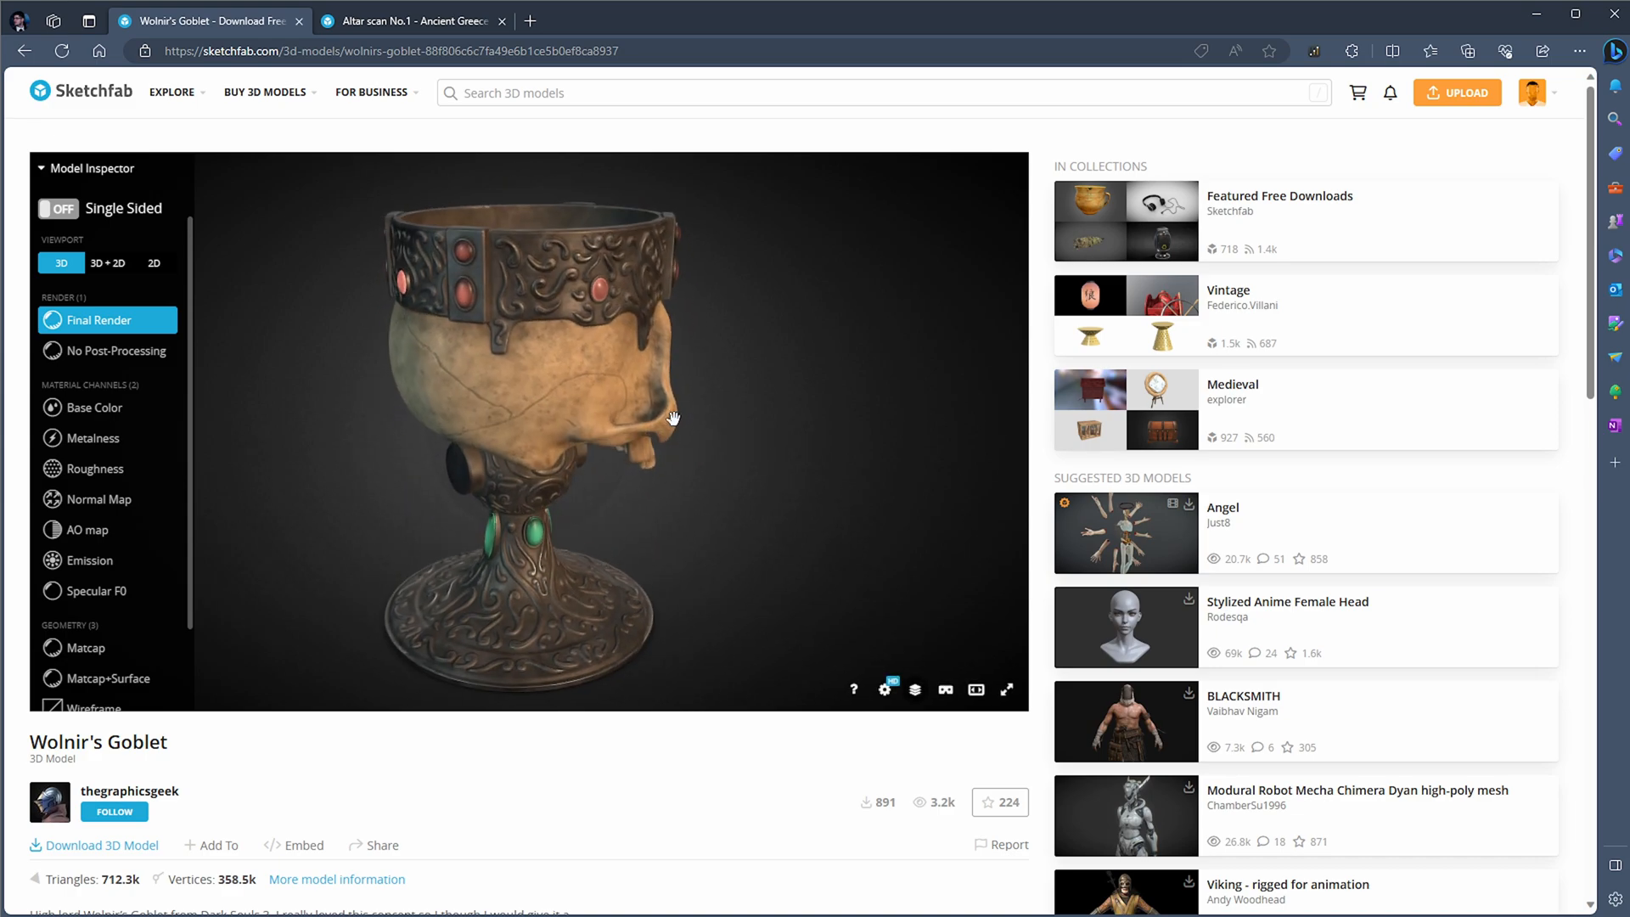
{"action": "mouse_move", "coordinate": [158, 797]}
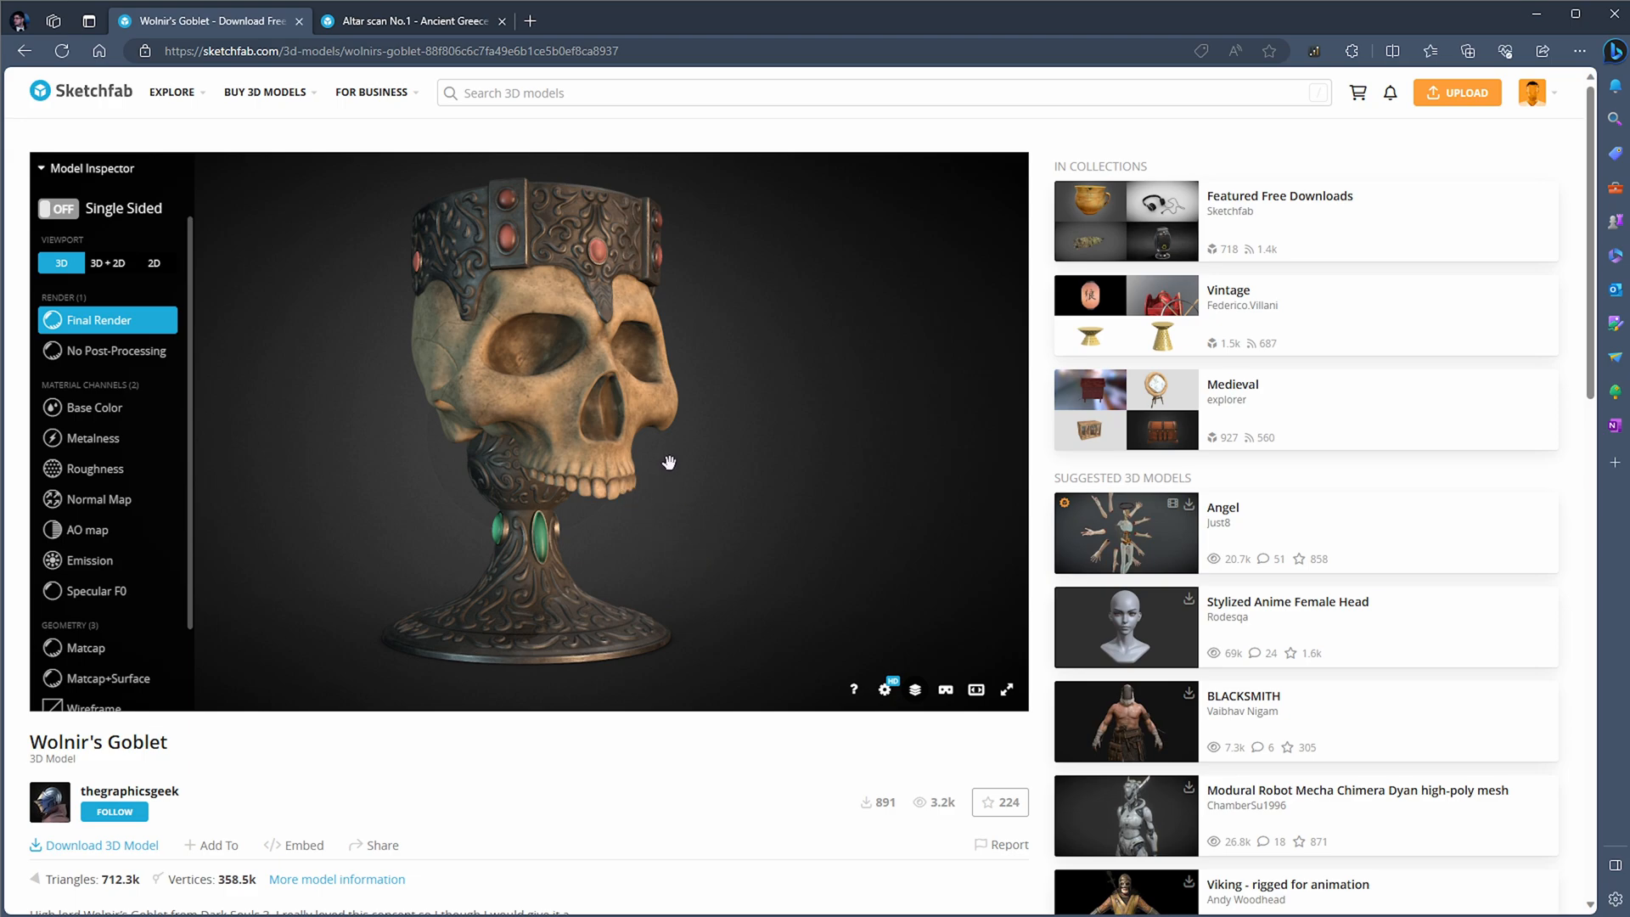
{"action": "mouse_move", "coordinate": [478, 442]}
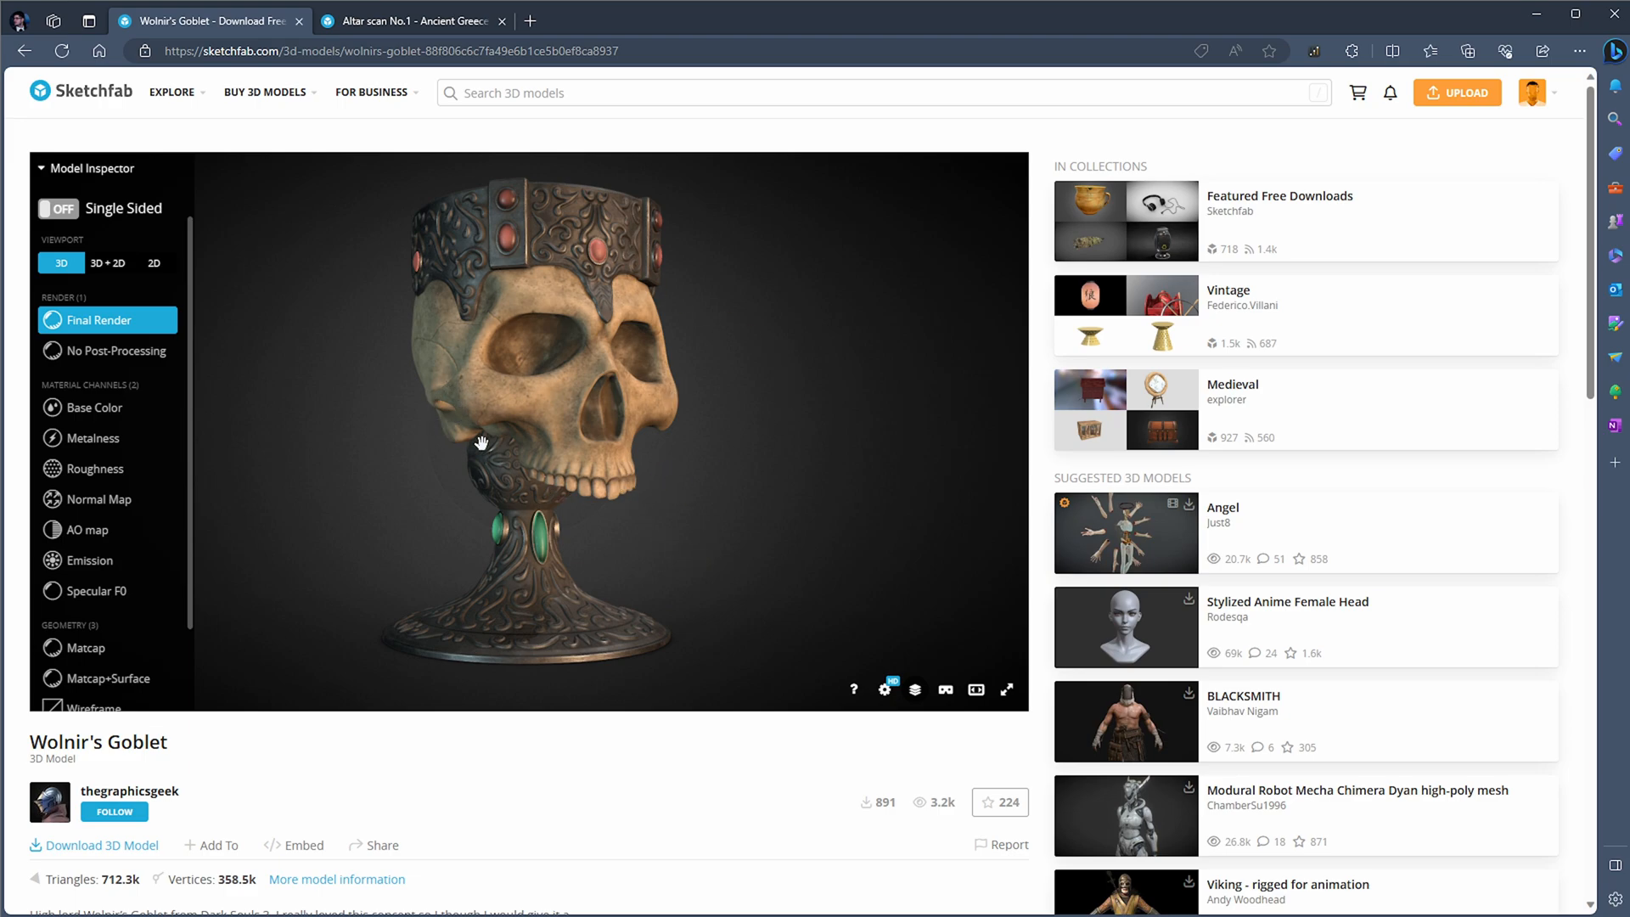
{"action": "scroll", "scroll_direction": "down", "scroll_amount": 3}
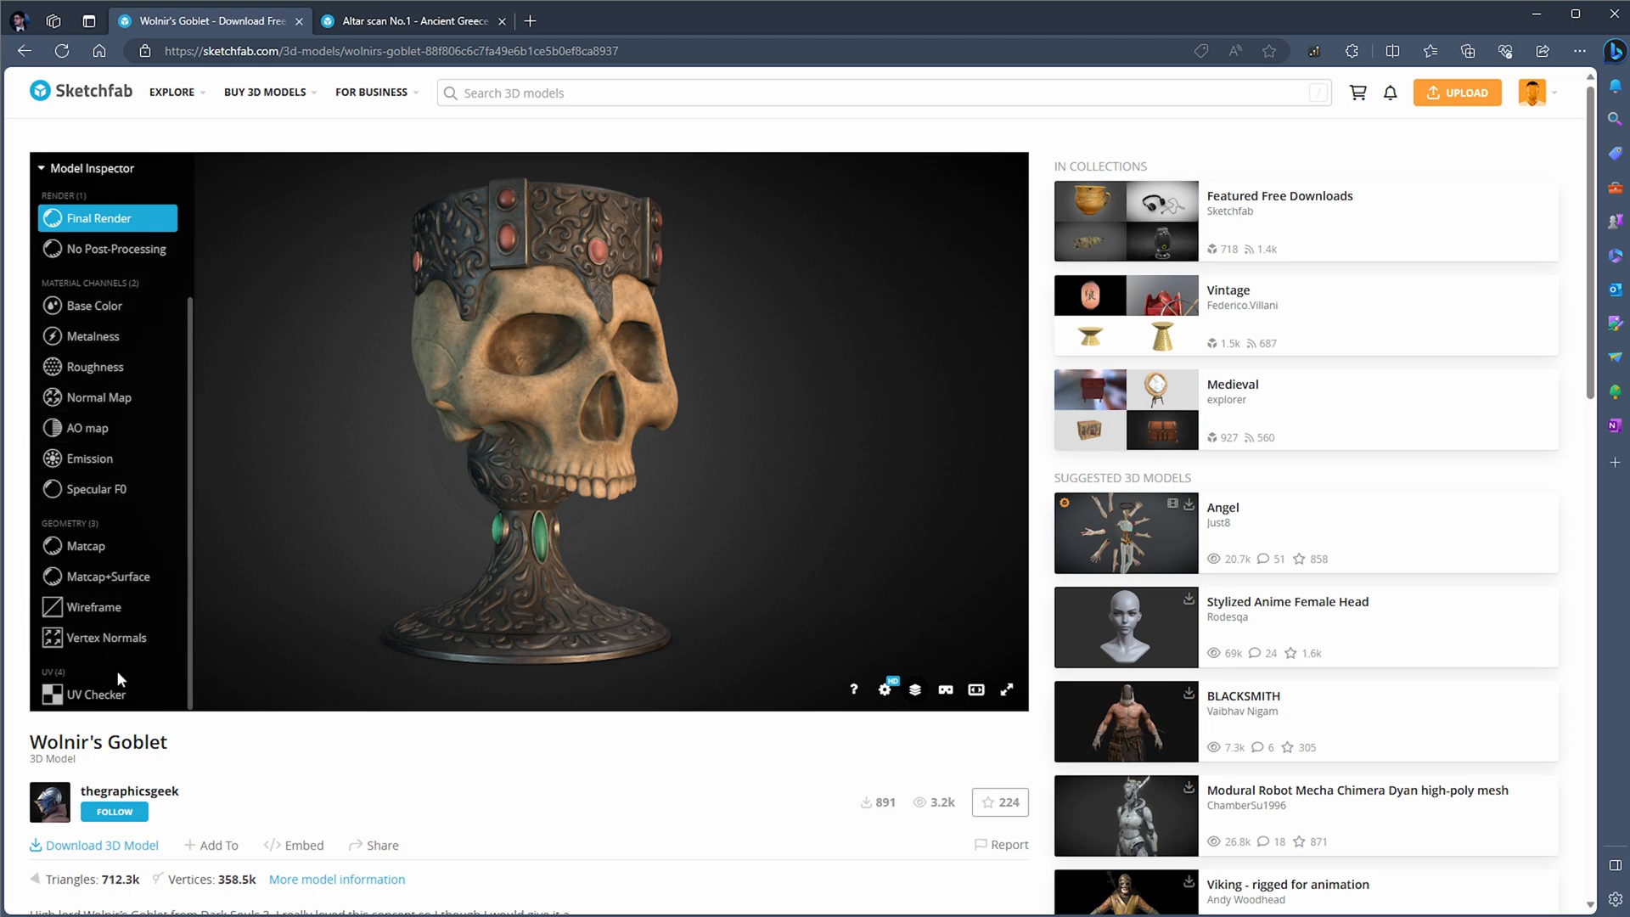
{"action": "left_click", "coordinate": [94, 305]}
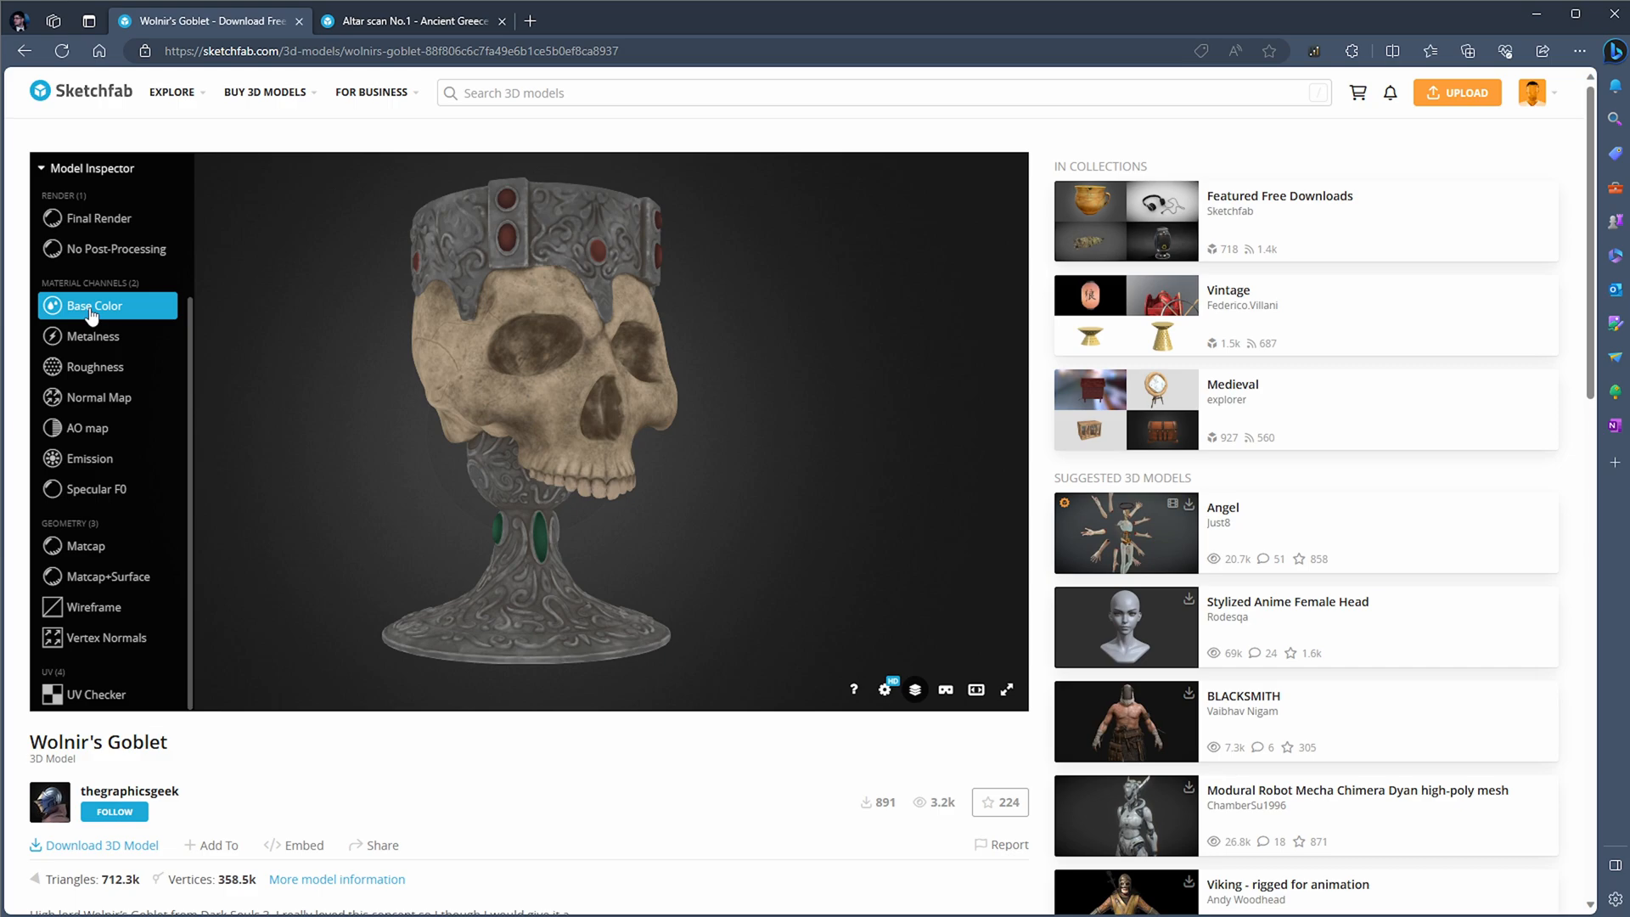
{"action": "mouse_move", "coordinate": [96, 397]}
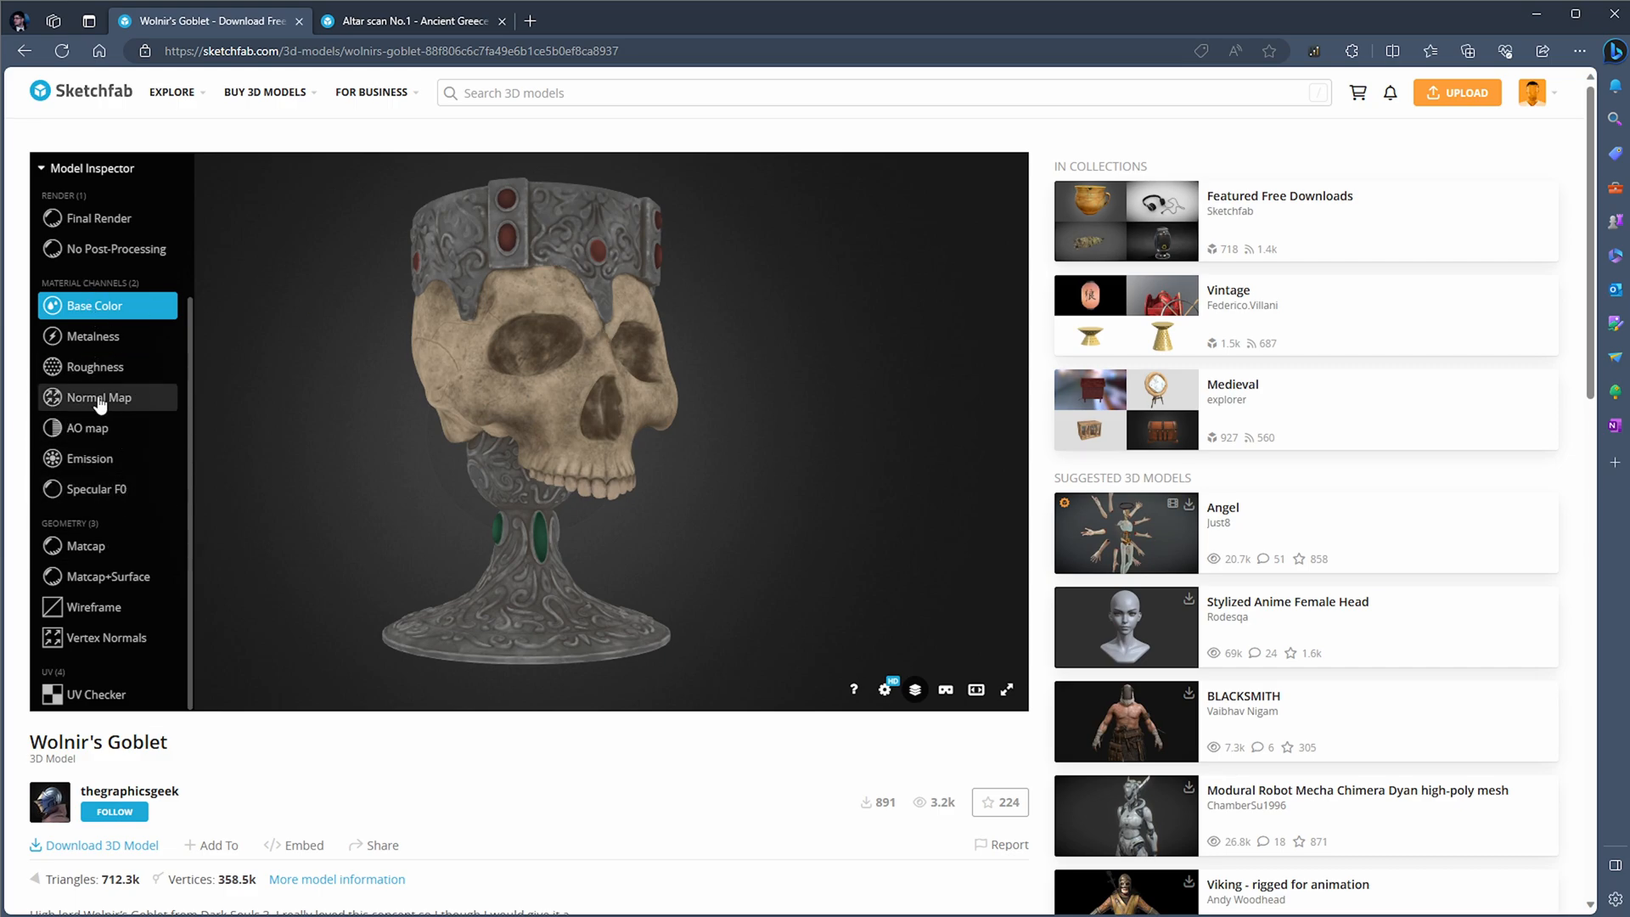
{"action": "left_click", "coordinate": [100, 397]}
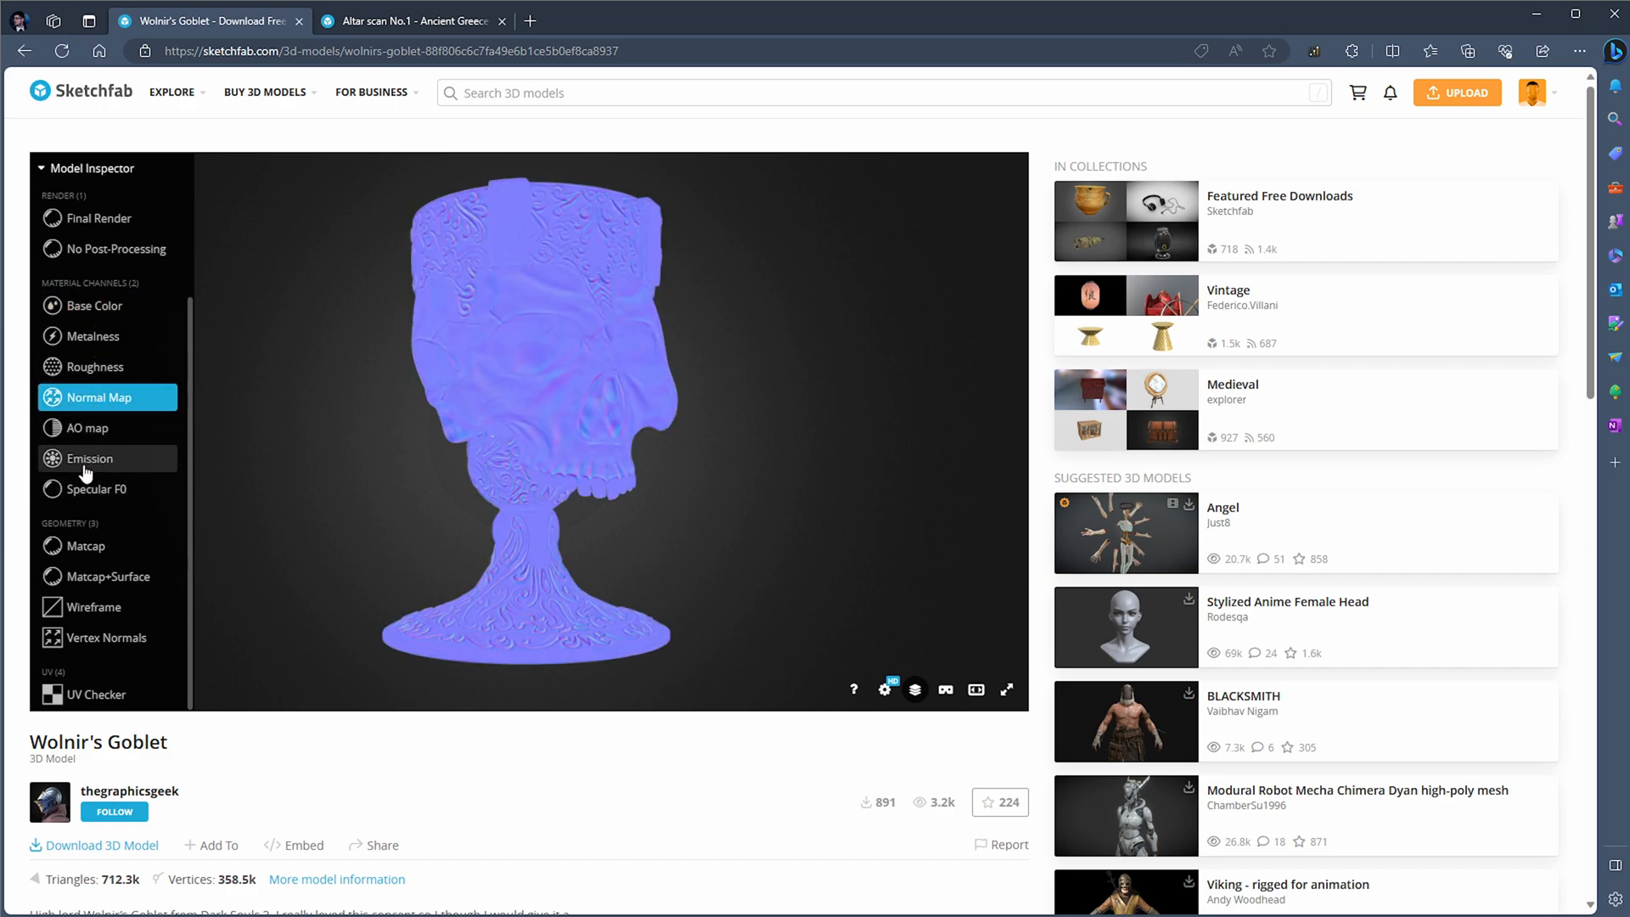
Inspect the goblet's skull and crown mesh in wireframe view.
{"action": "left_click", "coordinate": [93, 606]}
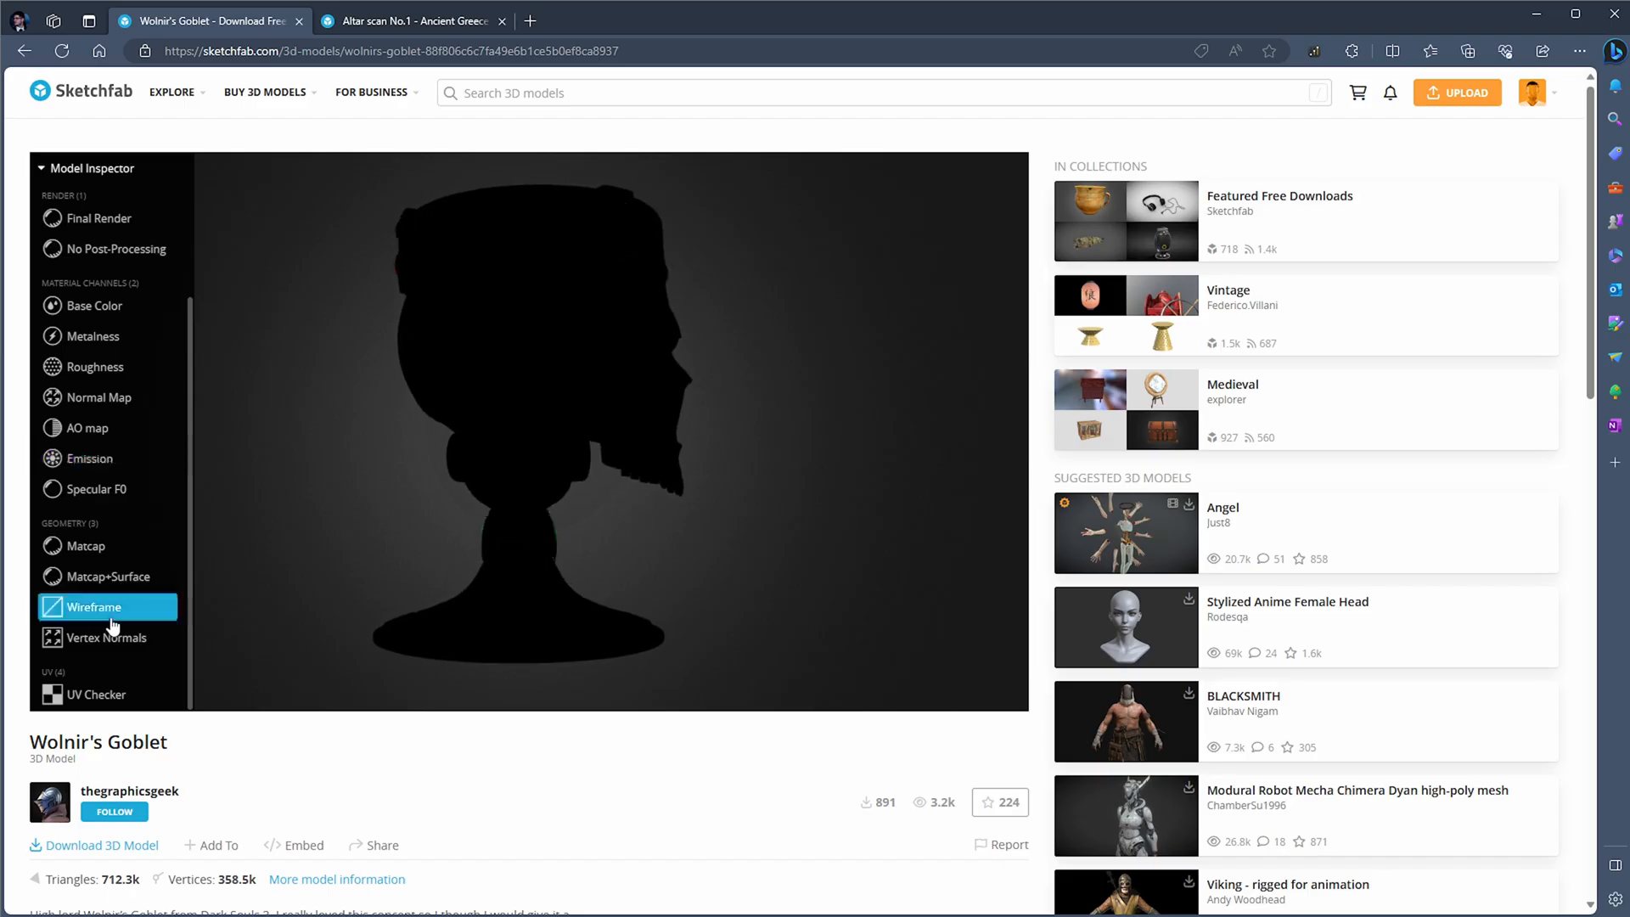
{"action": "left_click", "coordinate": [93, 606]}
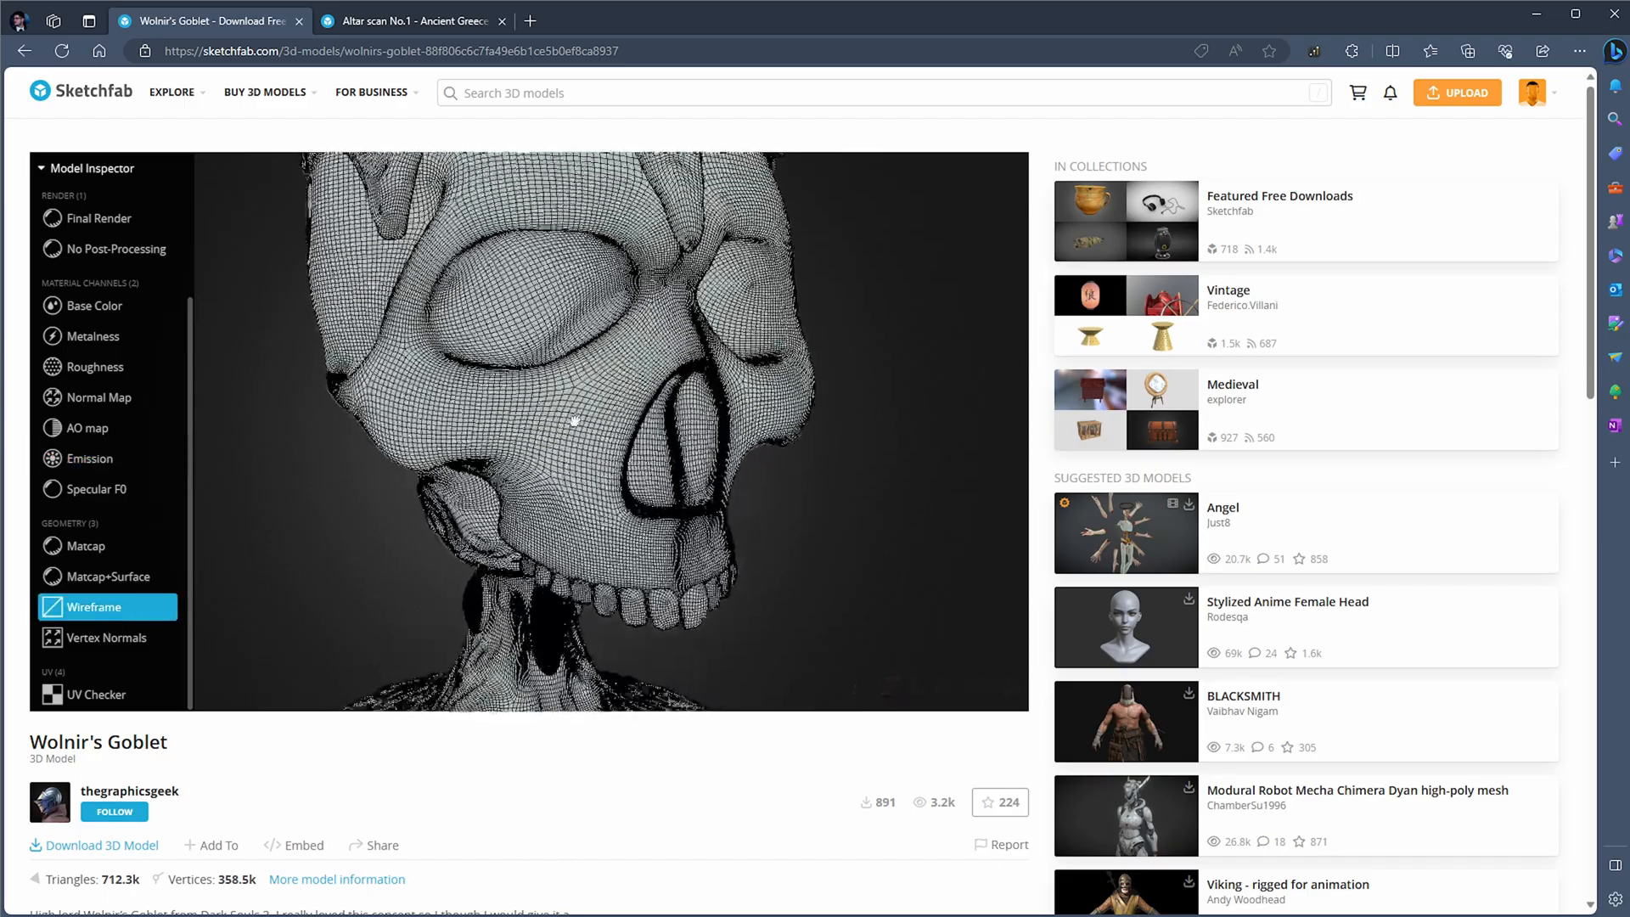
{"action": "left_click_drag", "start_coordinate": [571, 416], "coordinate": [587, 467]}
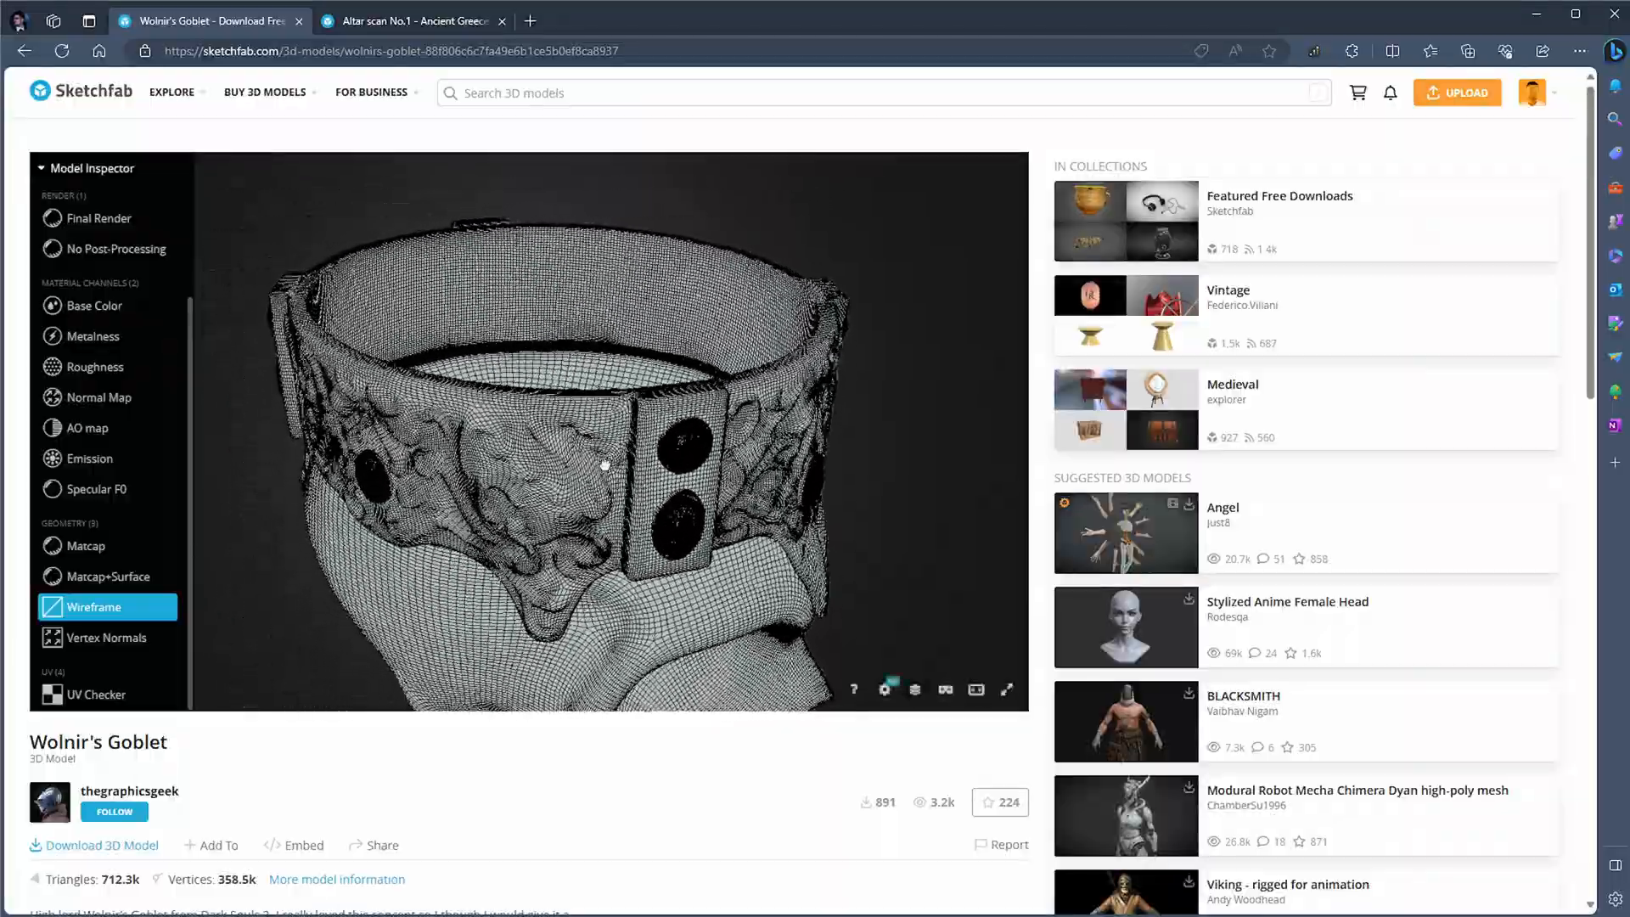
{"action": "left_click_drag", "start_coordinate": [602, 466], "coordinate": [530, 476]}
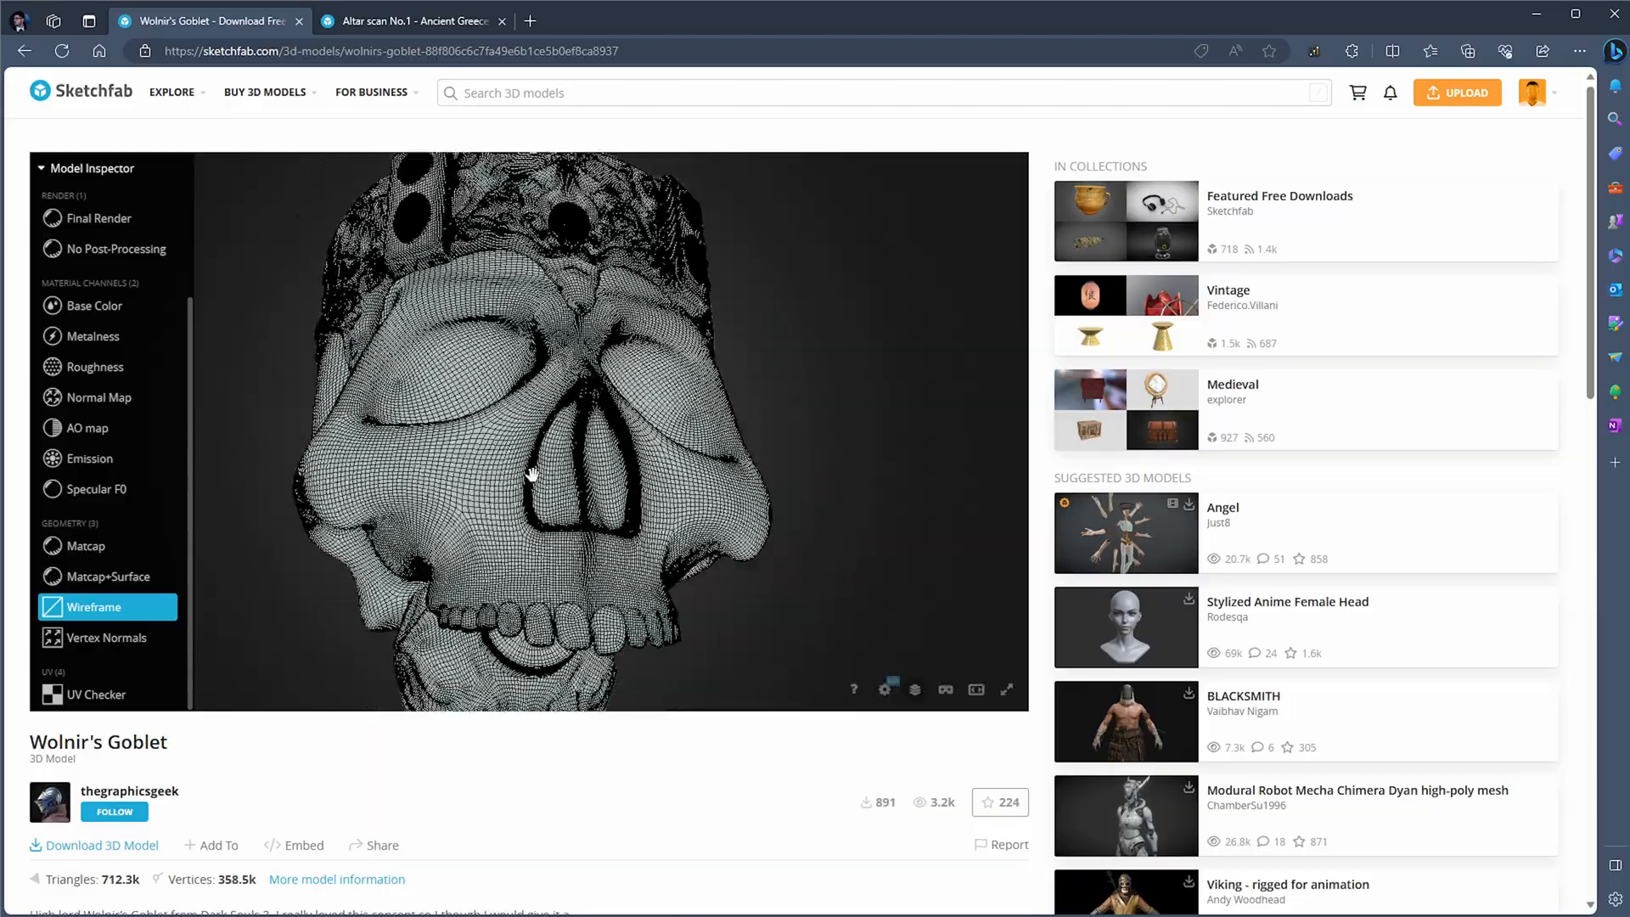
{"action": "left_click_drag", "start_coordinate": [529, 473], "coordinate": [244, 606]}
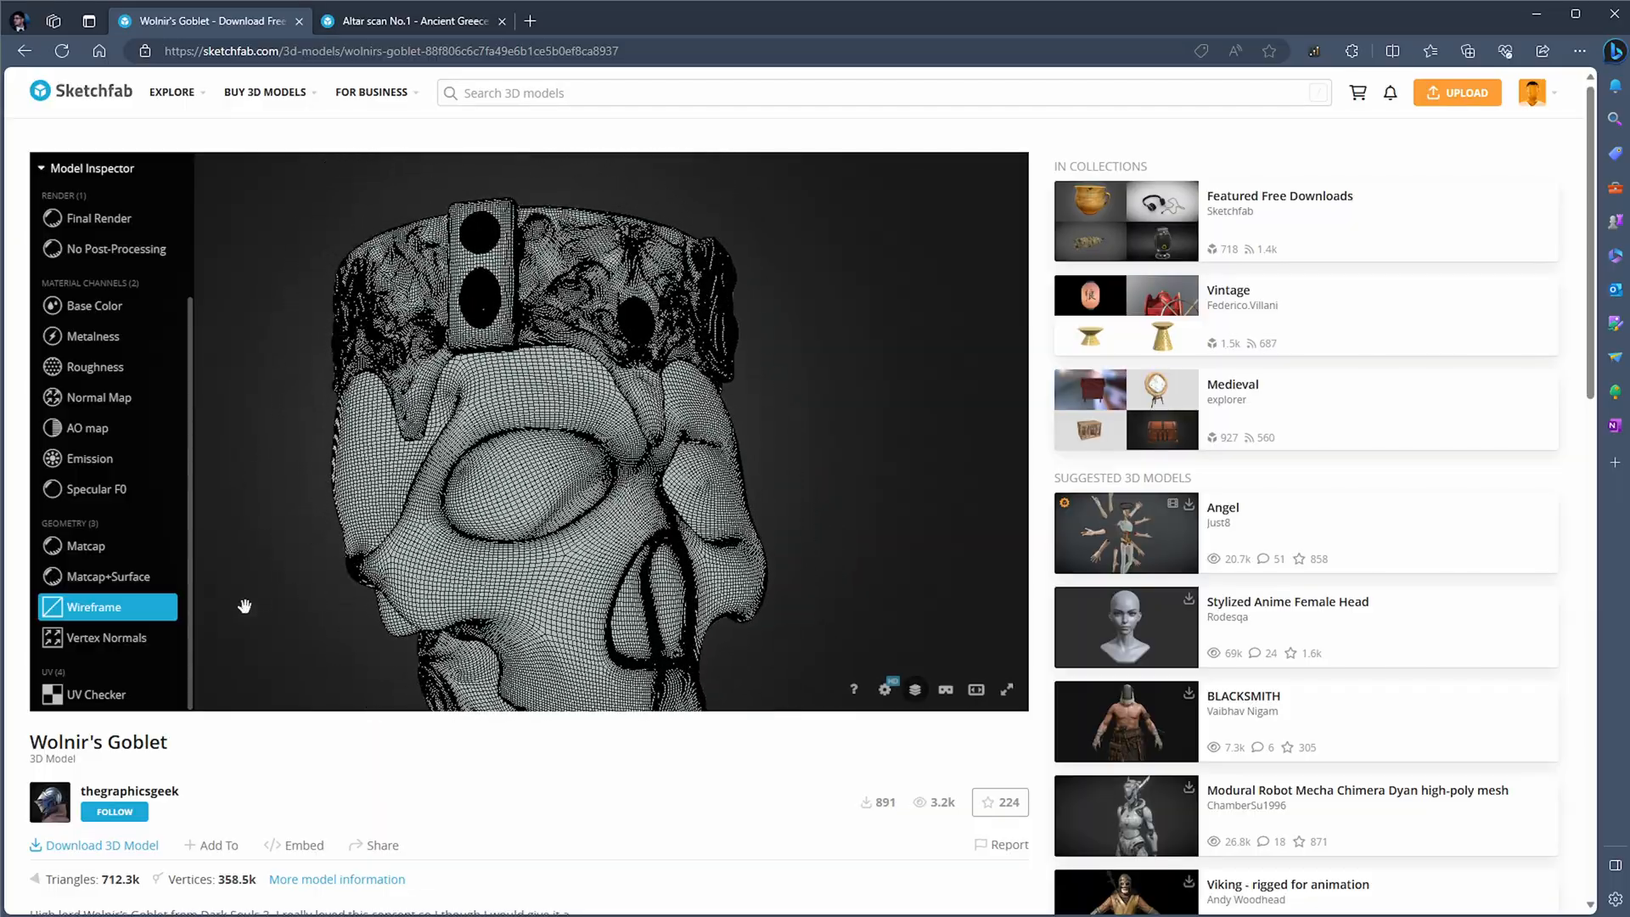
Review vertex normals, matcap and UV checker views, then return to Final Render.
{"action": "left_click", "coordinate": [106, 638]}
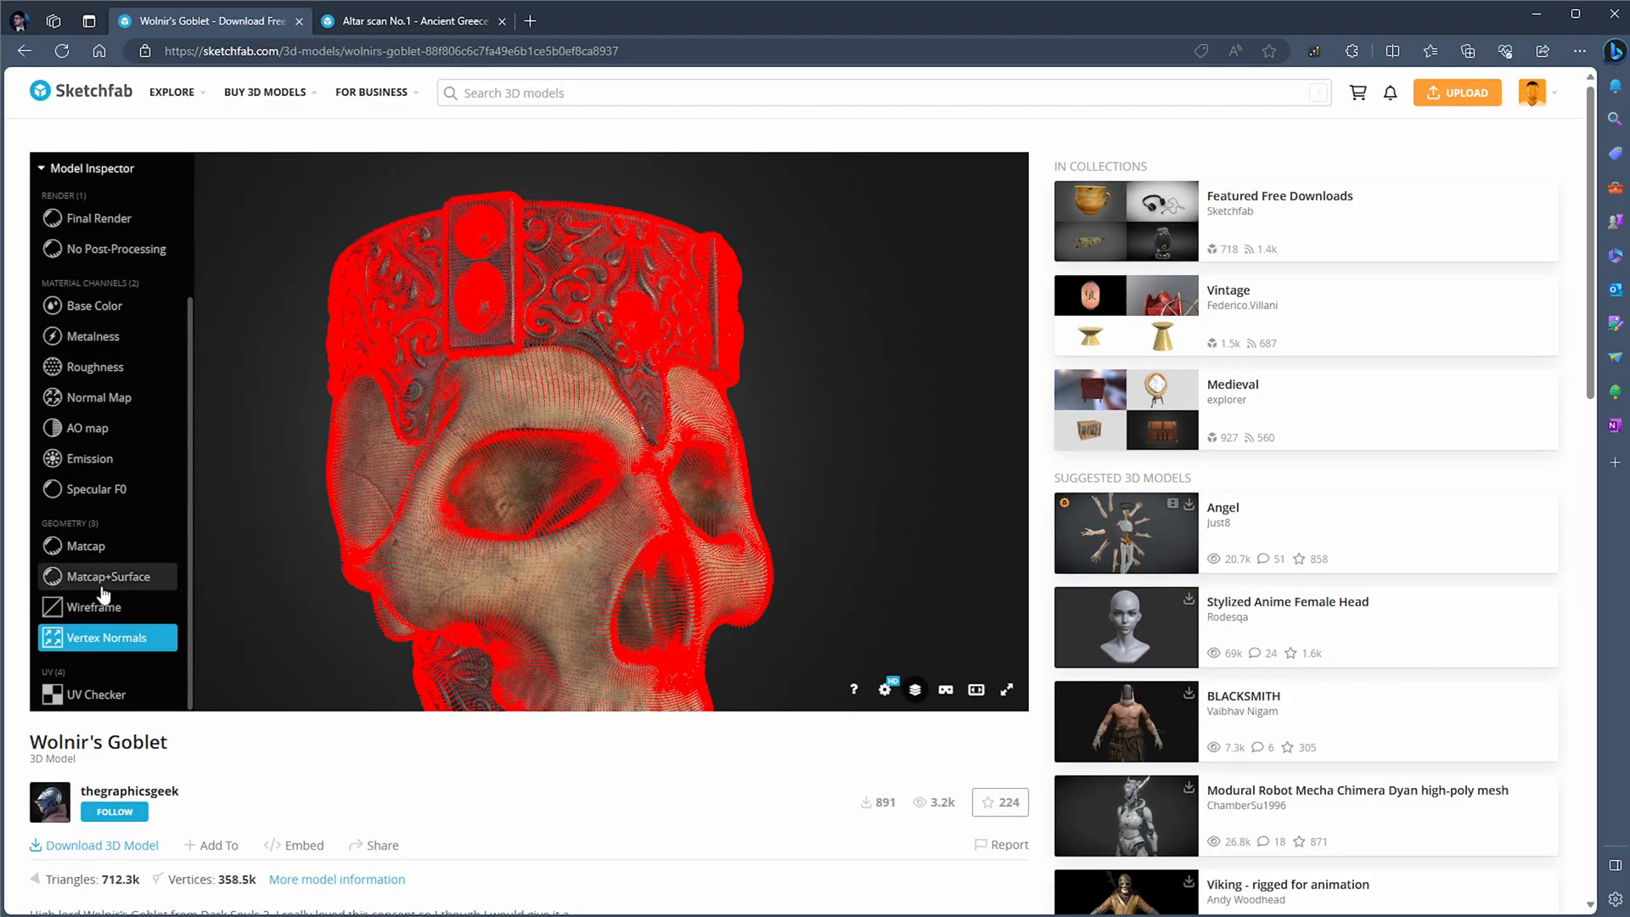
{"action": "left_click", "coordinate": [84, 546]}
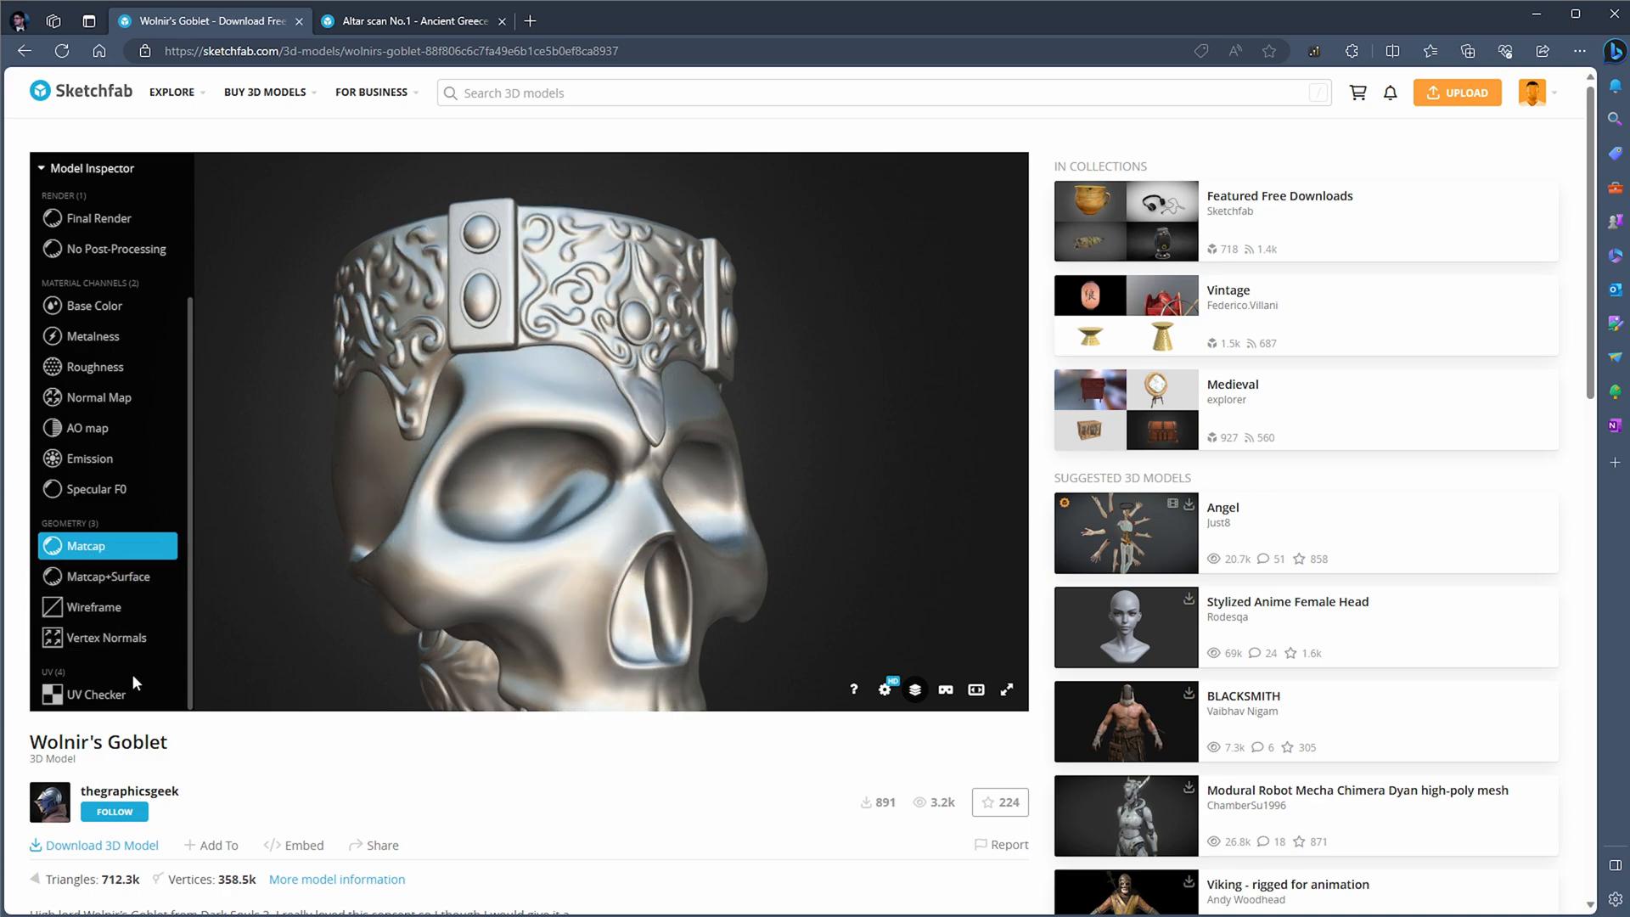
{"action": "left_click", "coordinate": [94, 693]}
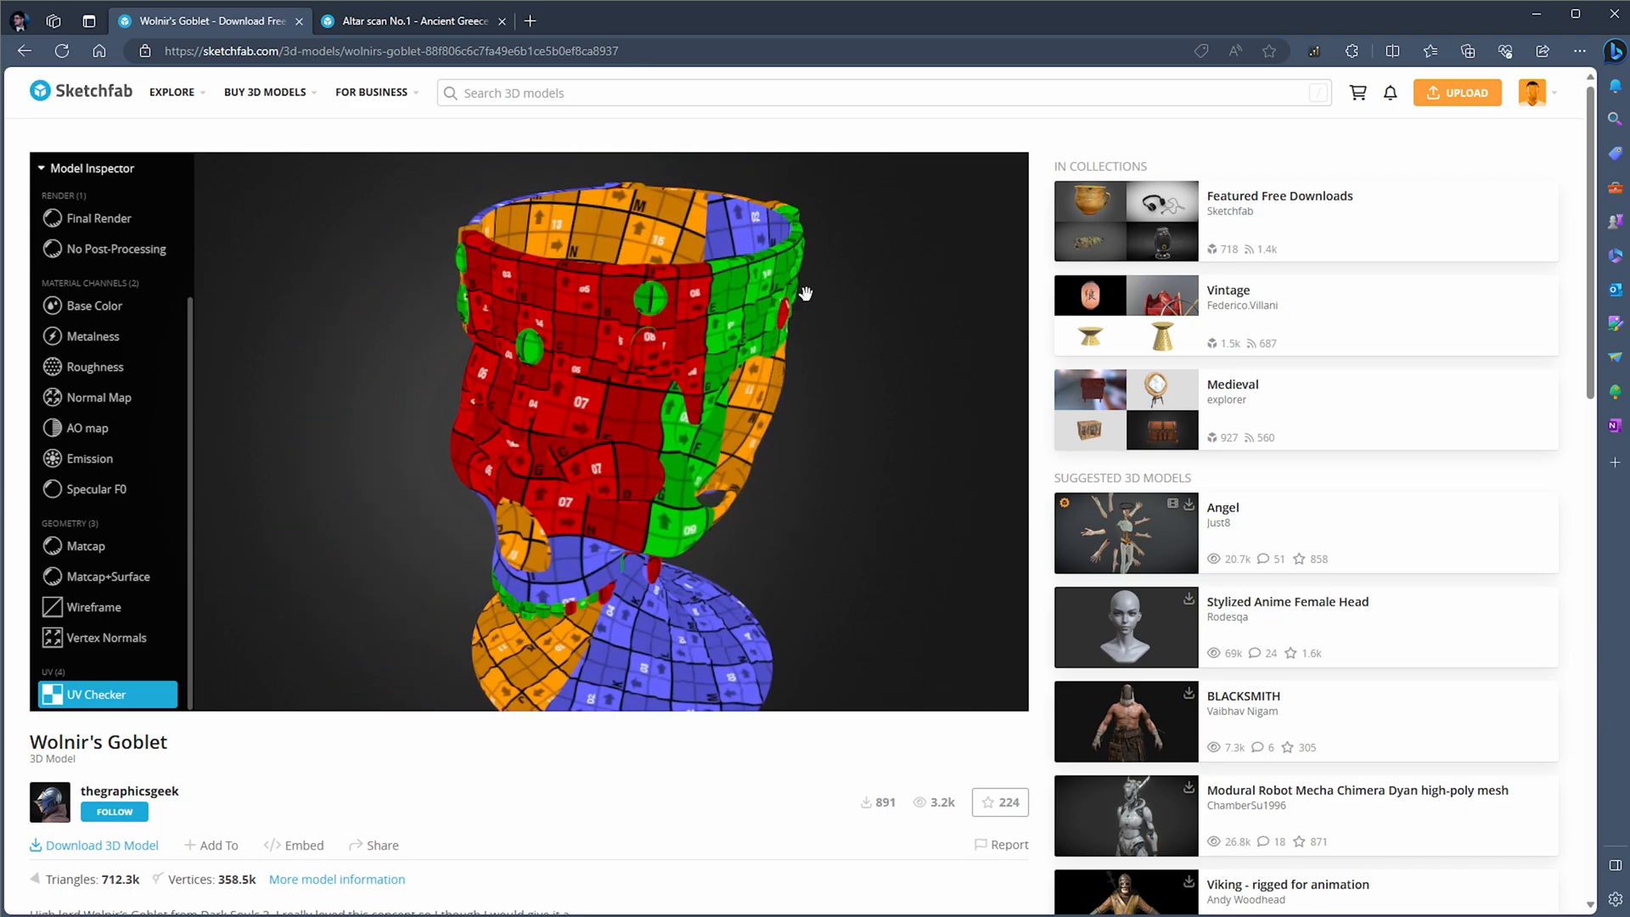
{"action": "left_click_drag", "start_coordinate": [804, 291], "coordinate": [469, 356]}
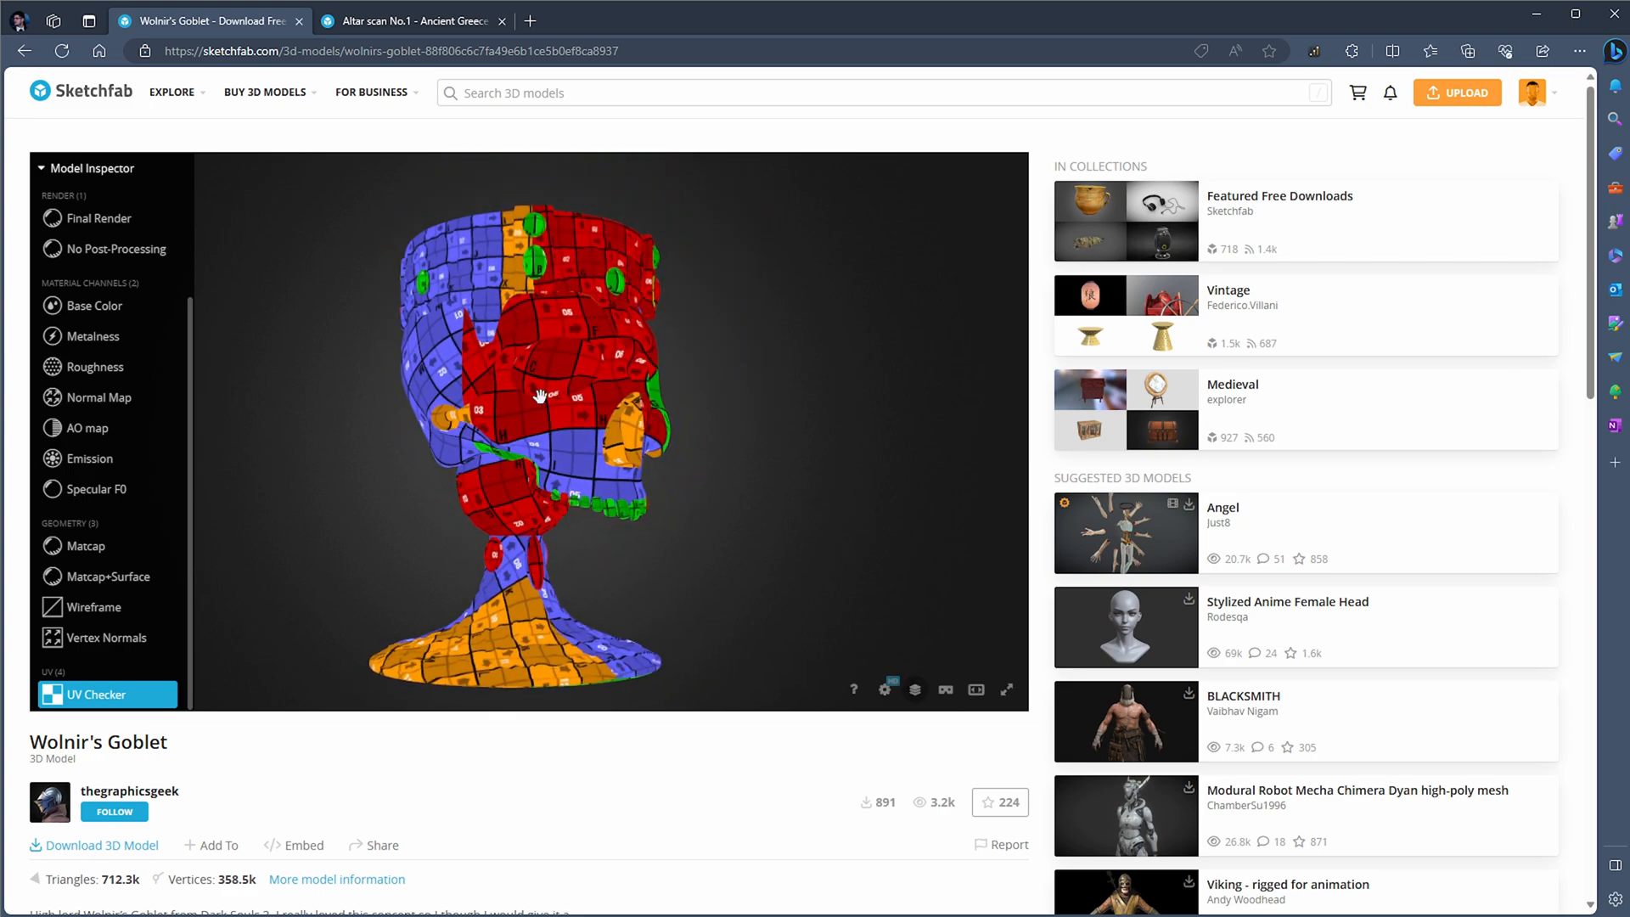
{"action": "left_click_drag", "start_coordinate": [542, 395], "coordinate": [335, 451]}
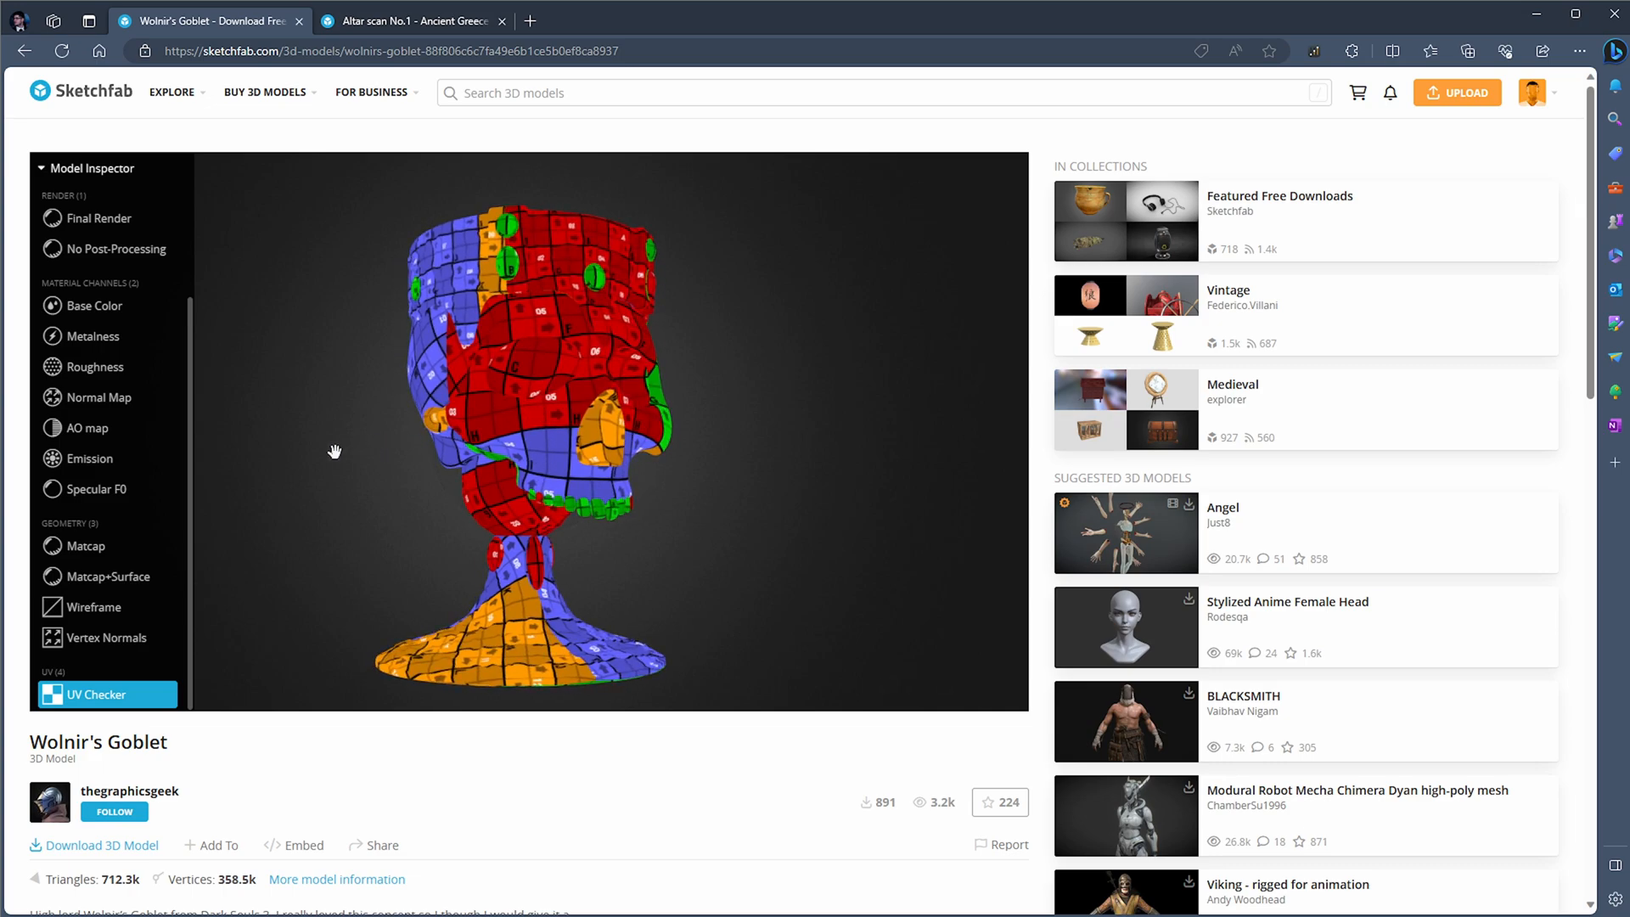
{"action": "left_click", "coordinate": [99, 217]}
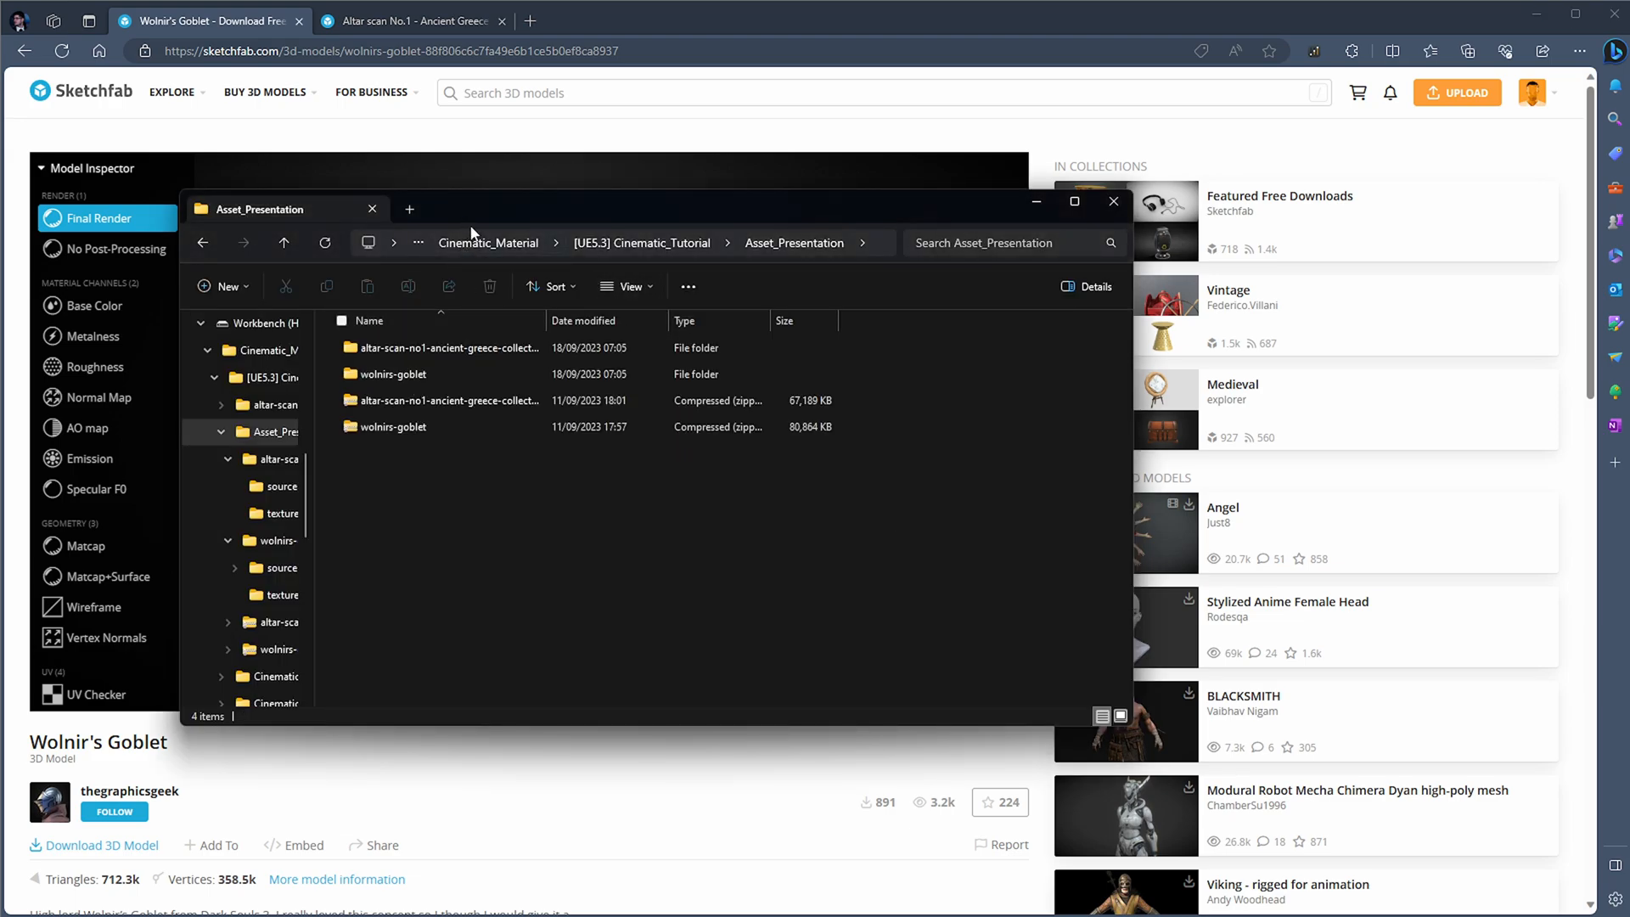
Open the wolnirs-goblet folder and its source folder.
{"action": "left_click", "coordinate": [393, 426]}
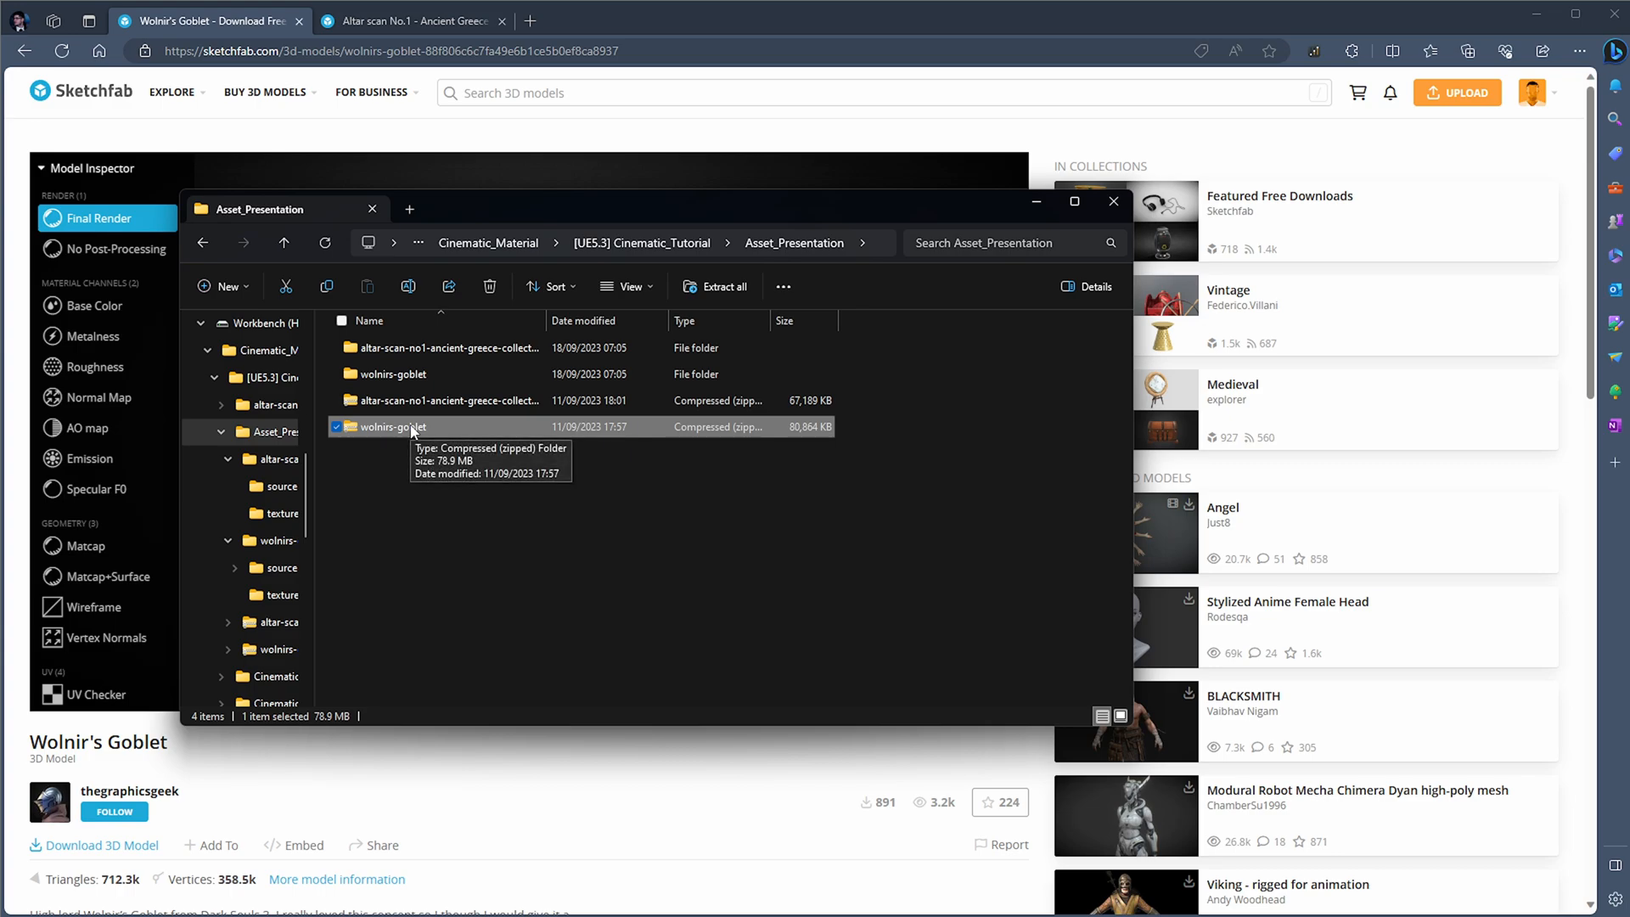
{"action": "double_click", "coordinate": [393, 426]}
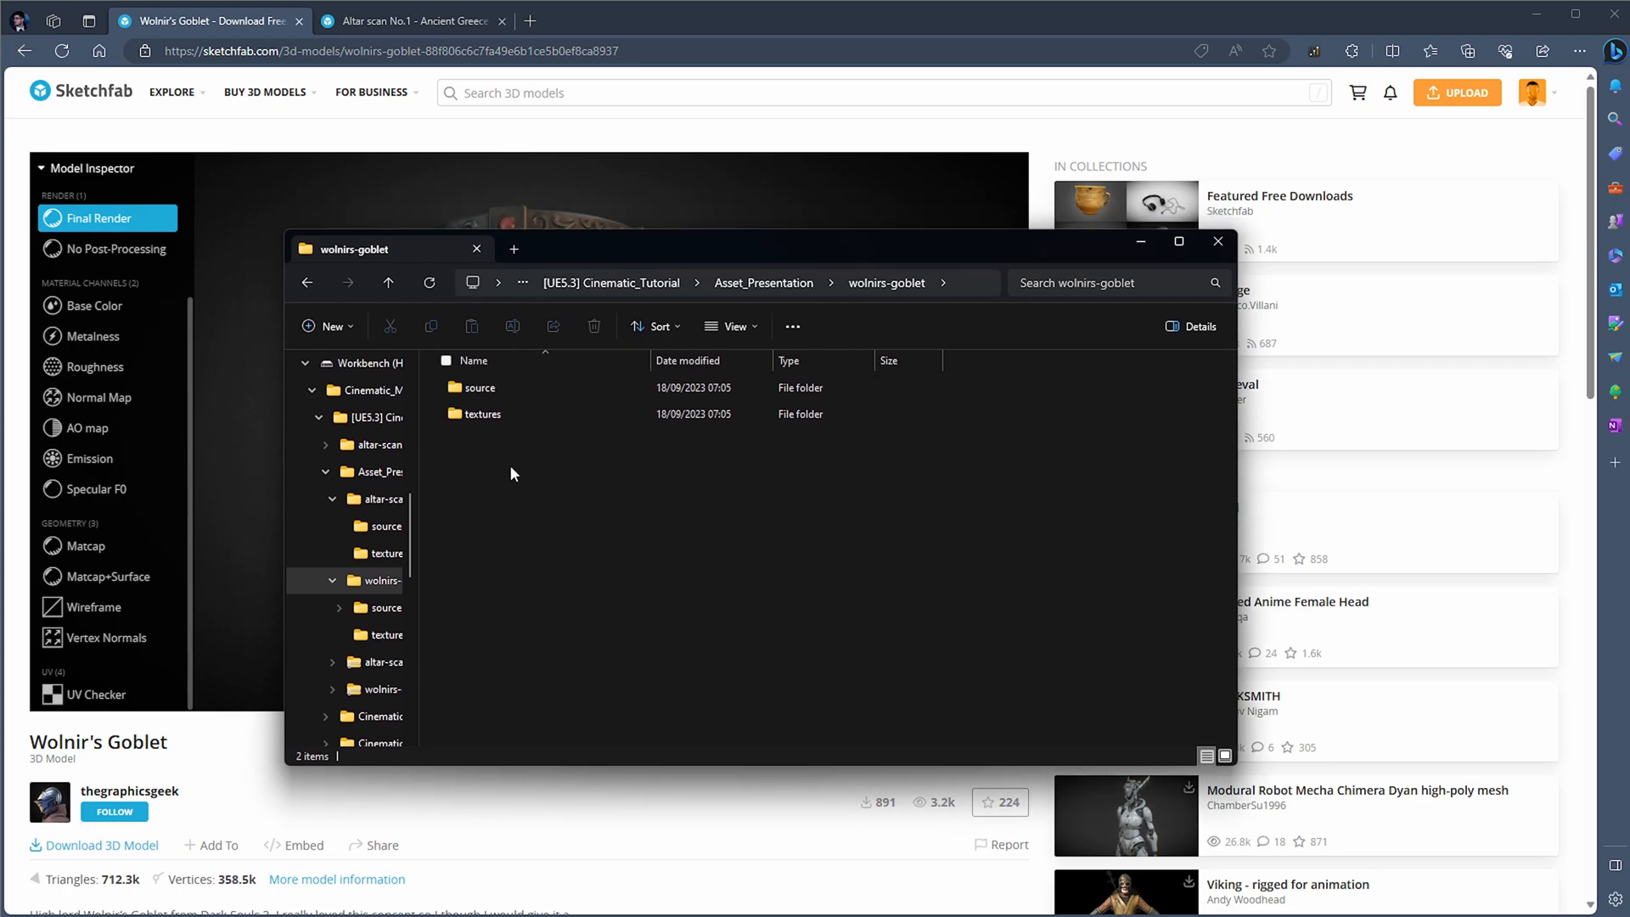
{"action": "left_click", "coordinate": [481, 413]}
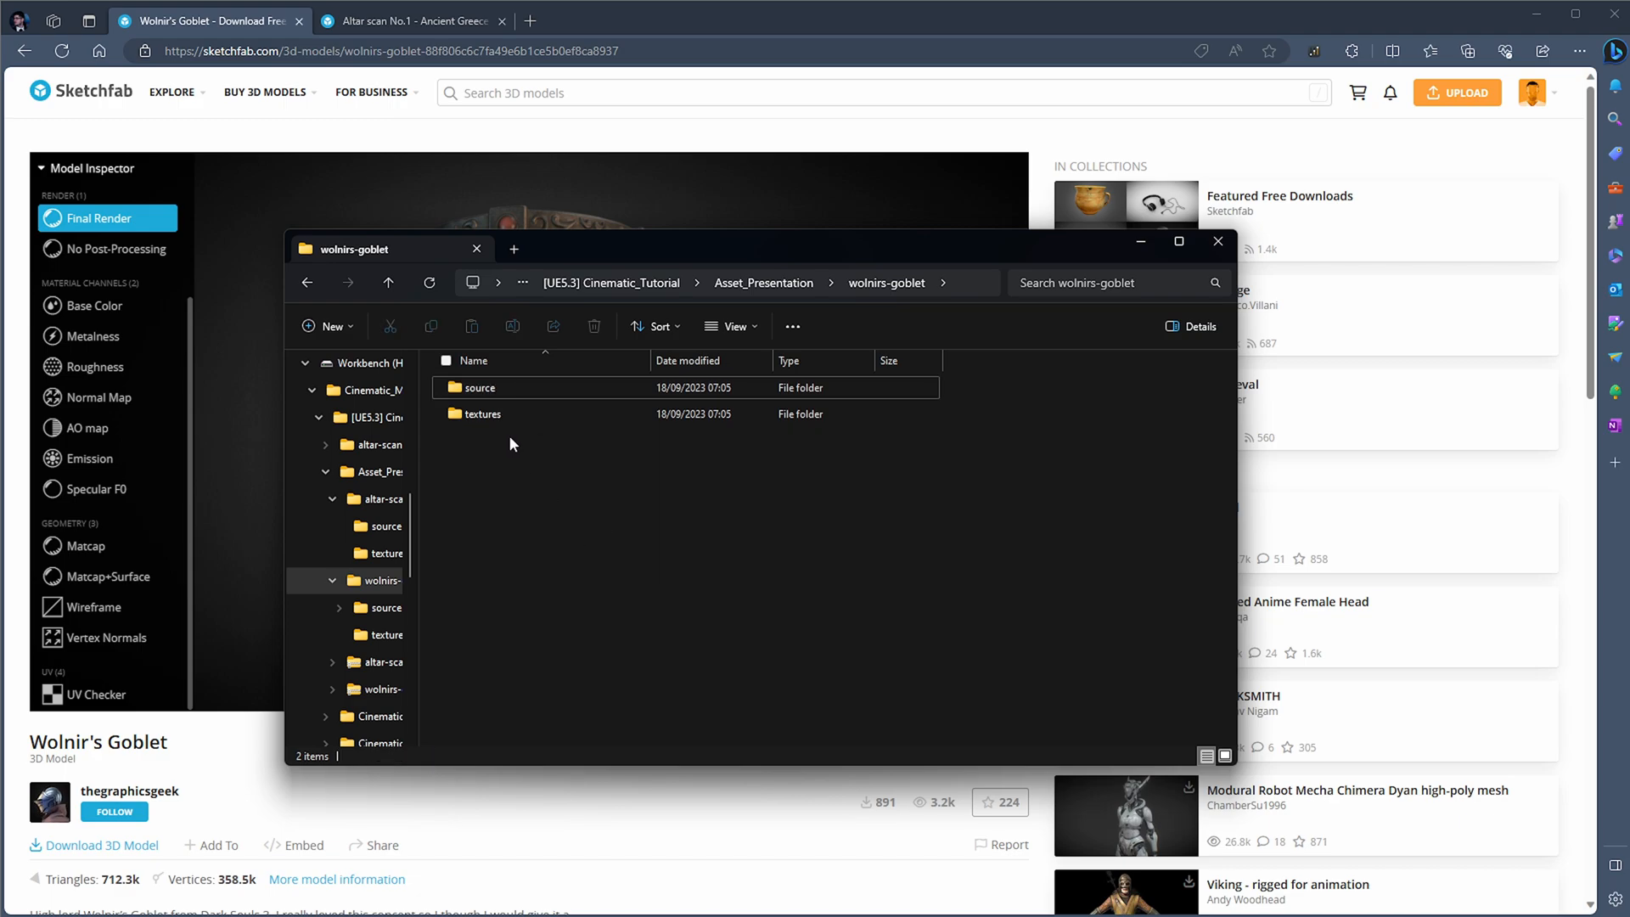
{"action": "left_click", "coordinate": [483, 413]}
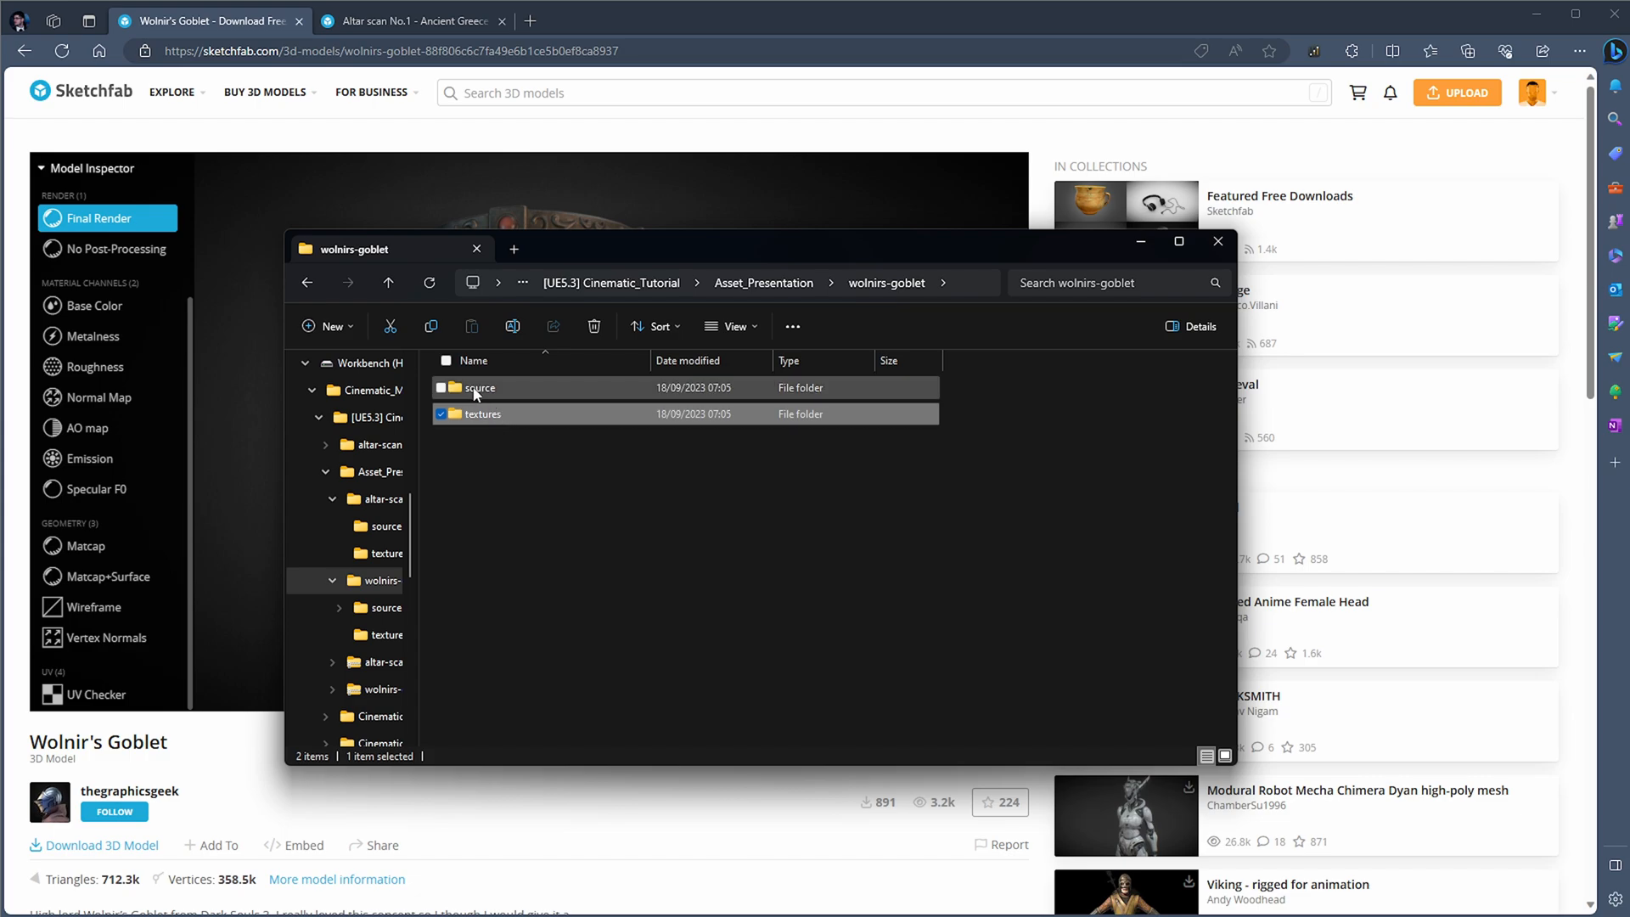
{"action": "double_click", "coordinate": [480, 387]}
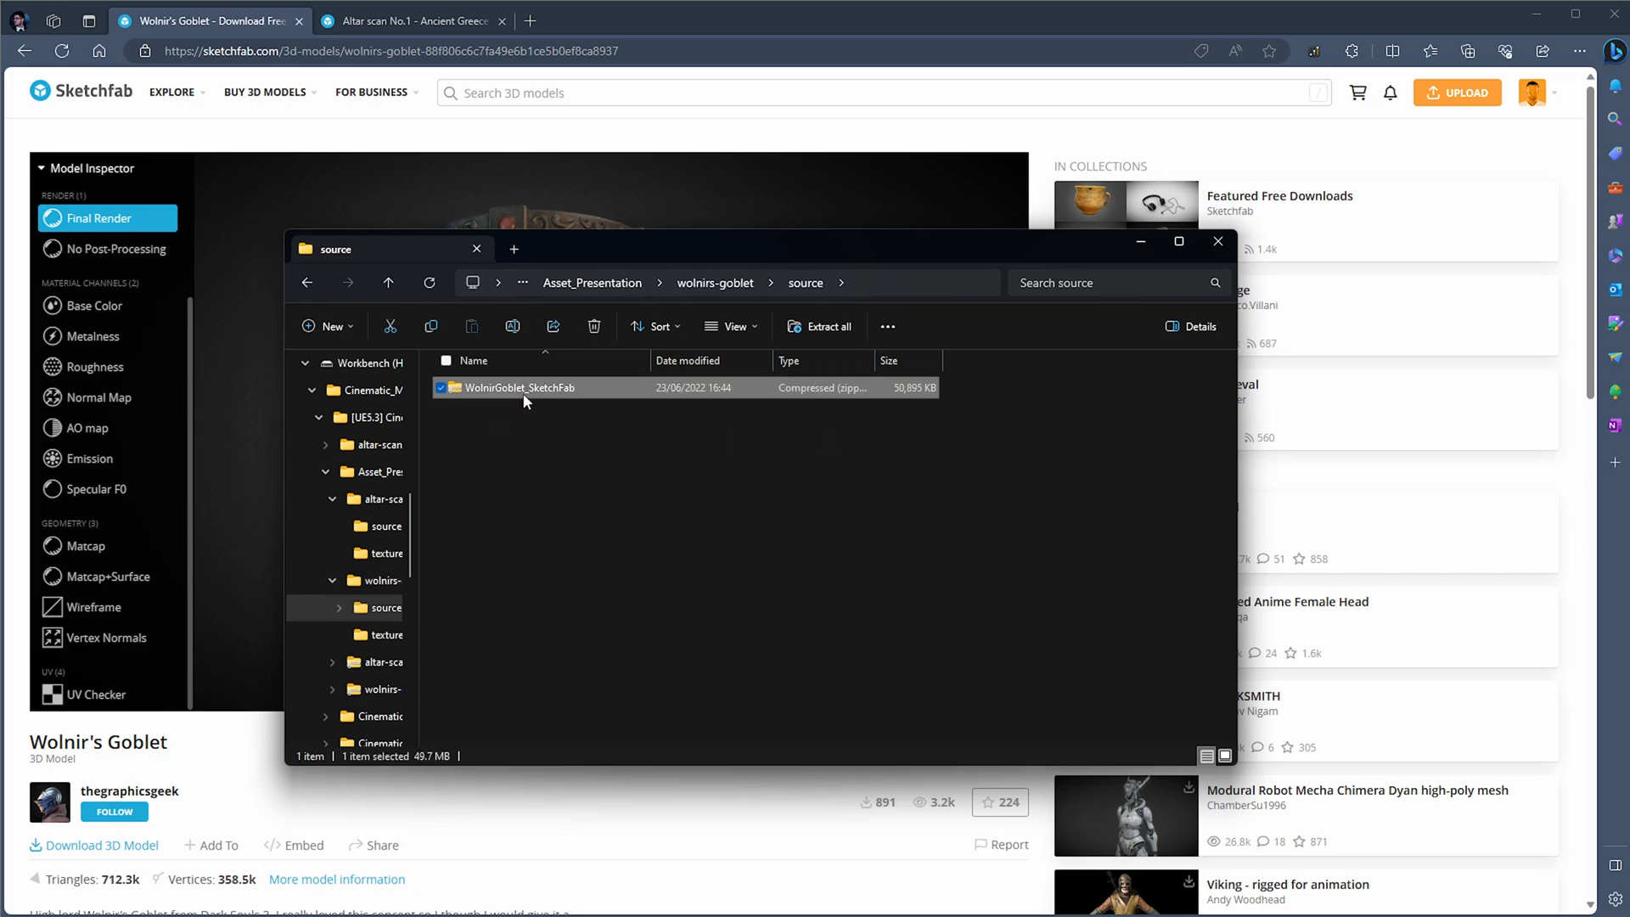
Extract the WolnirGoblet_SketchFab archive, open it and select the High FBX.
{"action": "right_click", "coordinate": [525, 387]}
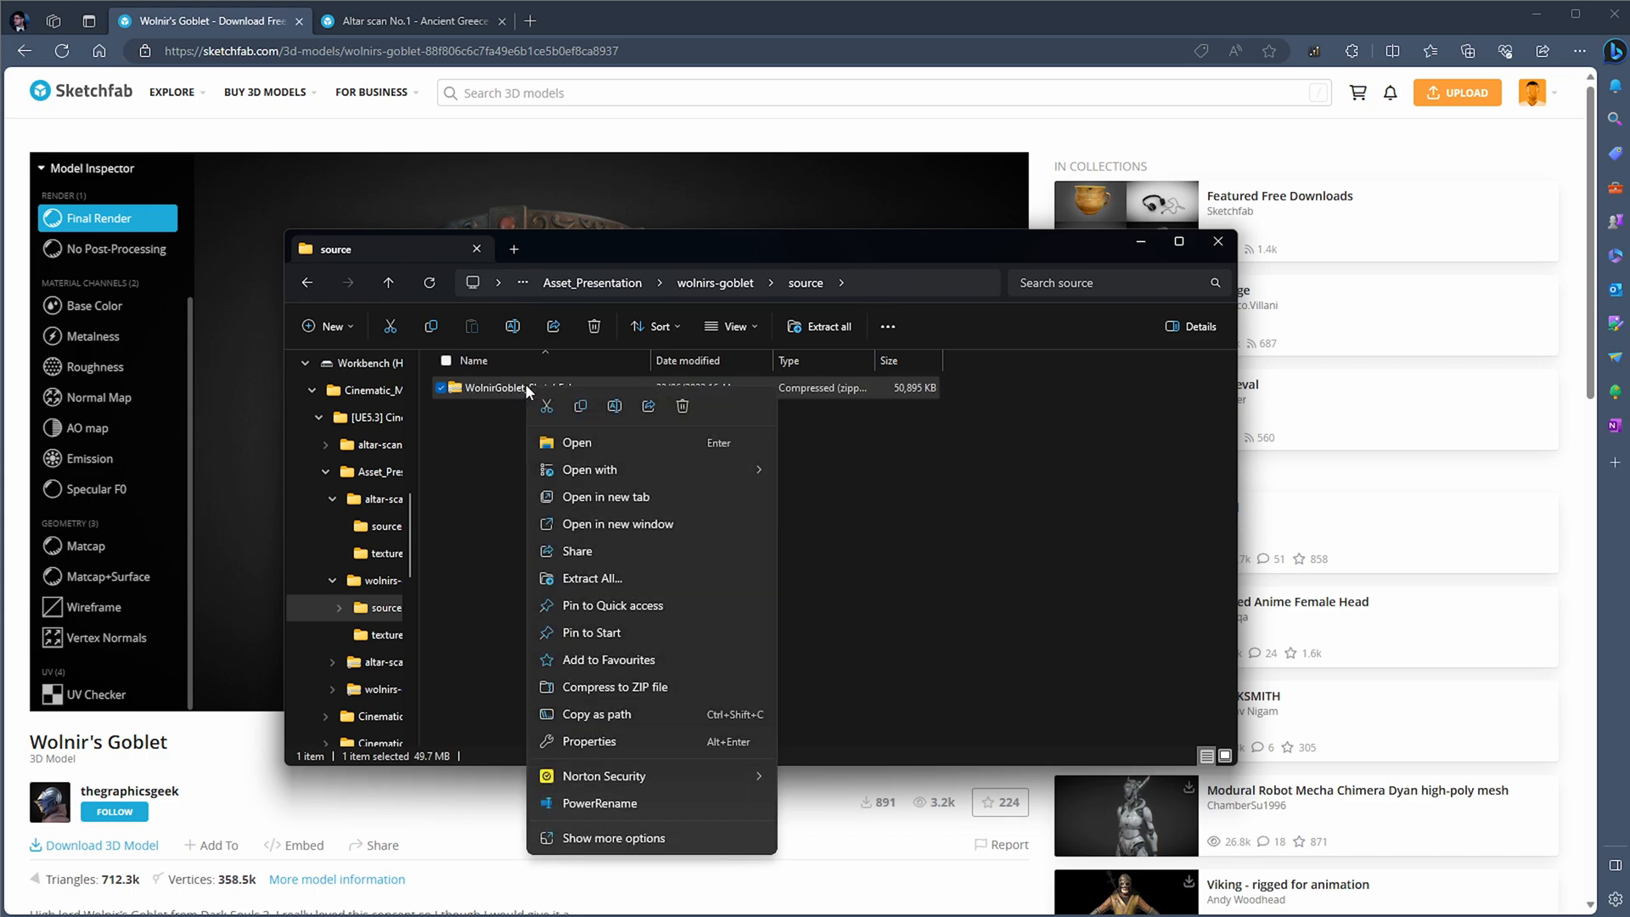
{"action": "left_click", "coordinate": [614, 836]}
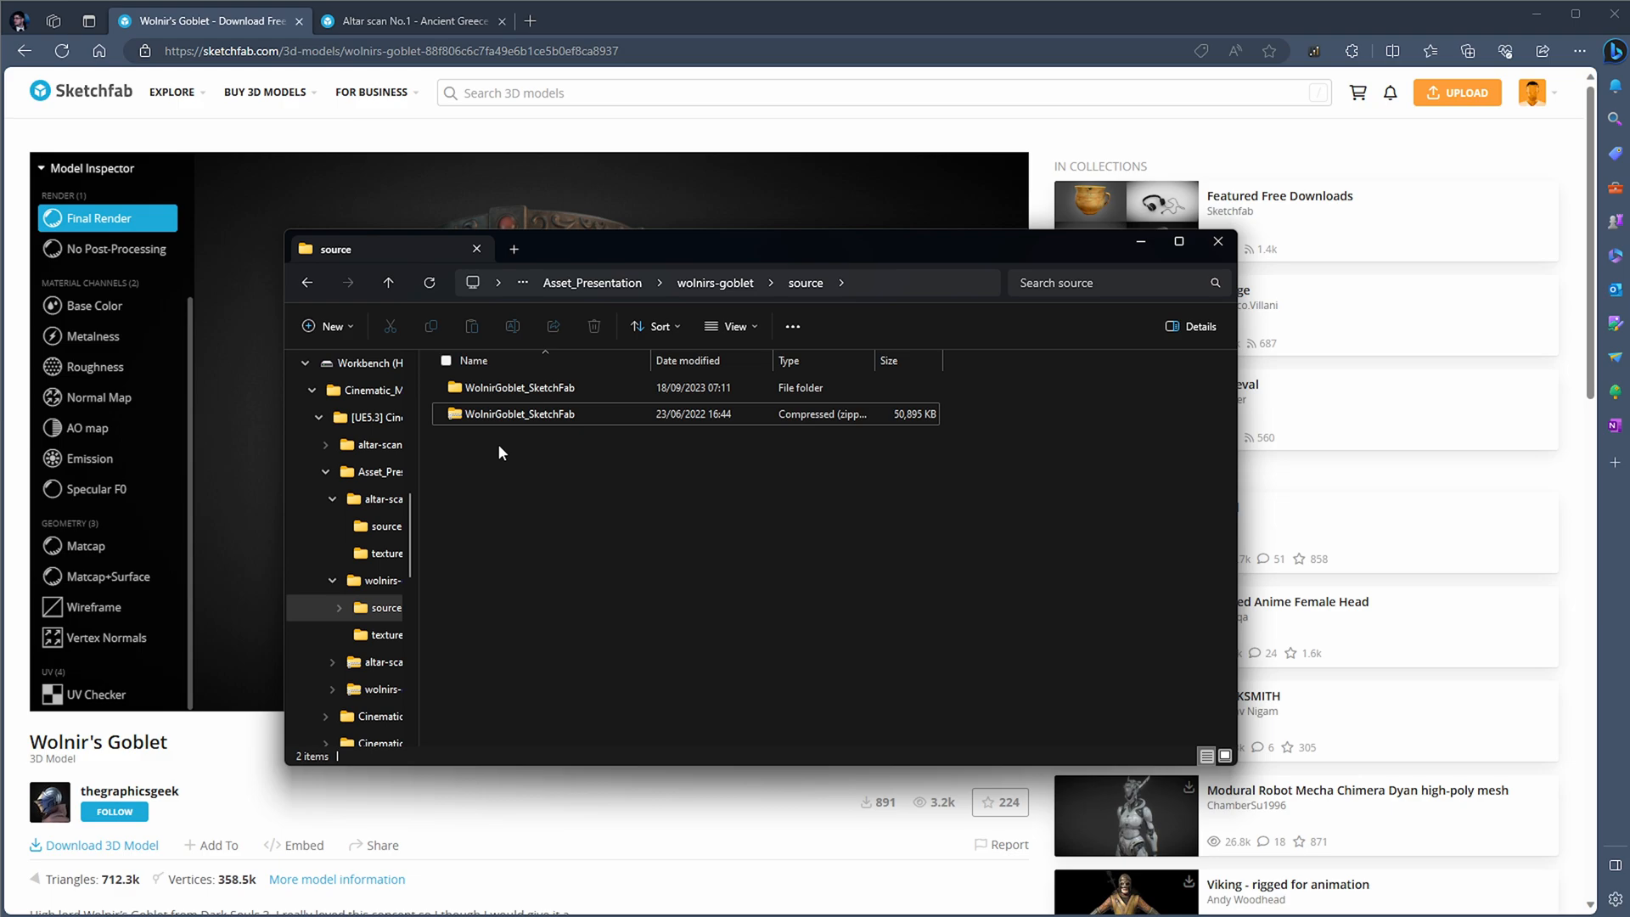
{"action": "double_click", "coordinate": [519, 413]}
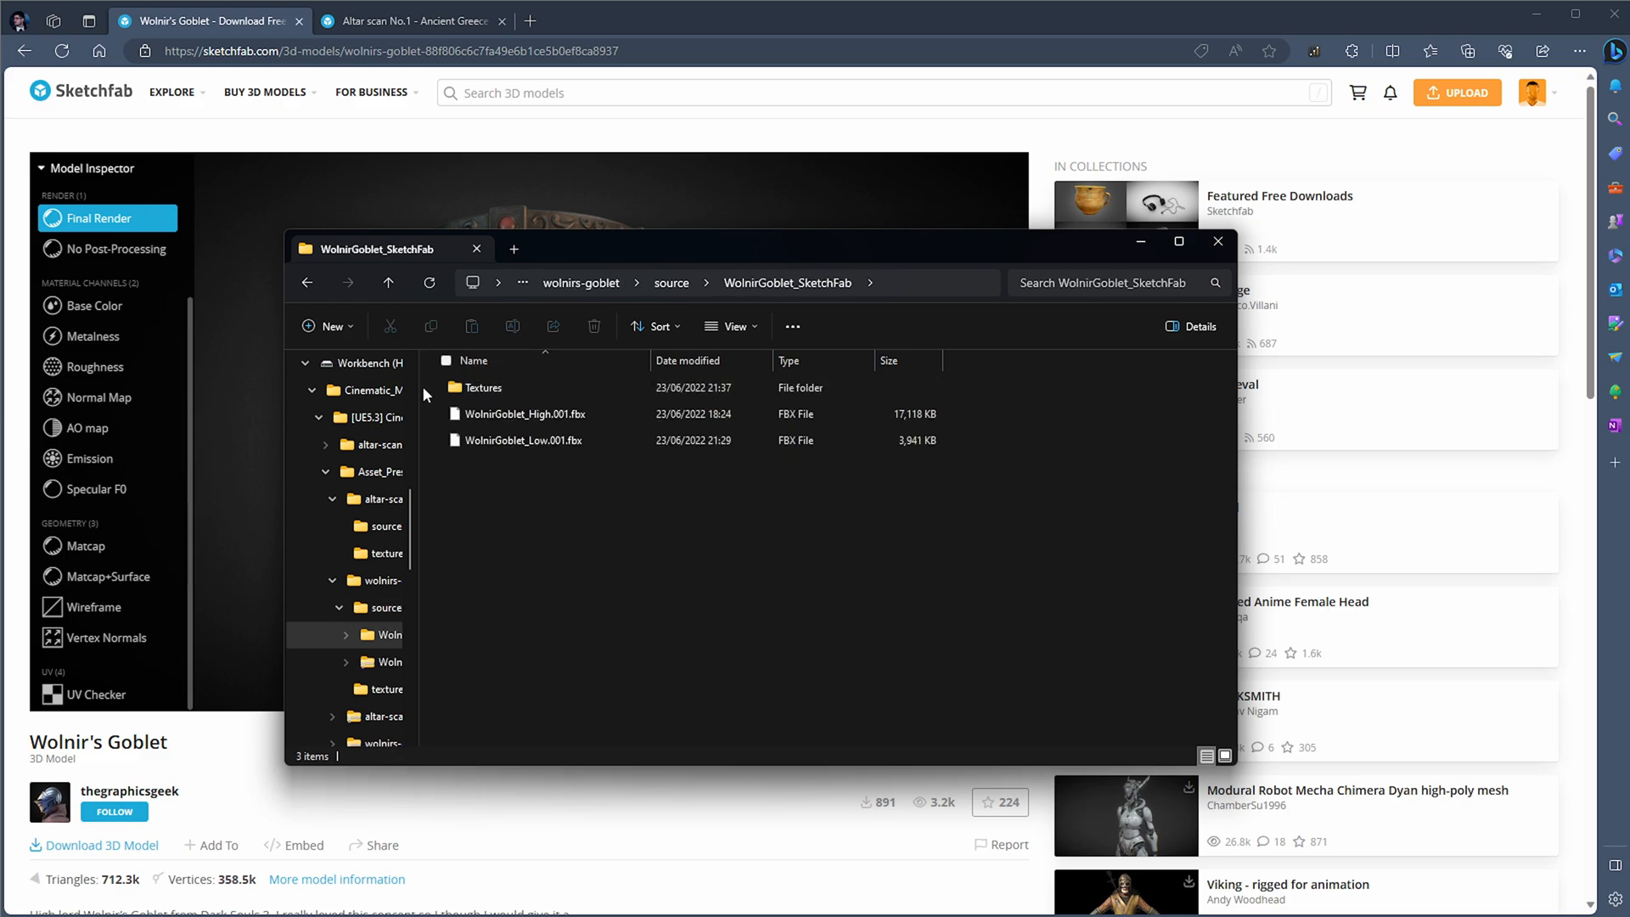
{"action": "mouse_move", "coordinate": [481, 387]}
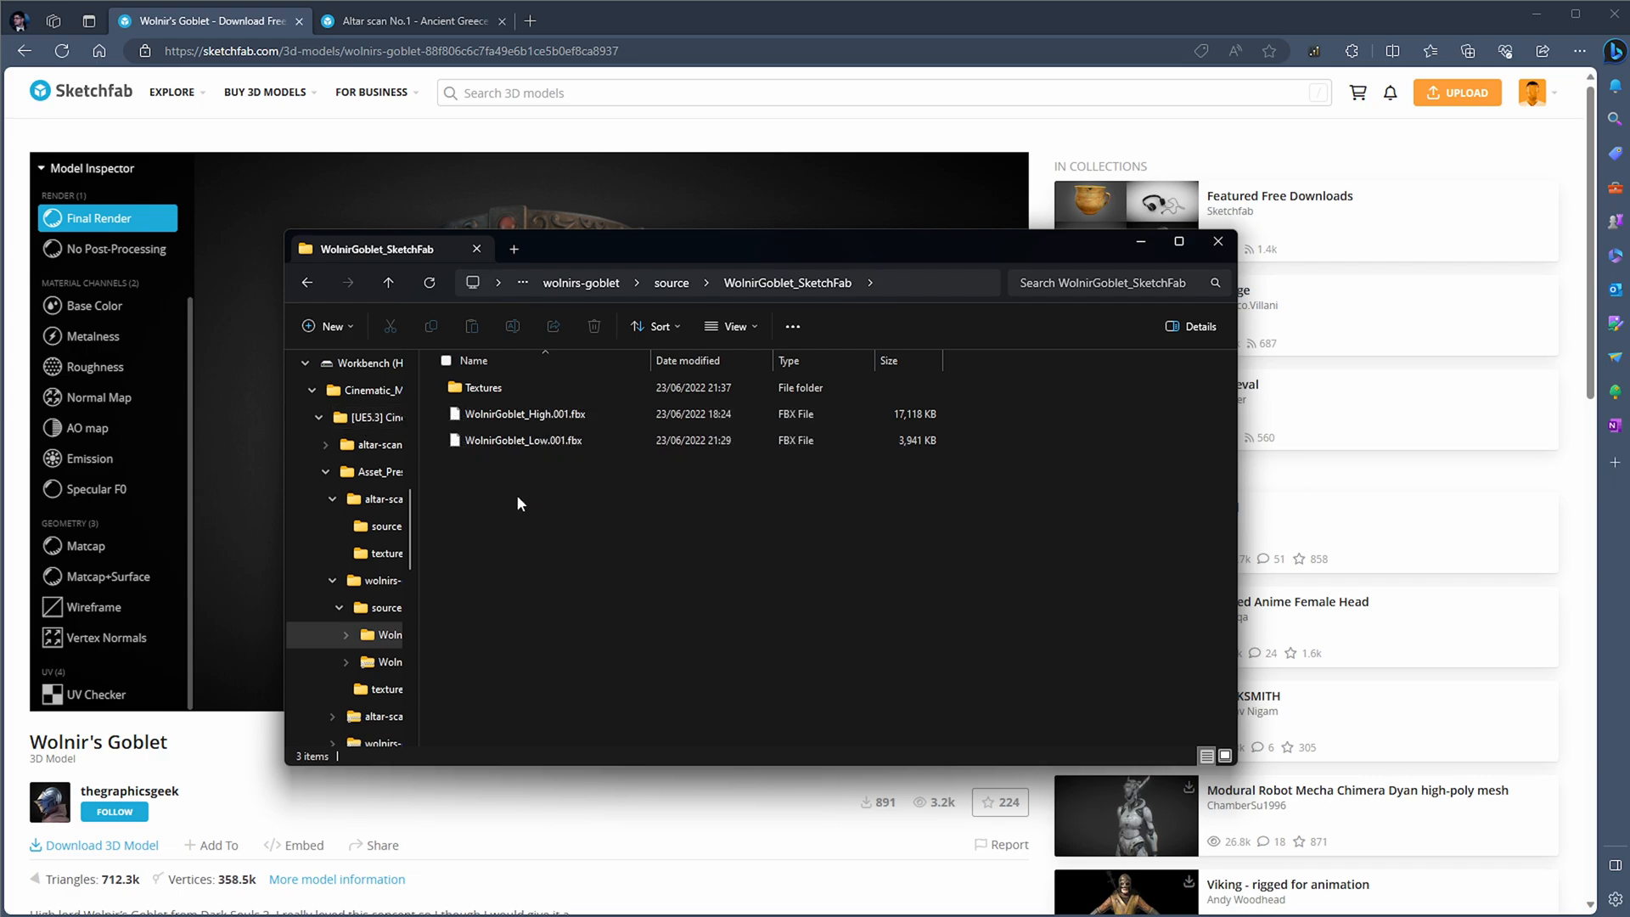
{"action": "left_click", "coordinate": [524, 440]}
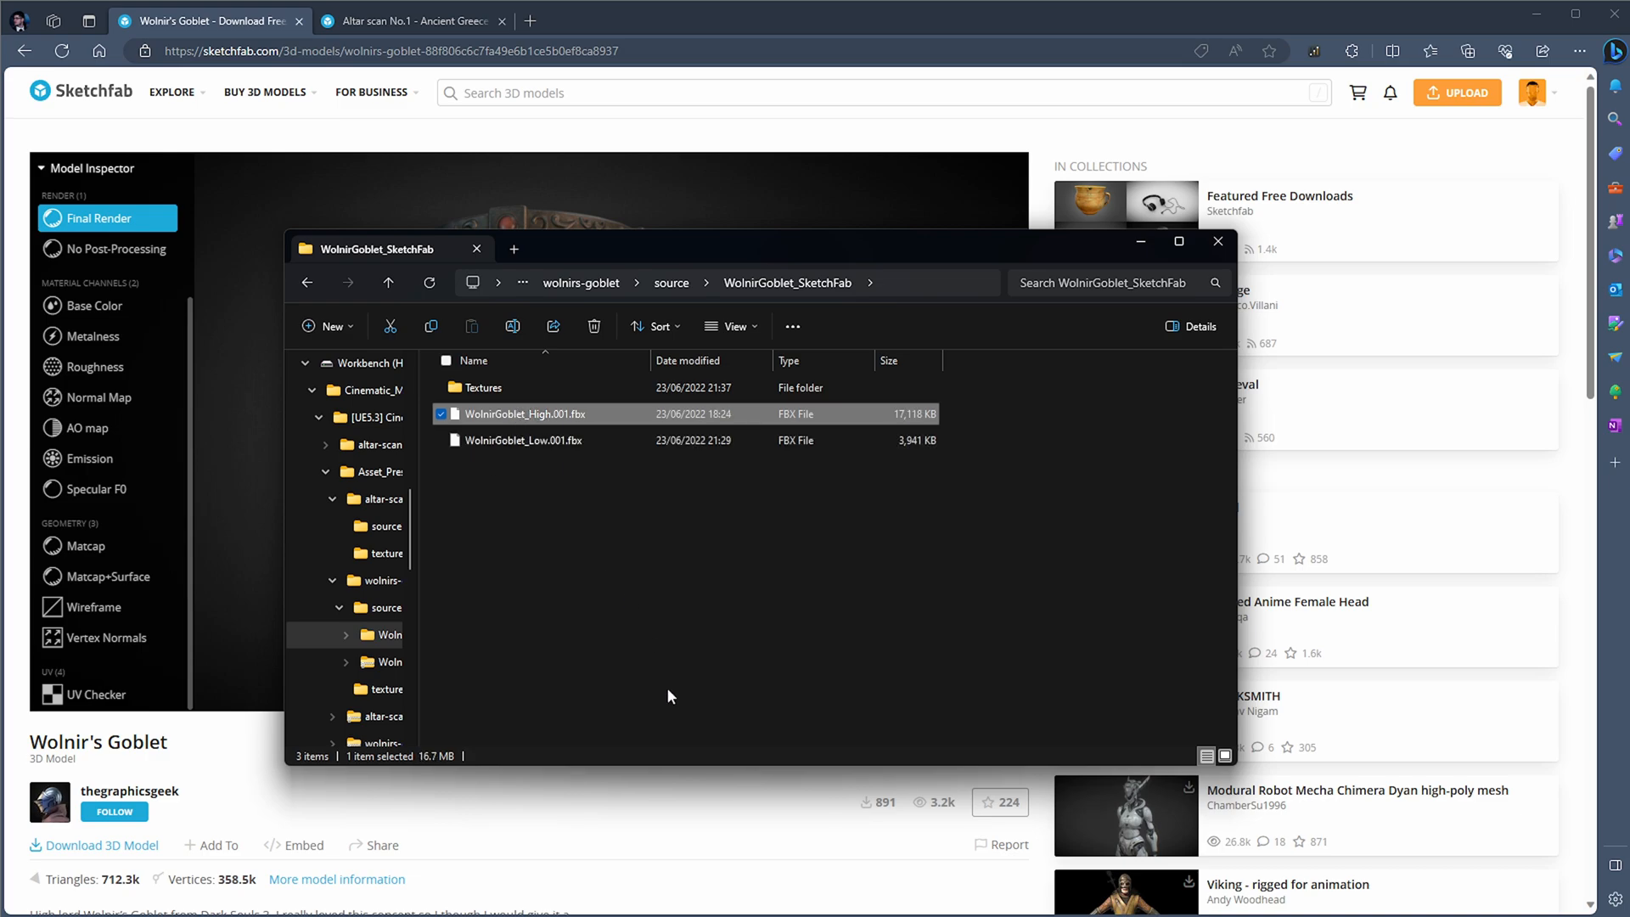
{"action": "mouse_move", "coordinate": [551, 421]}
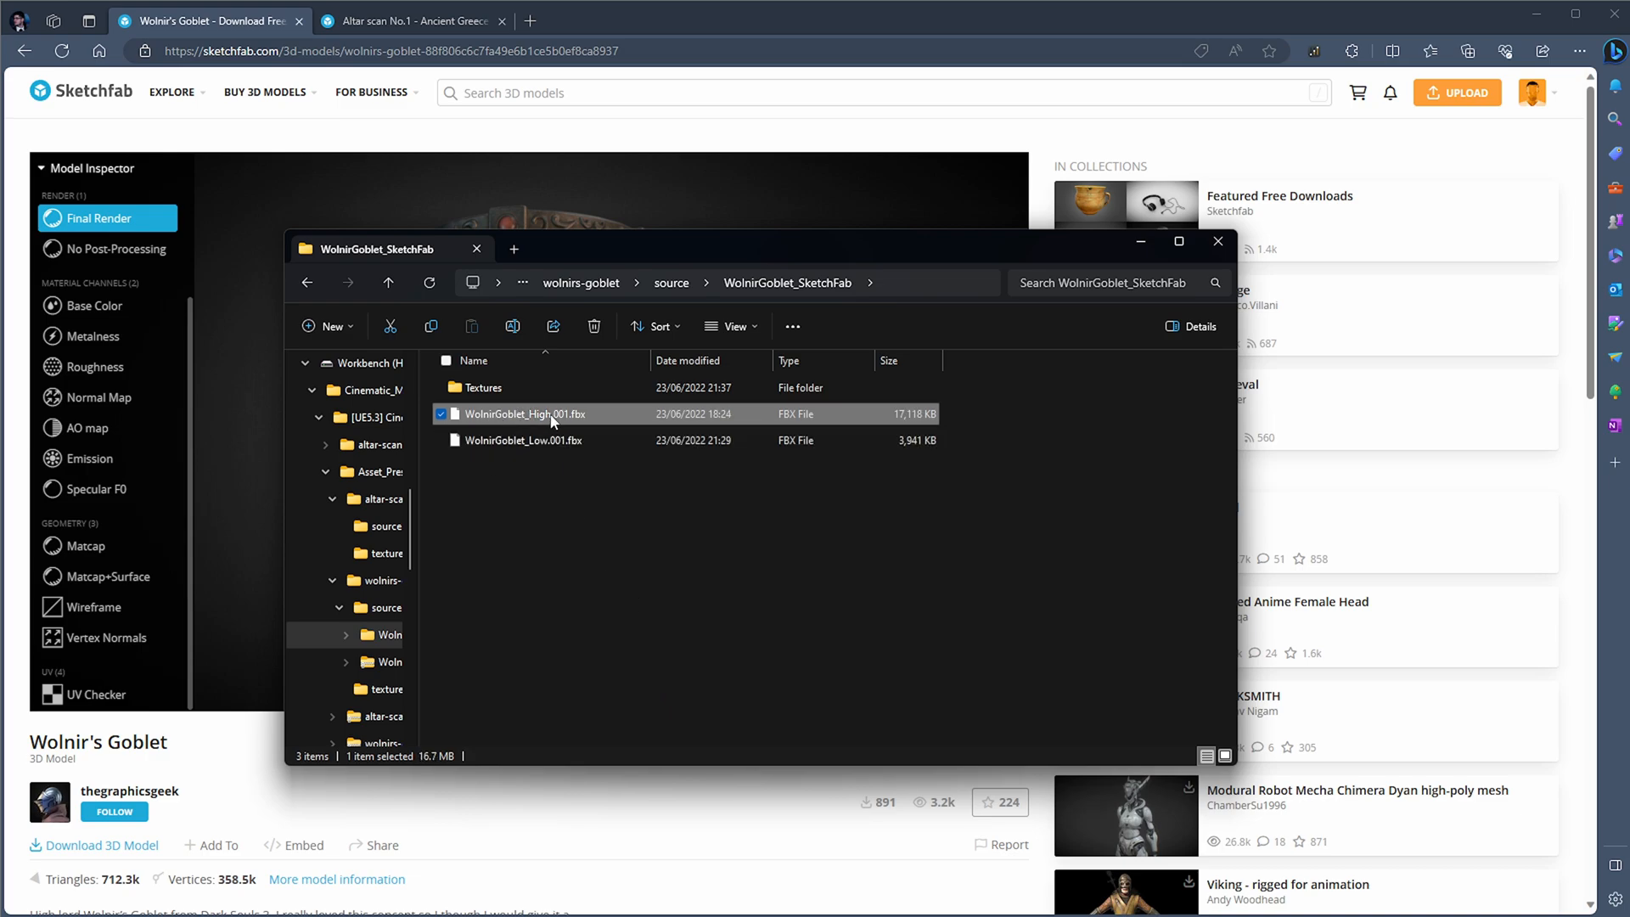
{"action": "mouse_move", "coordinate": [529, 413]}
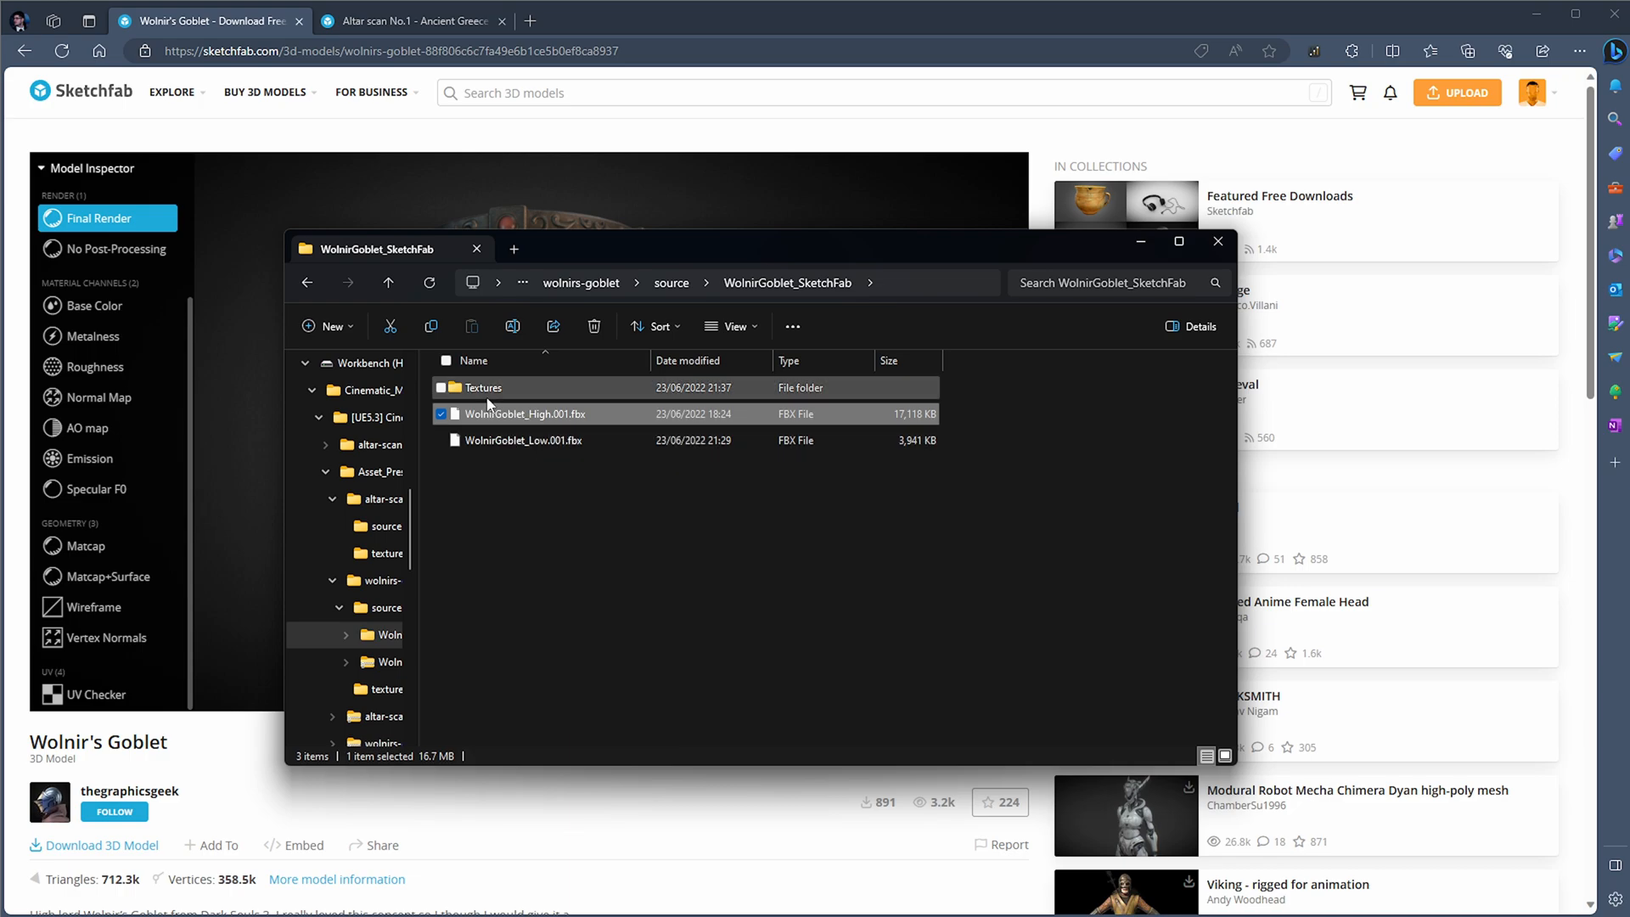
Open the goblet's Textures folder and inspect the AO.1001 and Metallic.1001 maps.
{"action": "double_click", "coordinate": [483, 387]}
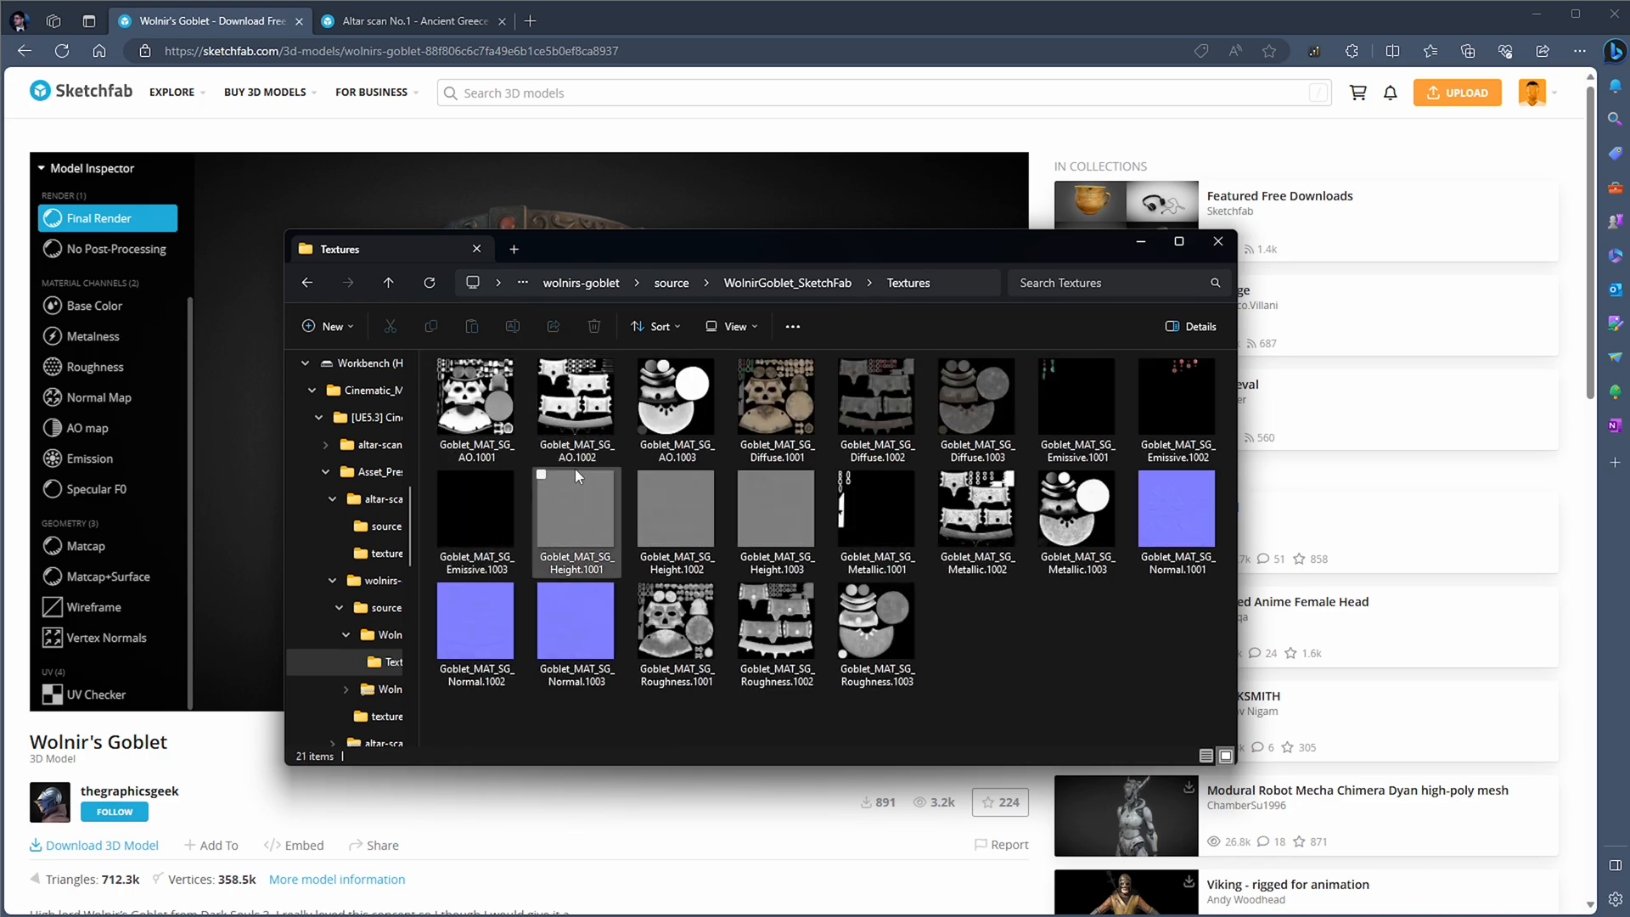
{"action": "left_click", "coordinate": [1221, 676]}
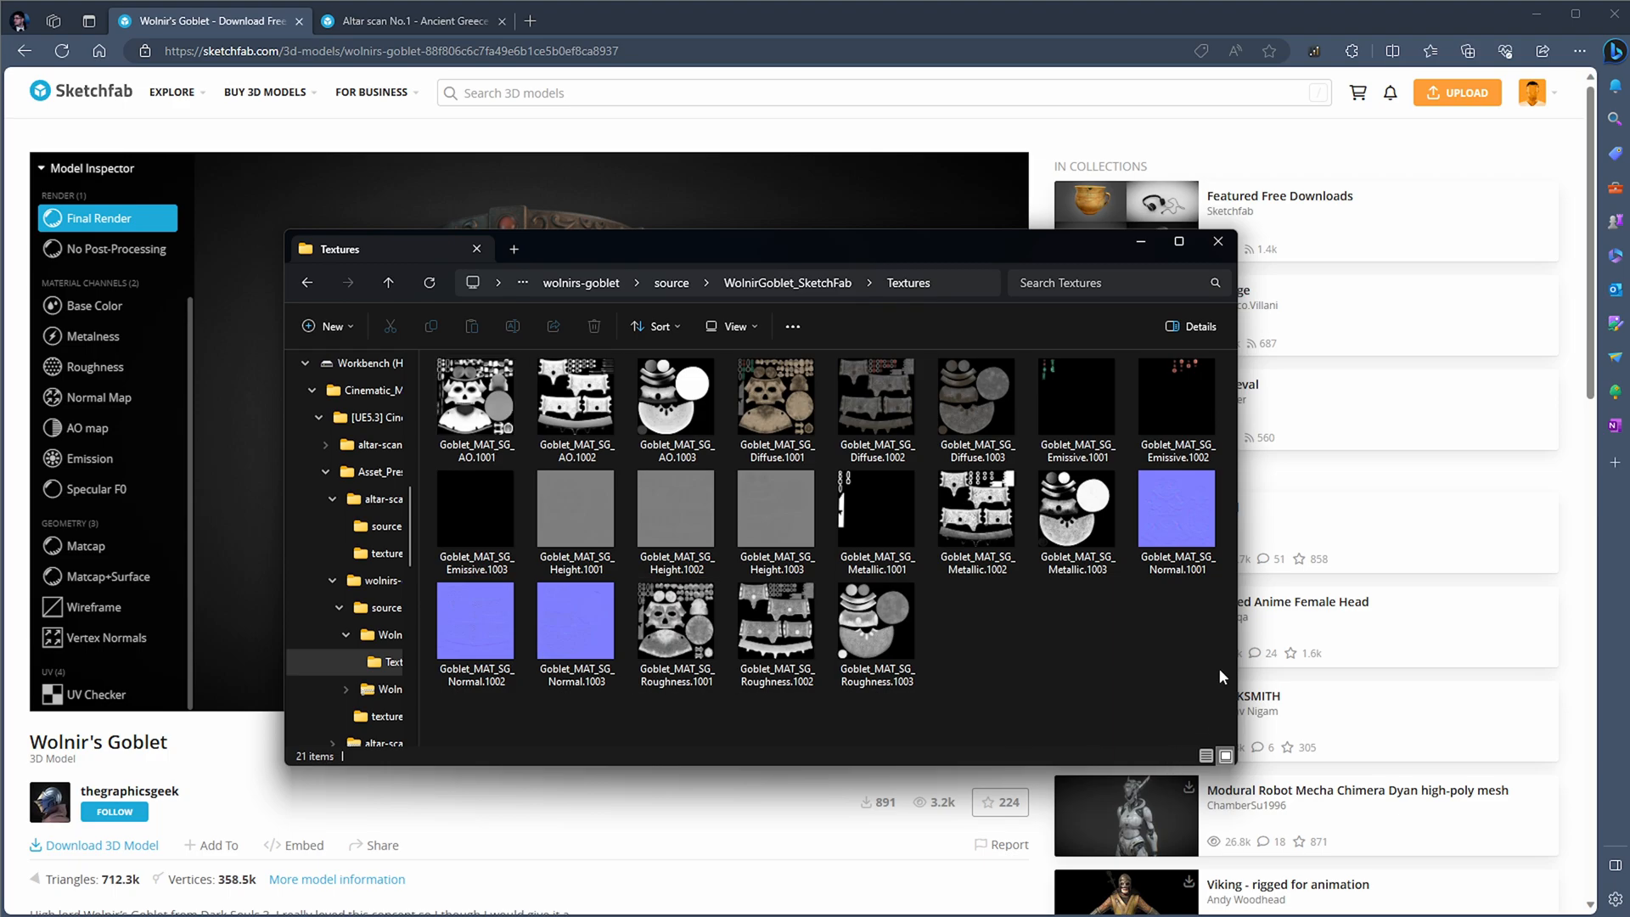
{"action": "left_click", "coordinate": [675, 403]}
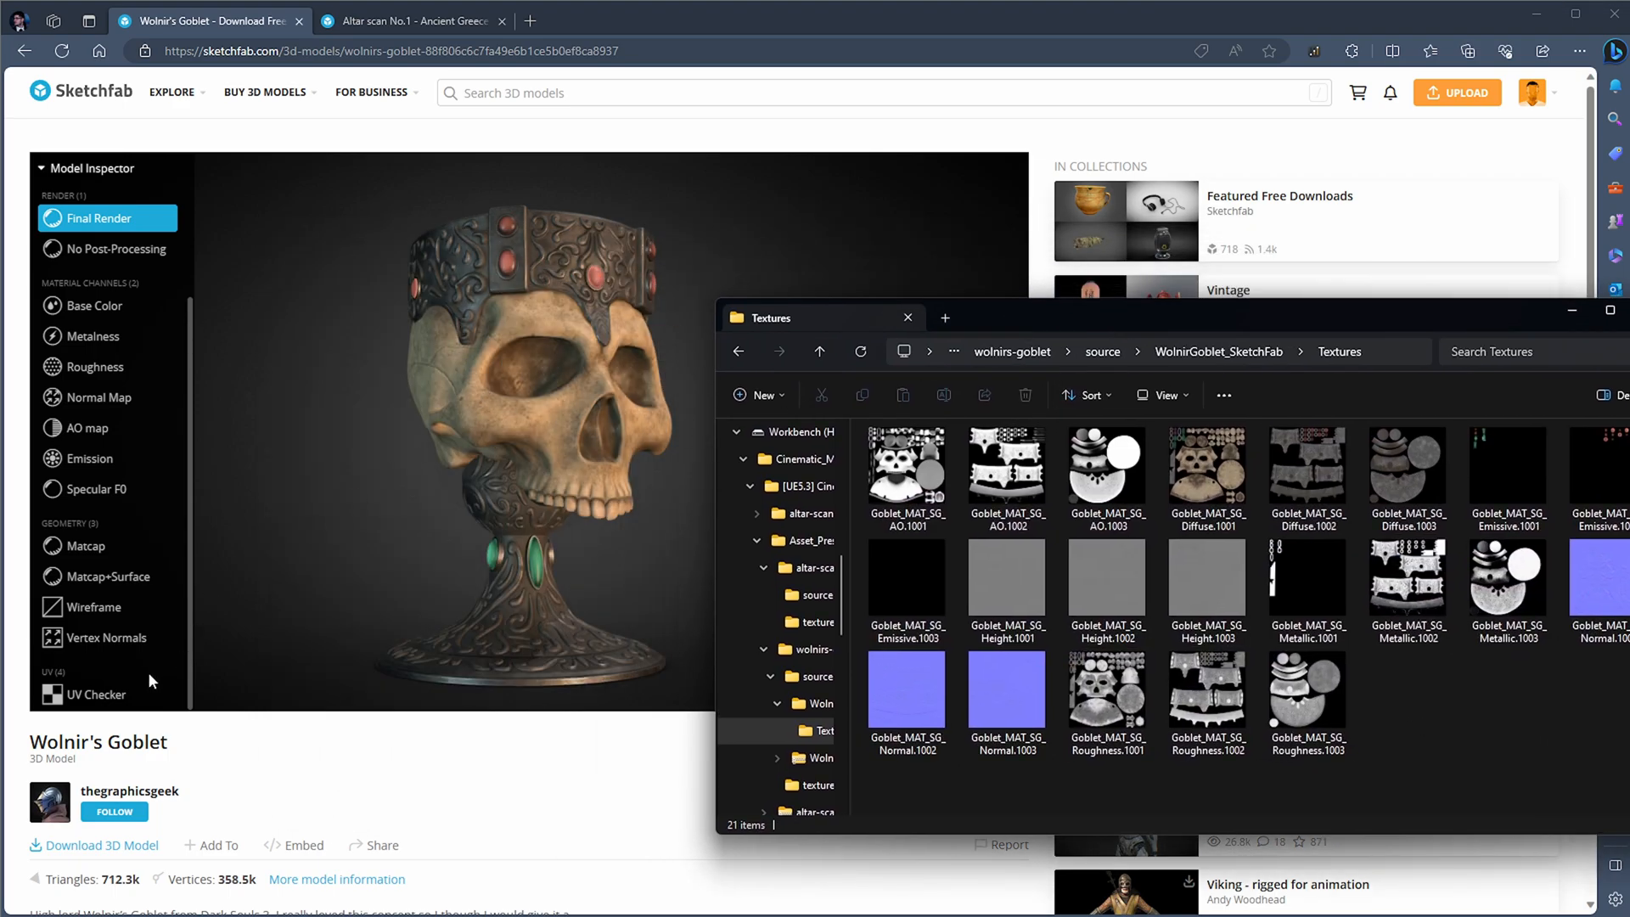
{"action": "left_click", "coordinate": [93, 694]}
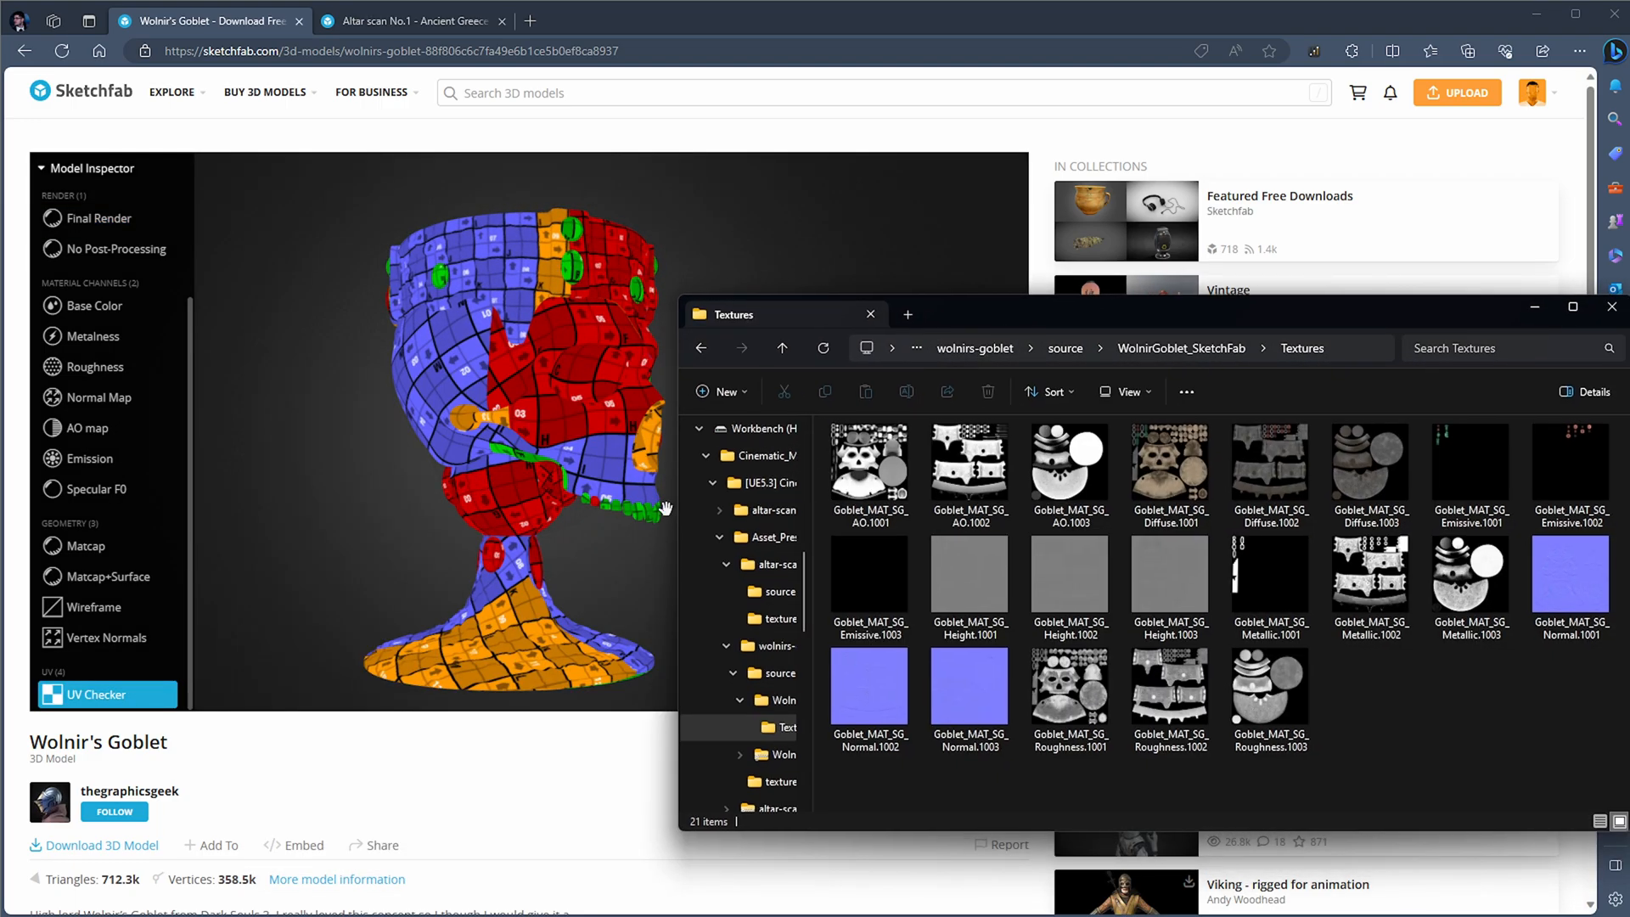
{"action": "left_click", "coordinate": [869, 466]}
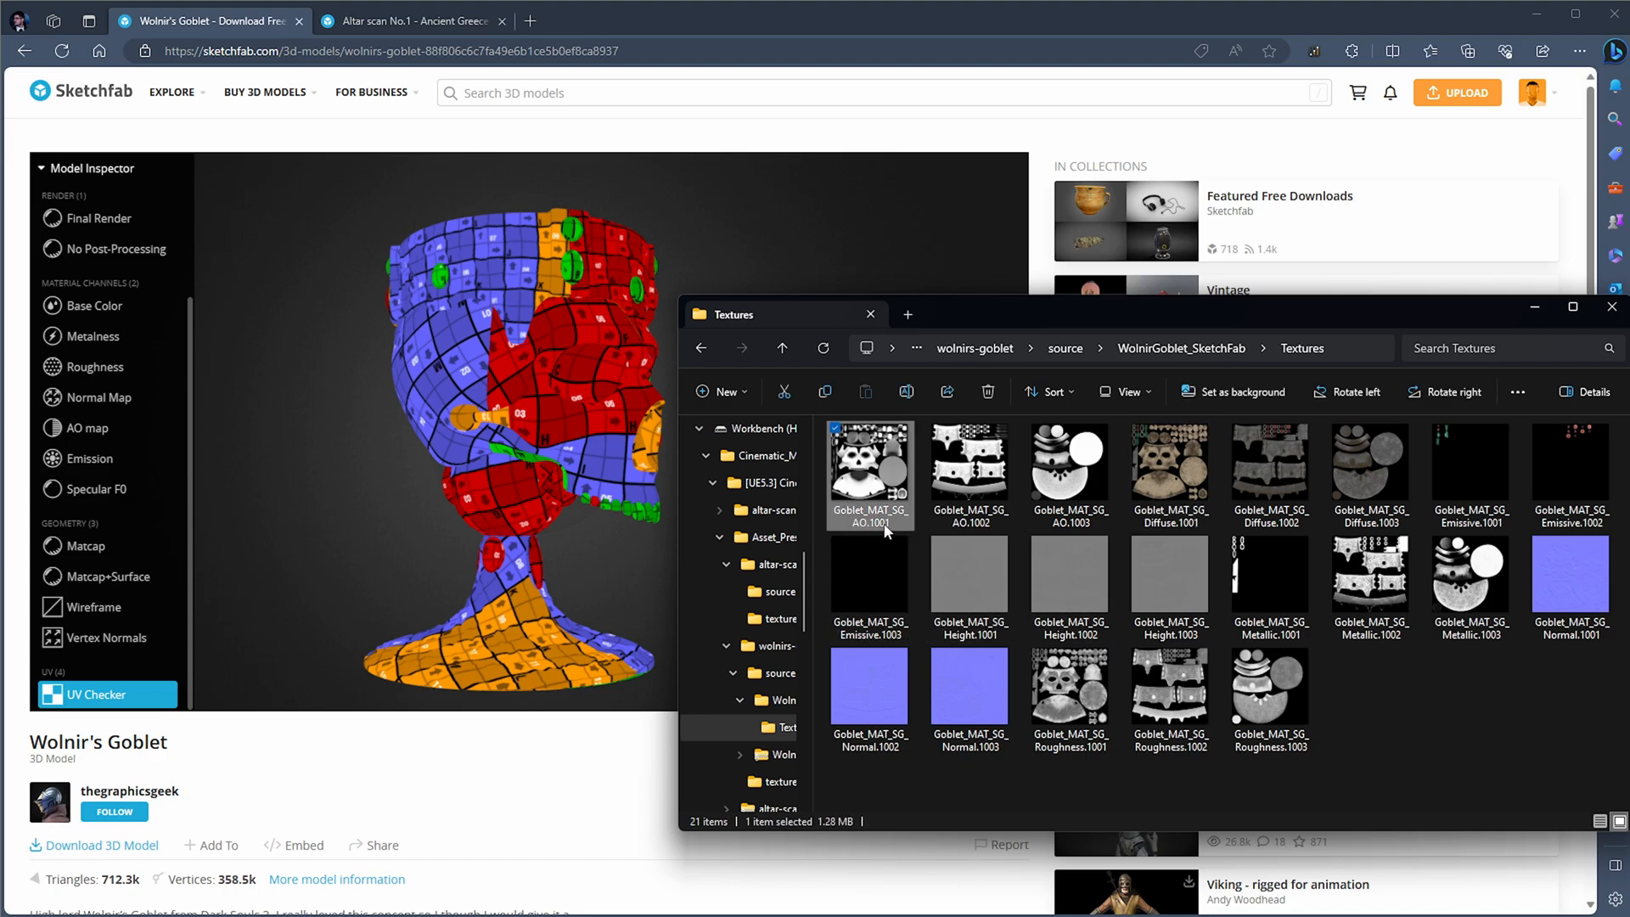
{"action": "left_click", "coordinate": [967, 463]}
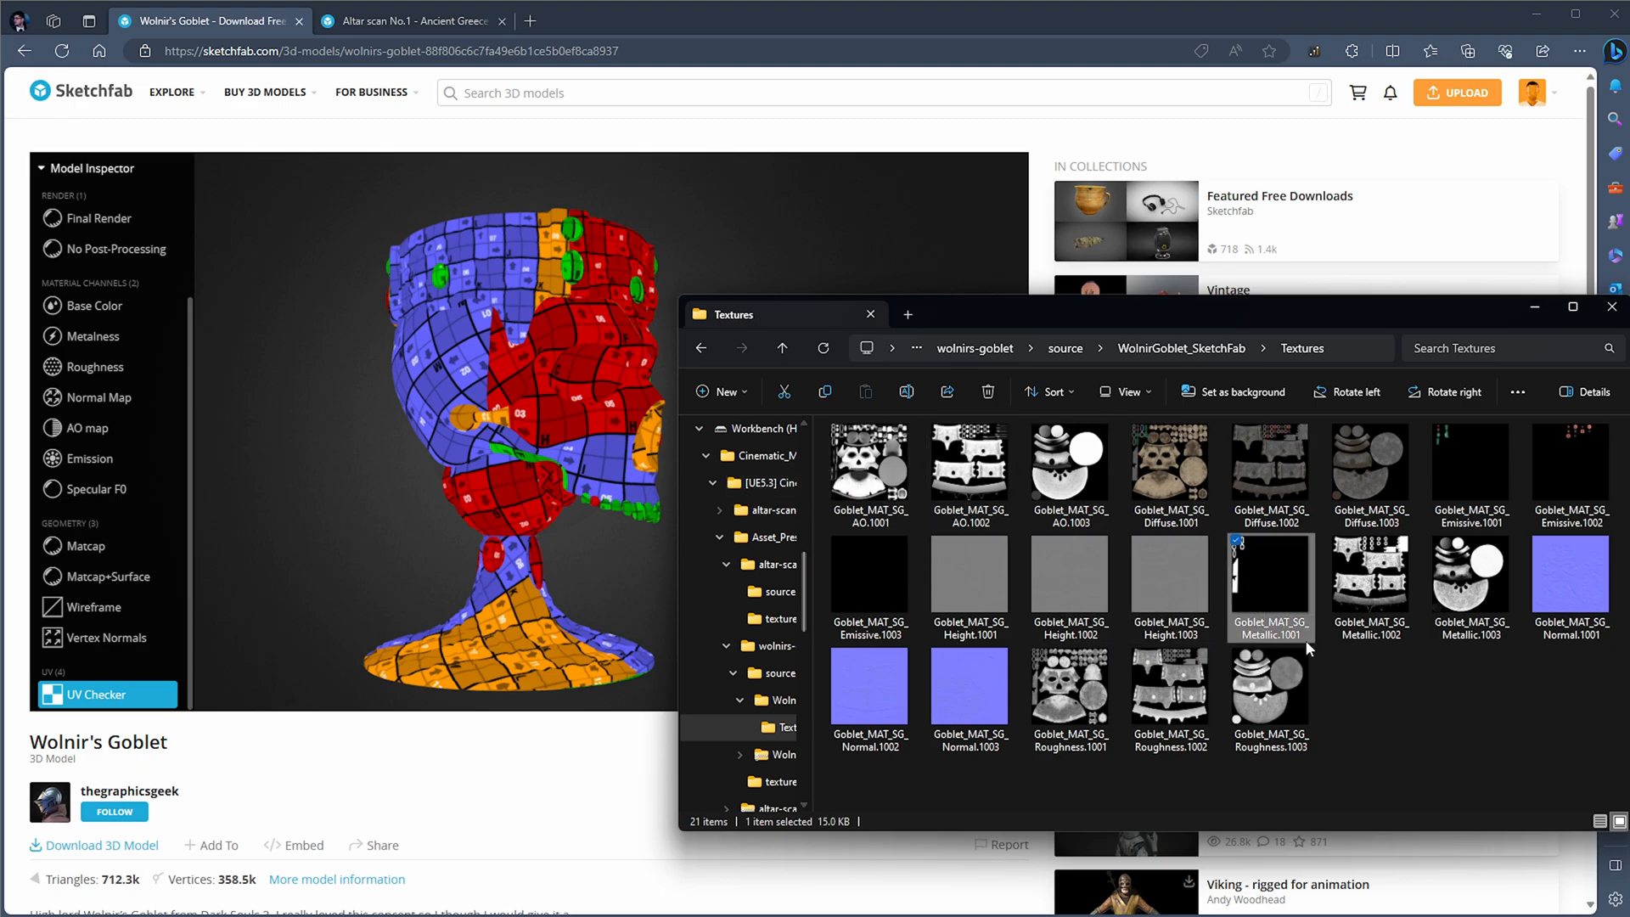
Select all texture files, clear the selection, then select Diffuse.1001.
{"action": "key", "text": "ctrl+a"}
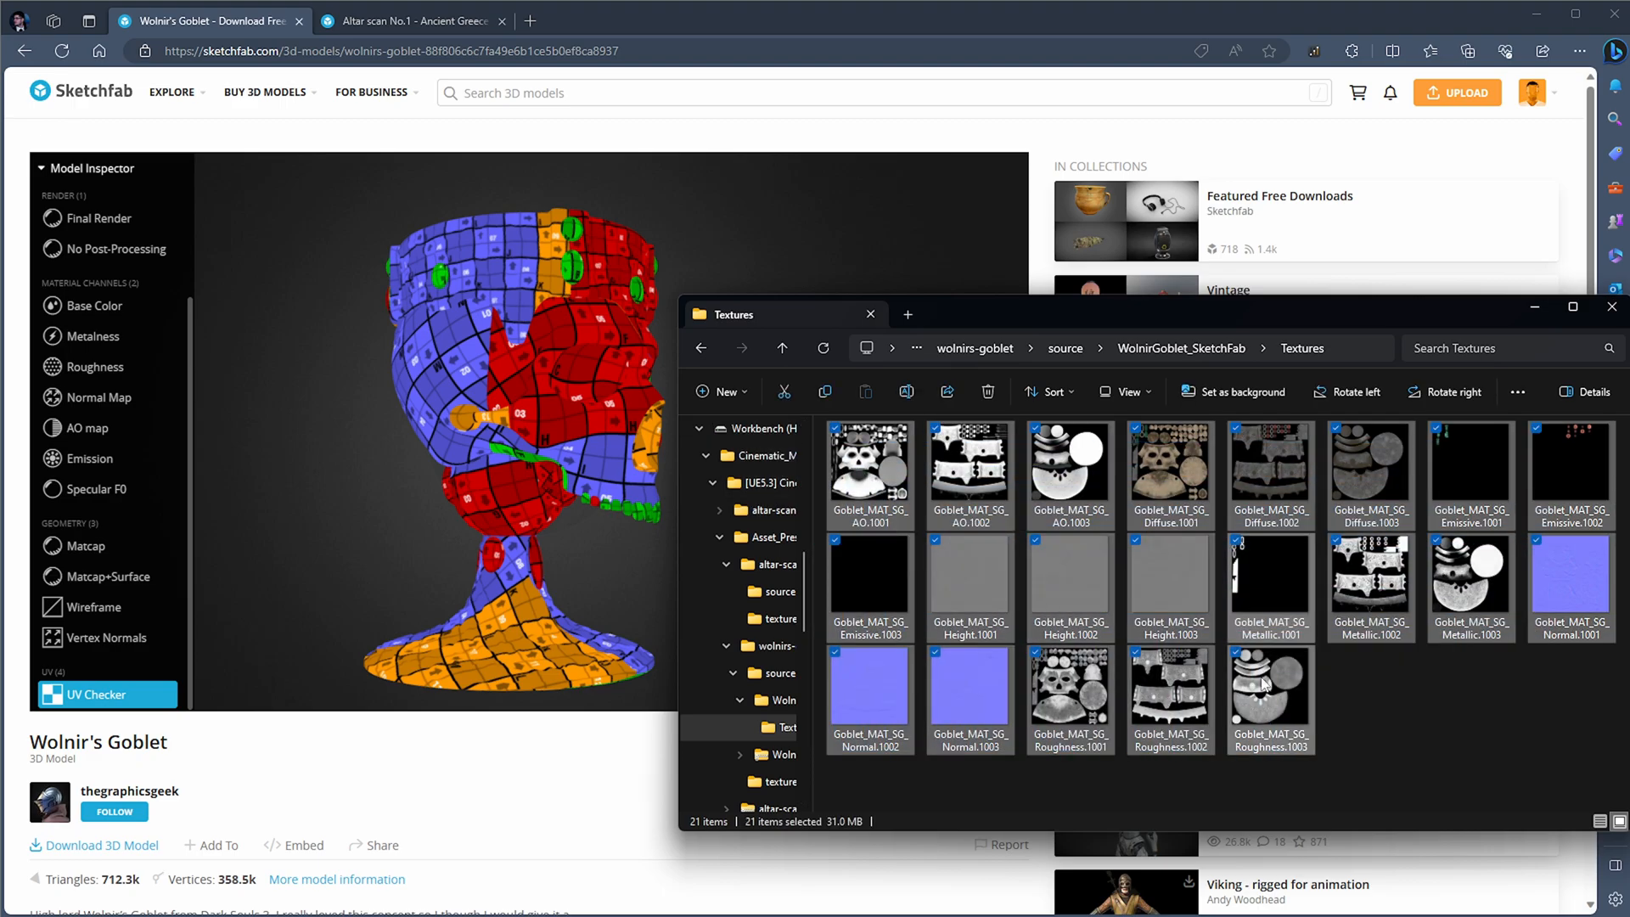
{"action": "left_click", "coordinate": [1362, 717]}
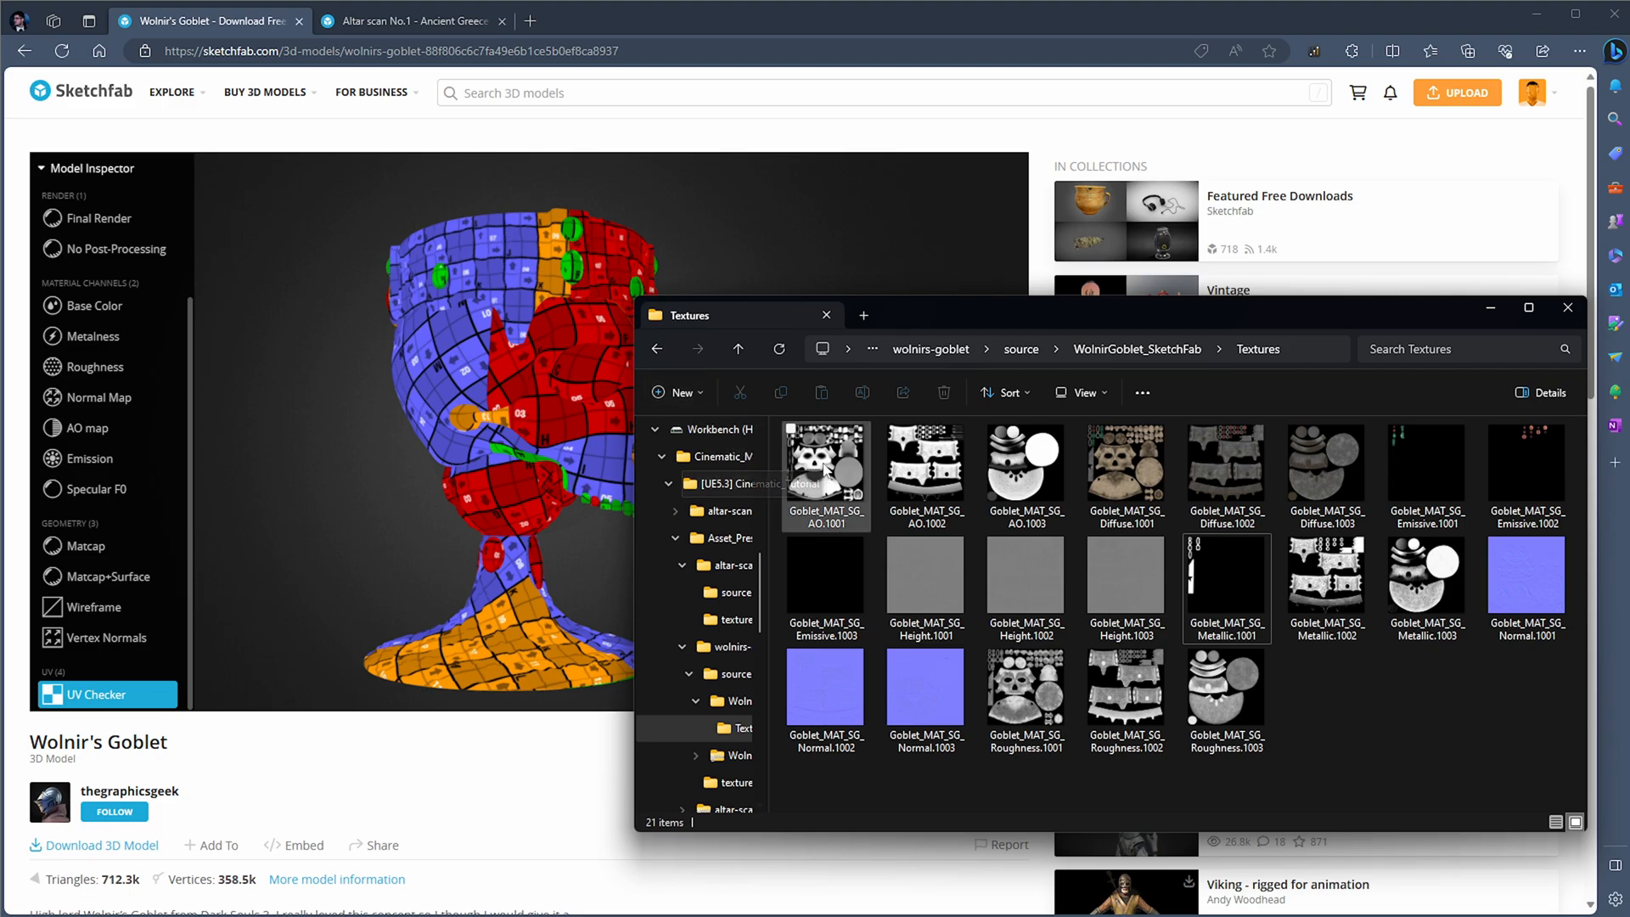
{"action": "left_click", "coordinate": [1124, 471]}
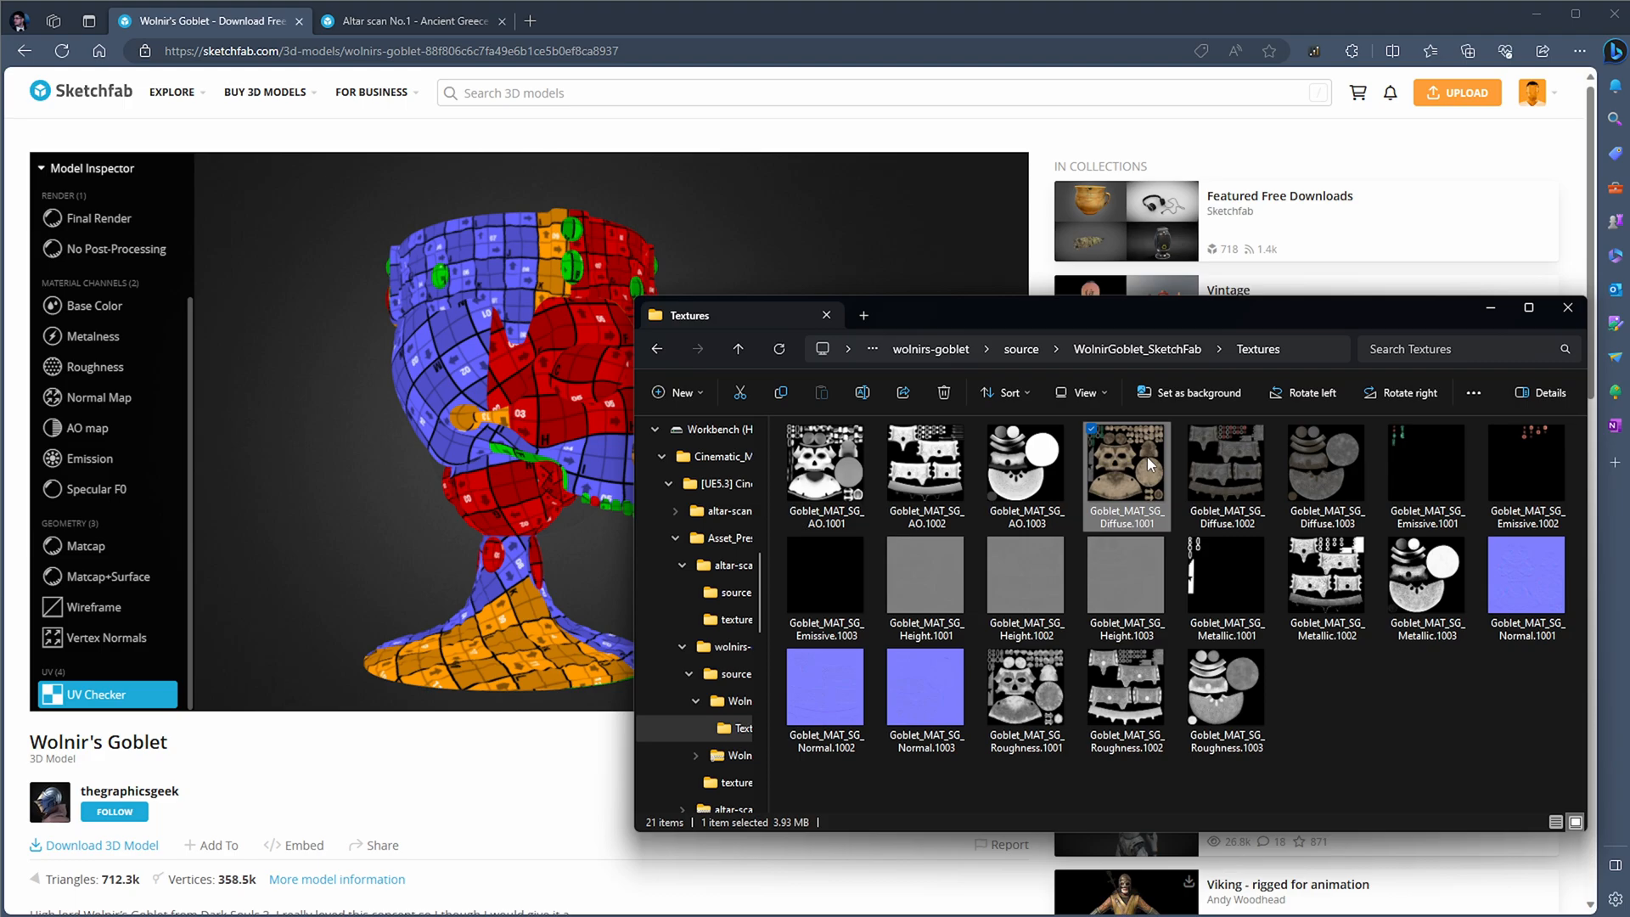
{"action": "mouse_move", "coordinate": [1133, 482]}
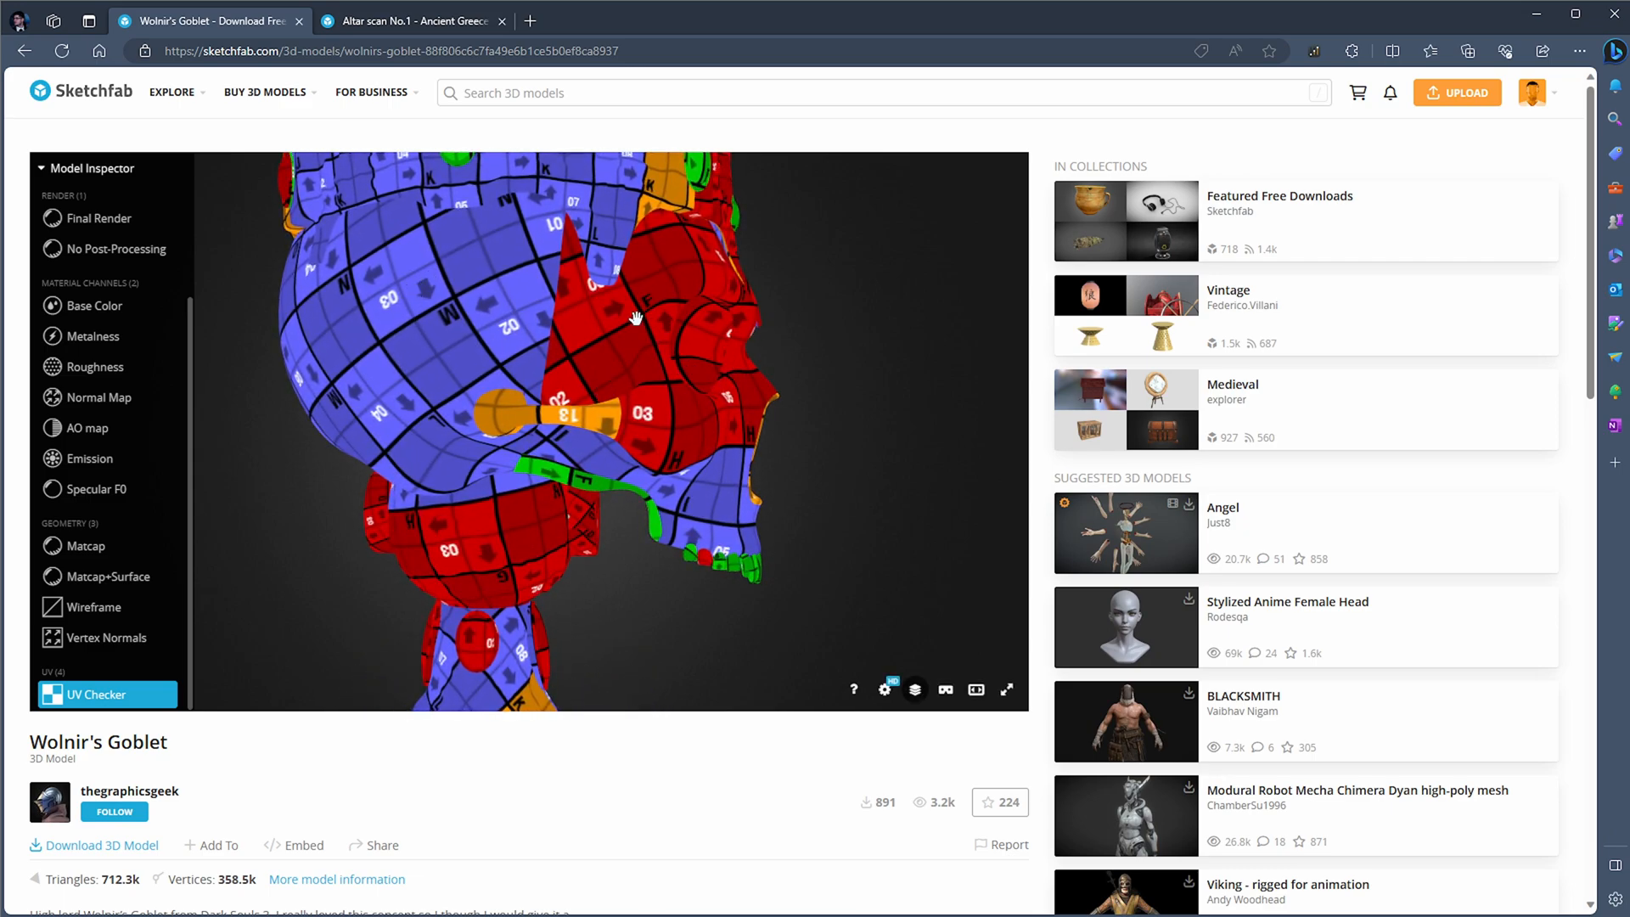
{"action": "mouse_move", "coordinate": [677, 333]}
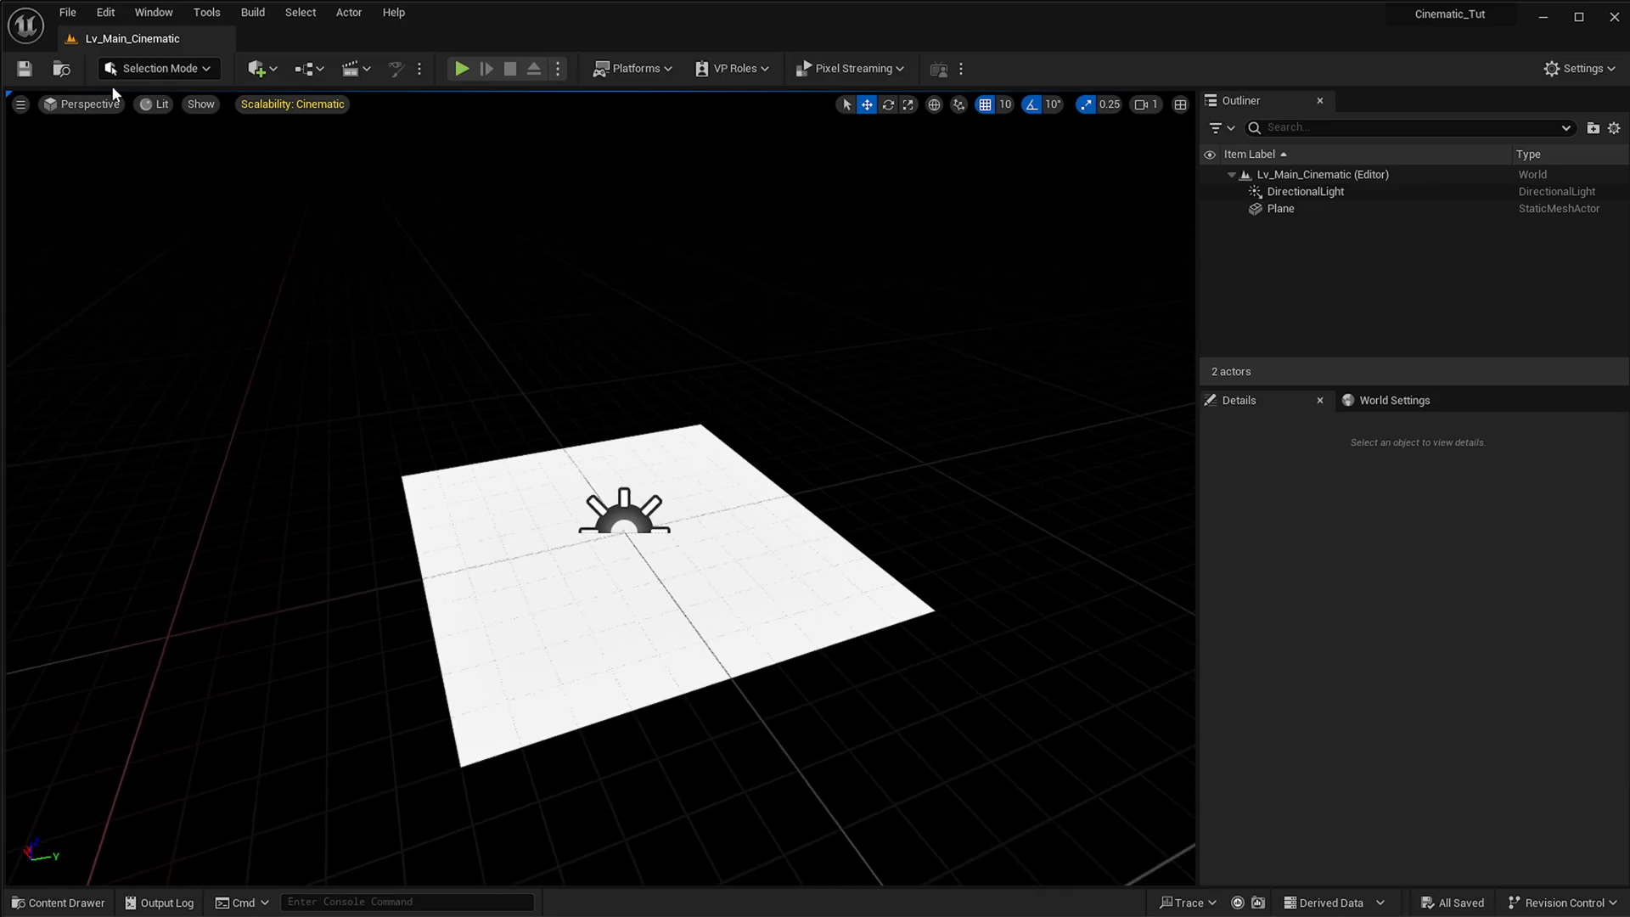
Open Project Settings and filter them with the search 'virtual texture'.
{"action": "left_click", "coordinate": [104, 11]}
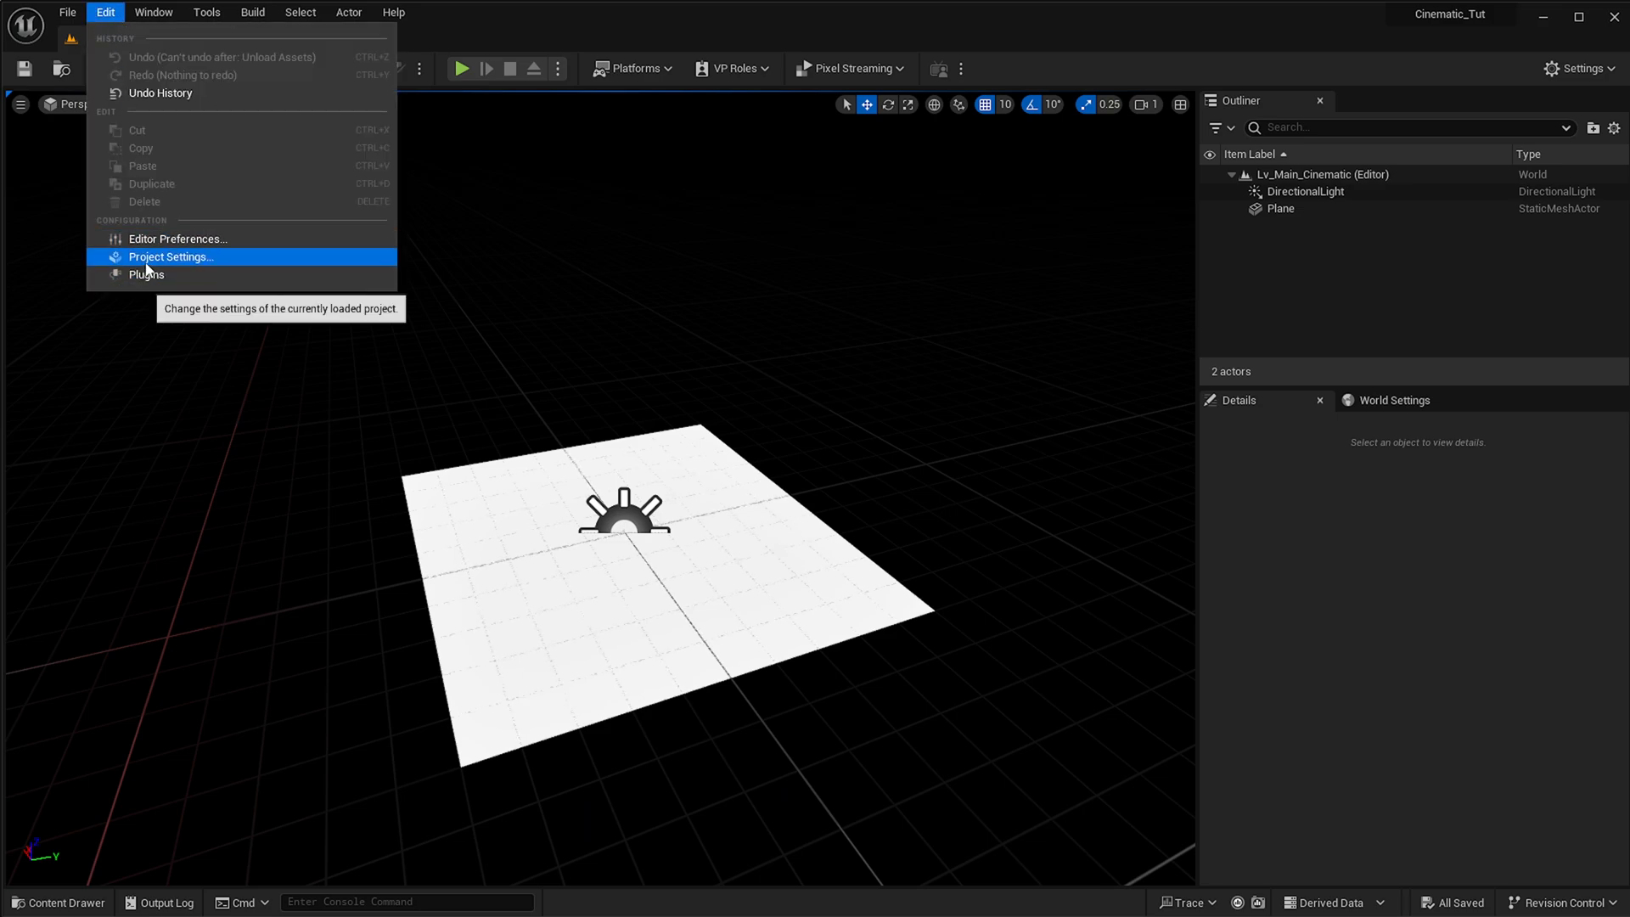
{"action": "left_click", "coordinate": [171, 257]}
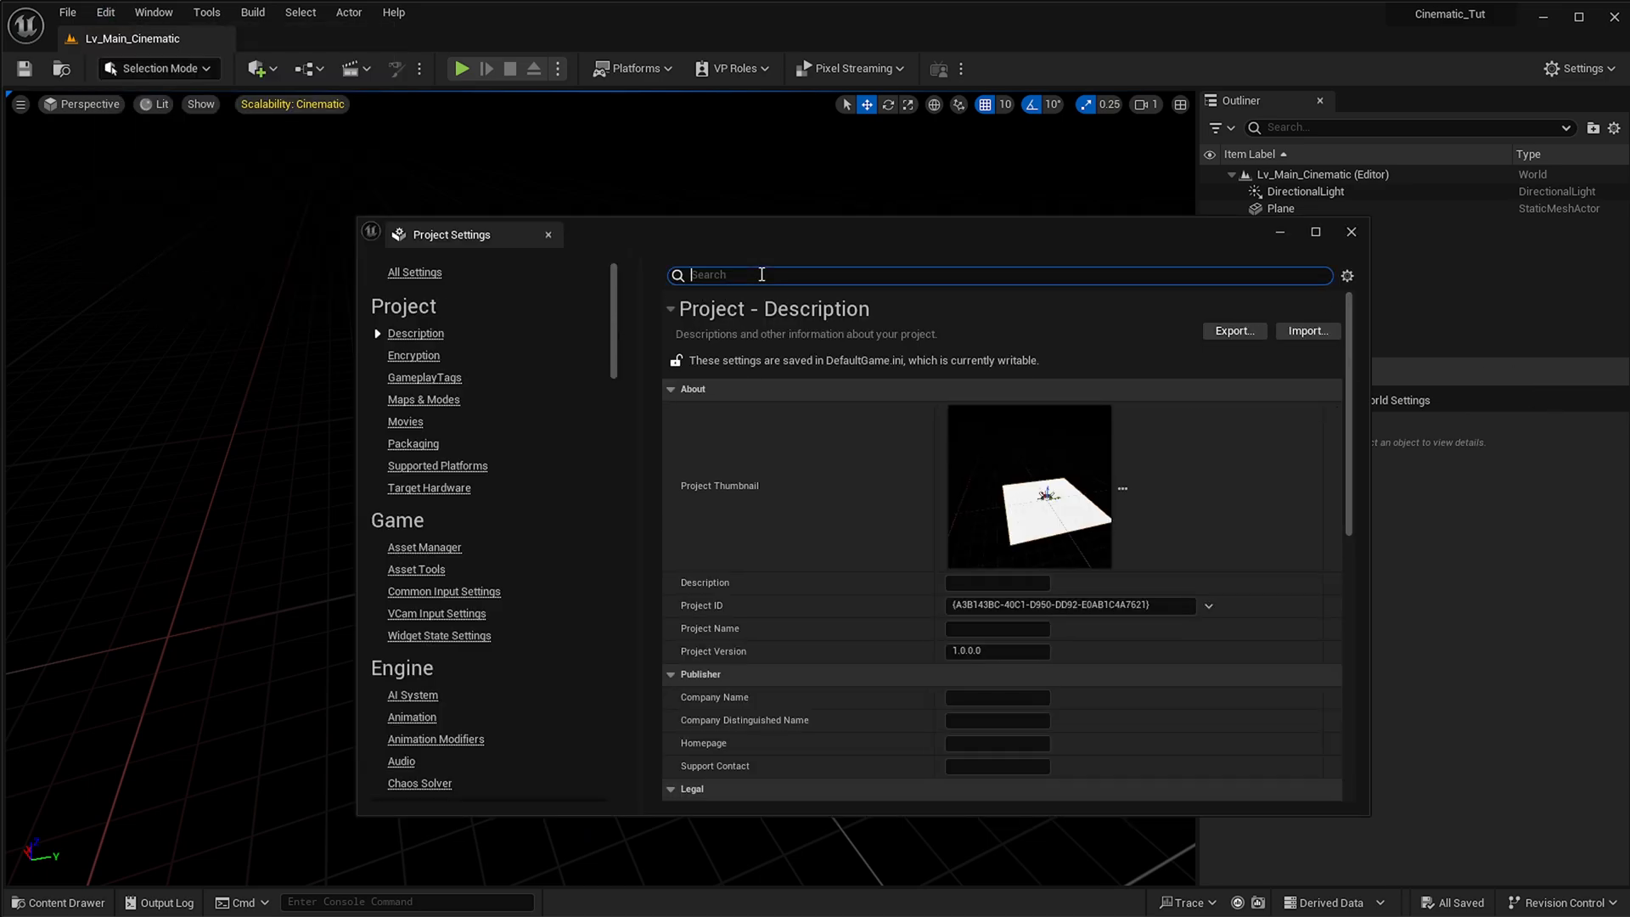
{"action": "type", "text": "v9"}
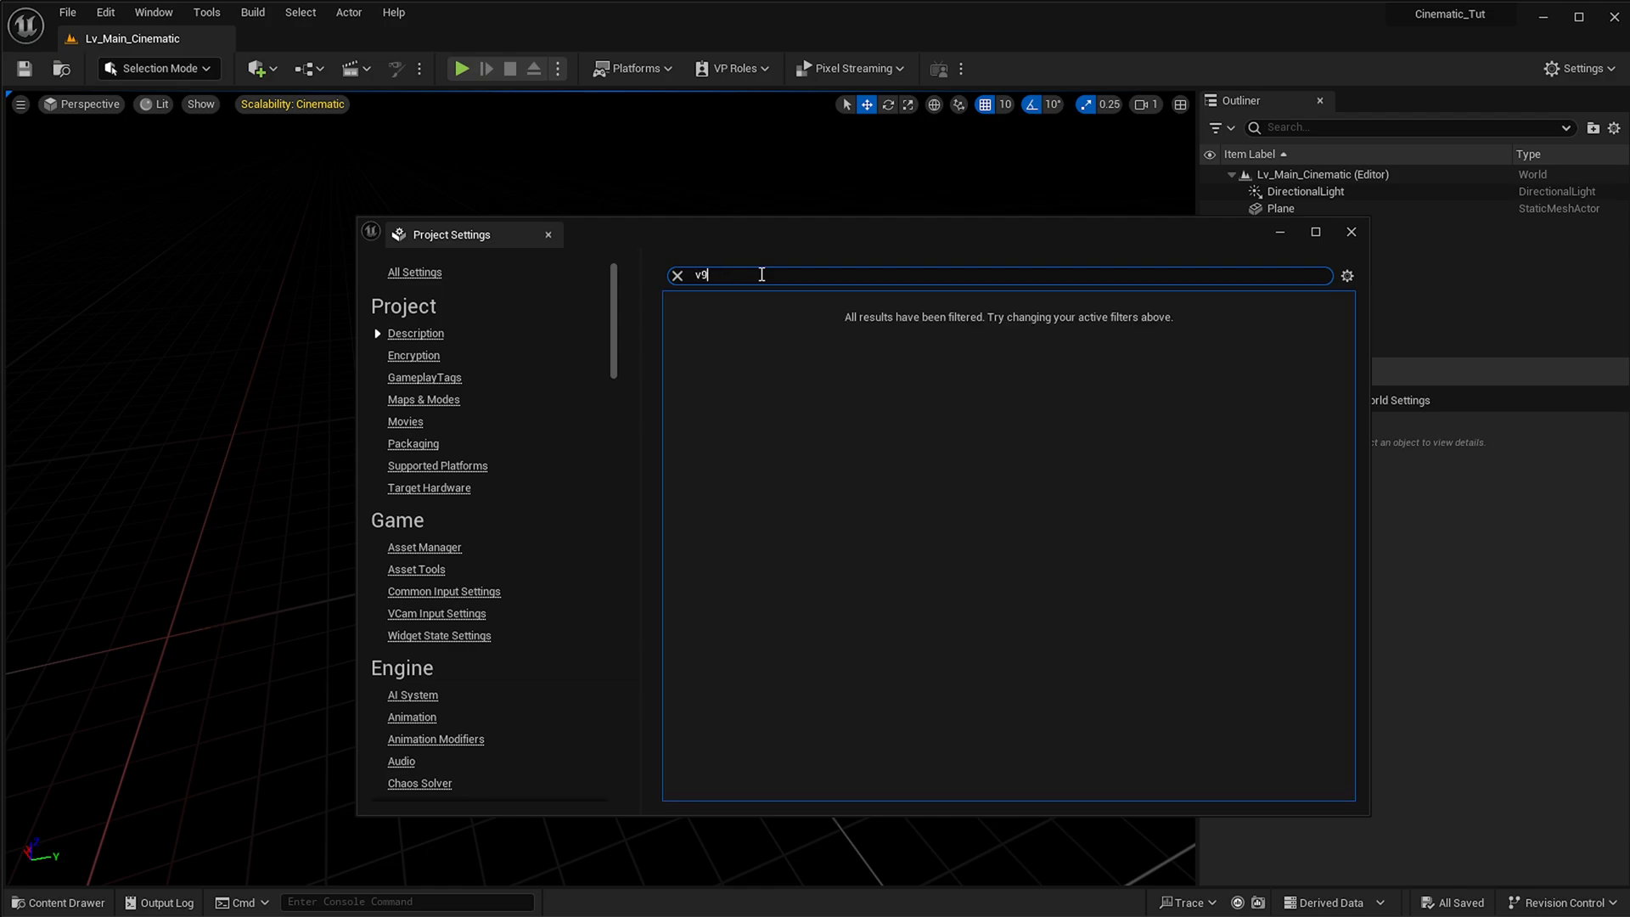
{"action": "type", "text": "virtual"}
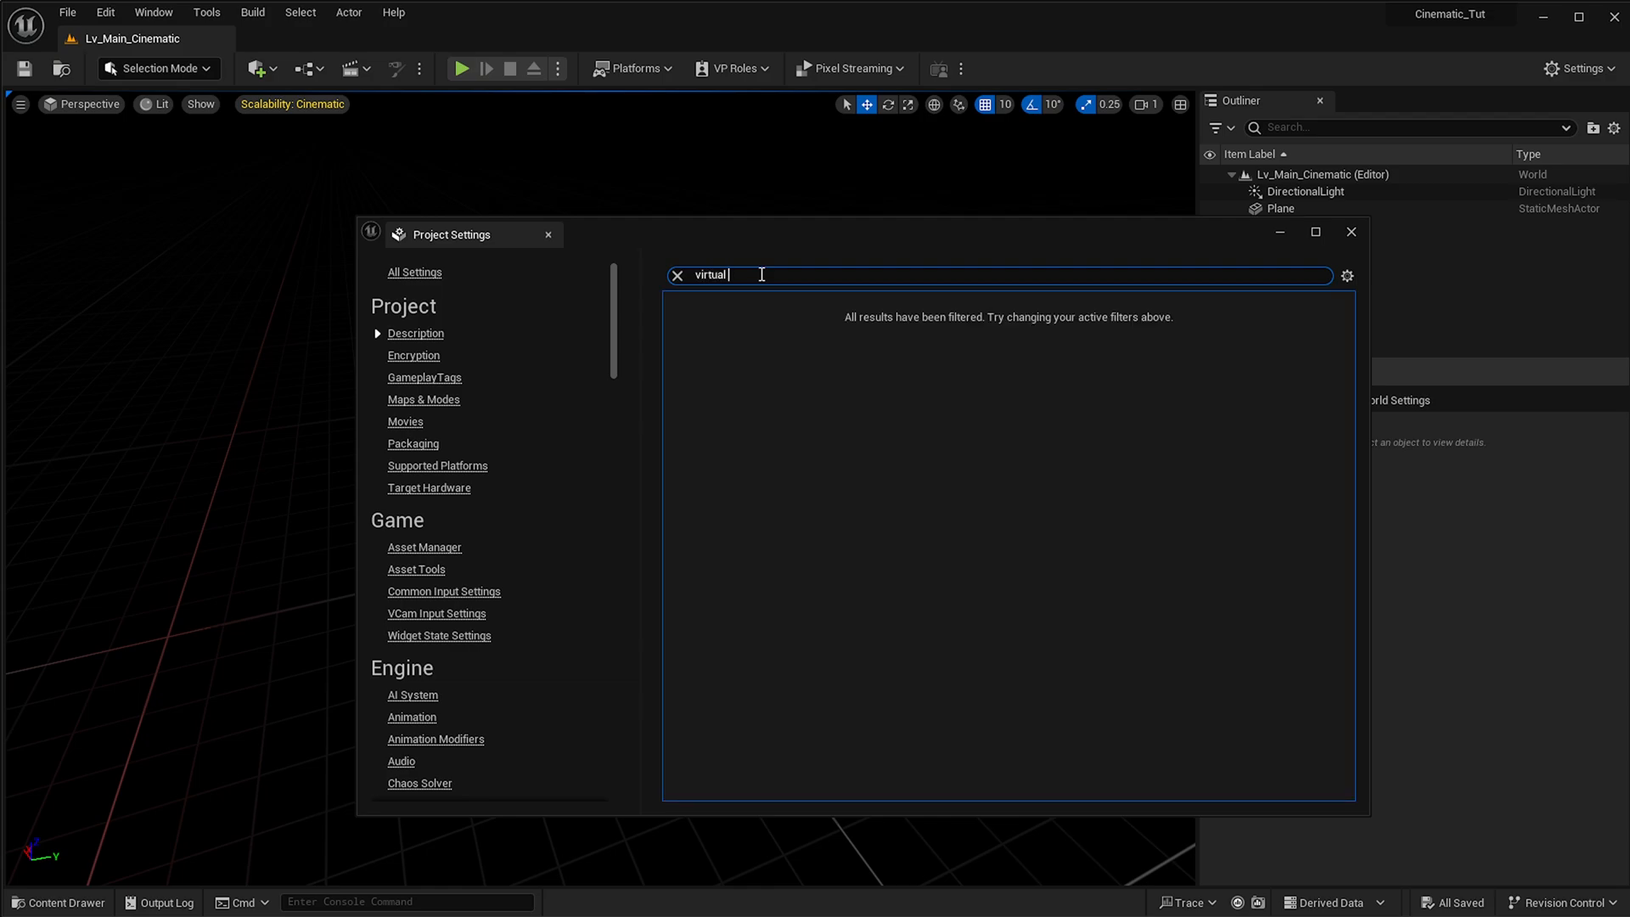
{"action": "type", "text": "texture"}
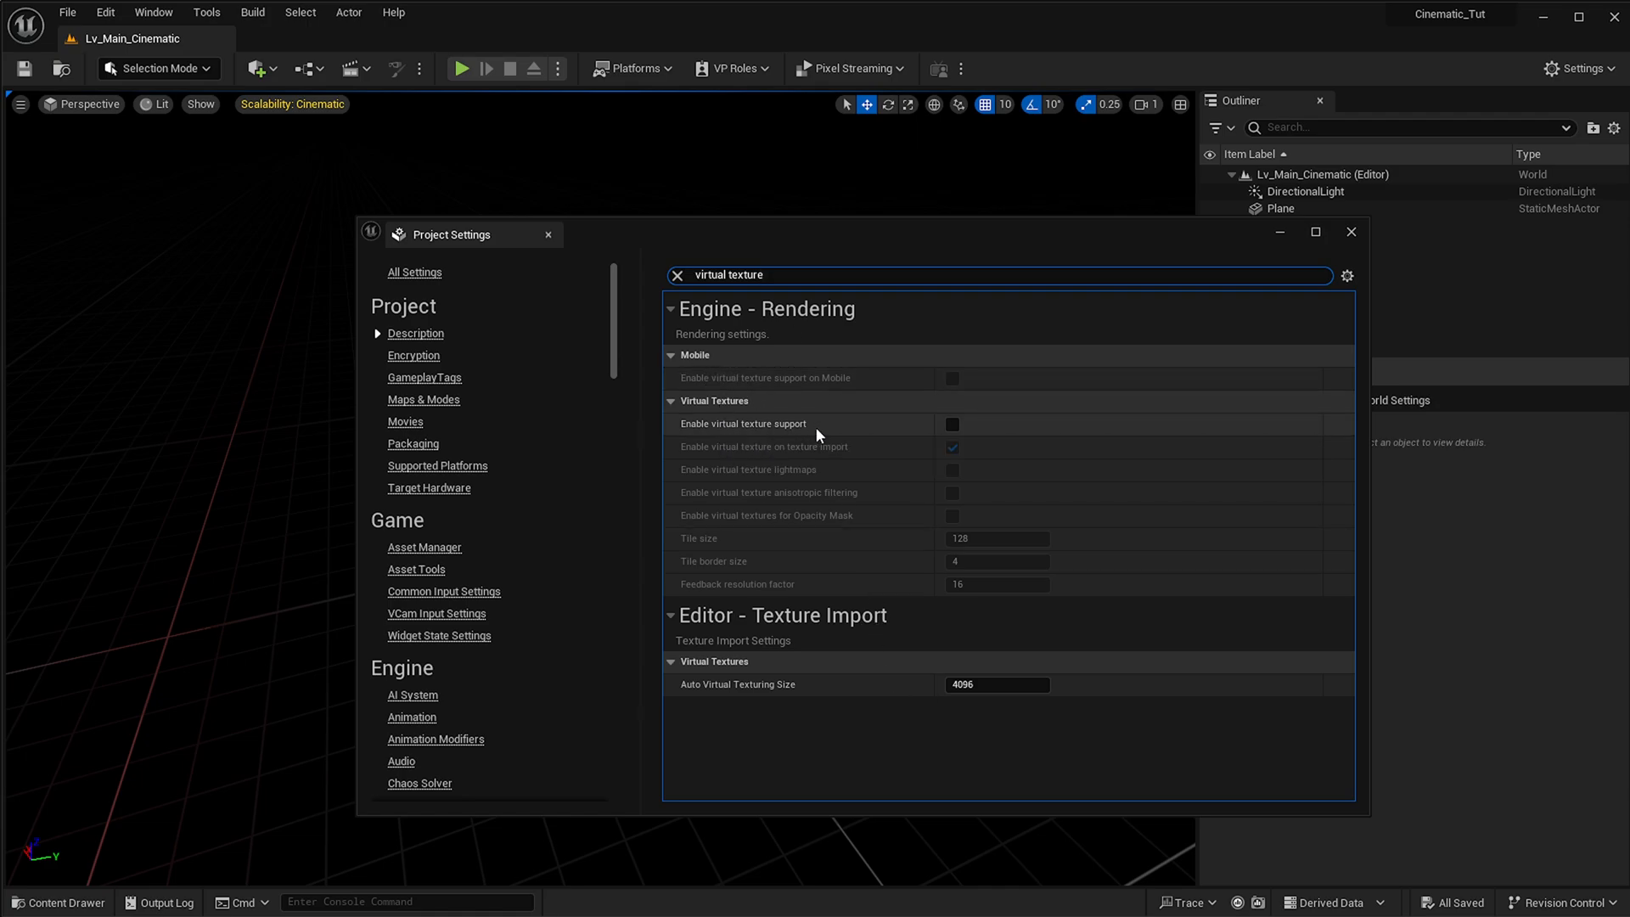
Enable virtual texture support, anisotropic filtering and virtual texture lightmaps.
{"action": "left_click", "coordinate": [951, 424]}
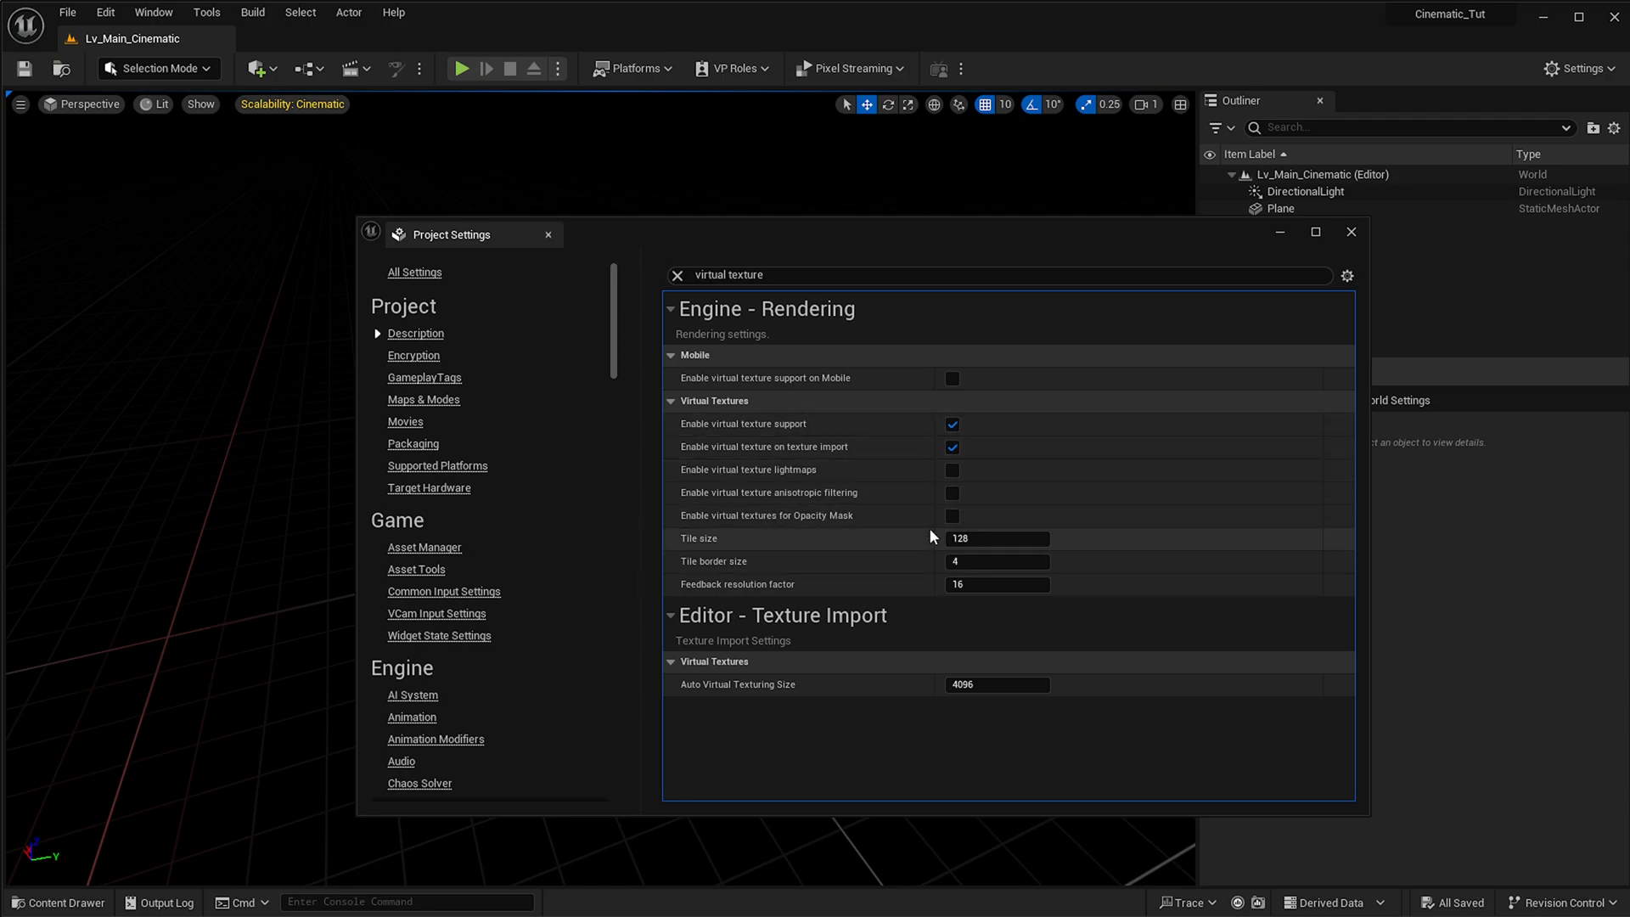
{"action": "mouse_move", "coordinate": [926, 494]}
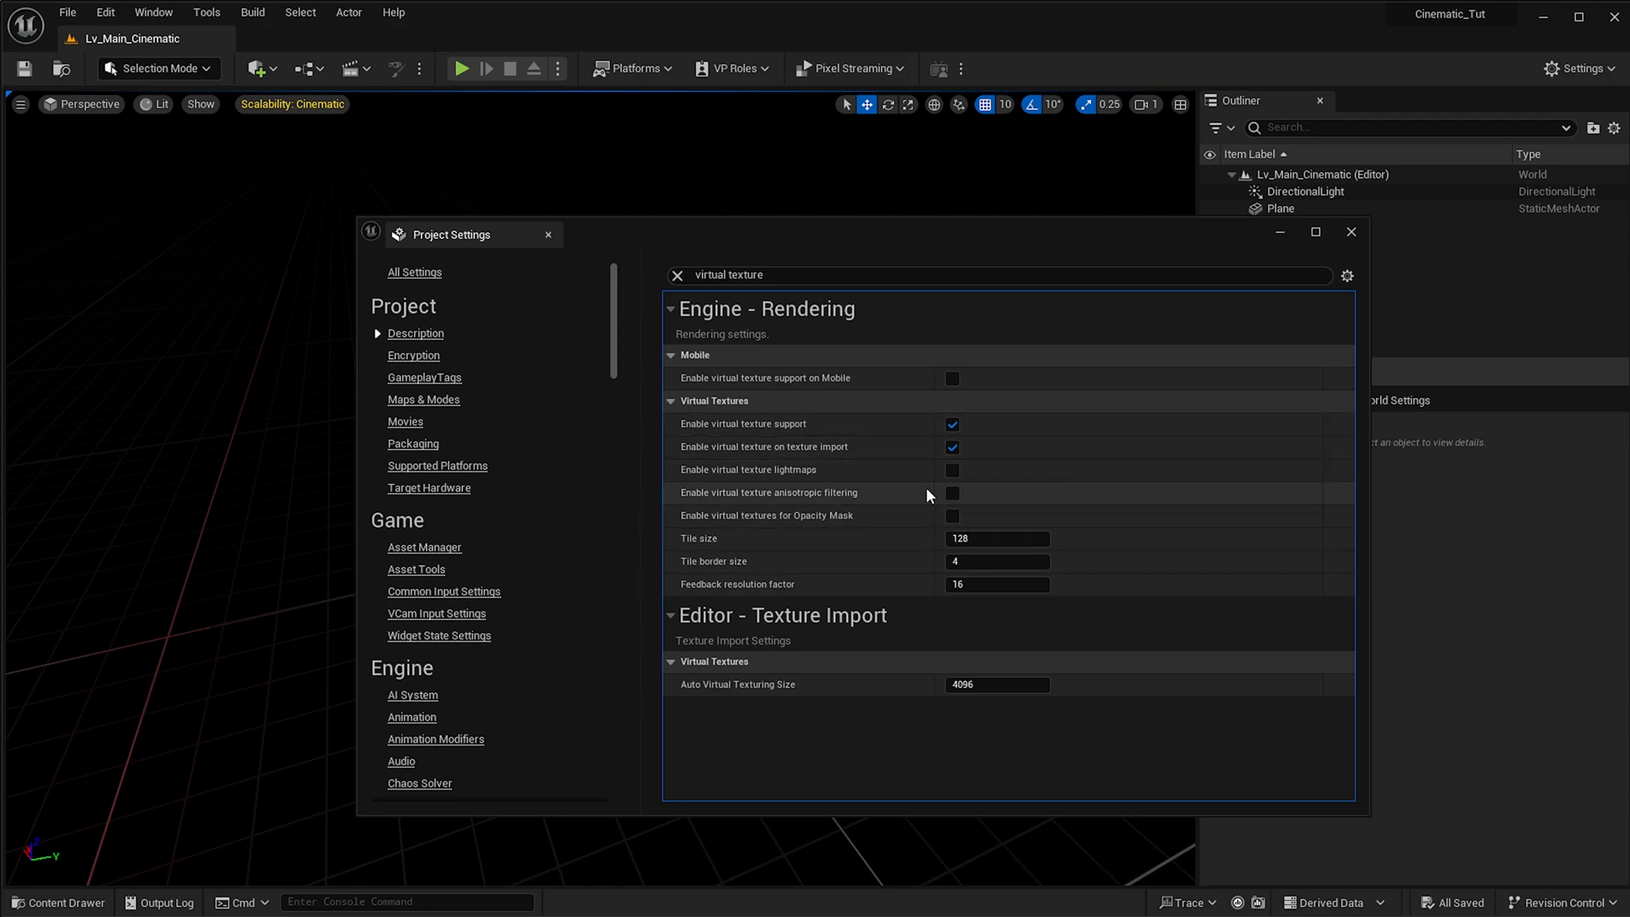
{"action": "mouse_move", "coordinate": [950, 491]}
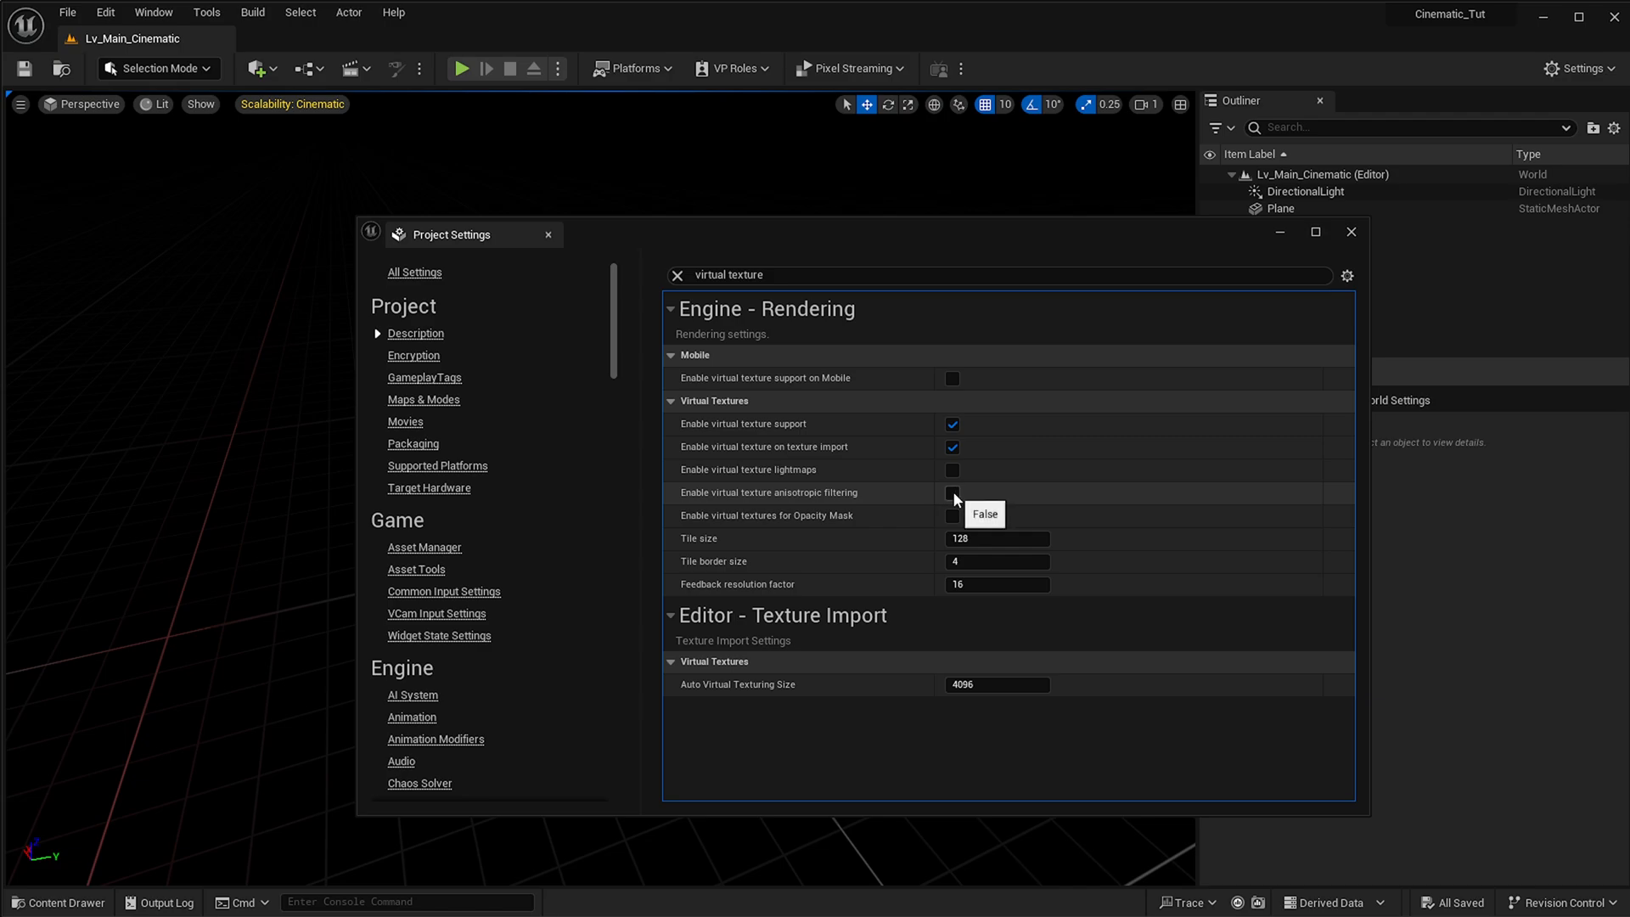
{"action": "left_click", "coordinate": [950, 492]}
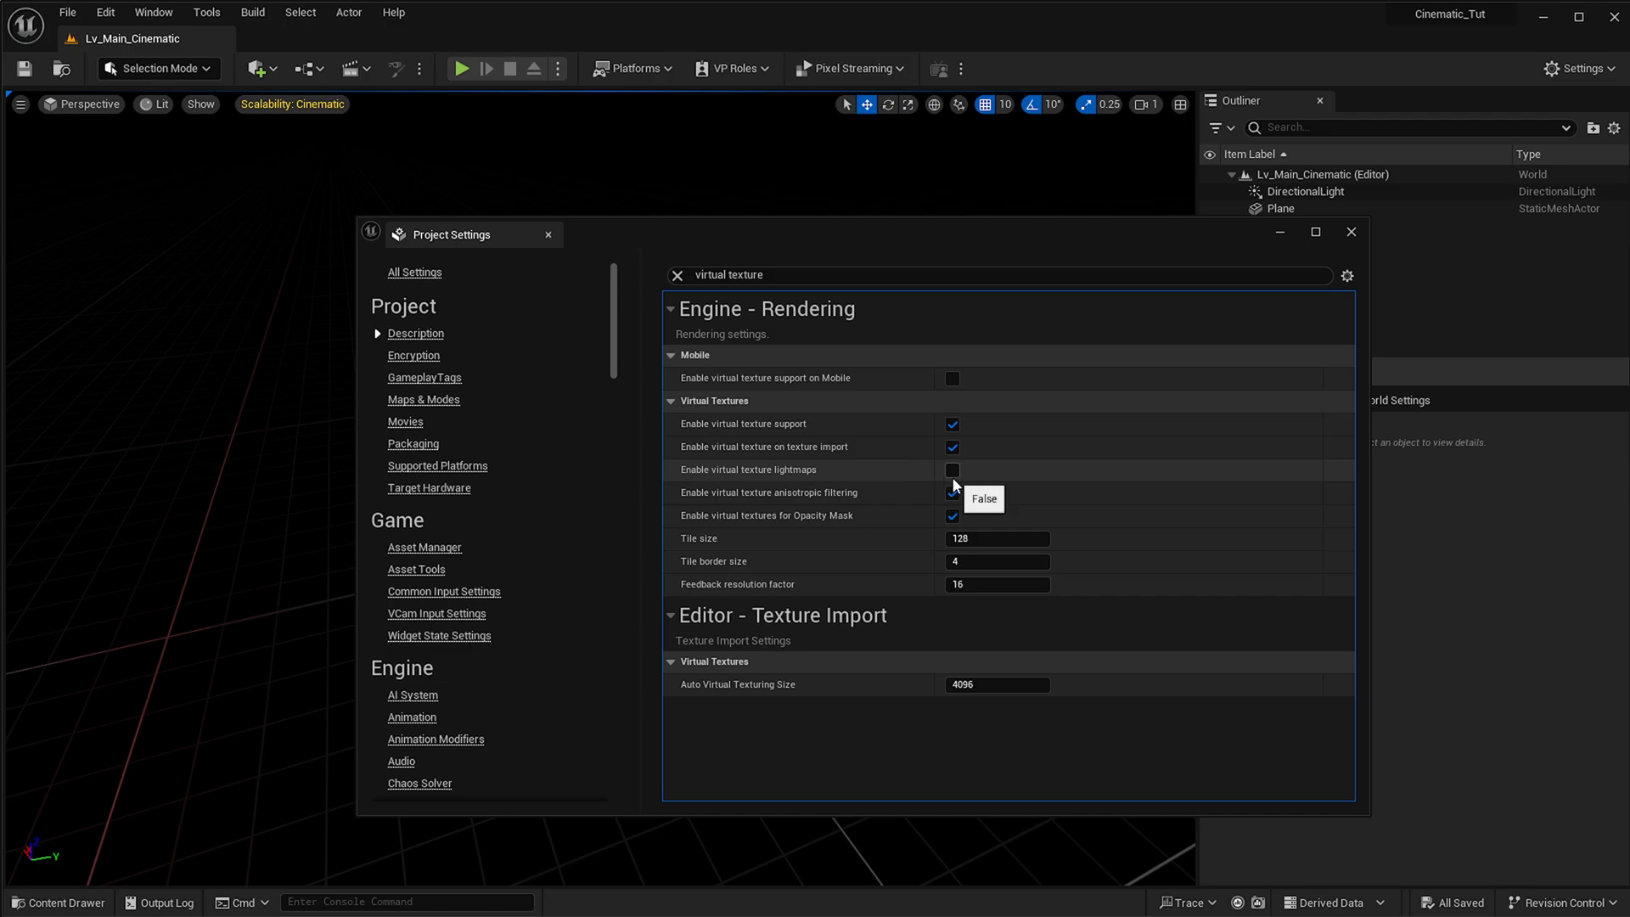
{"action": "left_click", "coordinate": [950, 469]}
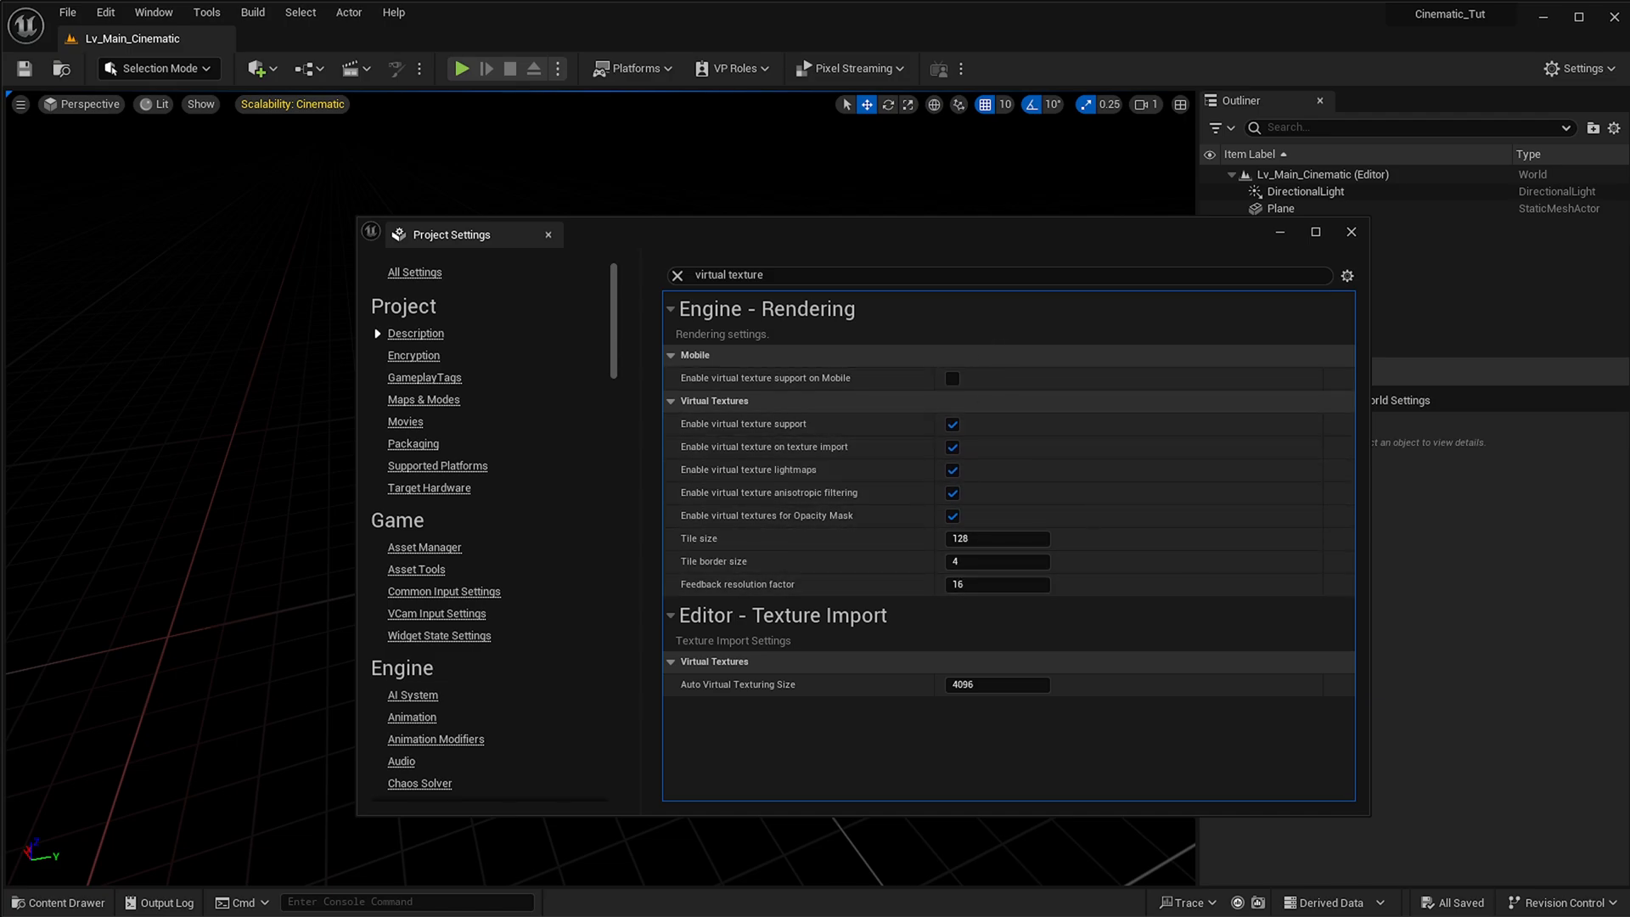
{"action": "mouse_move", "coordinate": [1604, 804]}
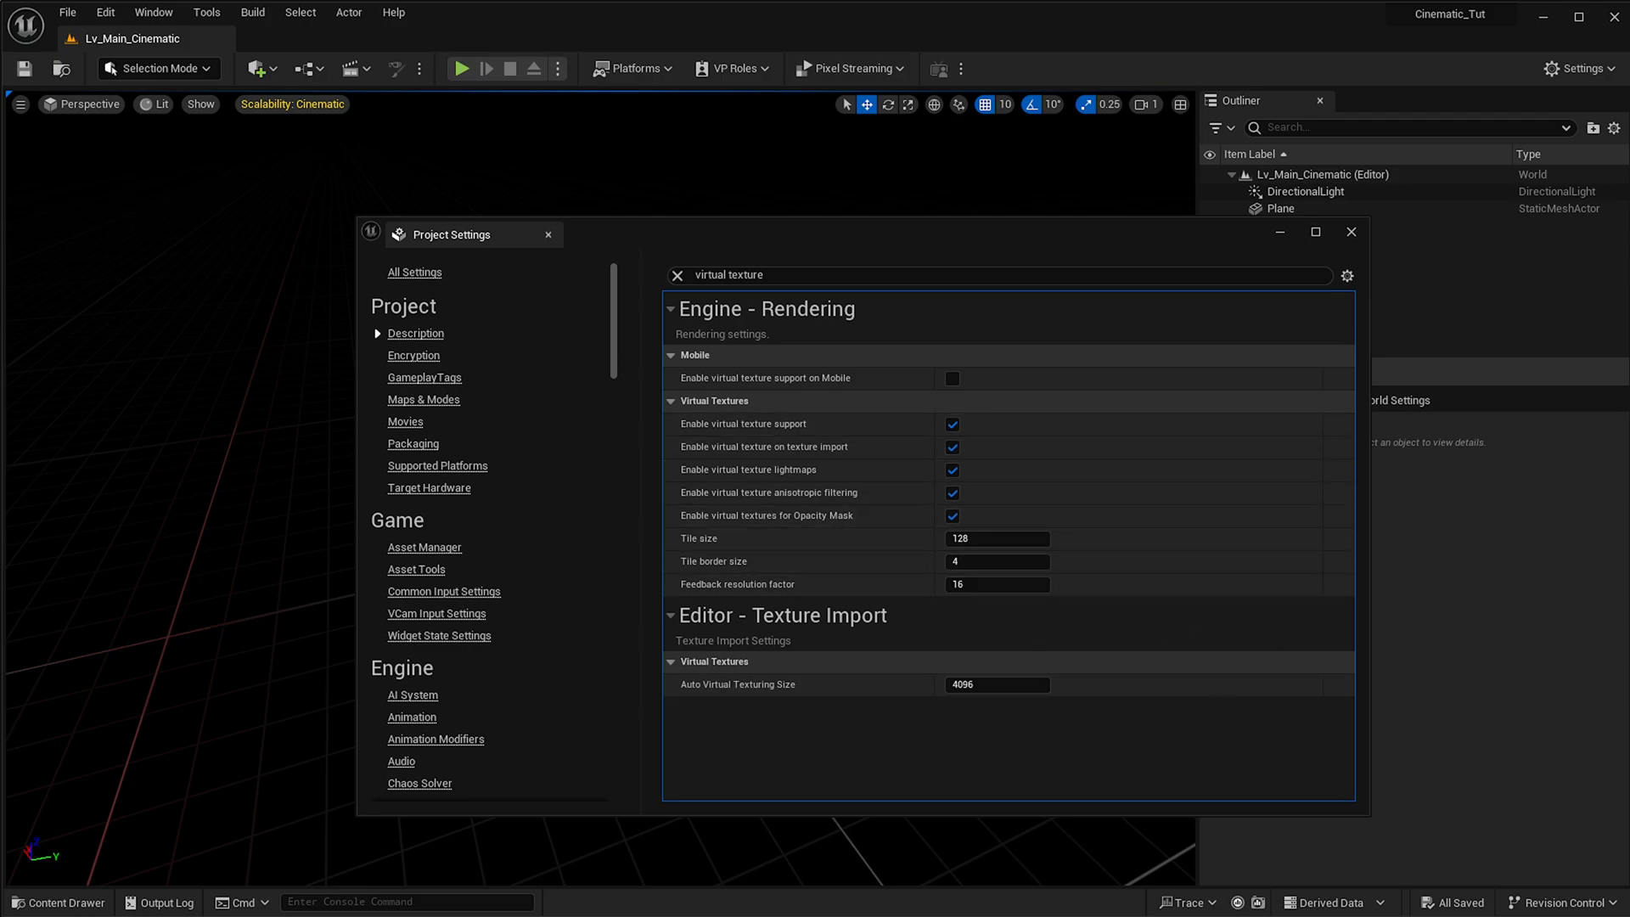
{"action": "mouse_move", "coordinate": [1397, 787]}
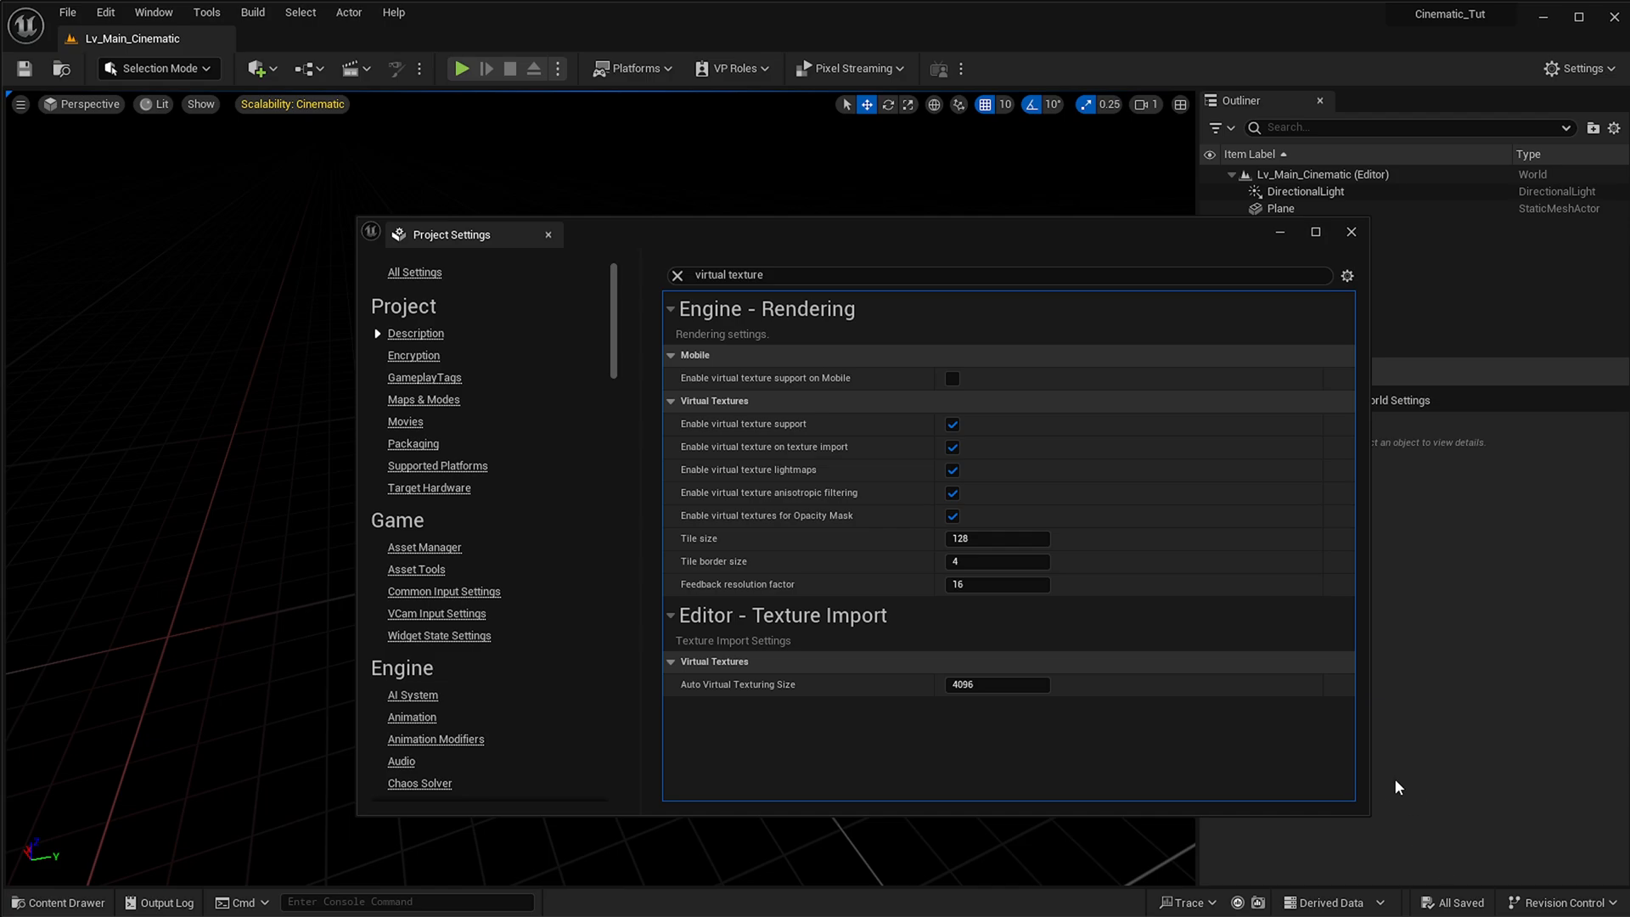
{"action": "mouse_move", "coordinate": [1383, 805]}
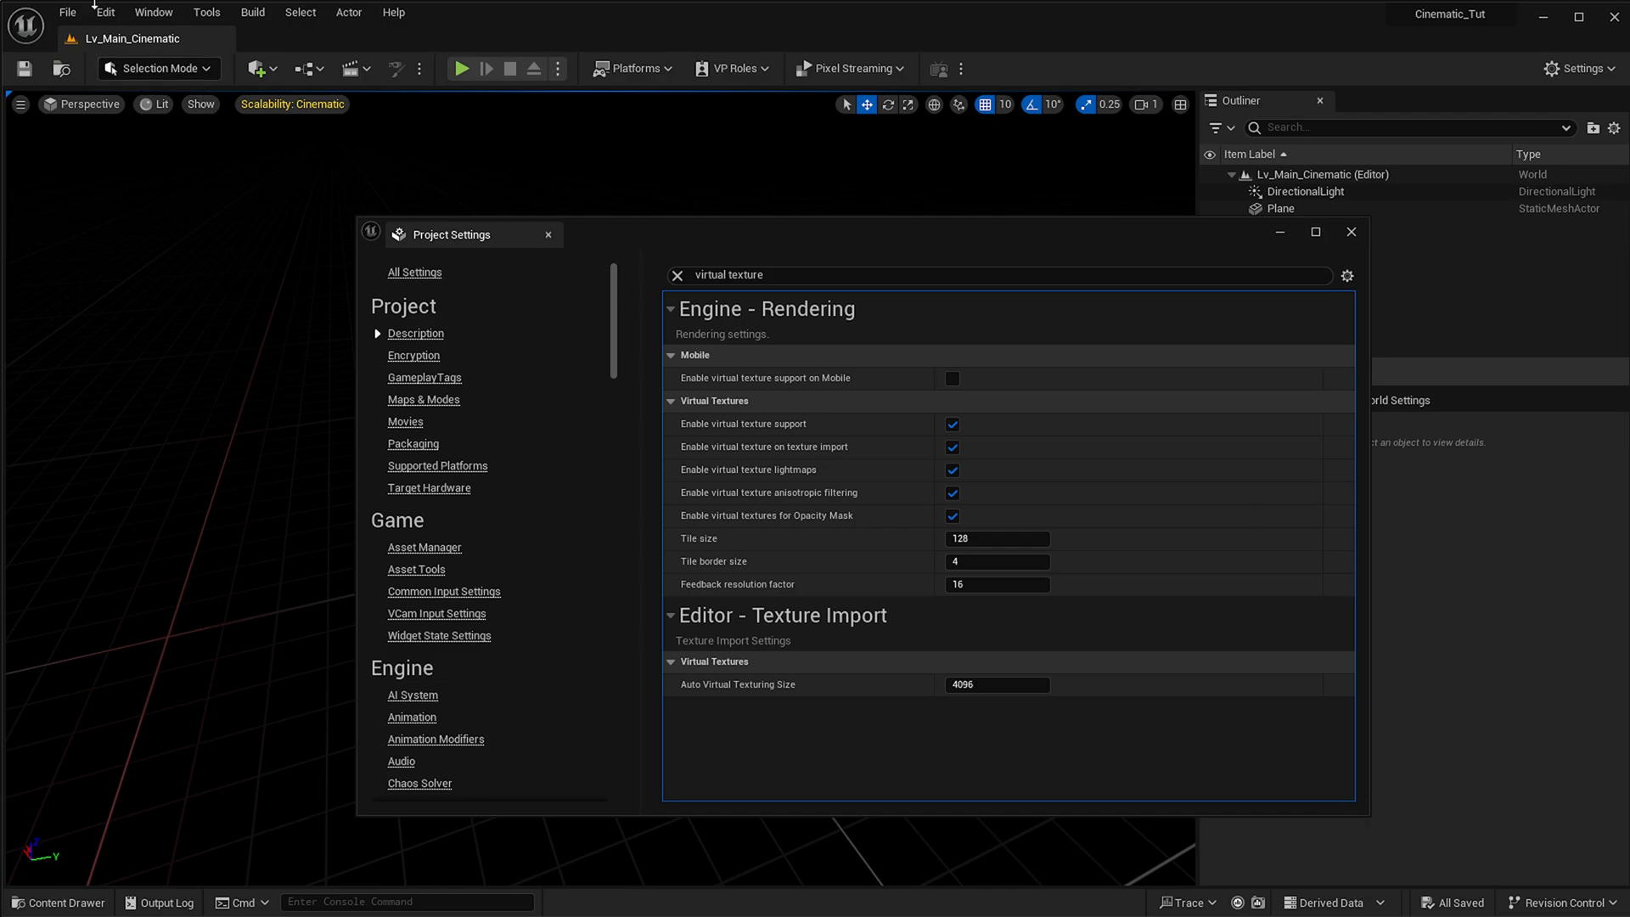
{"action": "mouse_move", "coordinate": [1362, 906]}
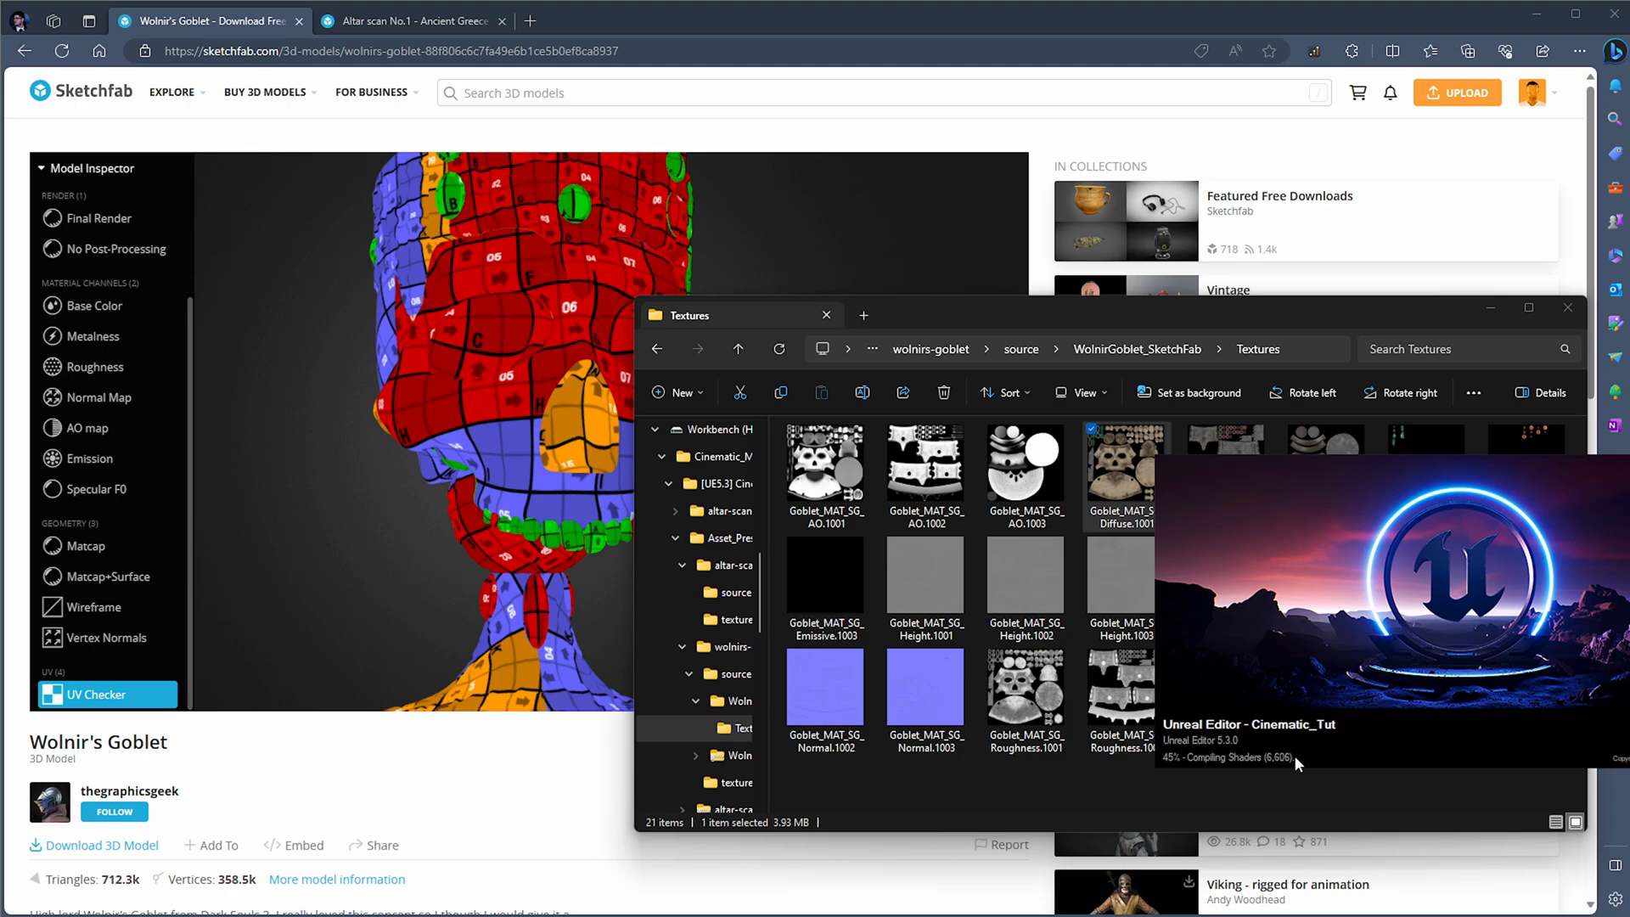
{"action": "mouse_move", "coordinate": [1302, 727]}
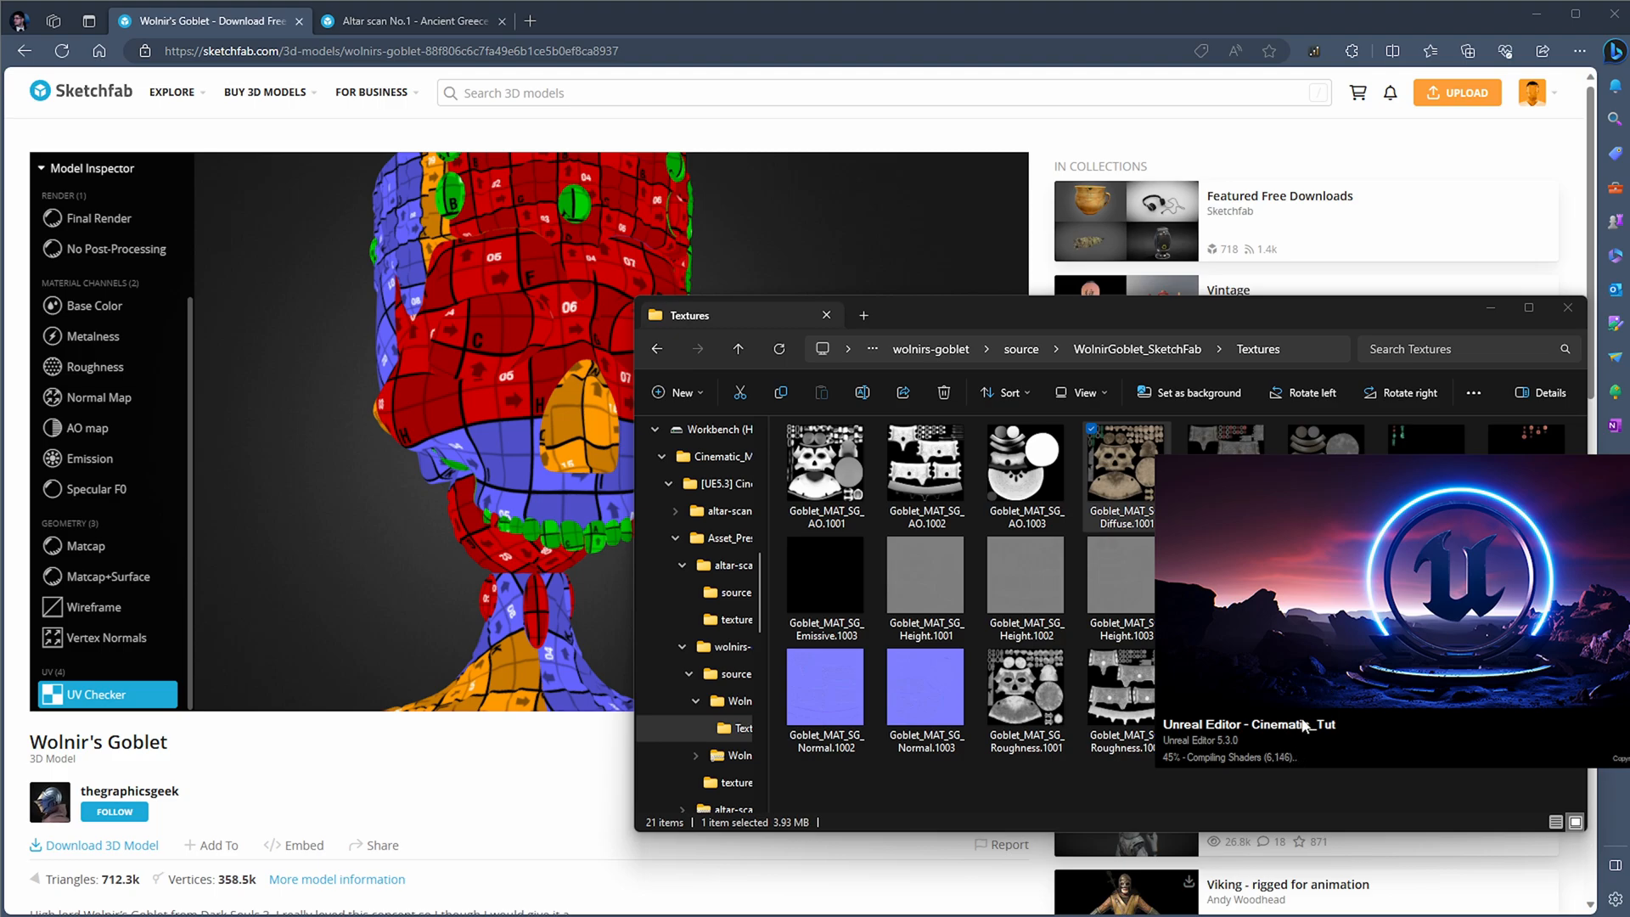
{"action": "mouse_move", "coordinate": [1305, 727]}
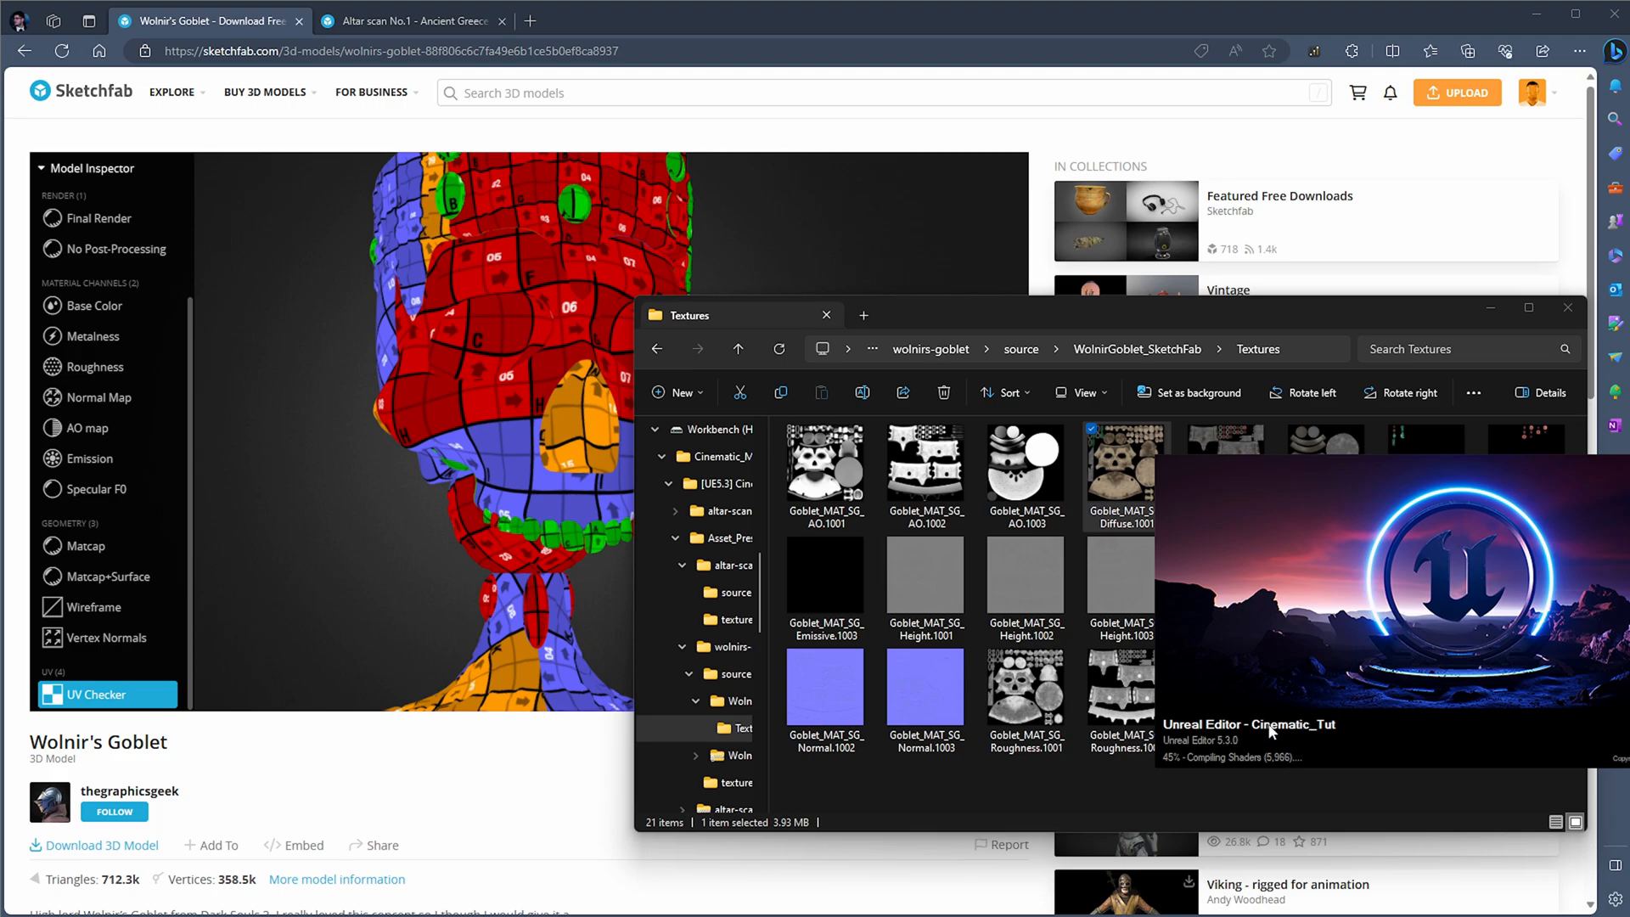